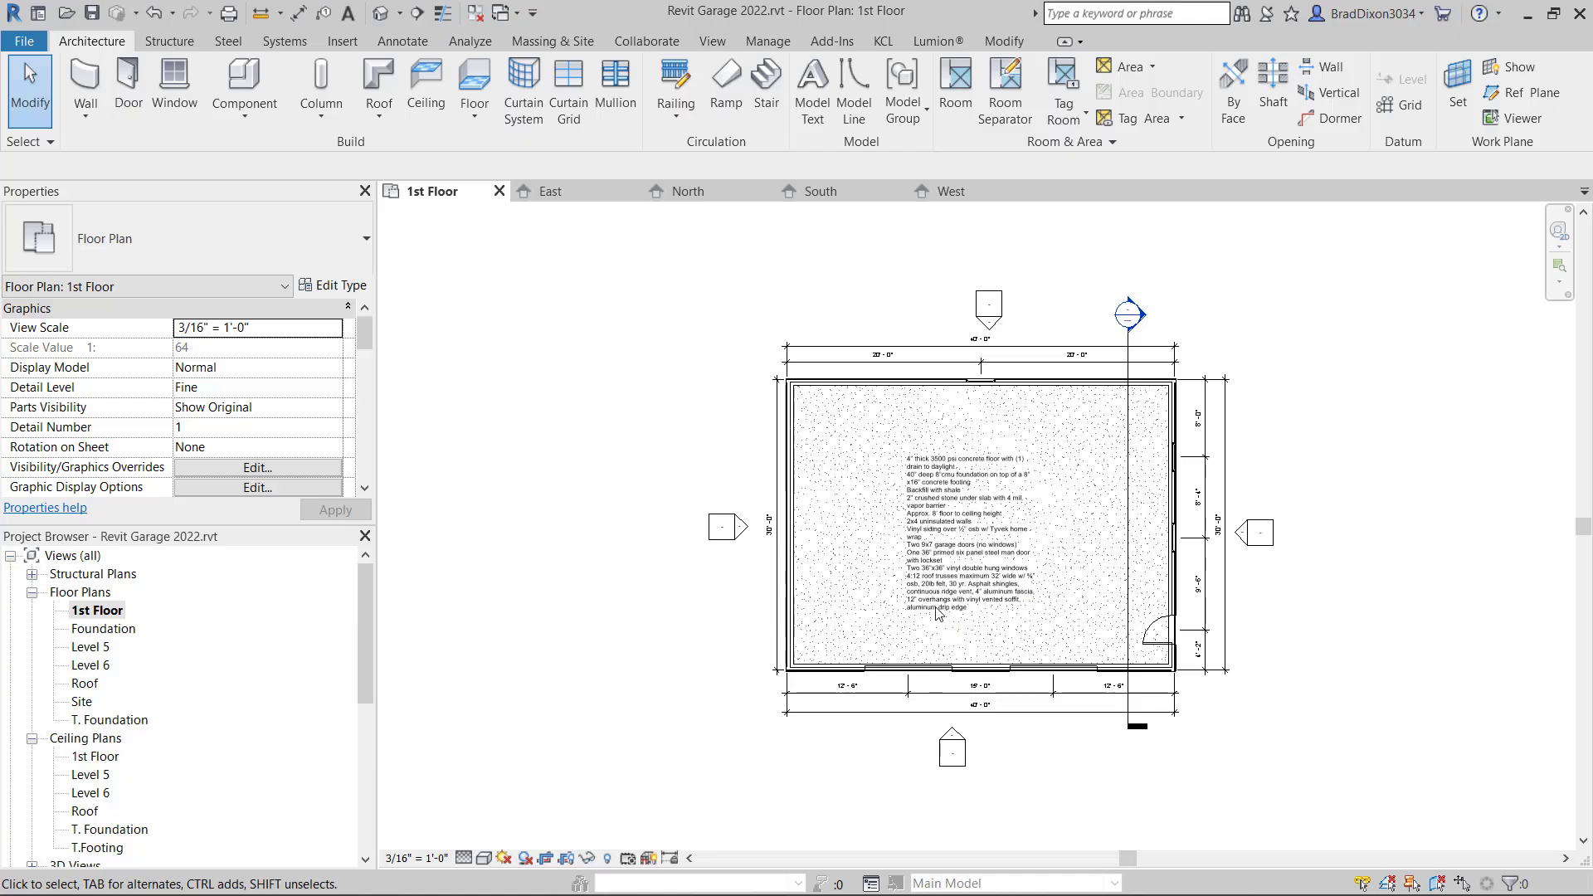
mouse_move(1013, 673)
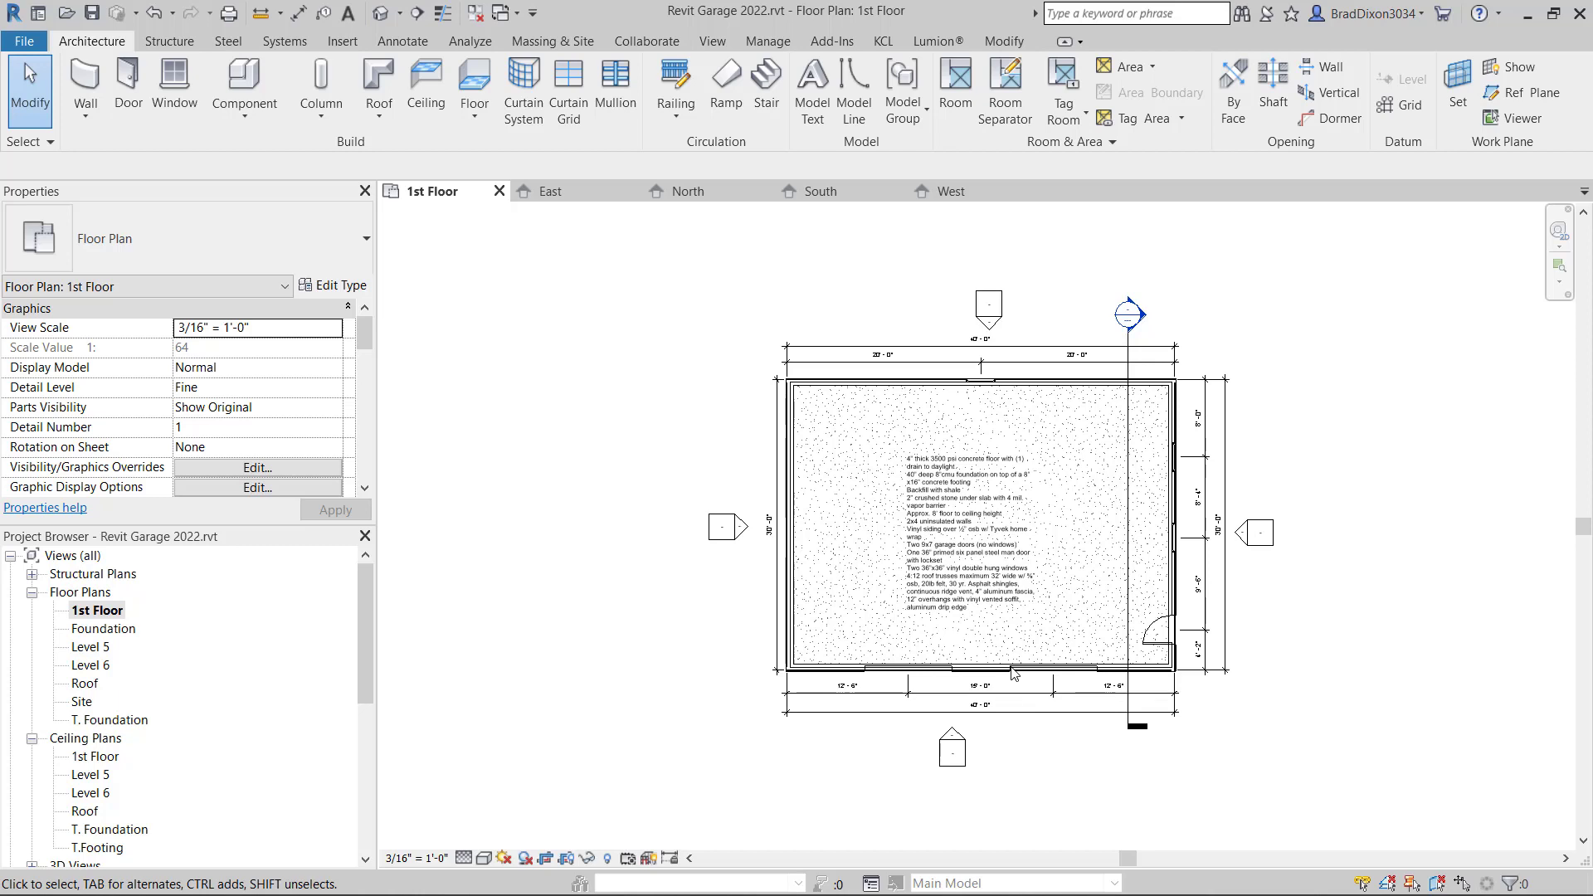
- Drag the East elevation extent line inward so it crosses the middle of the garage
scroll(down, 3)
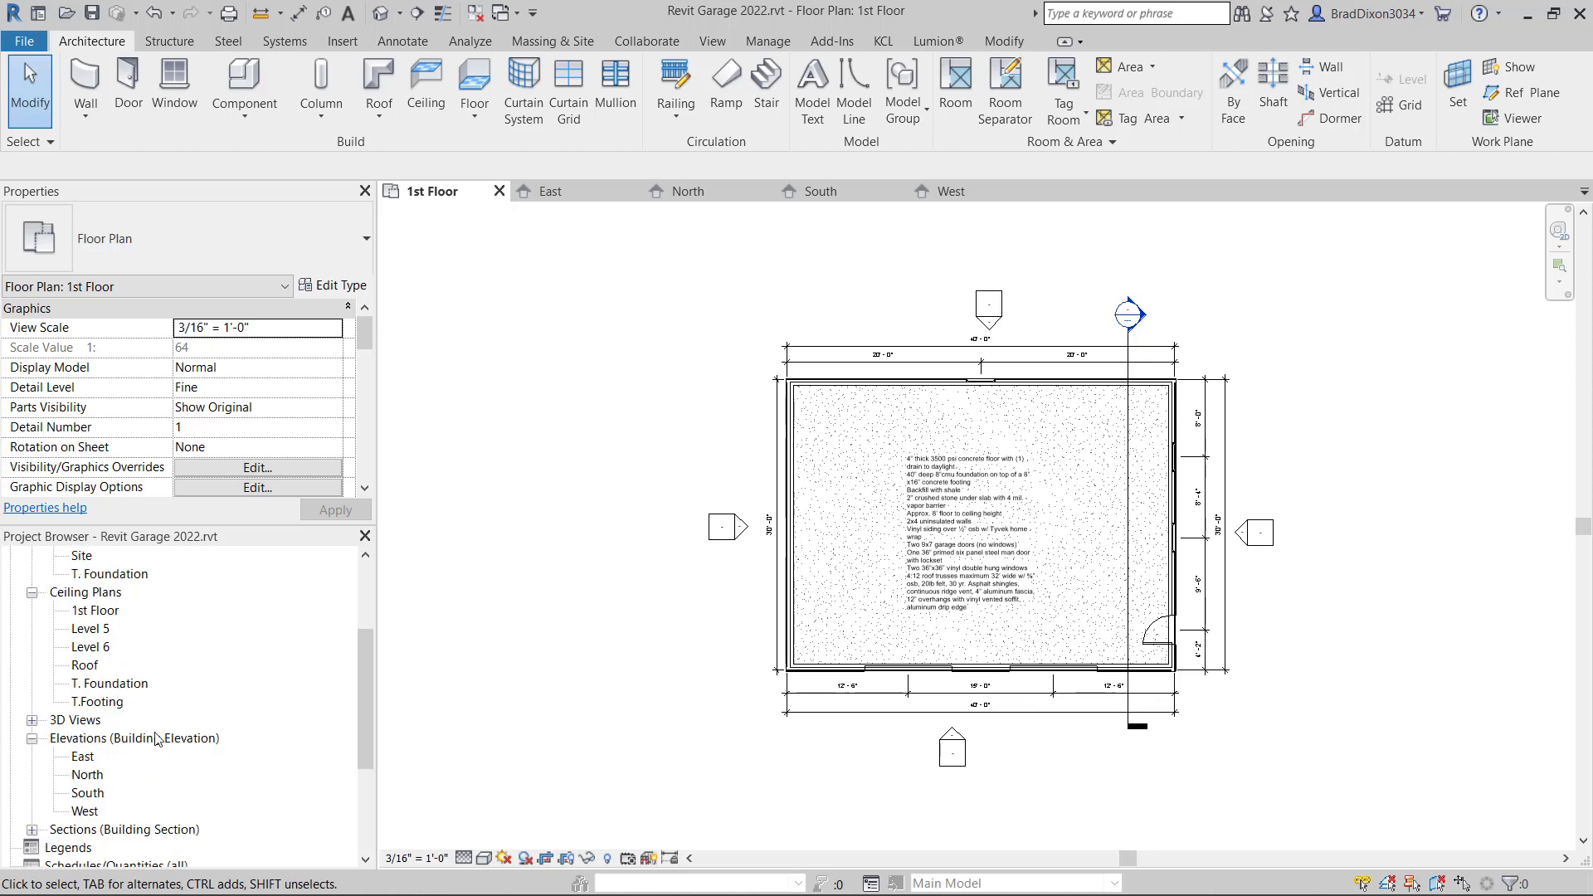
mouse_move(483, 551)
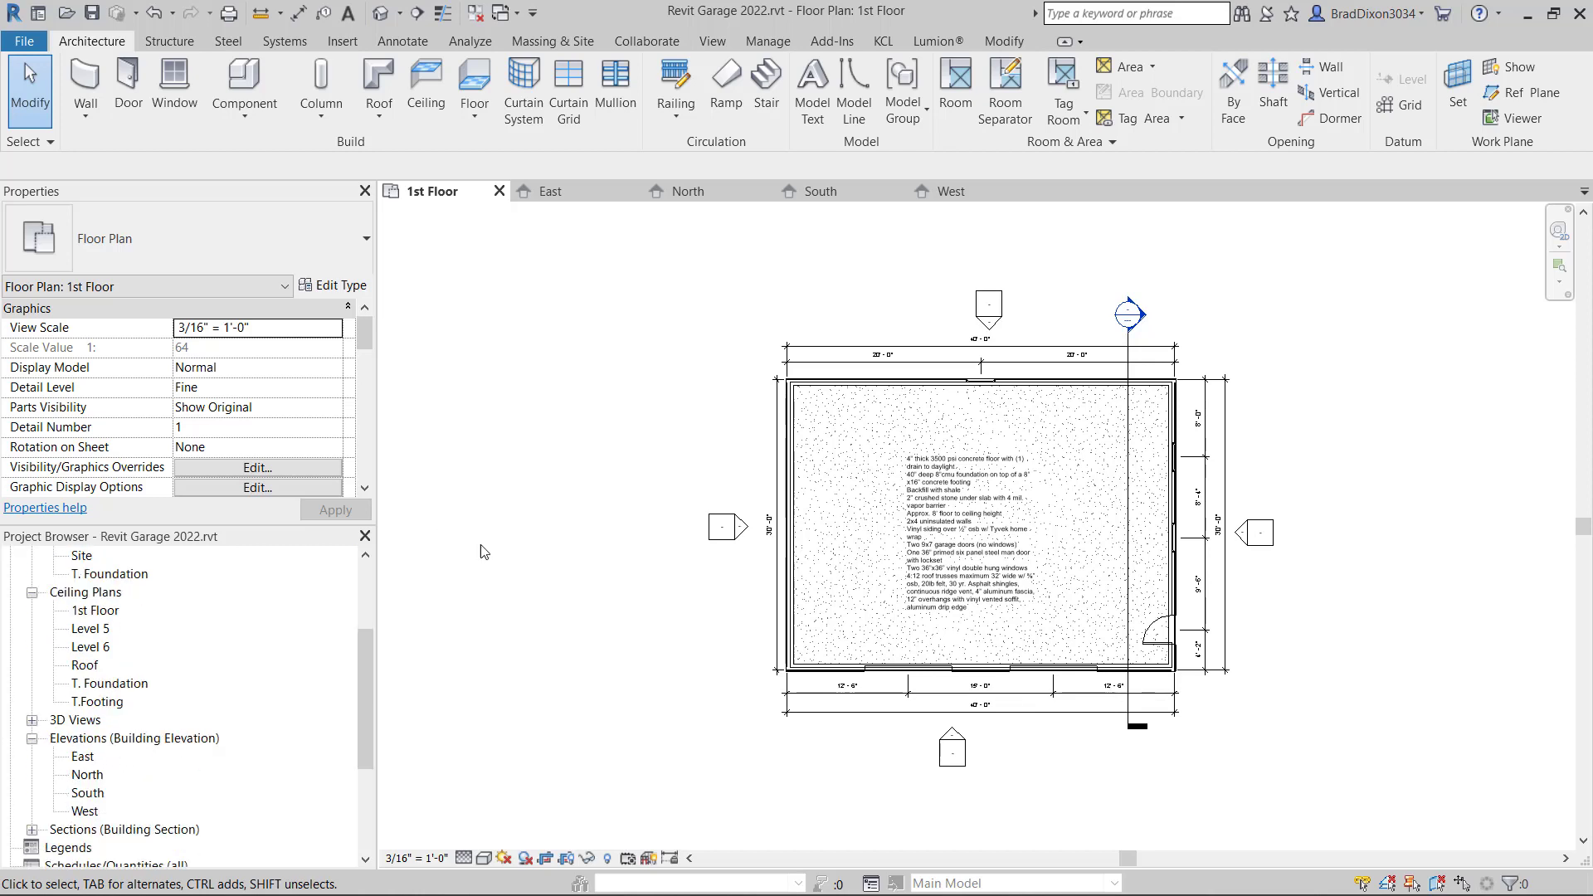
click(724, 528)
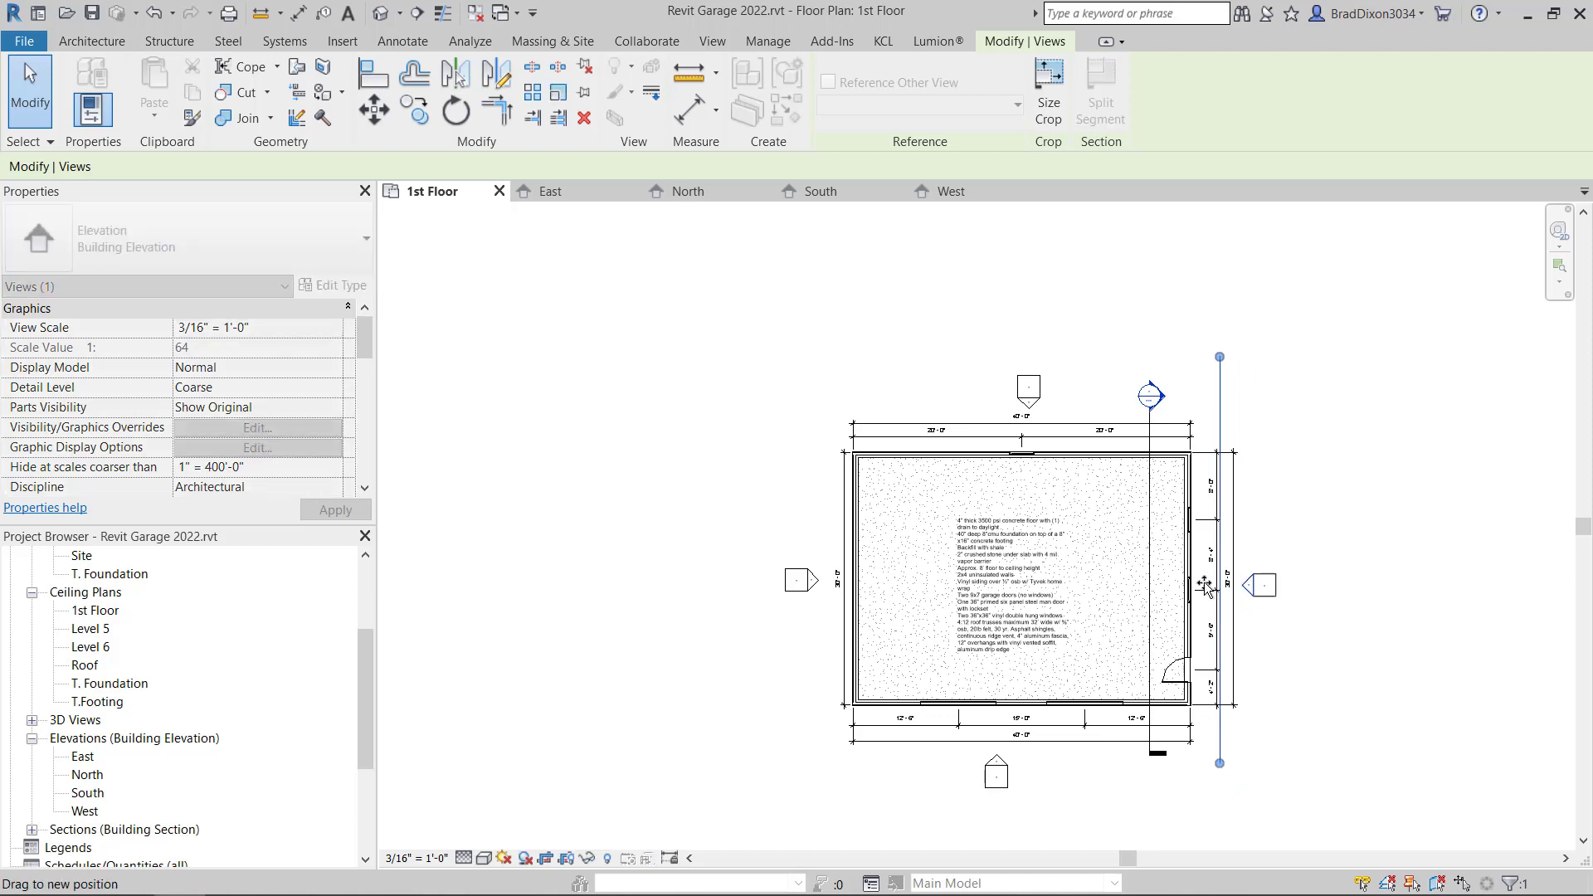
drag(1219, 584, 1097, 604)
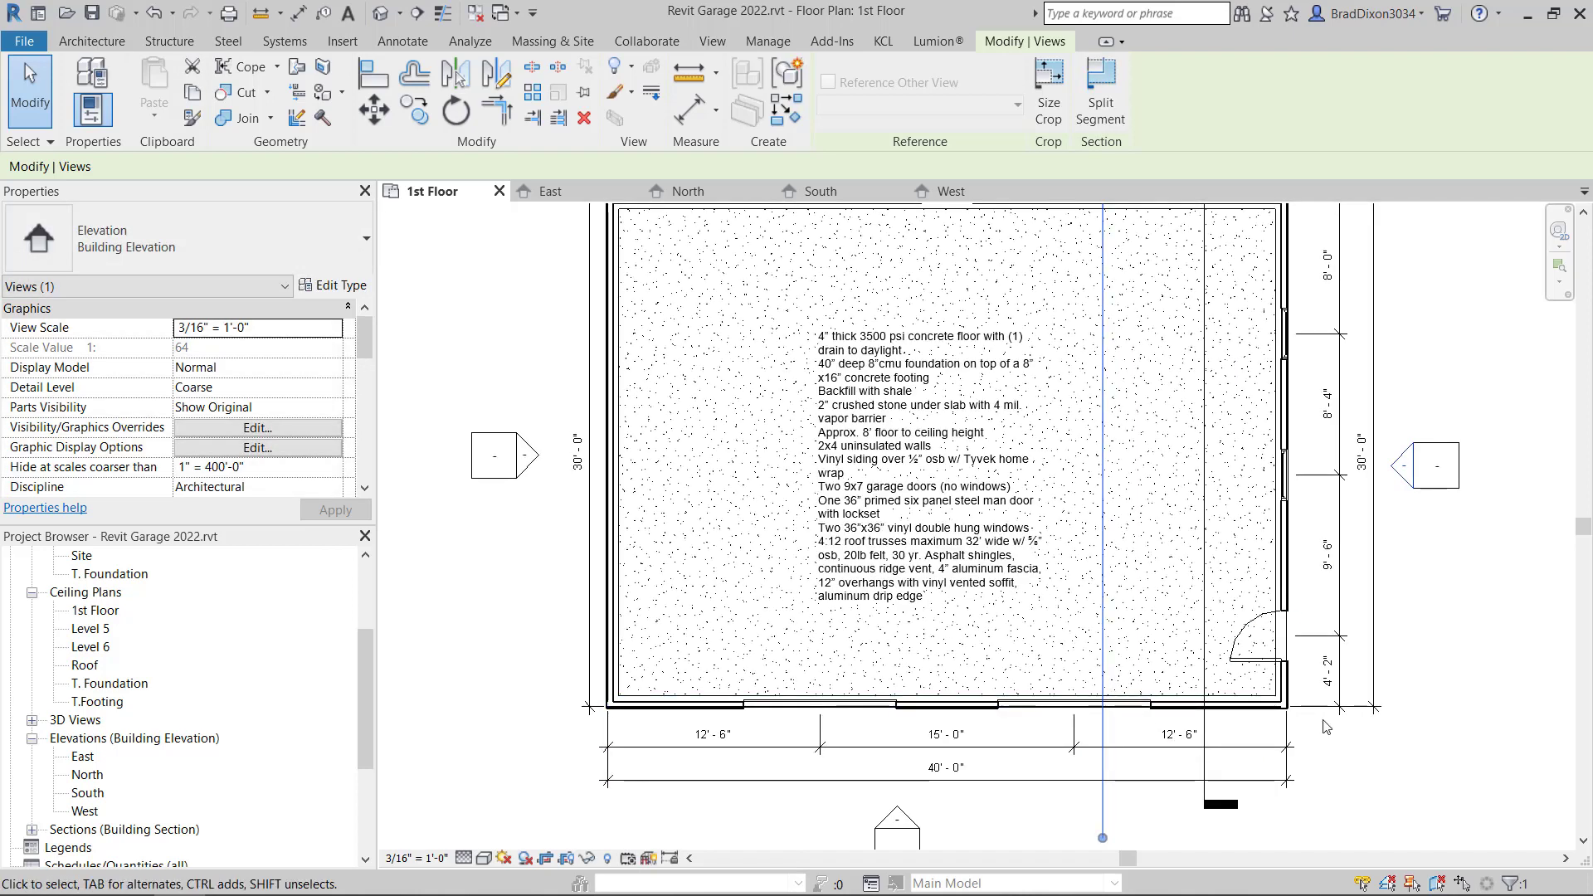
mouse_move(1454, 620)
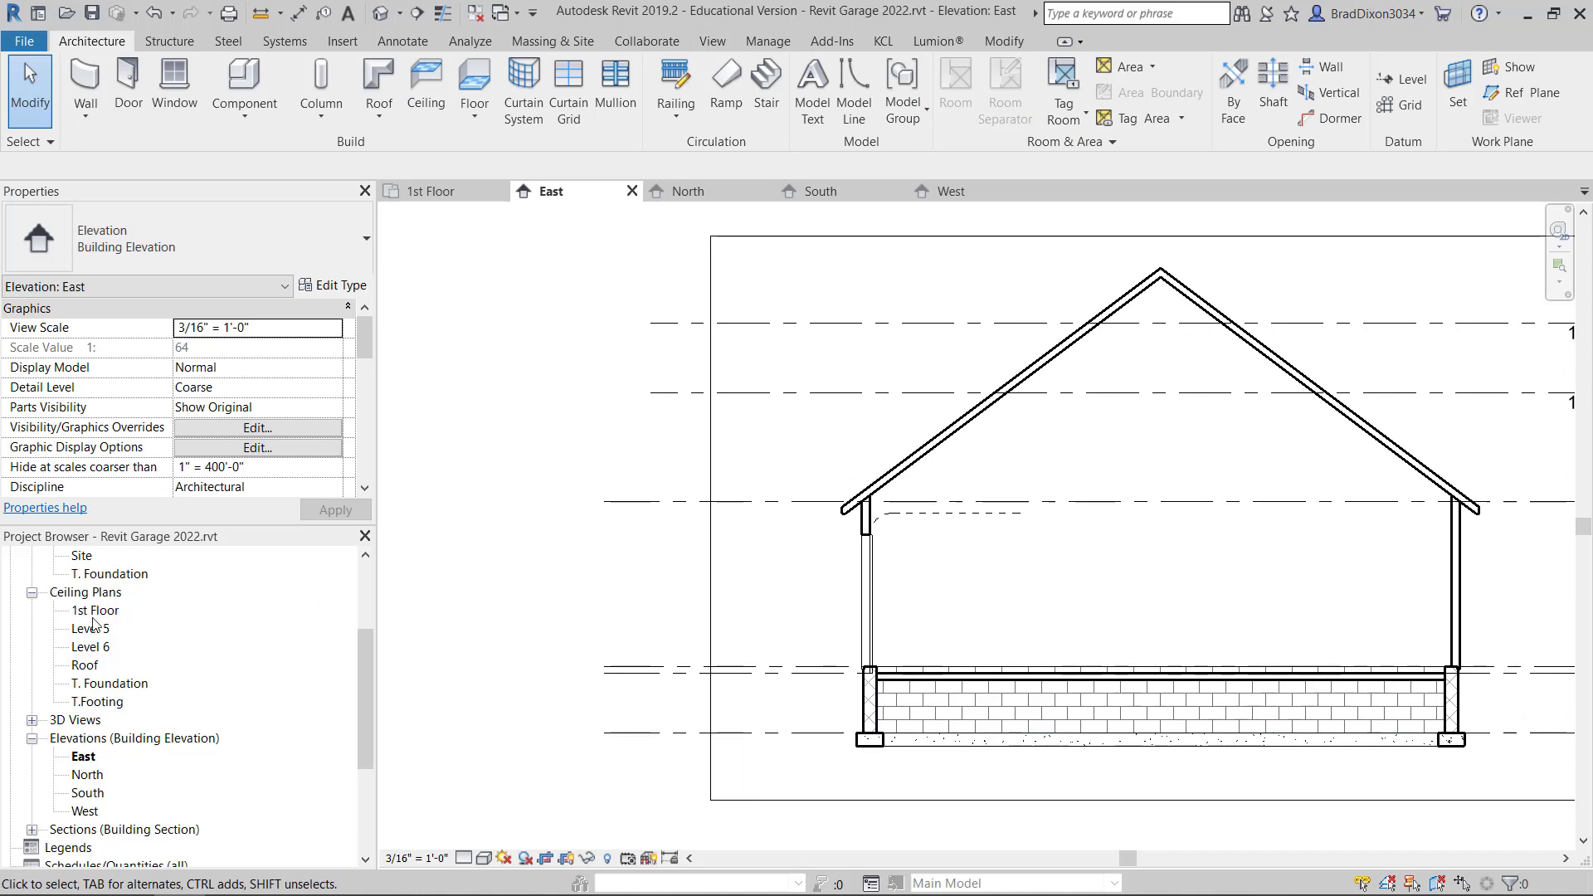
- Move the East elevation line outside the east wall, then view the North elevation
double_click(97, 609)
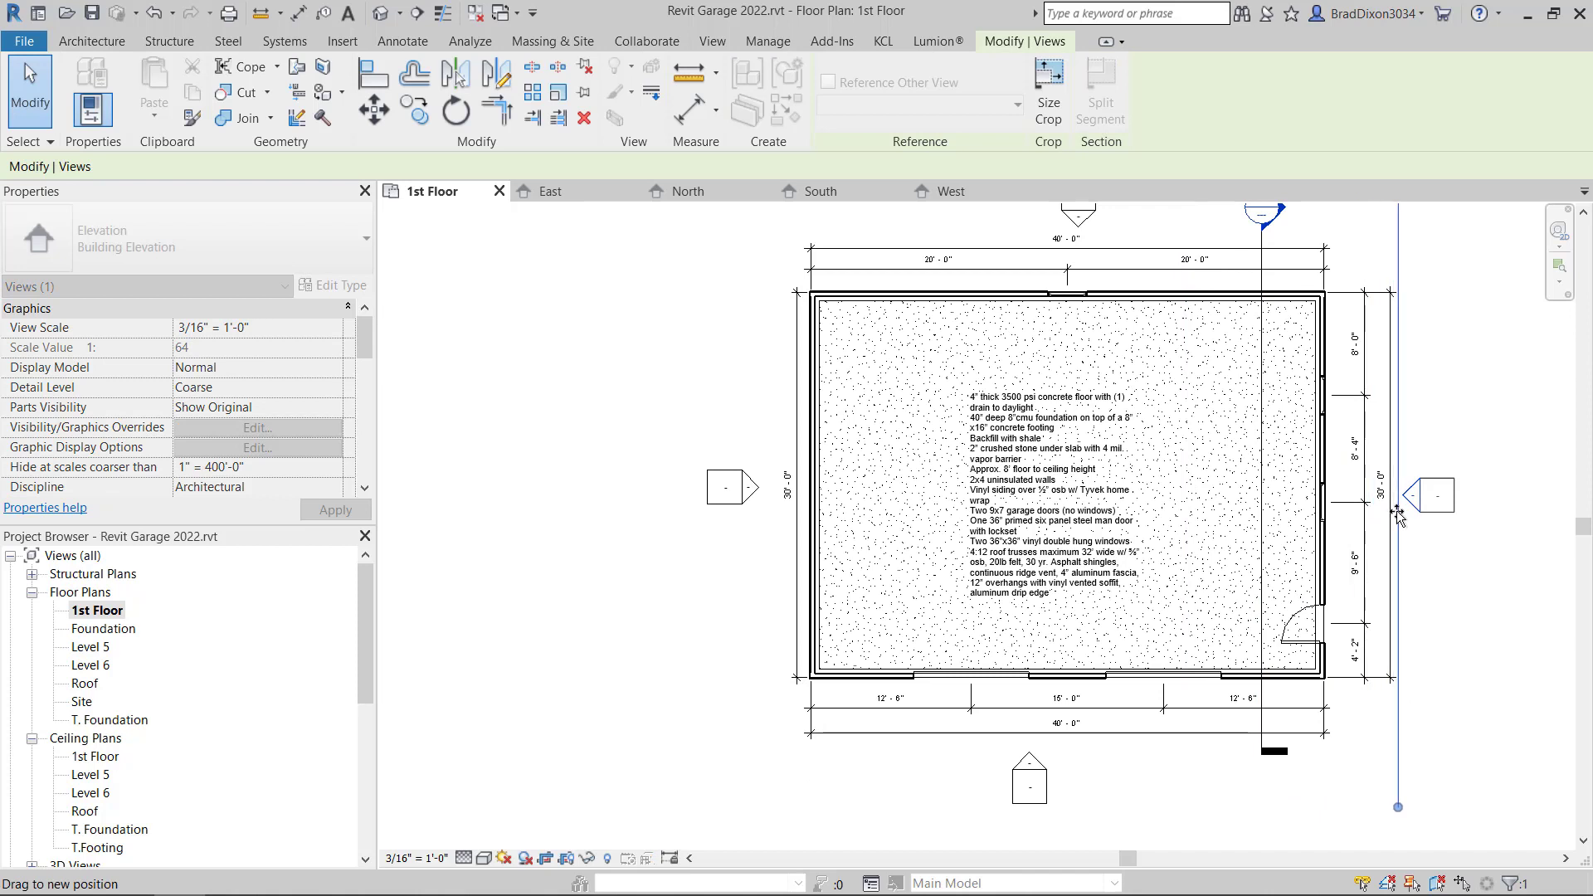
click(1433, 497)
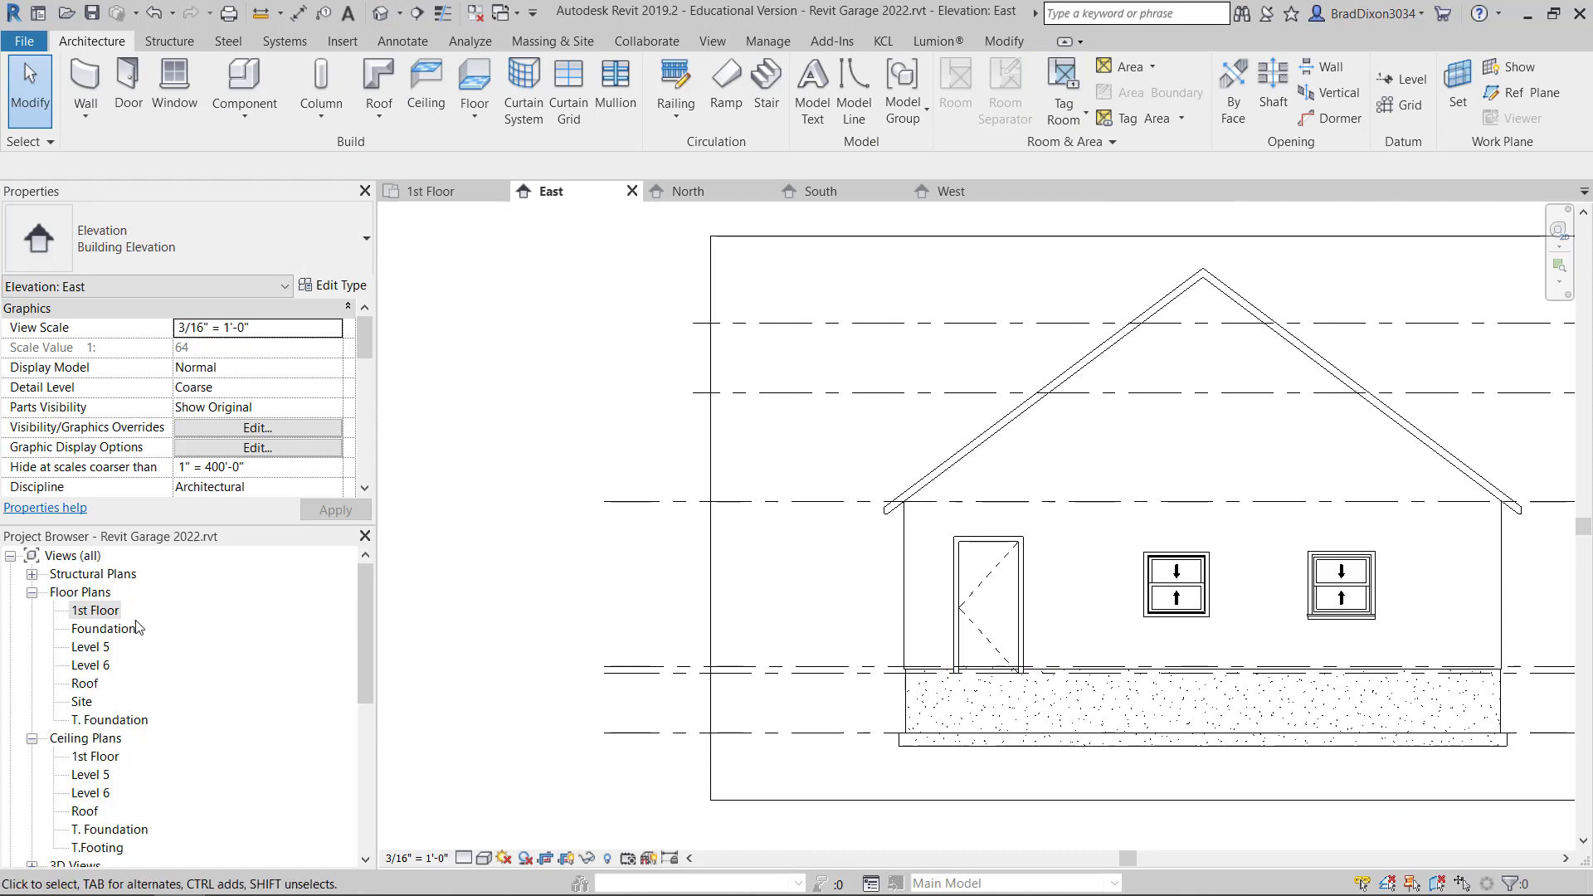
double_click(94, 610)
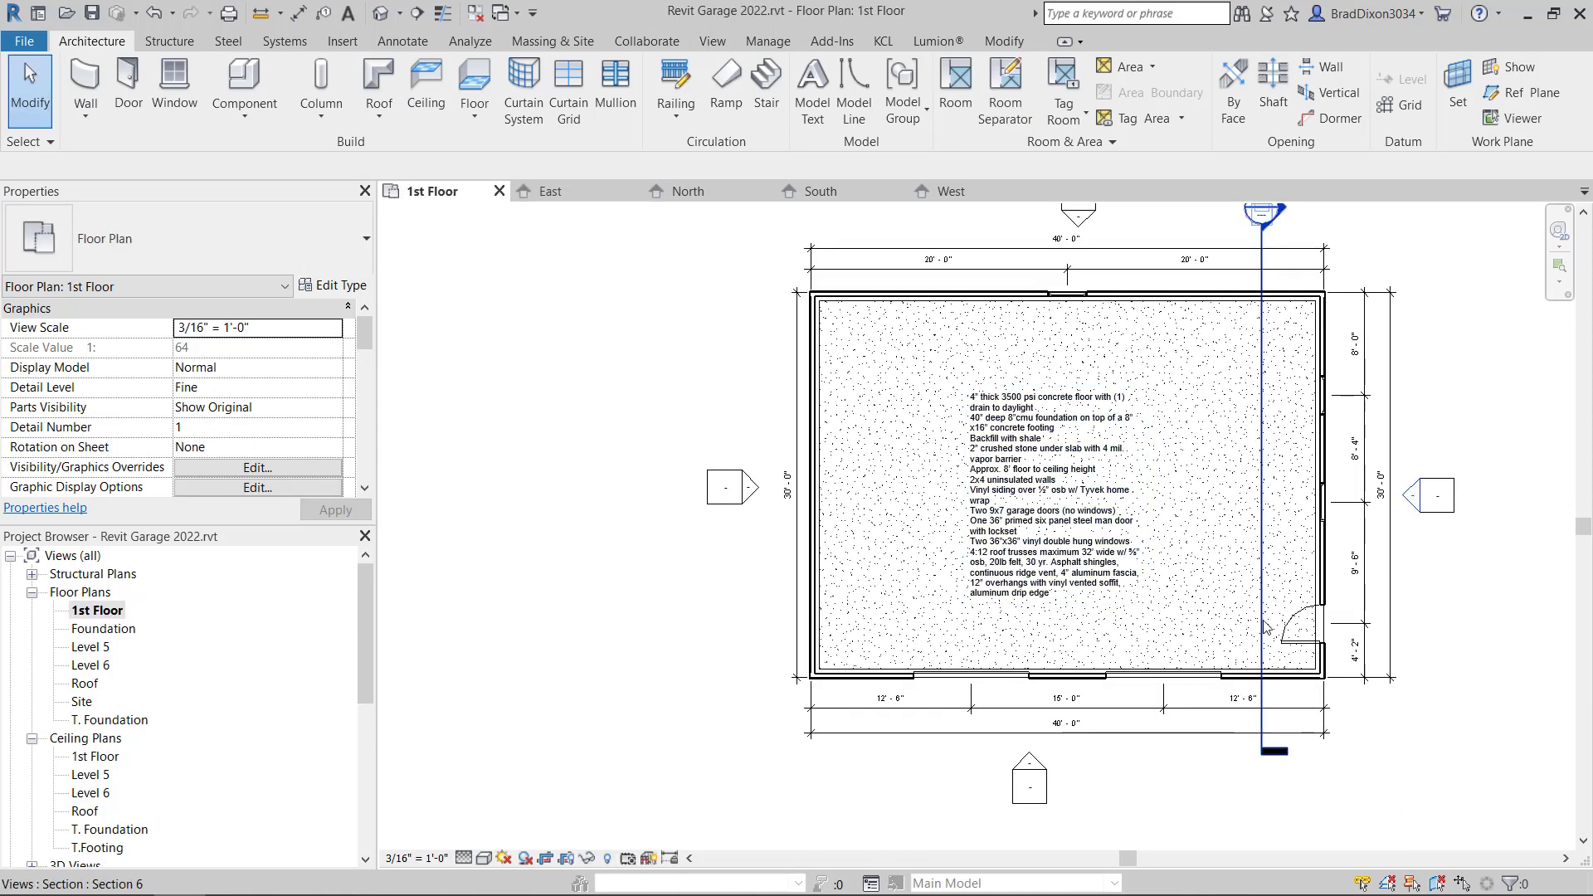
click(1264, 216)
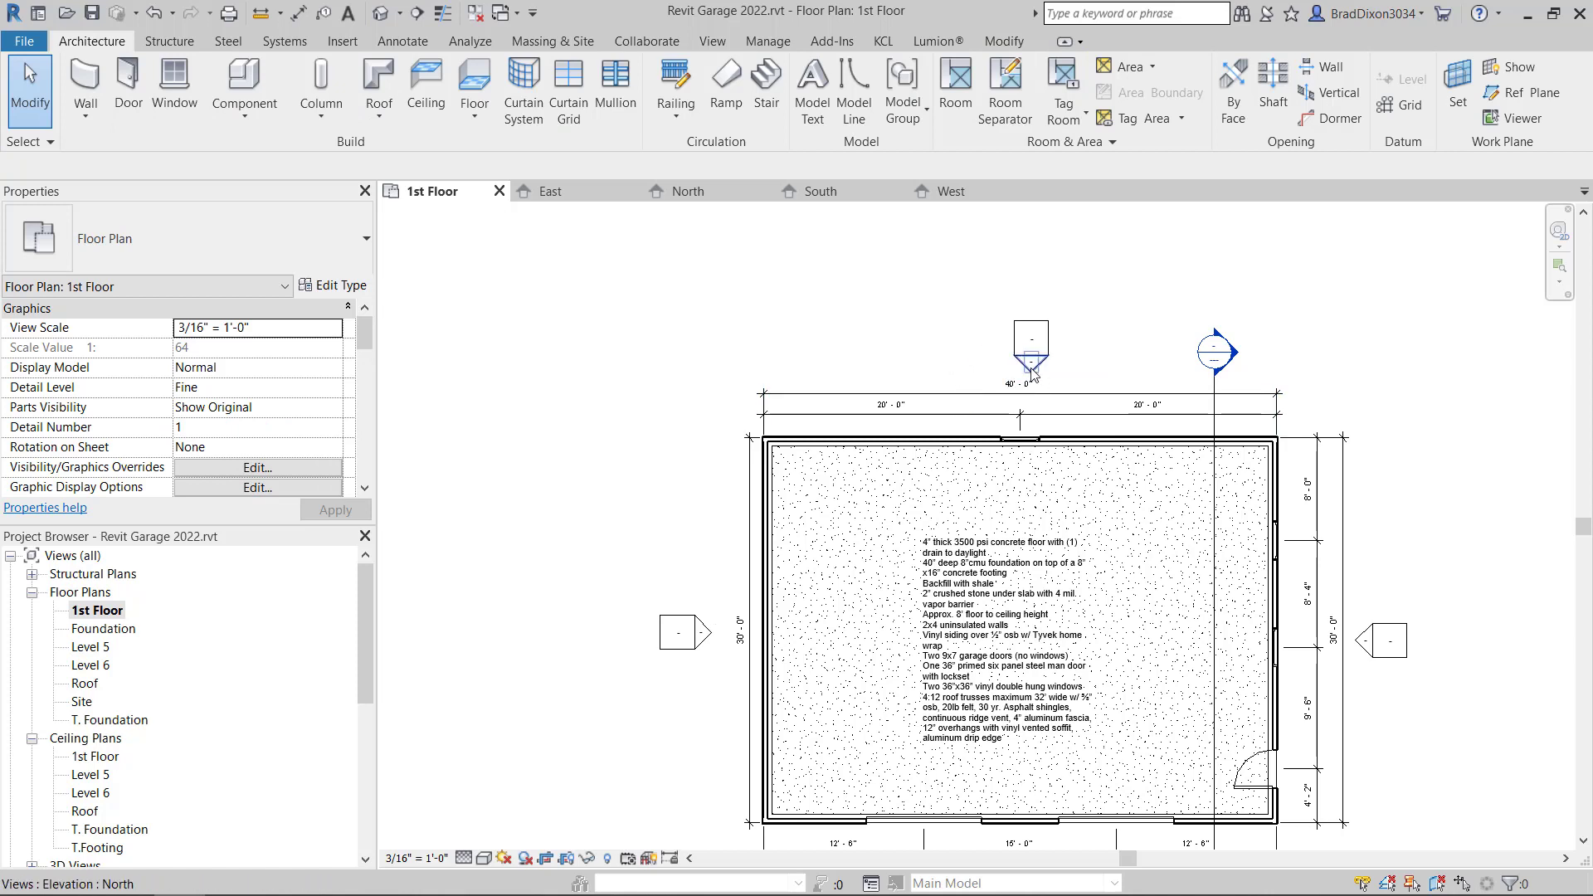
click(1029, 363)
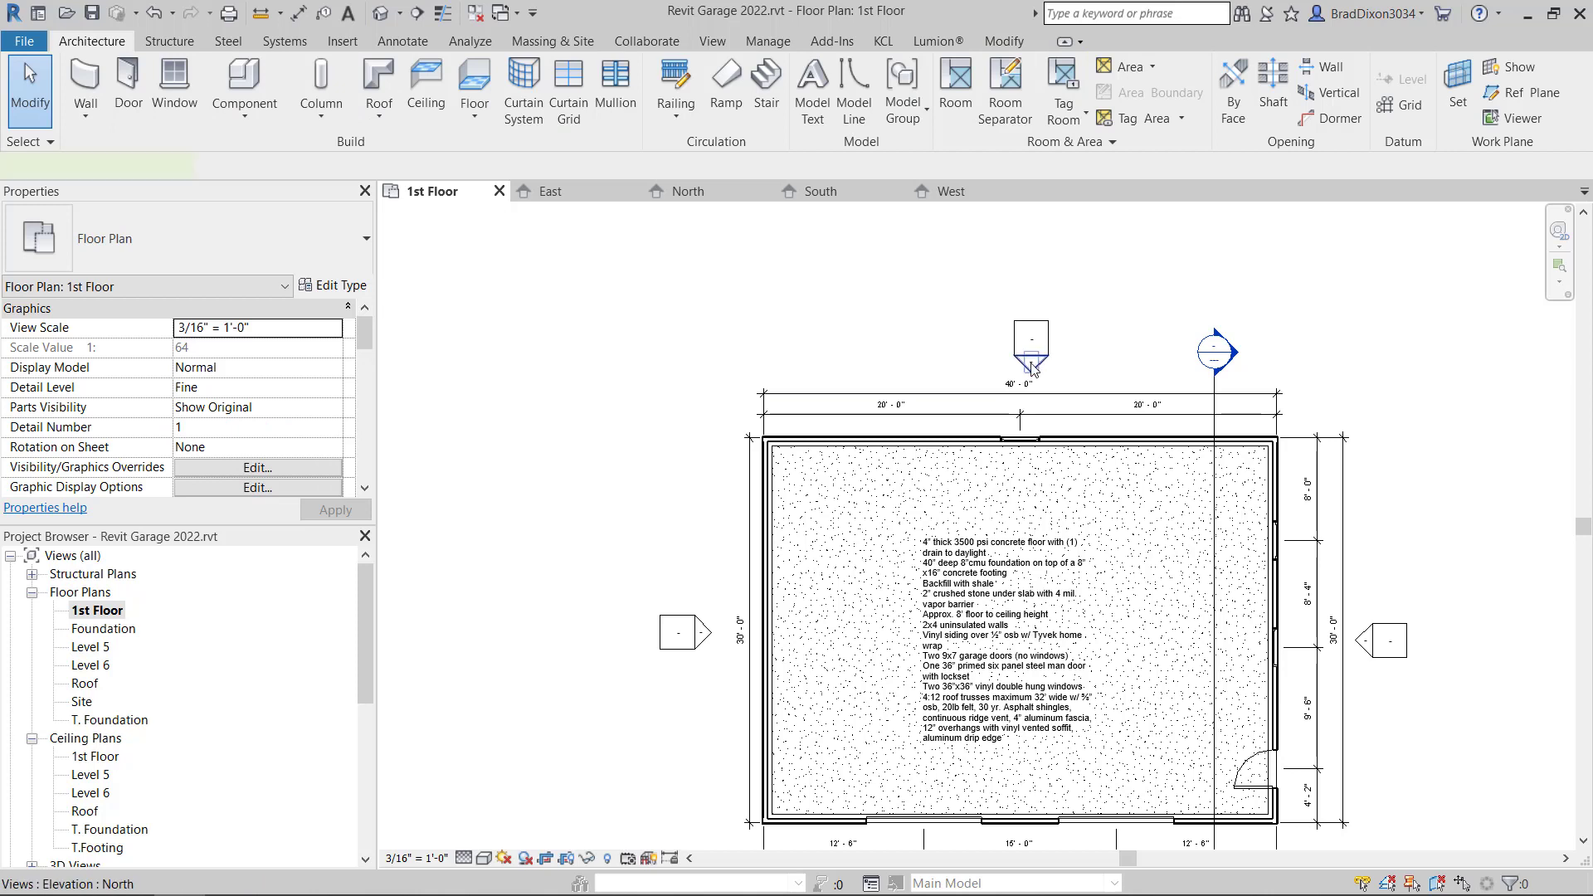
click(688, 190)
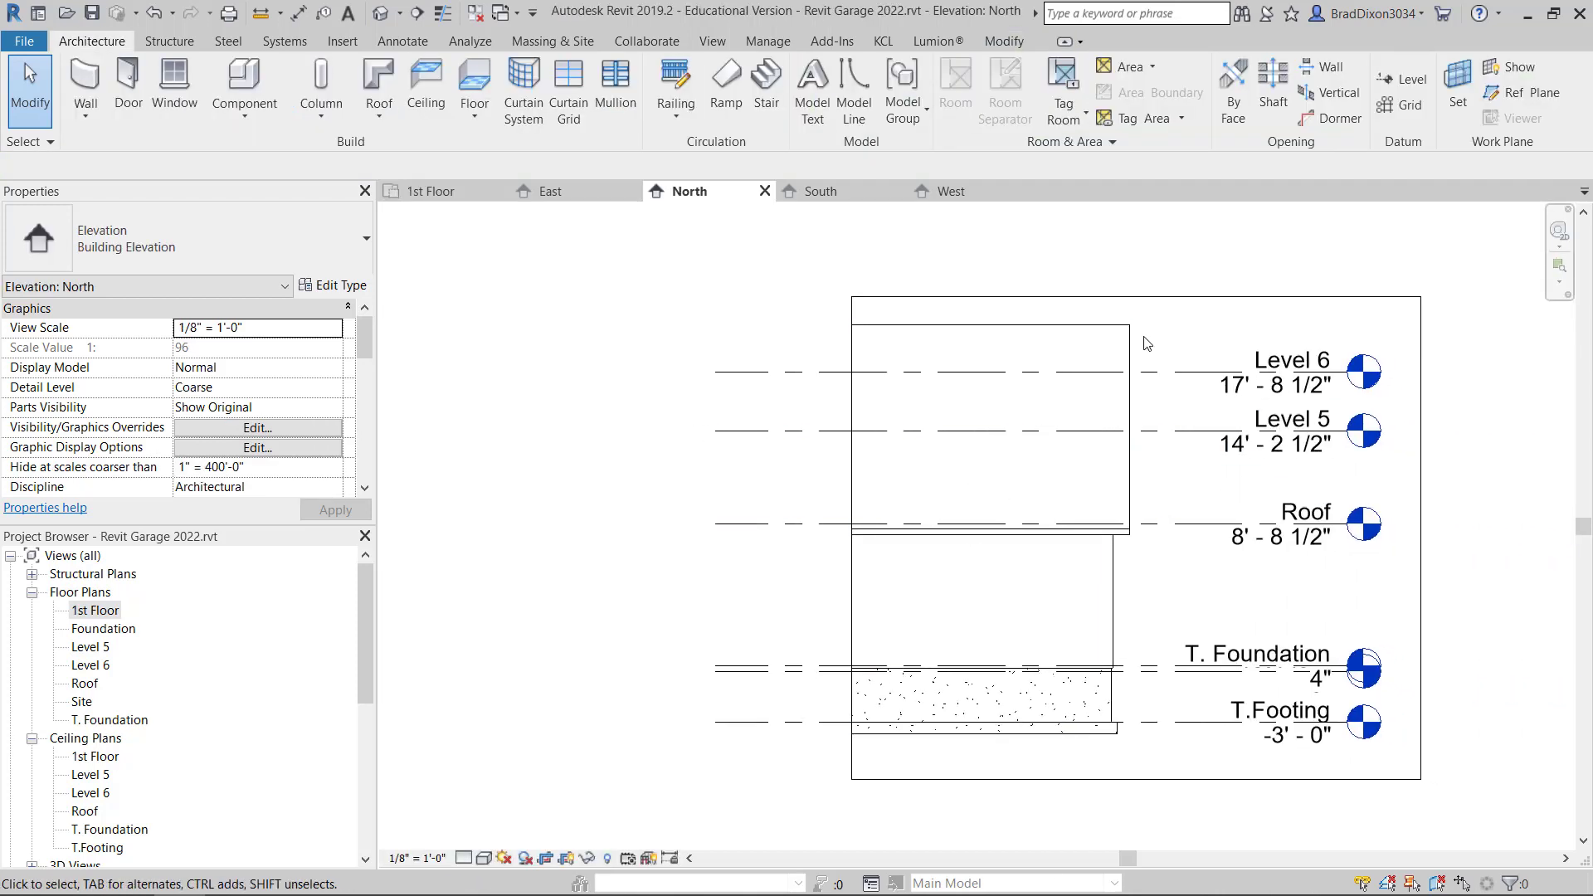
mouse_move(148, 642)
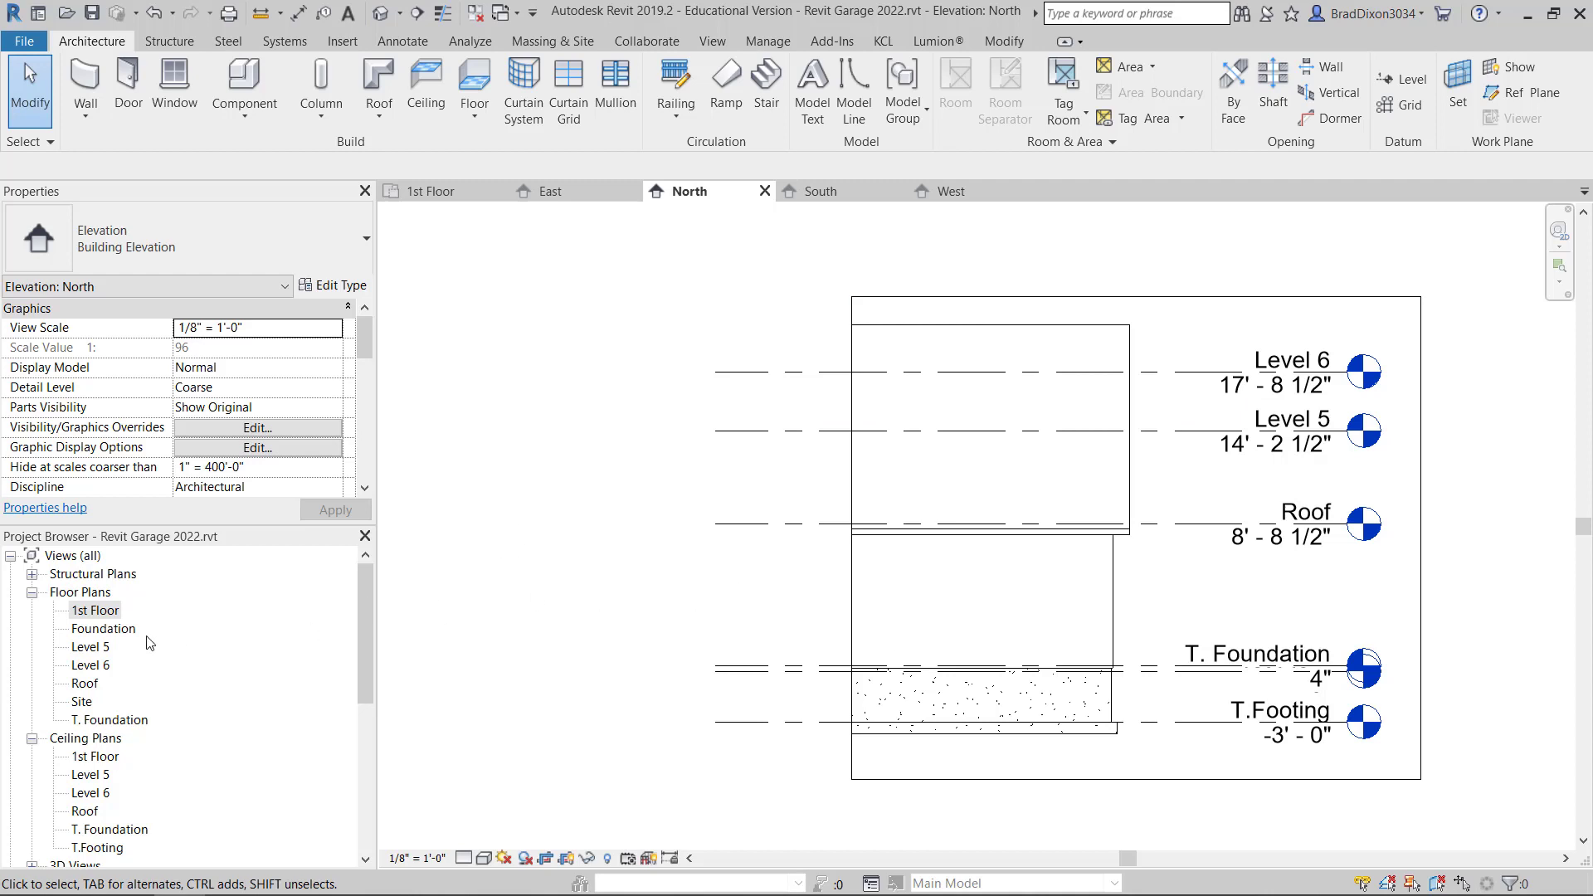
- Stretch the North elevation line across the garage's full width just north of the wall
double_click(94, 610)
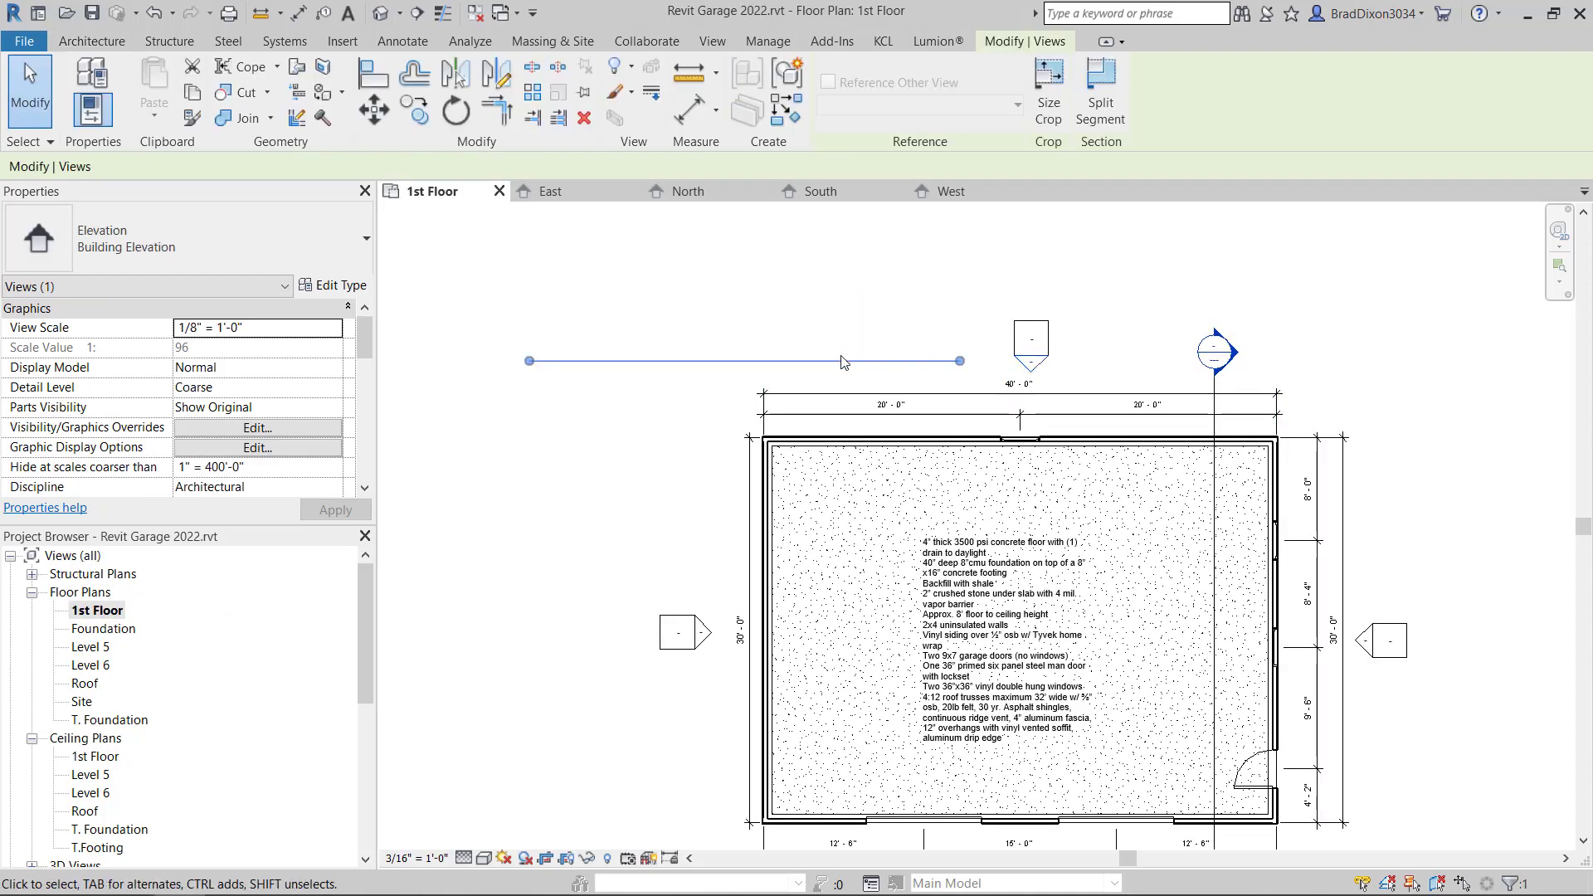
drag(958, 360, 1150, 373)
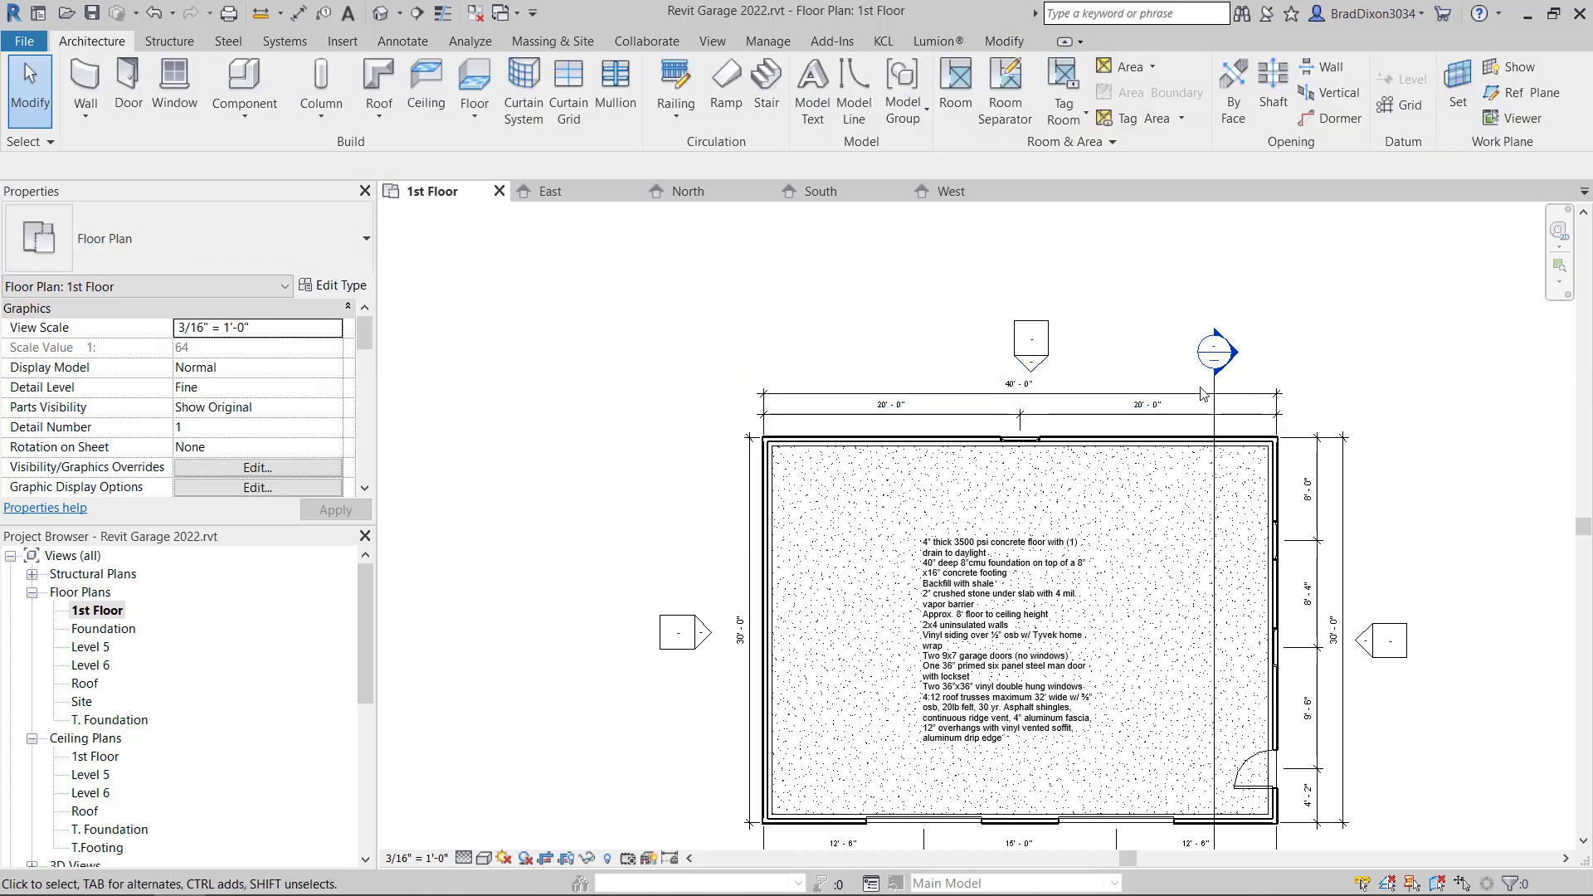
click(1022, 394)
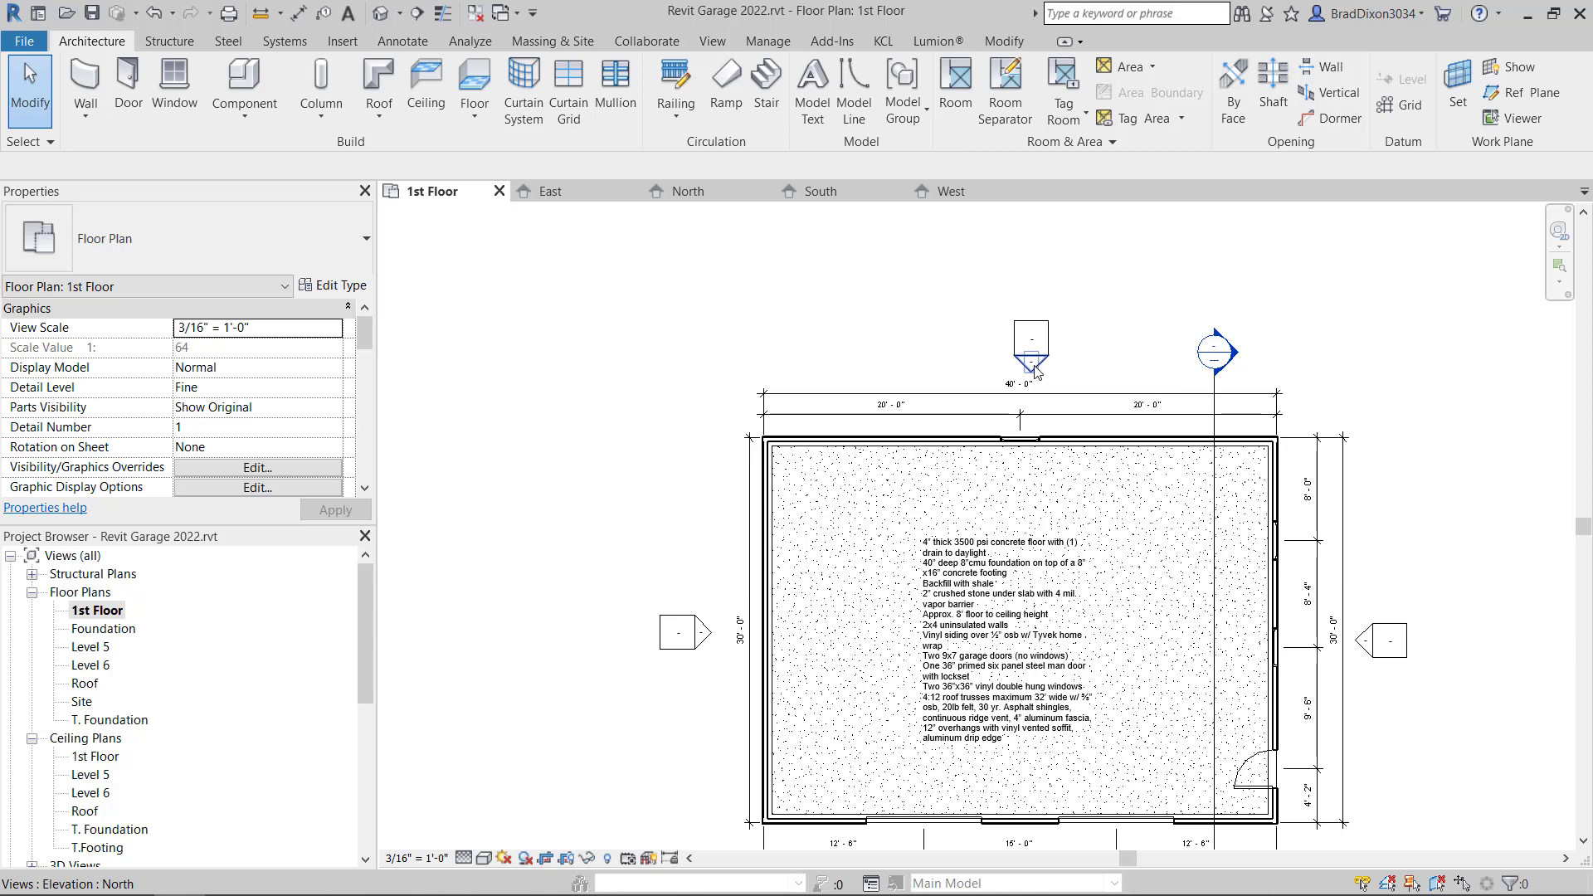
click(1028, 363)
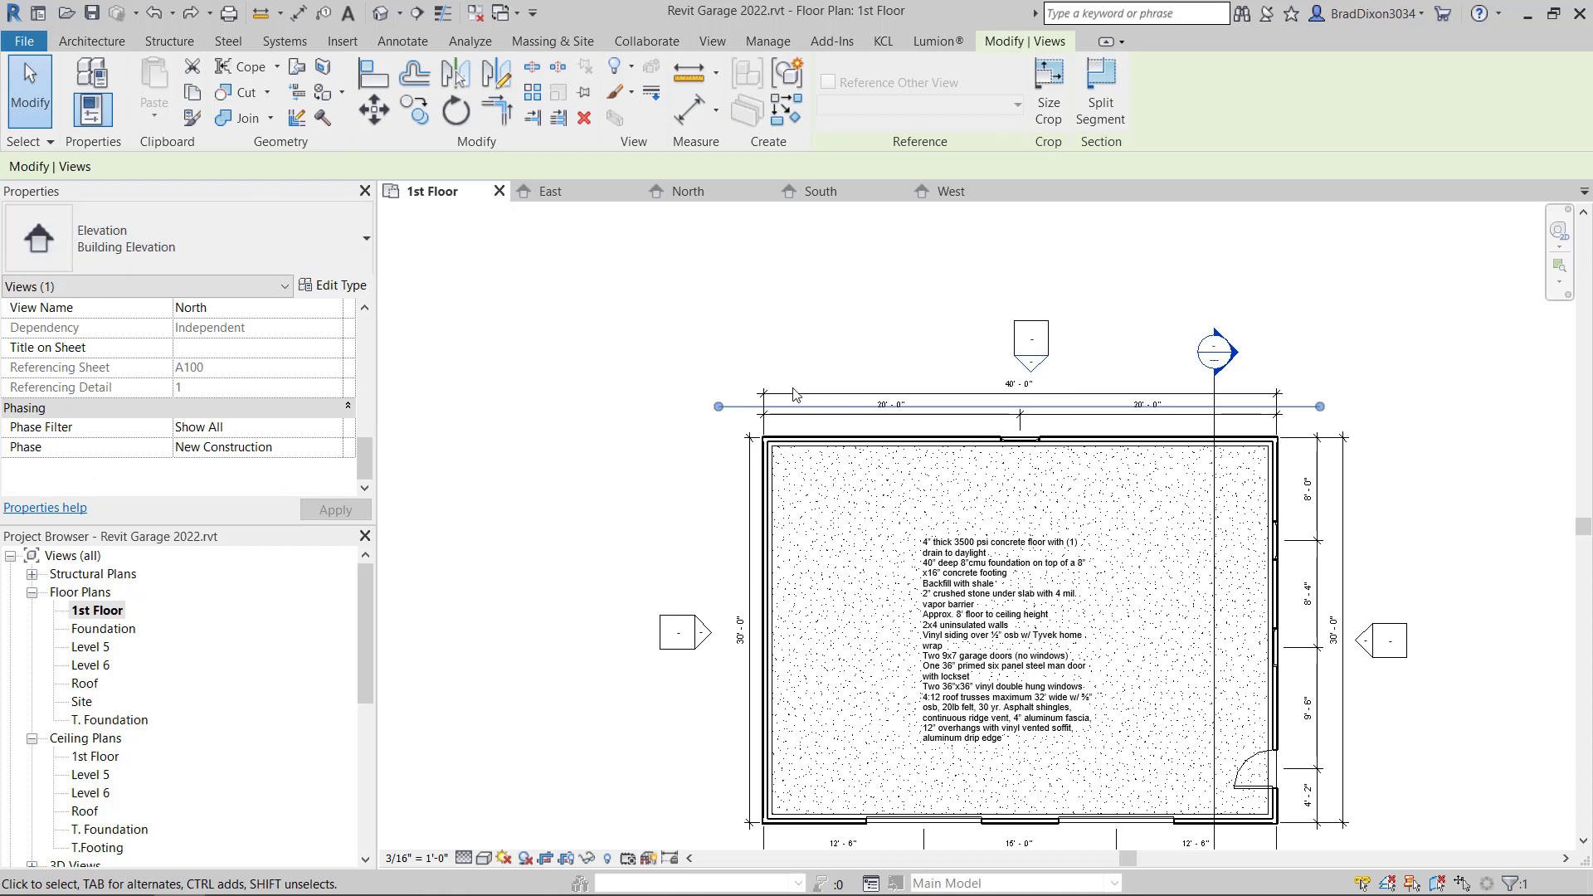
- Change the elevation tag type's mark from square to round and apply it
click(1028, 338)
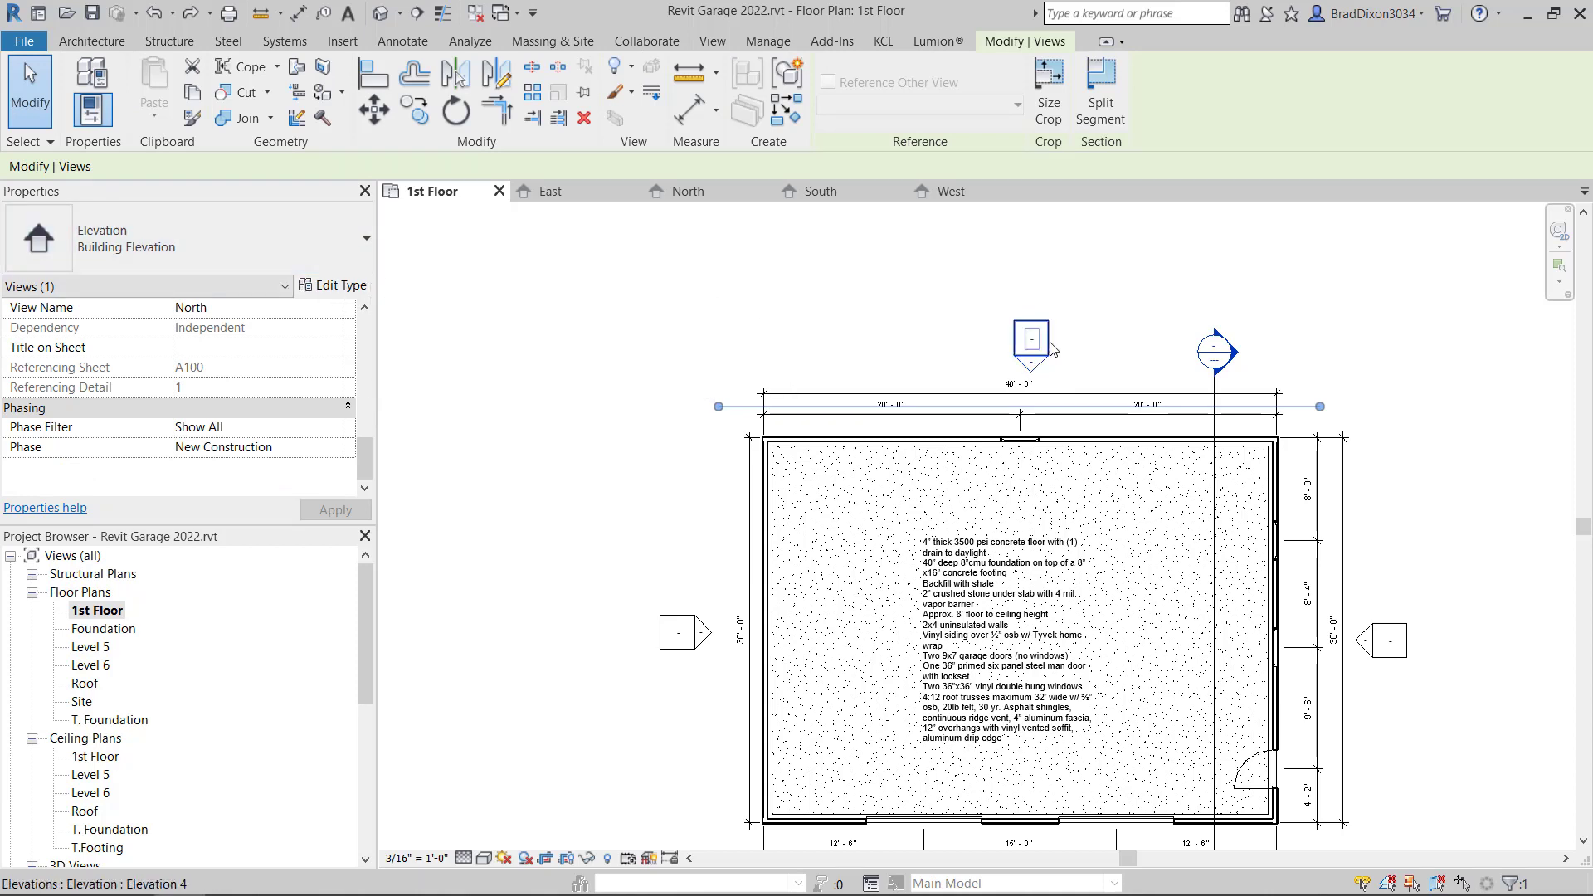
click(1031, 340)
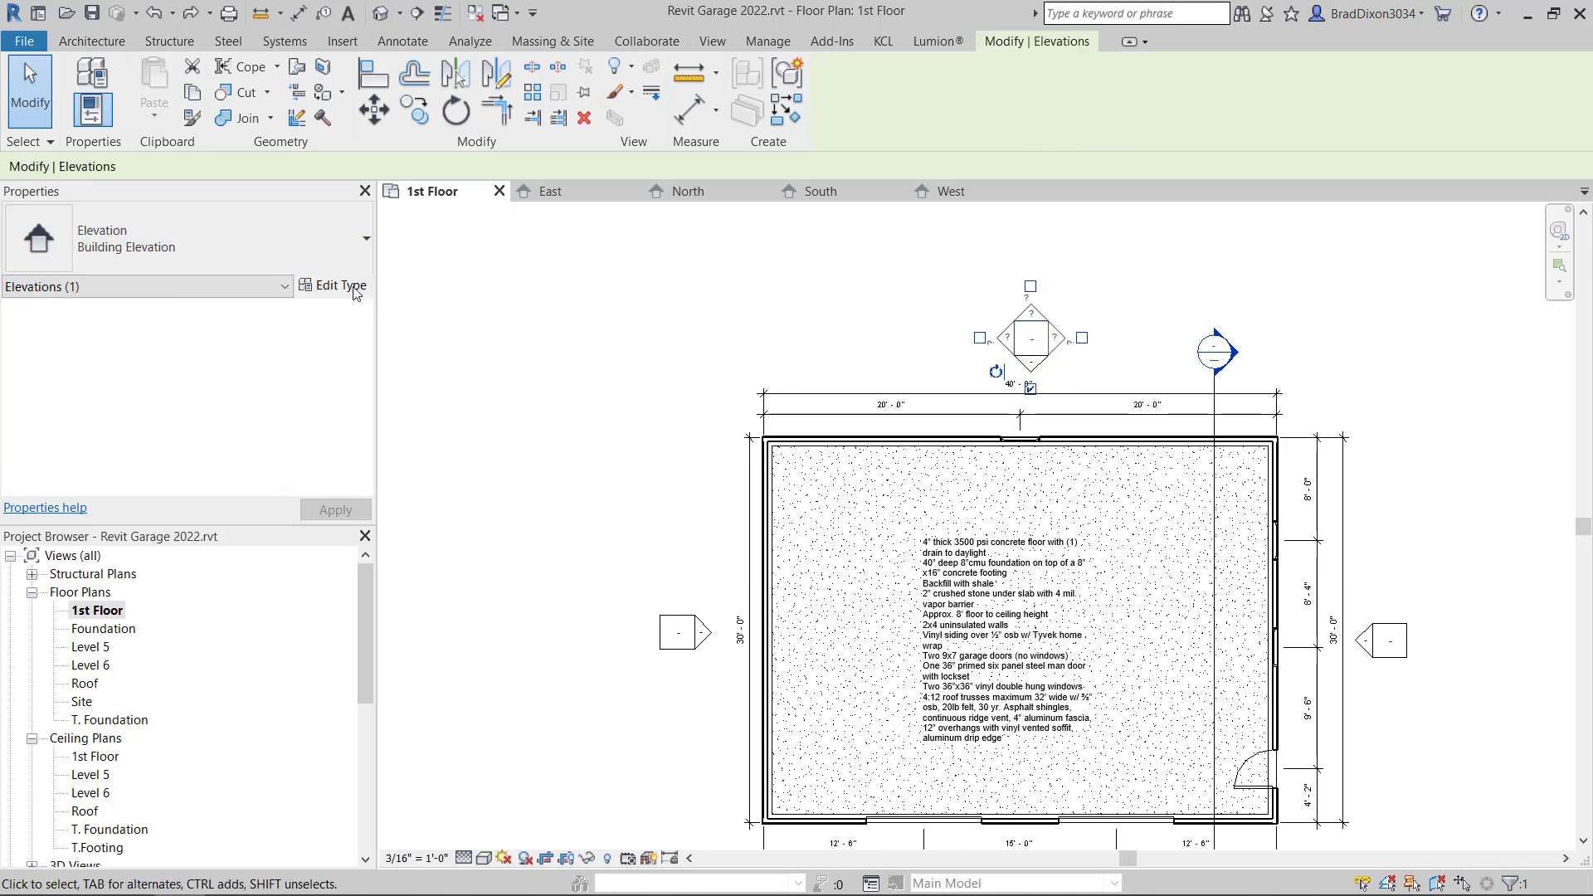
click(334, 285)
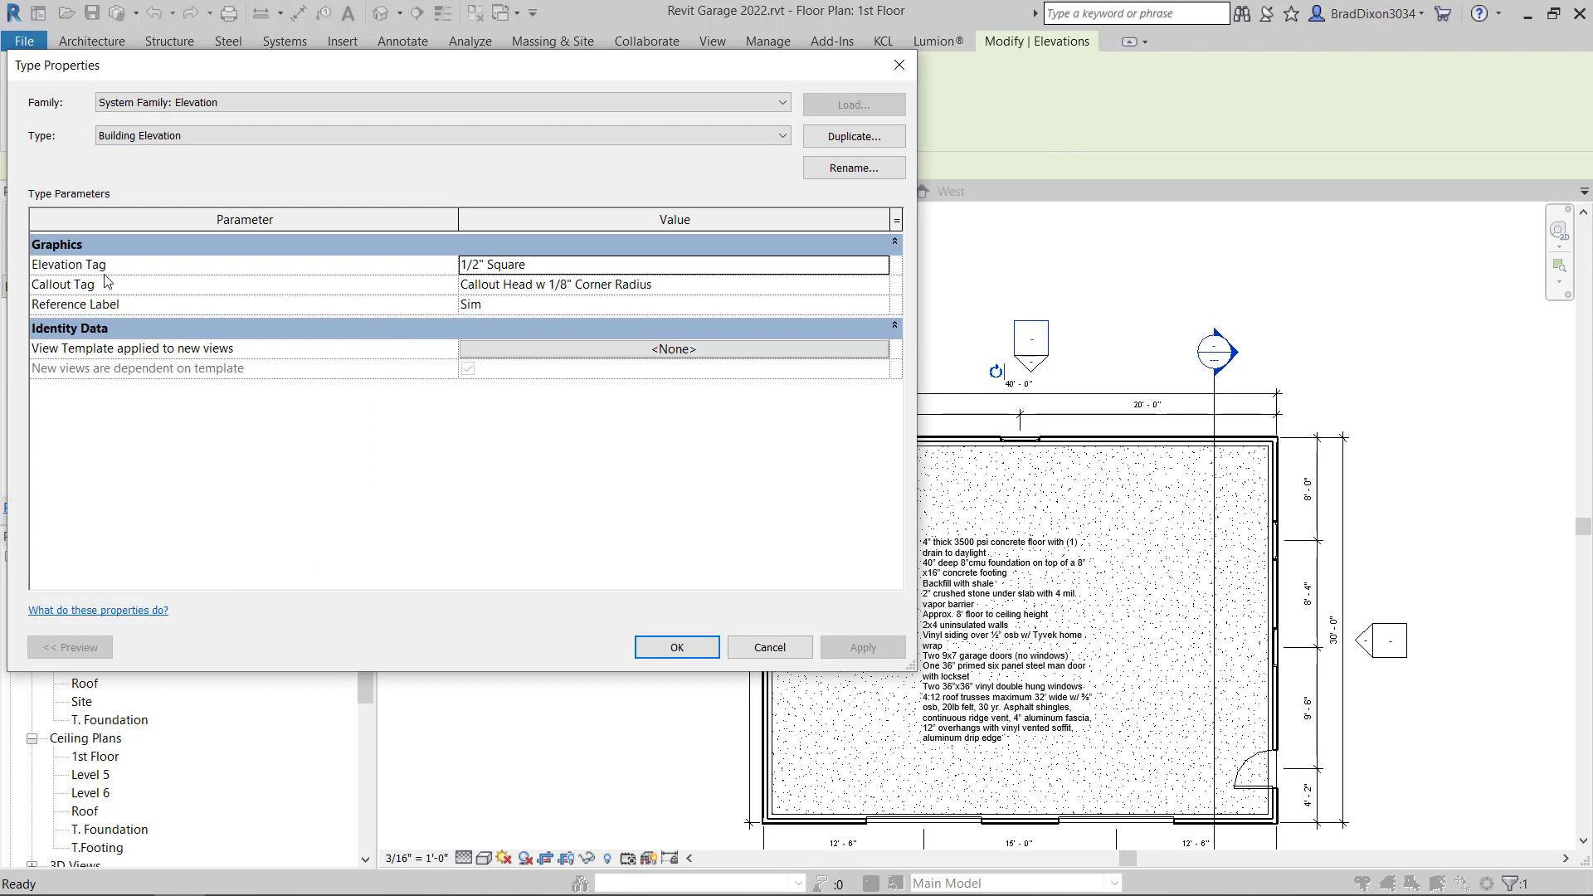
mouse_move(68, 264)
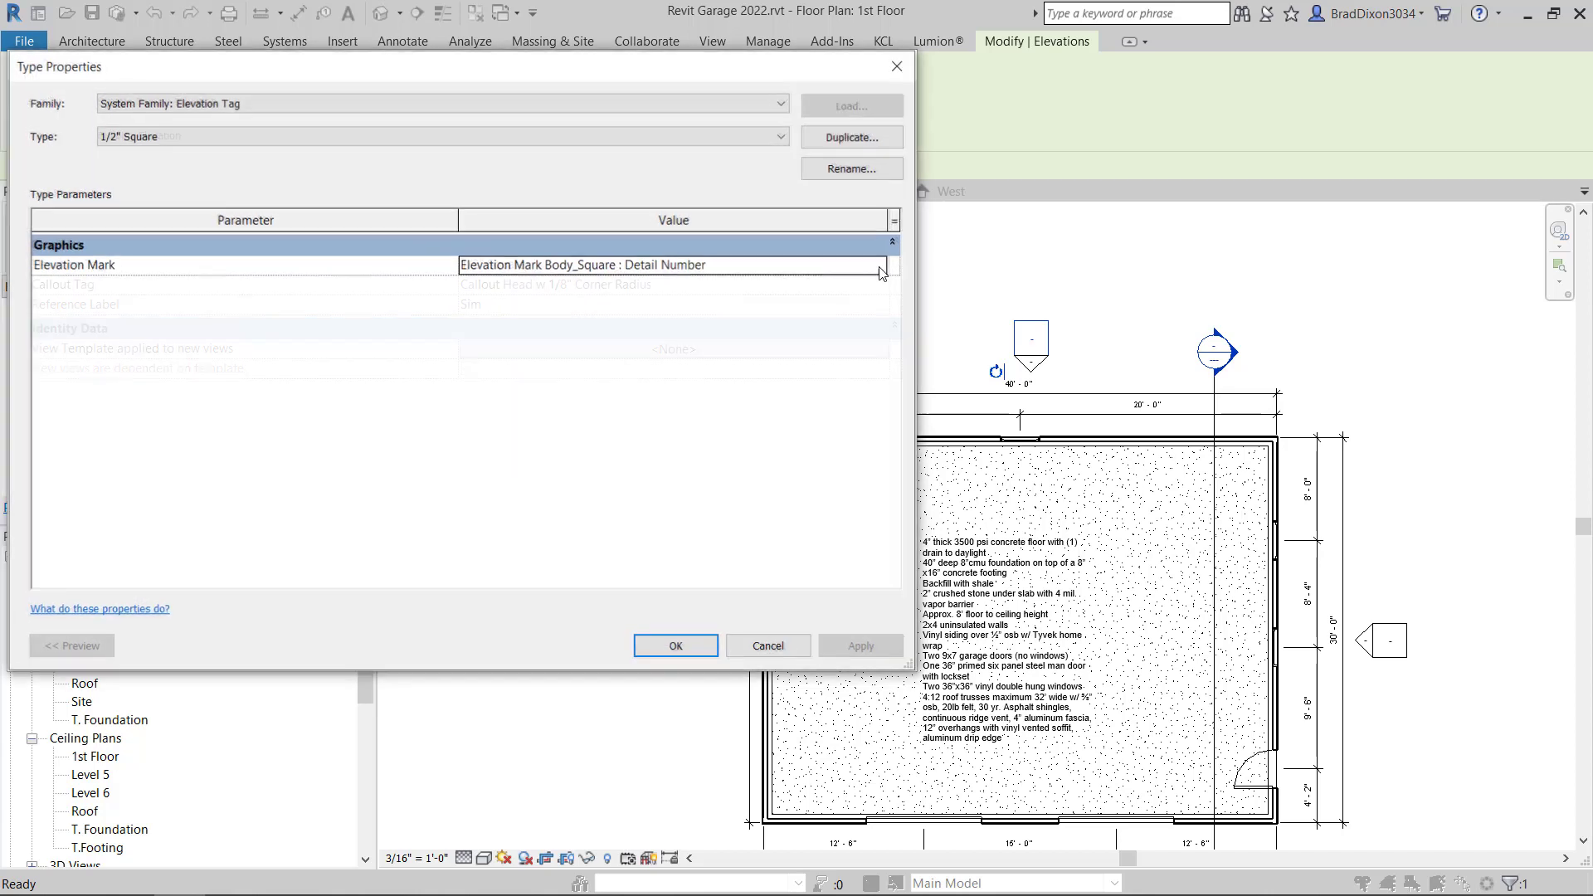
click(879, 264)
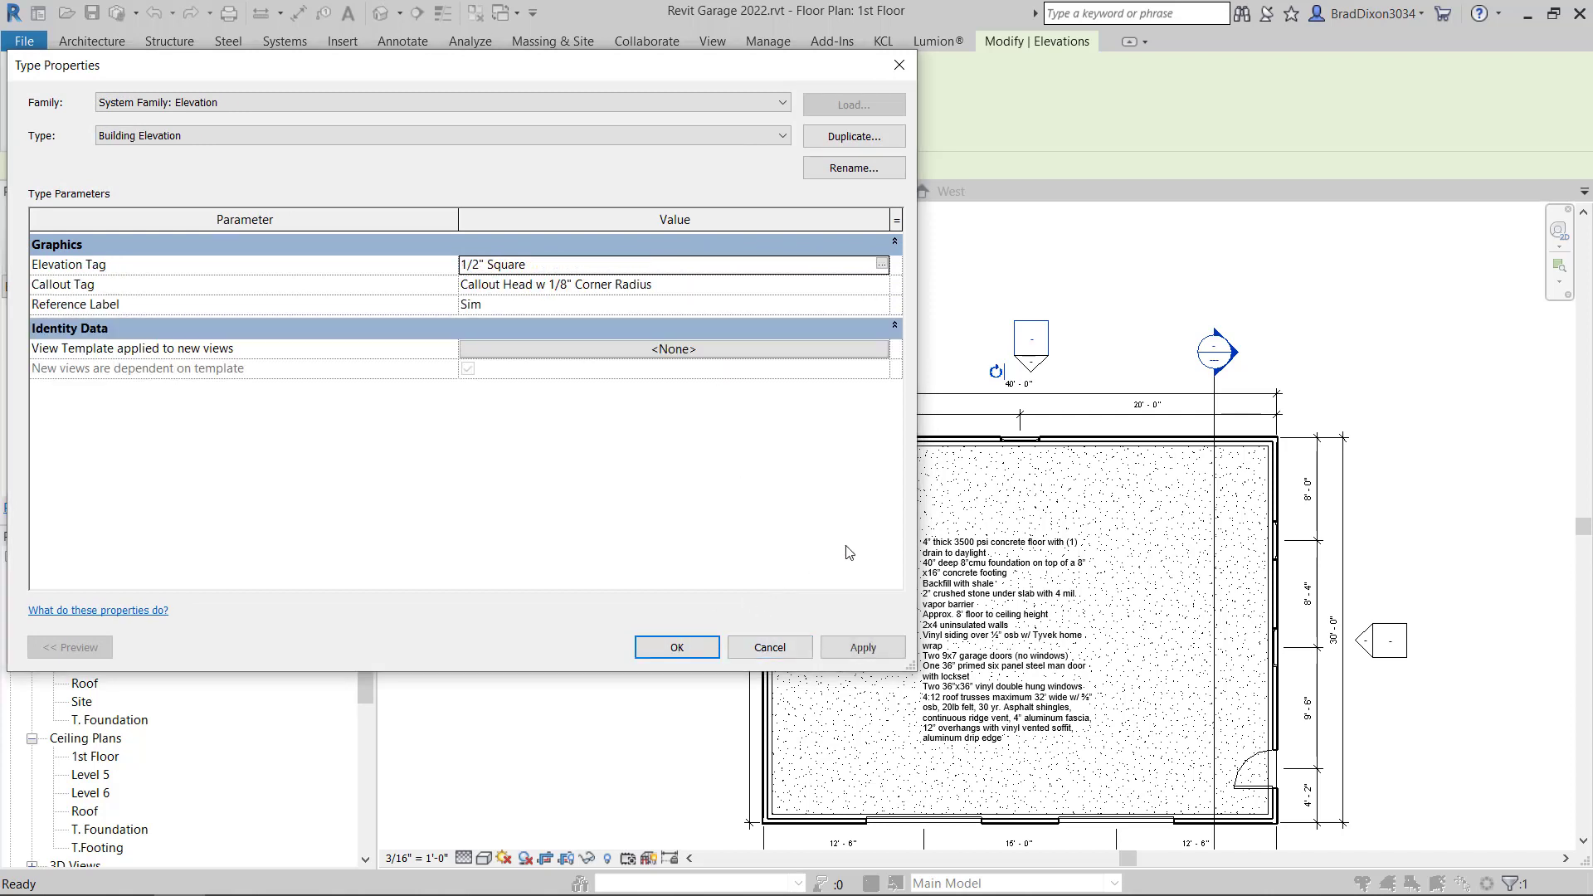
click(675, 647)
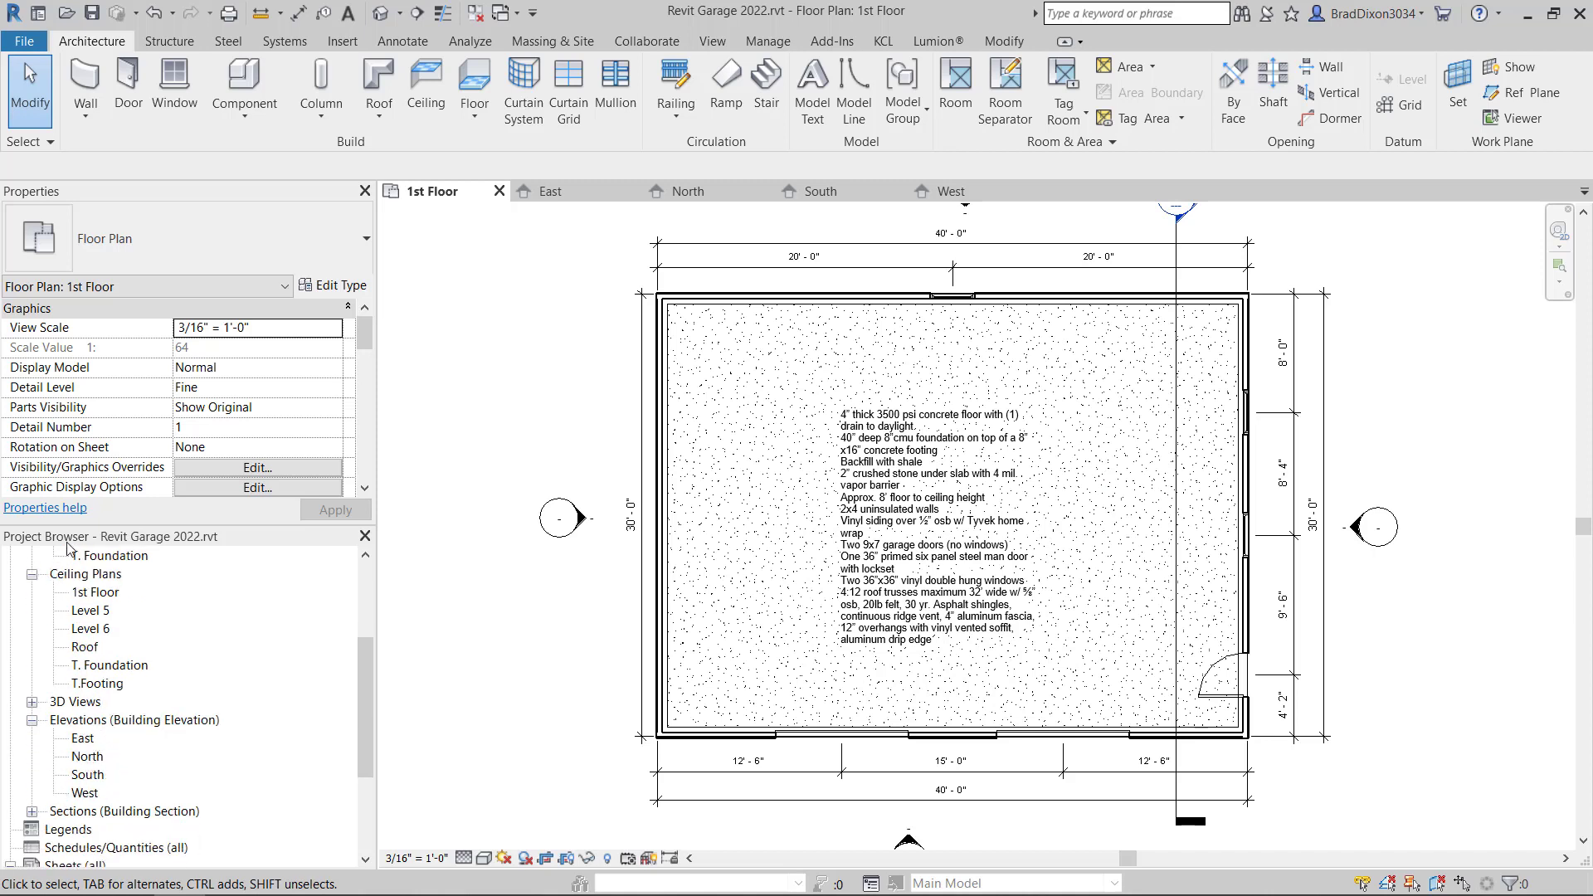
- In the East elevation, pull the Level 5 and Level 6 line ends toward the garage
double_click(83, 738)
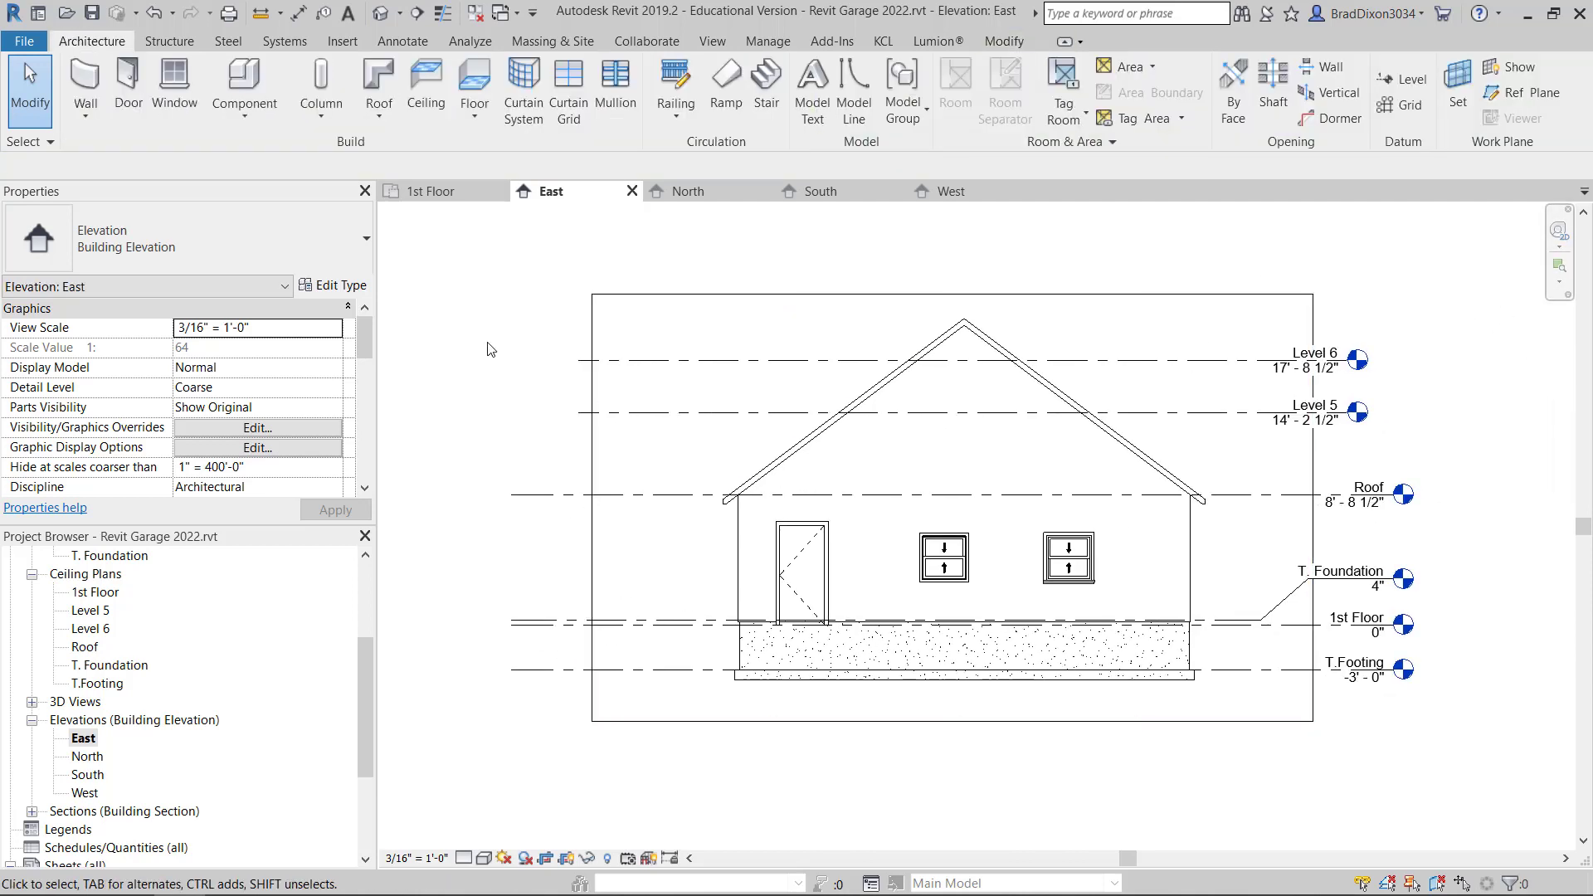
mouse_move(638, 689)
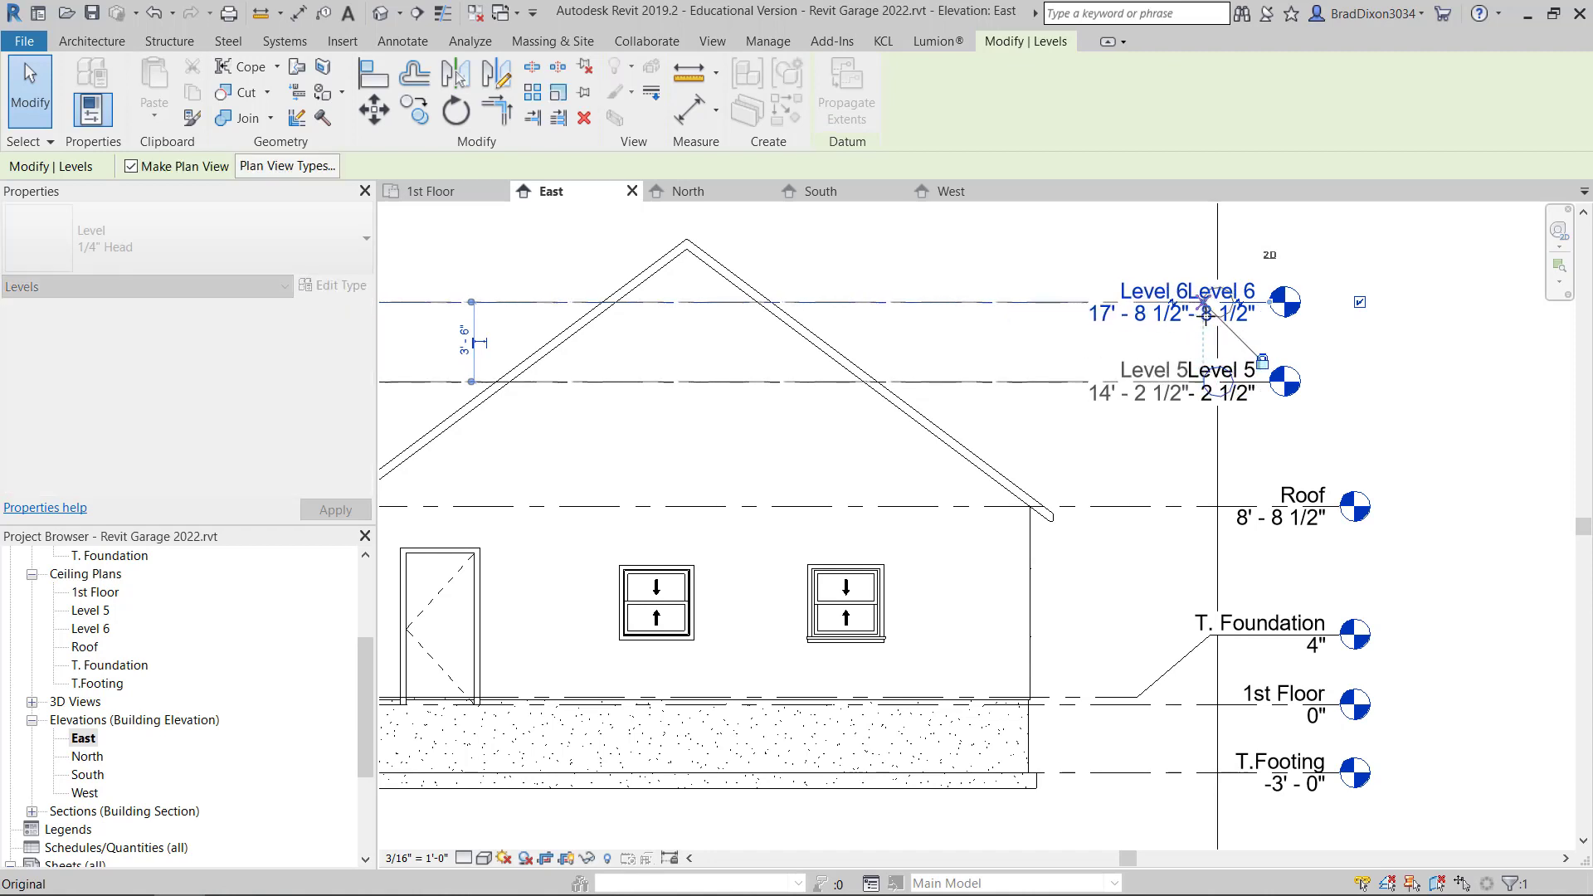
click(1173, 302)
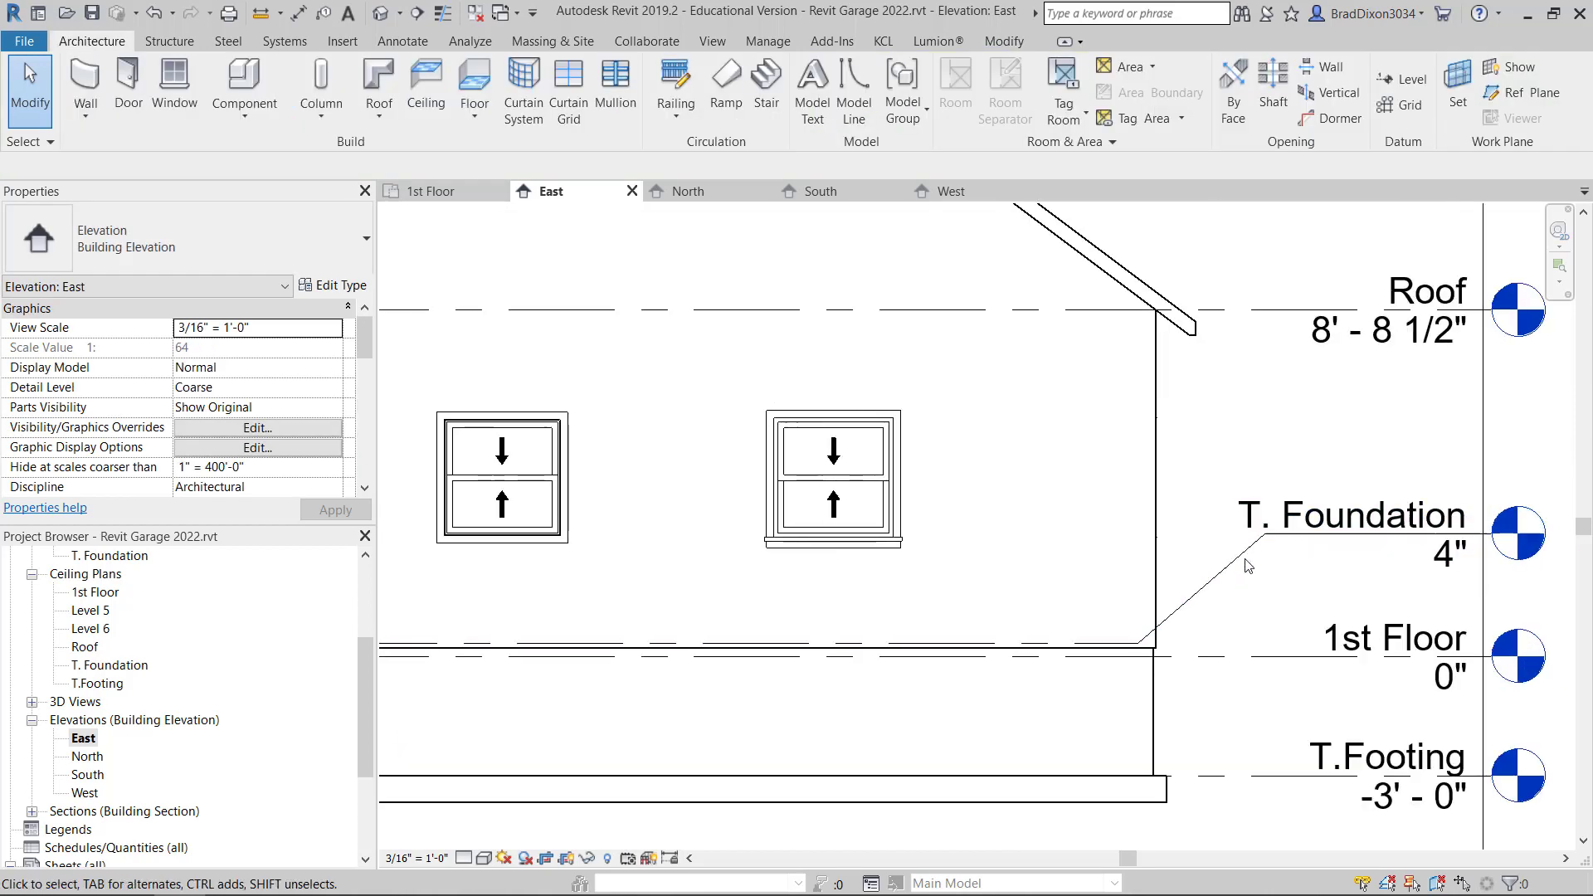
click(1321, 515)
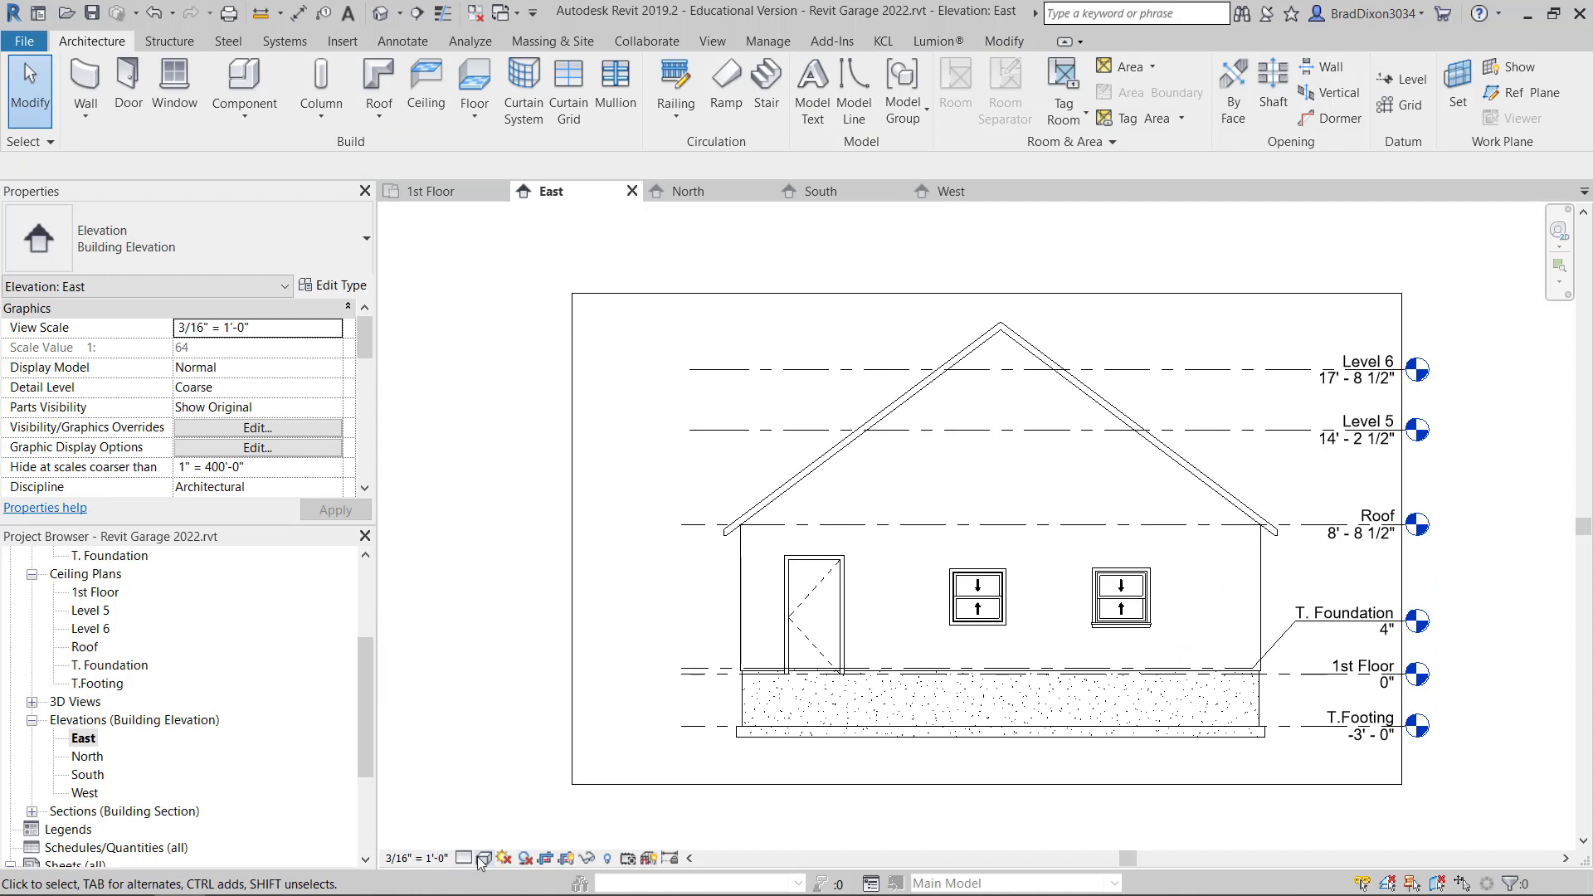
- Switch the East elevation's visual style from Shaded to Realistic
click(485, 859)
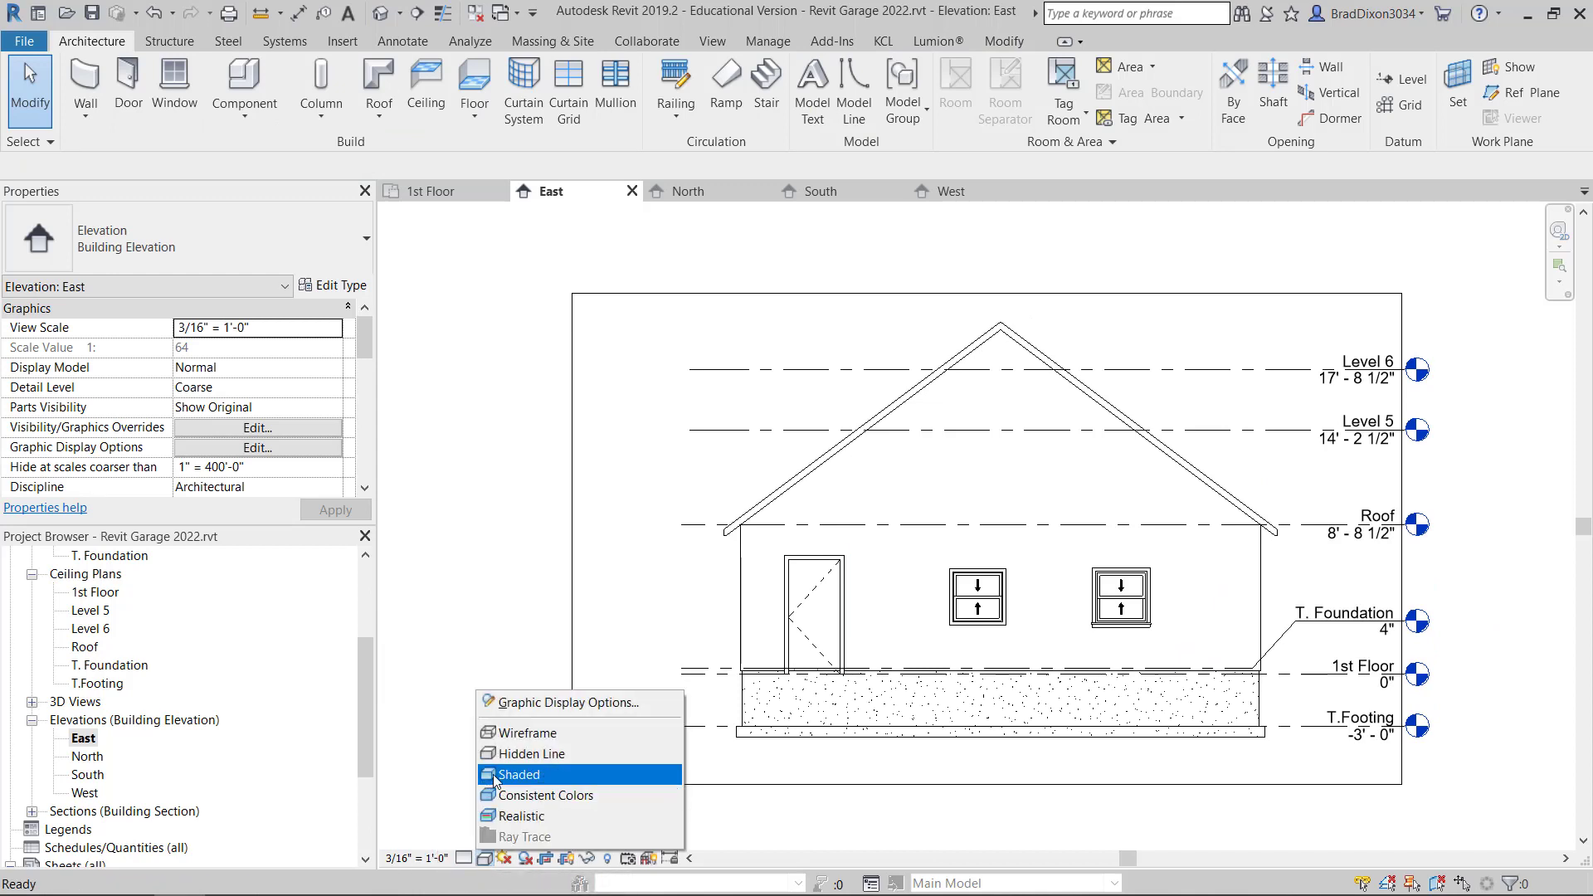
click(524, 752)
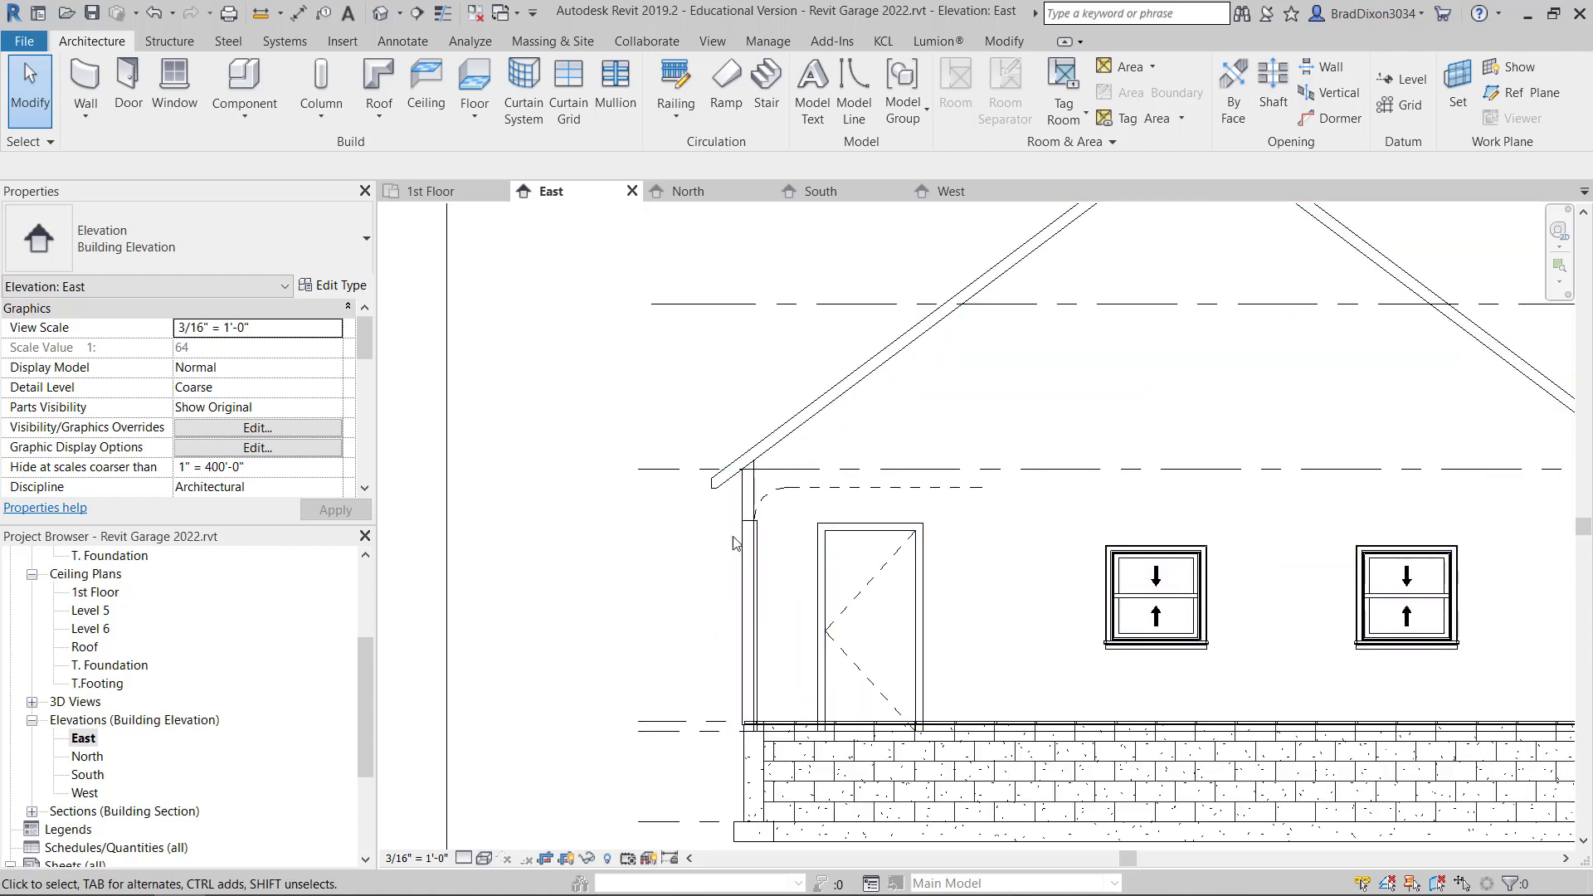
mouse_move(518, 832)
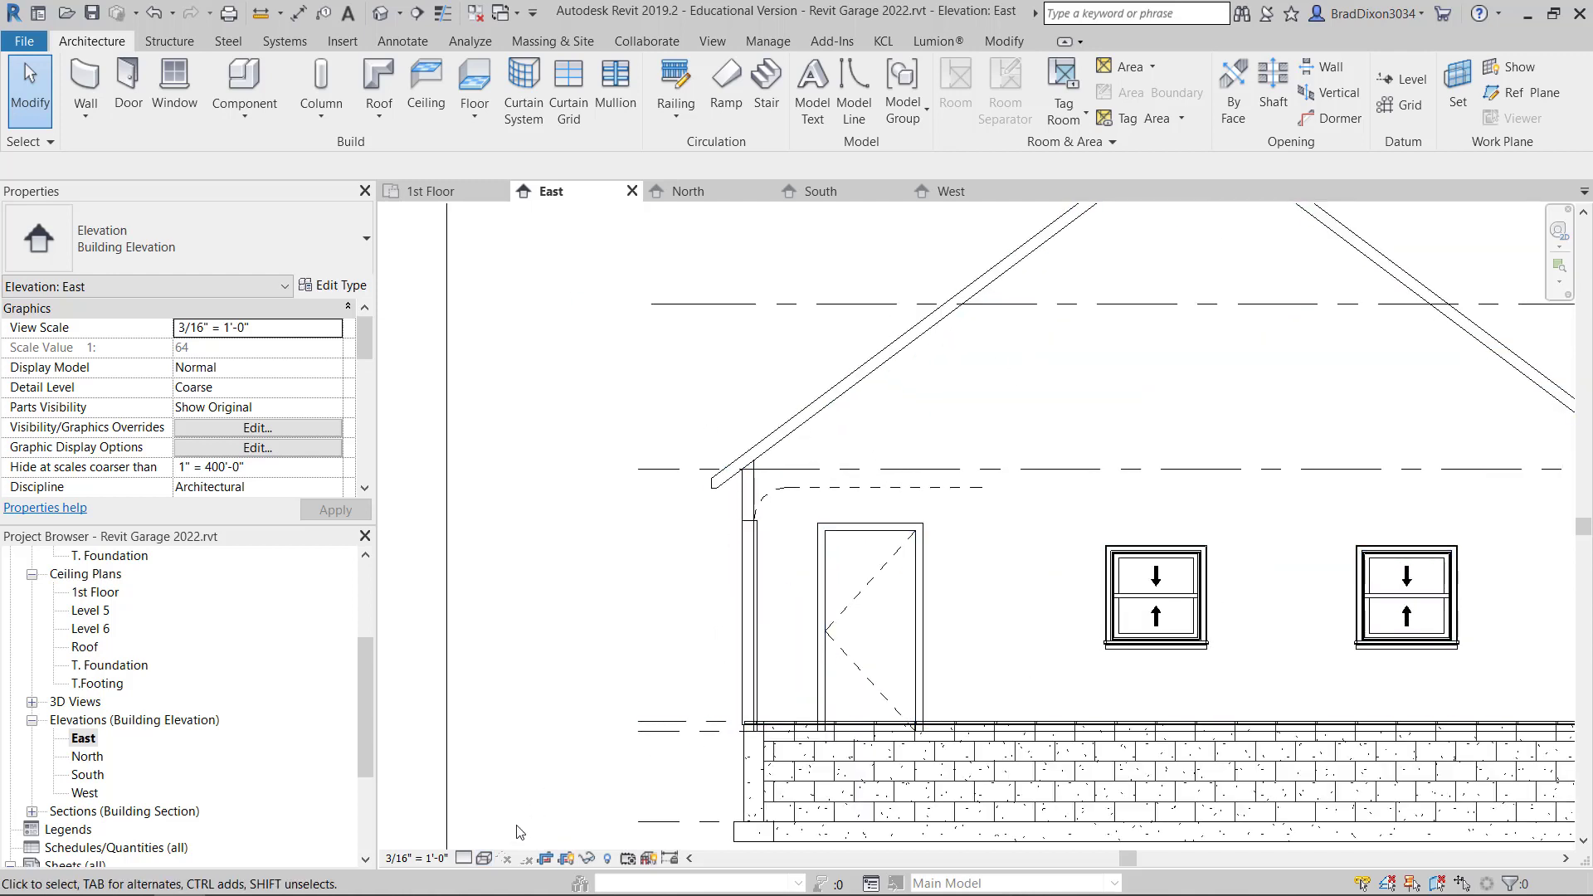
click(485, 858)
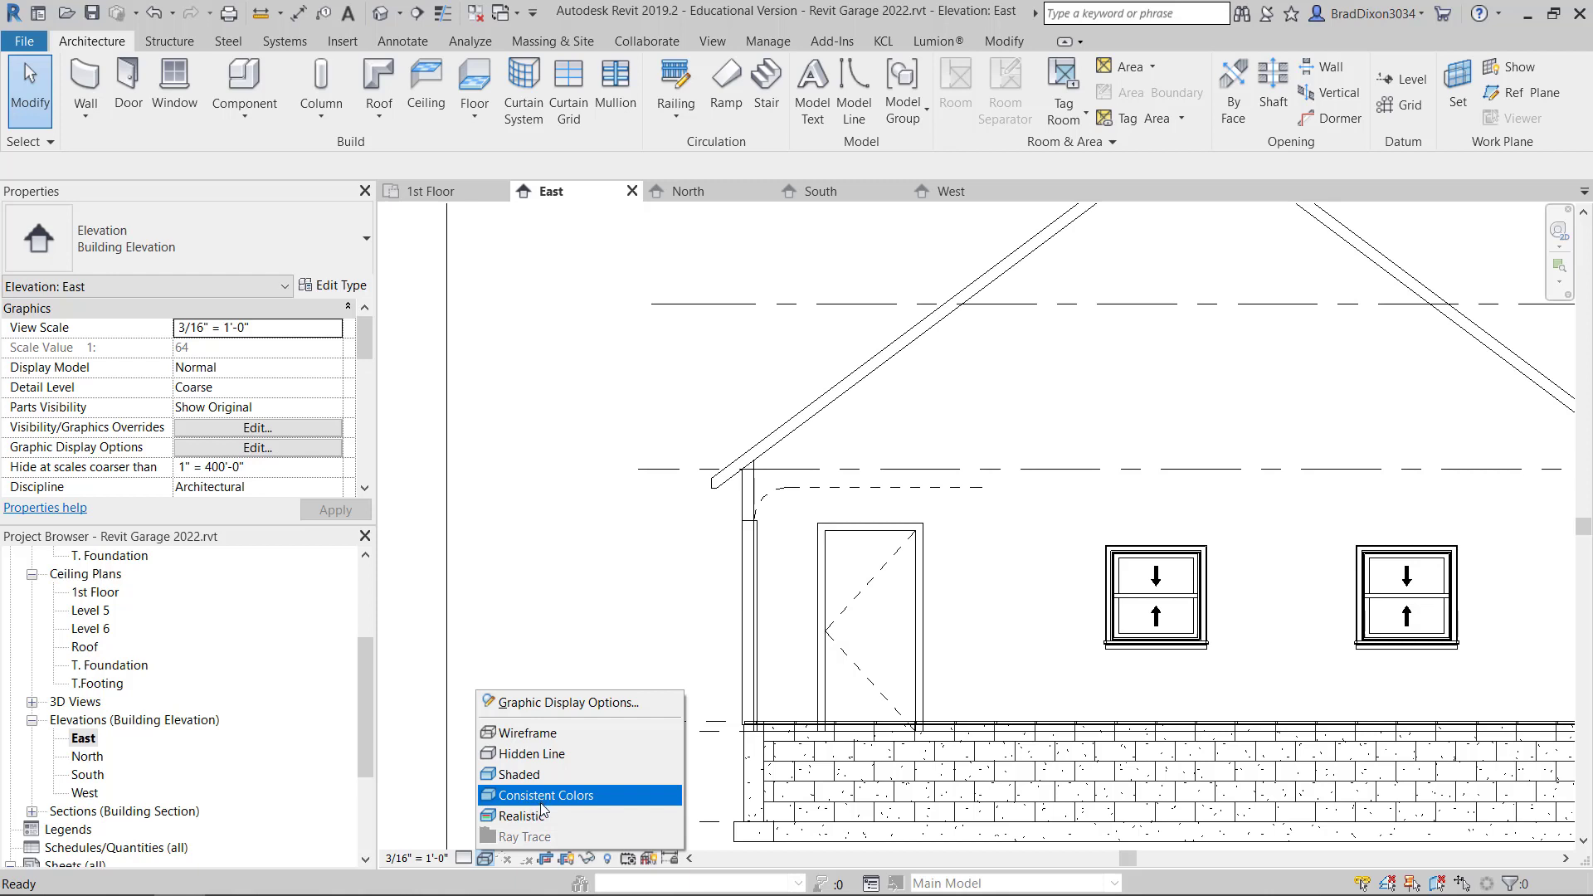
click(517, 774)
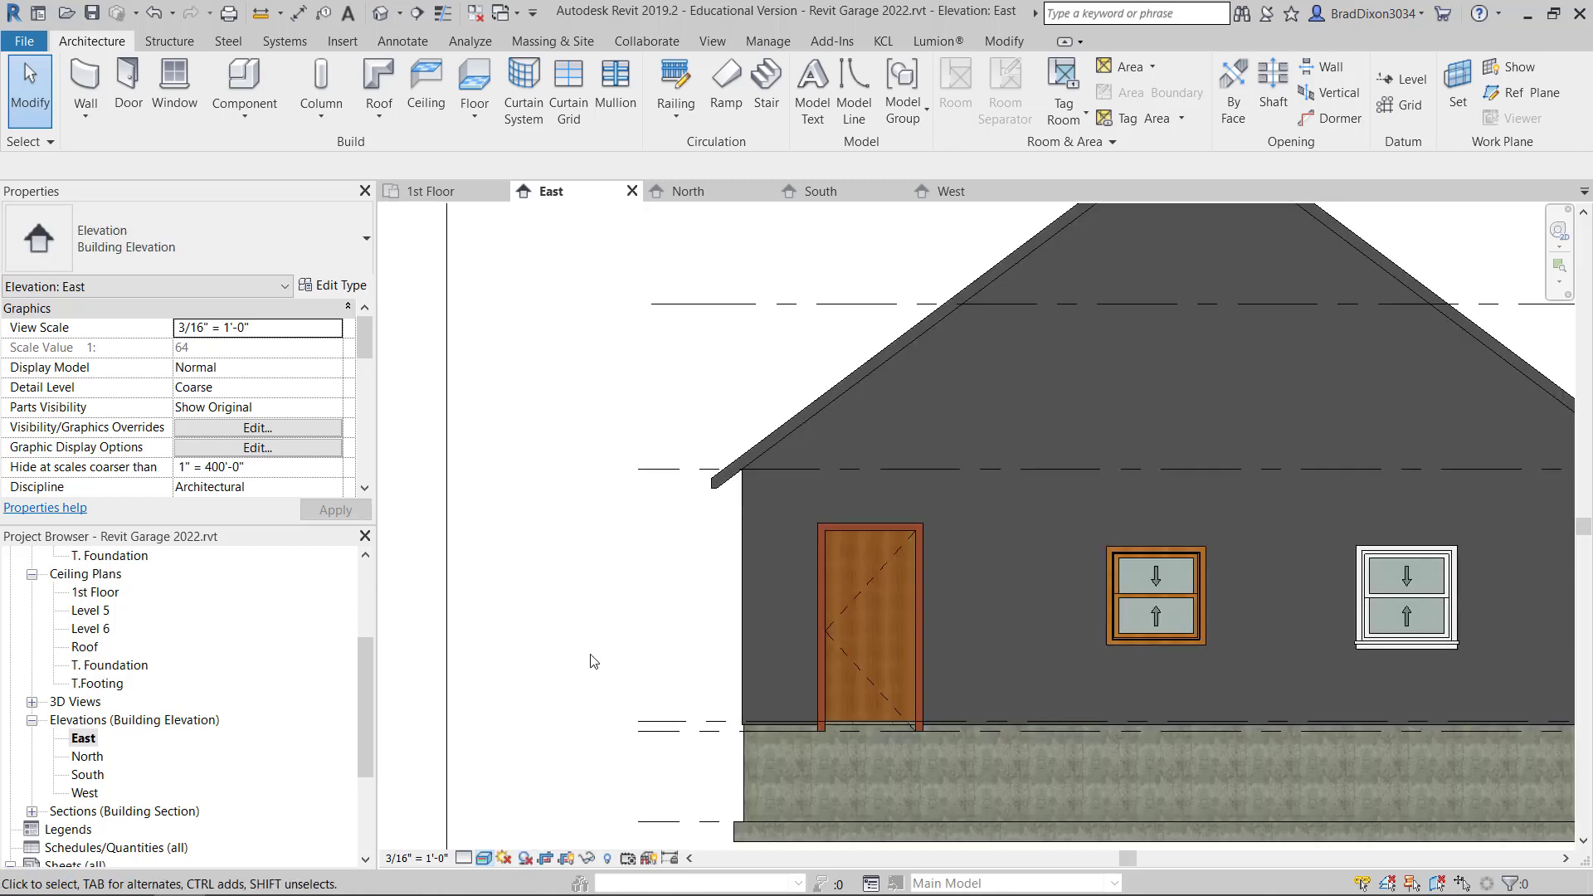
click(865, 619)
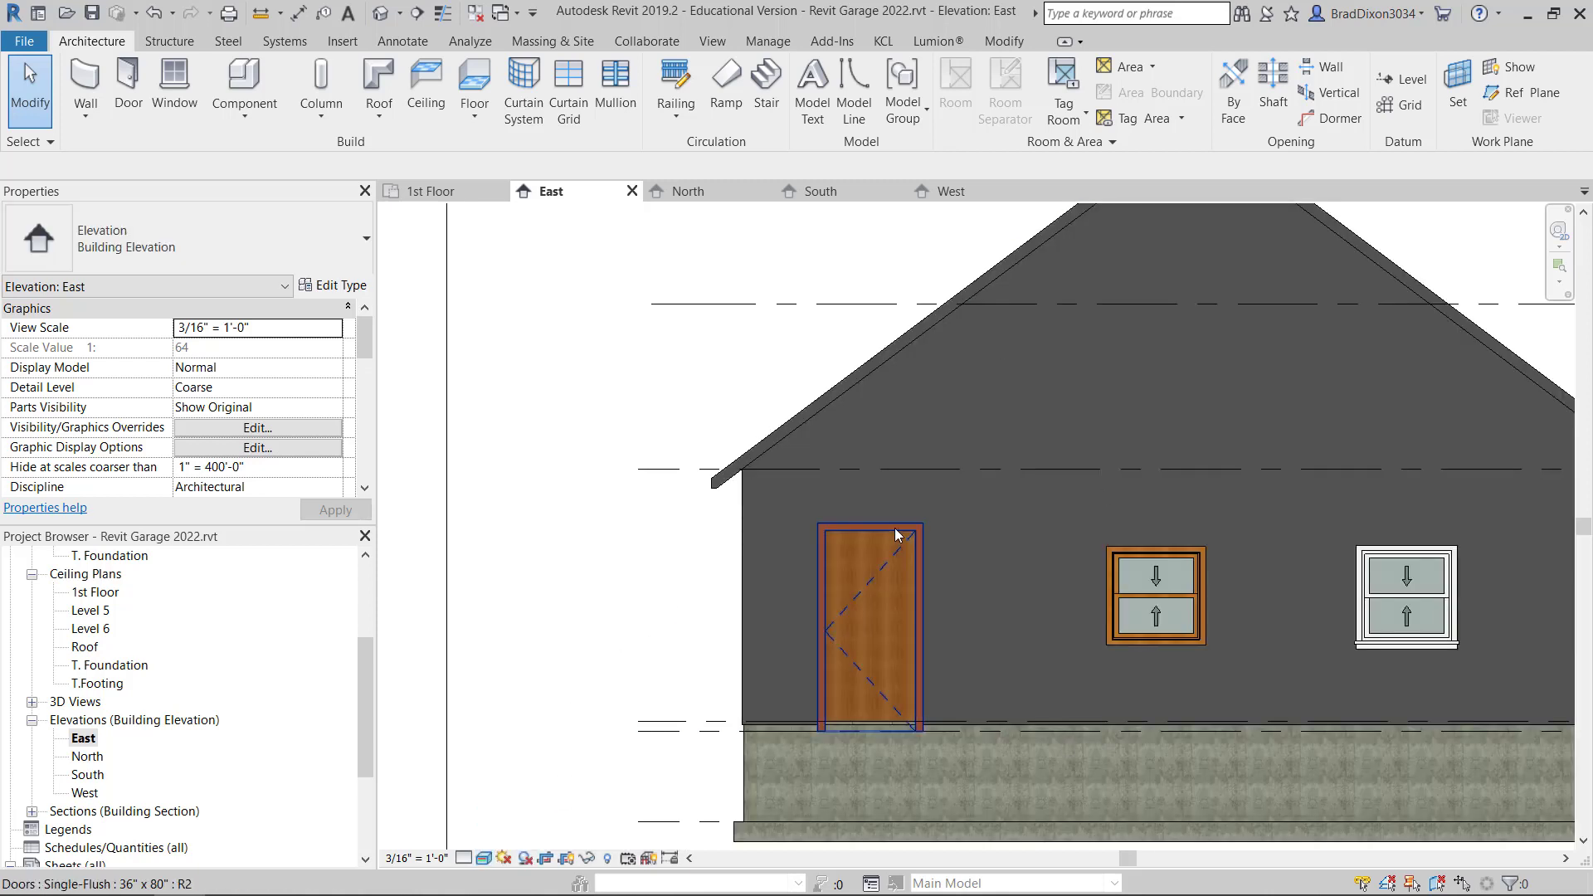
click(751, 556)
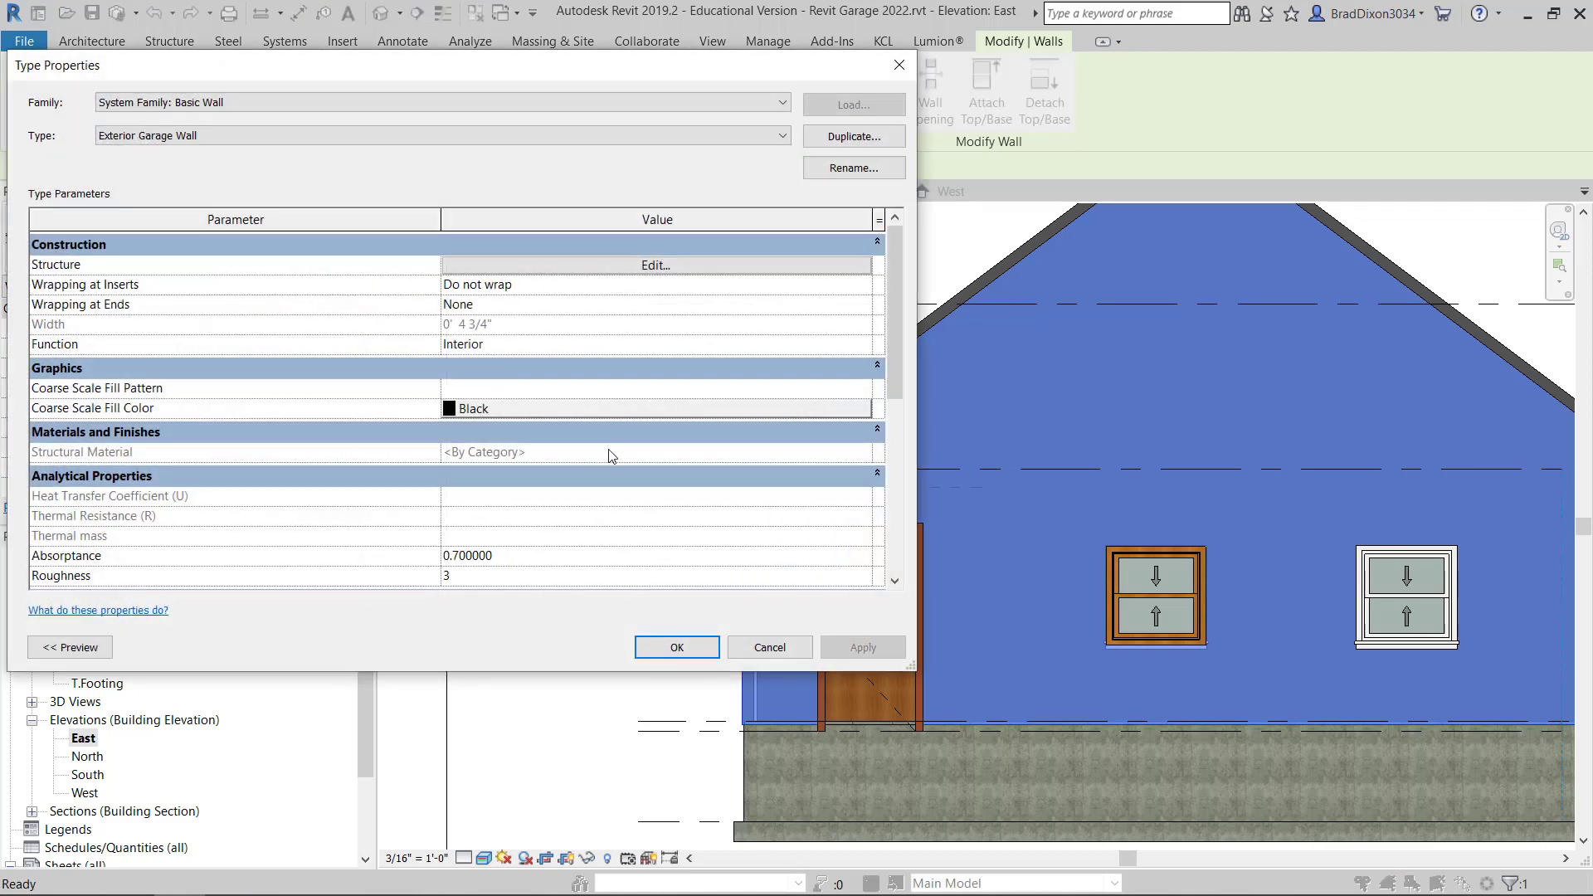
- Open the Exterior Garage Wall type's structure and browse materials for the Finish 1 layer
click(438, 101)
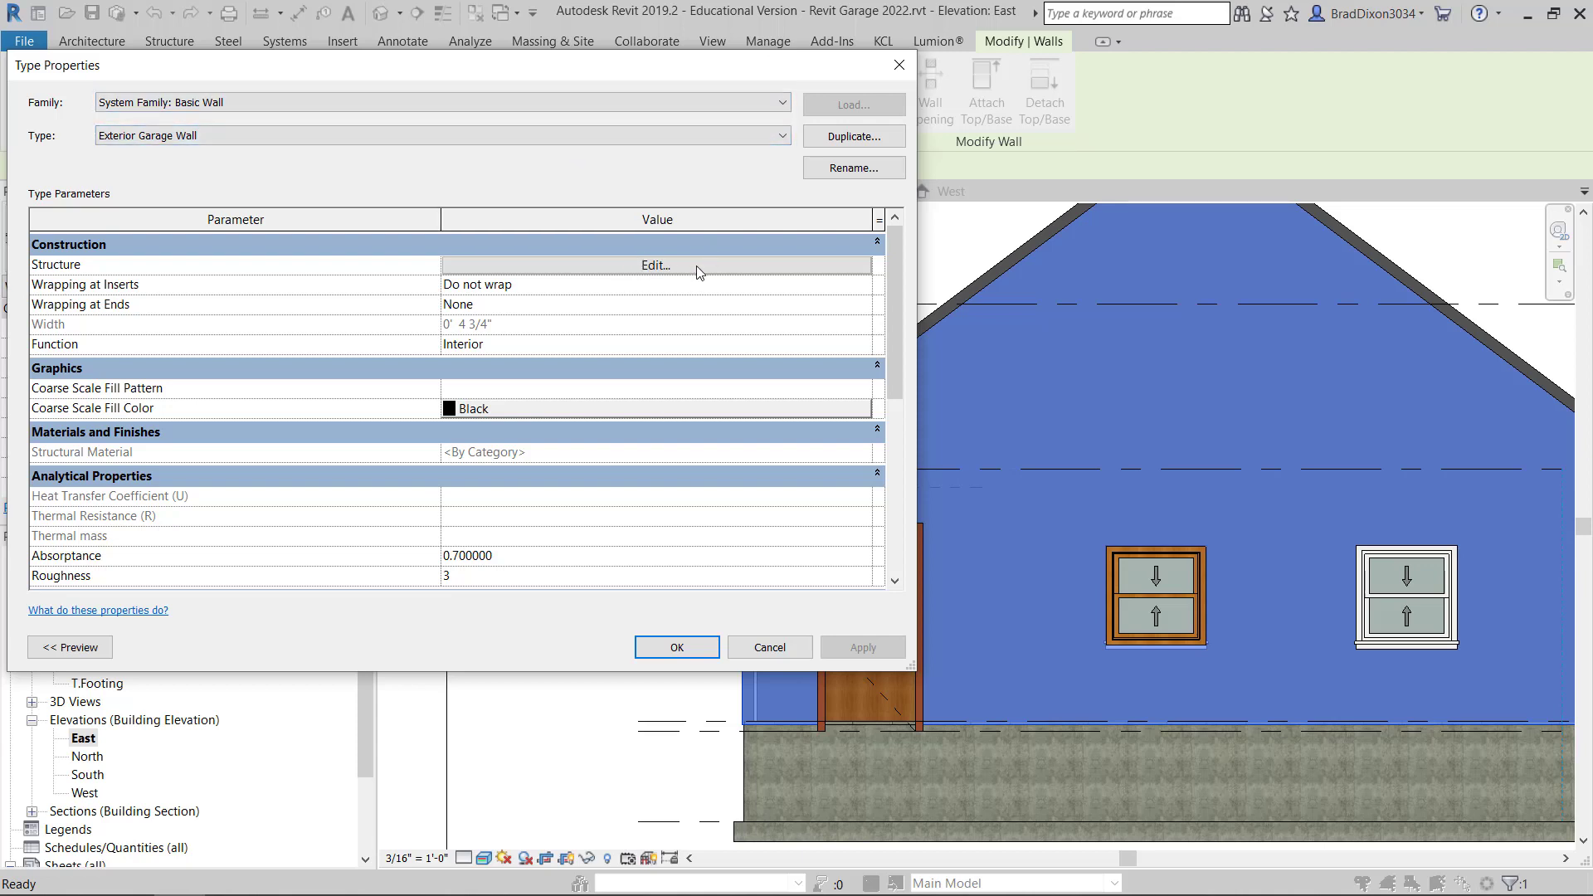
click(655, 266)
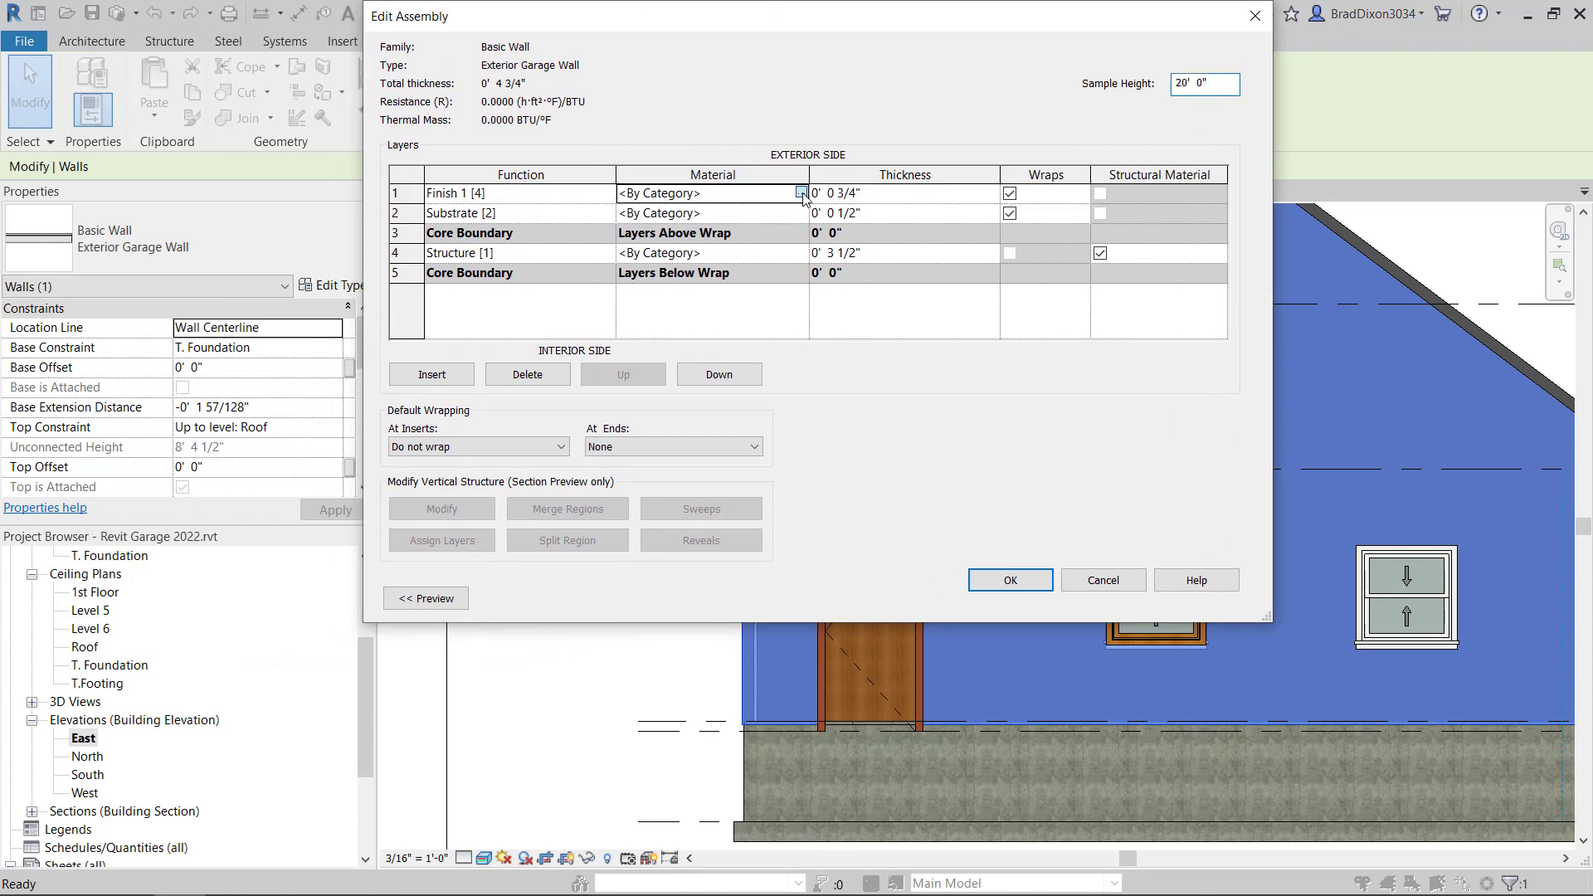
click(802, 193)
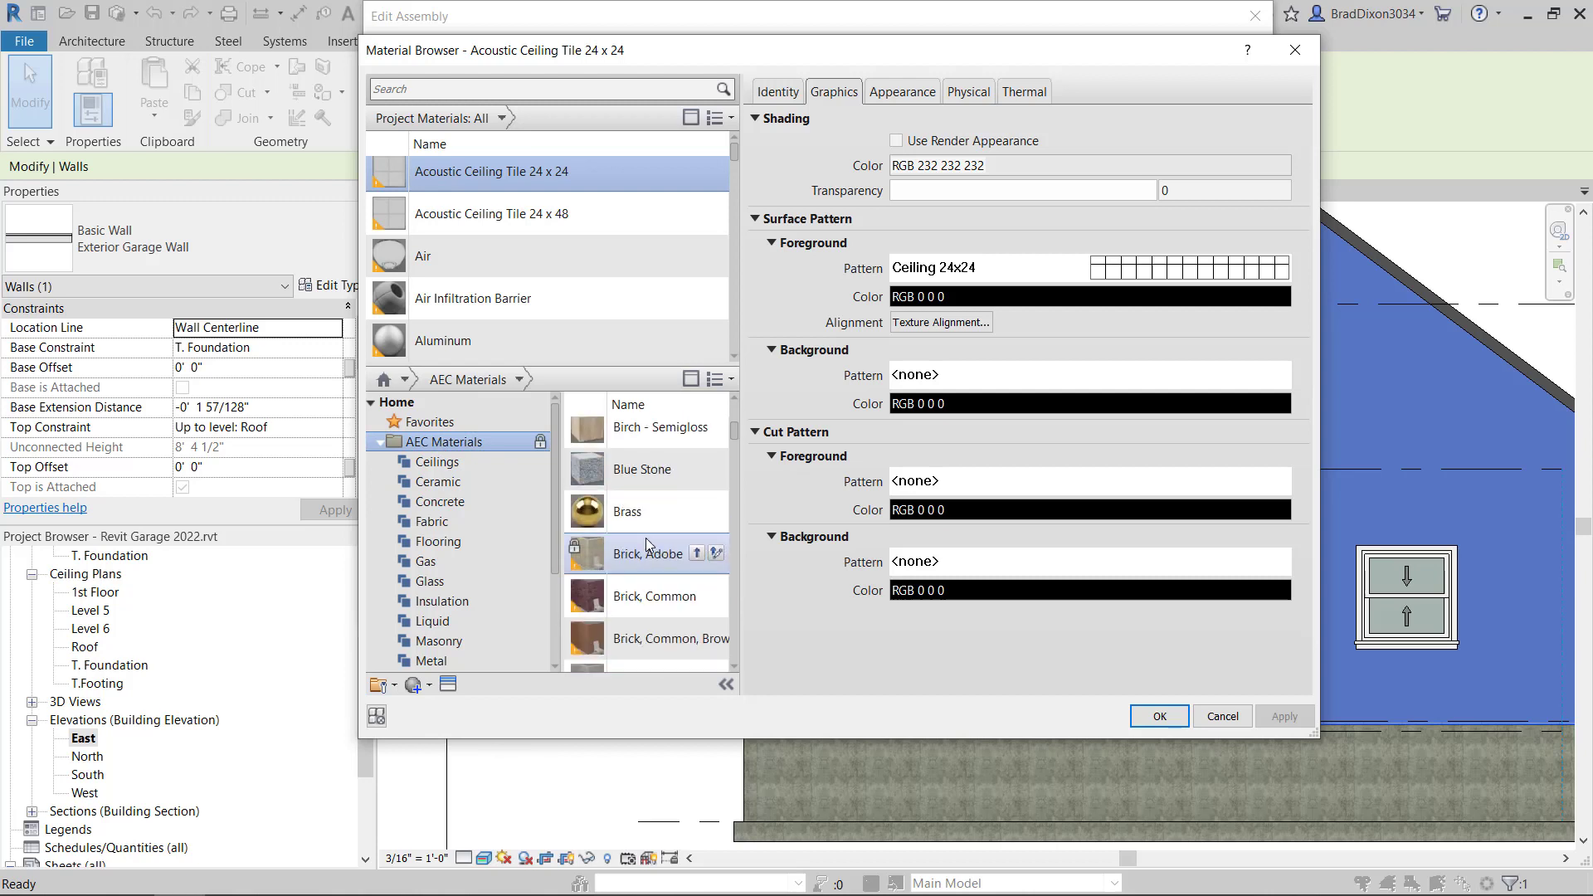
- Find Siding, Clapboard in the AEC Materials library and add it to the project
scroll(down, 3)
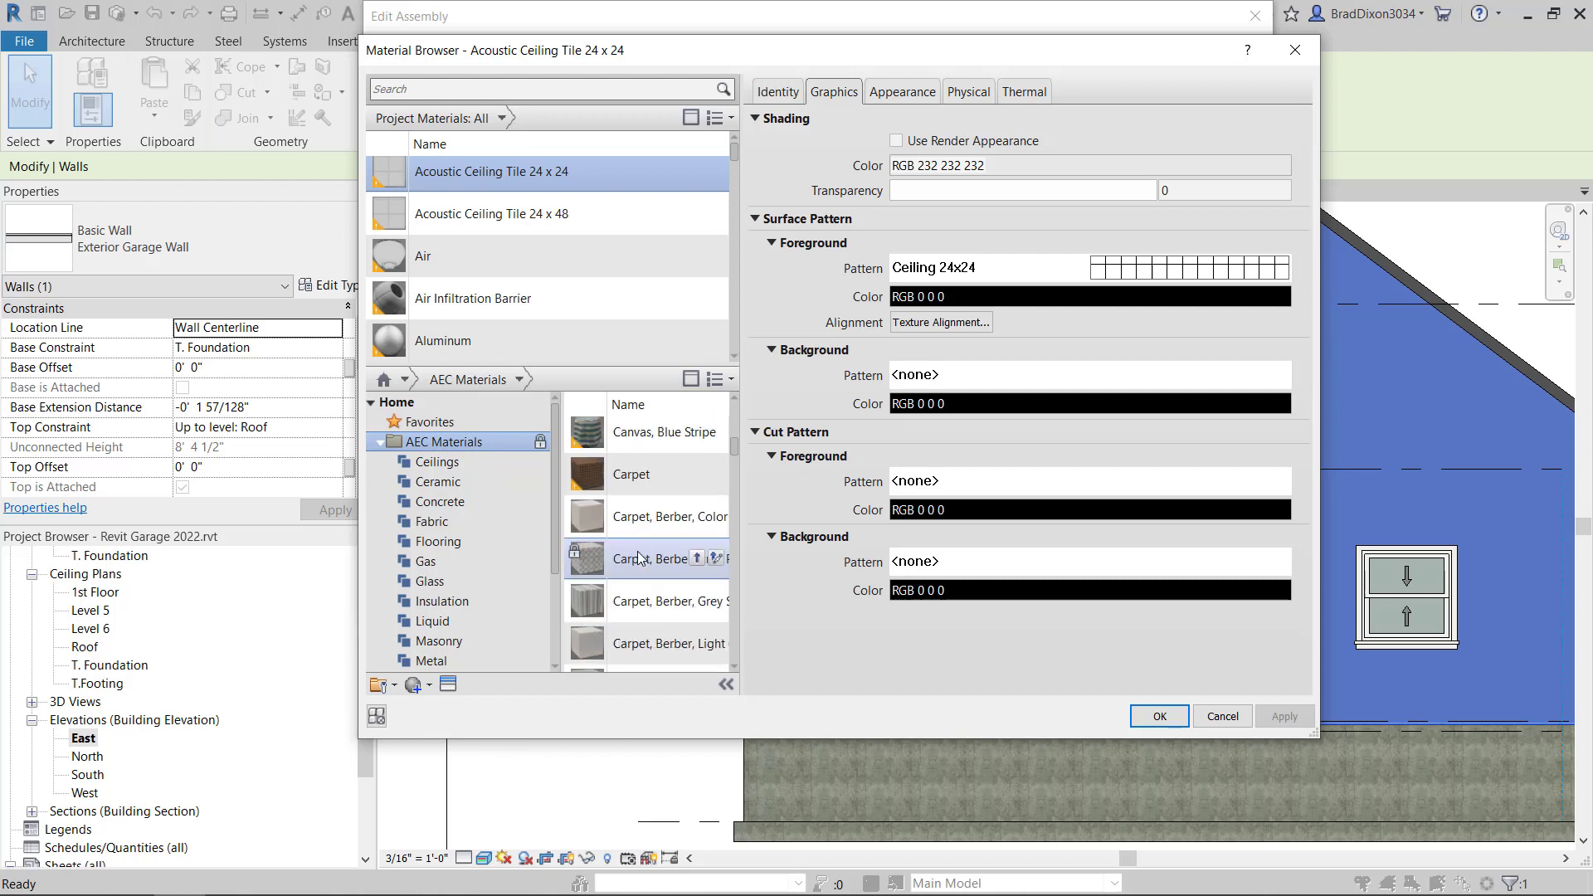
scroll(down, 3)
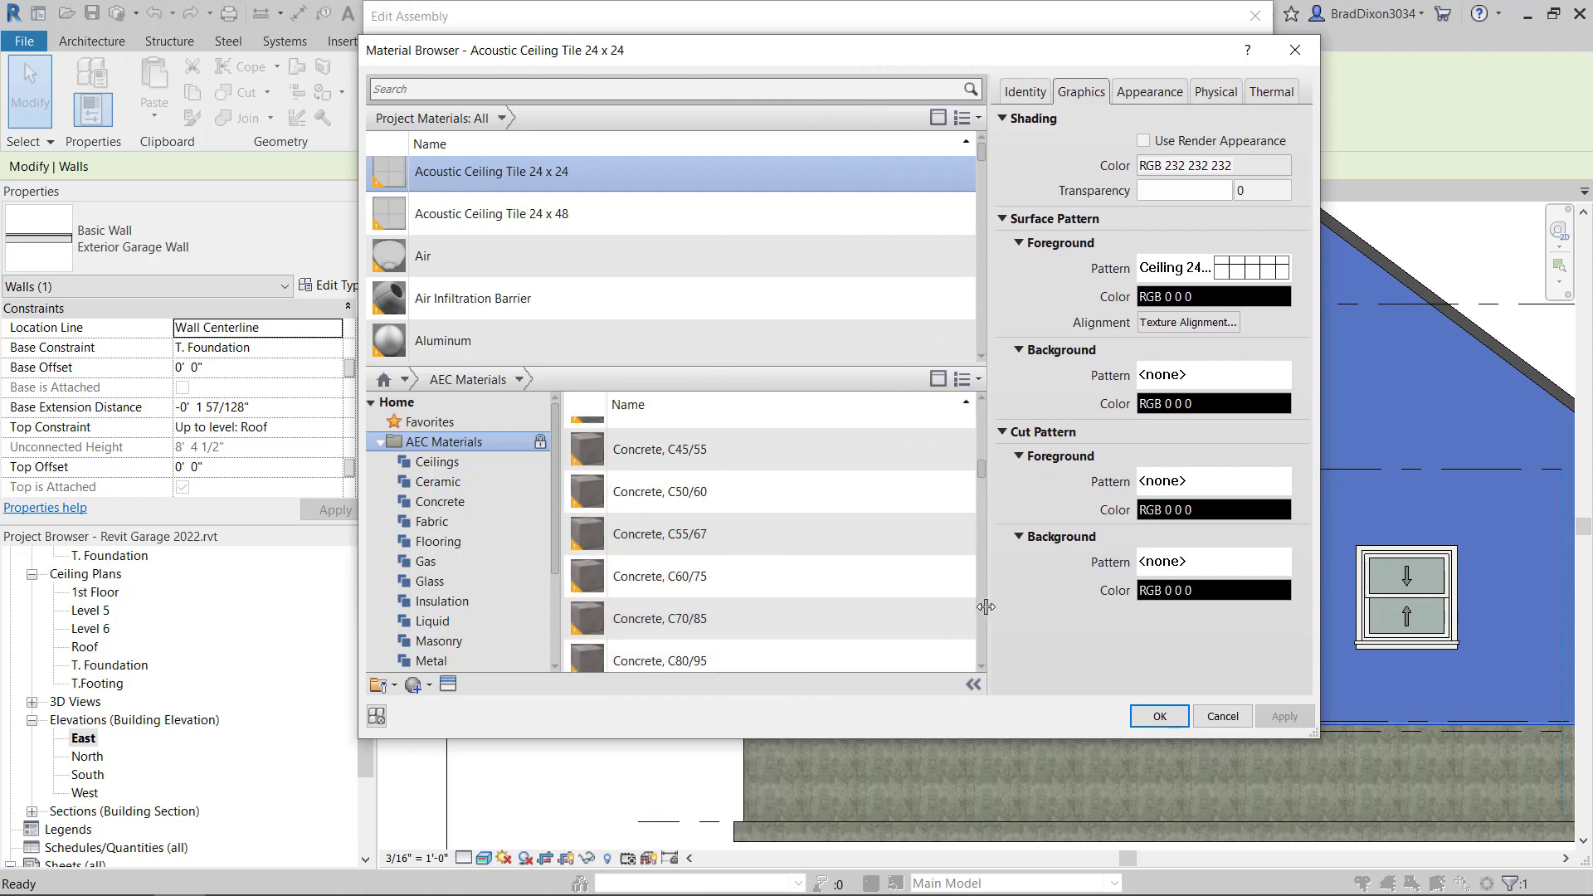
scroll(down, 3)
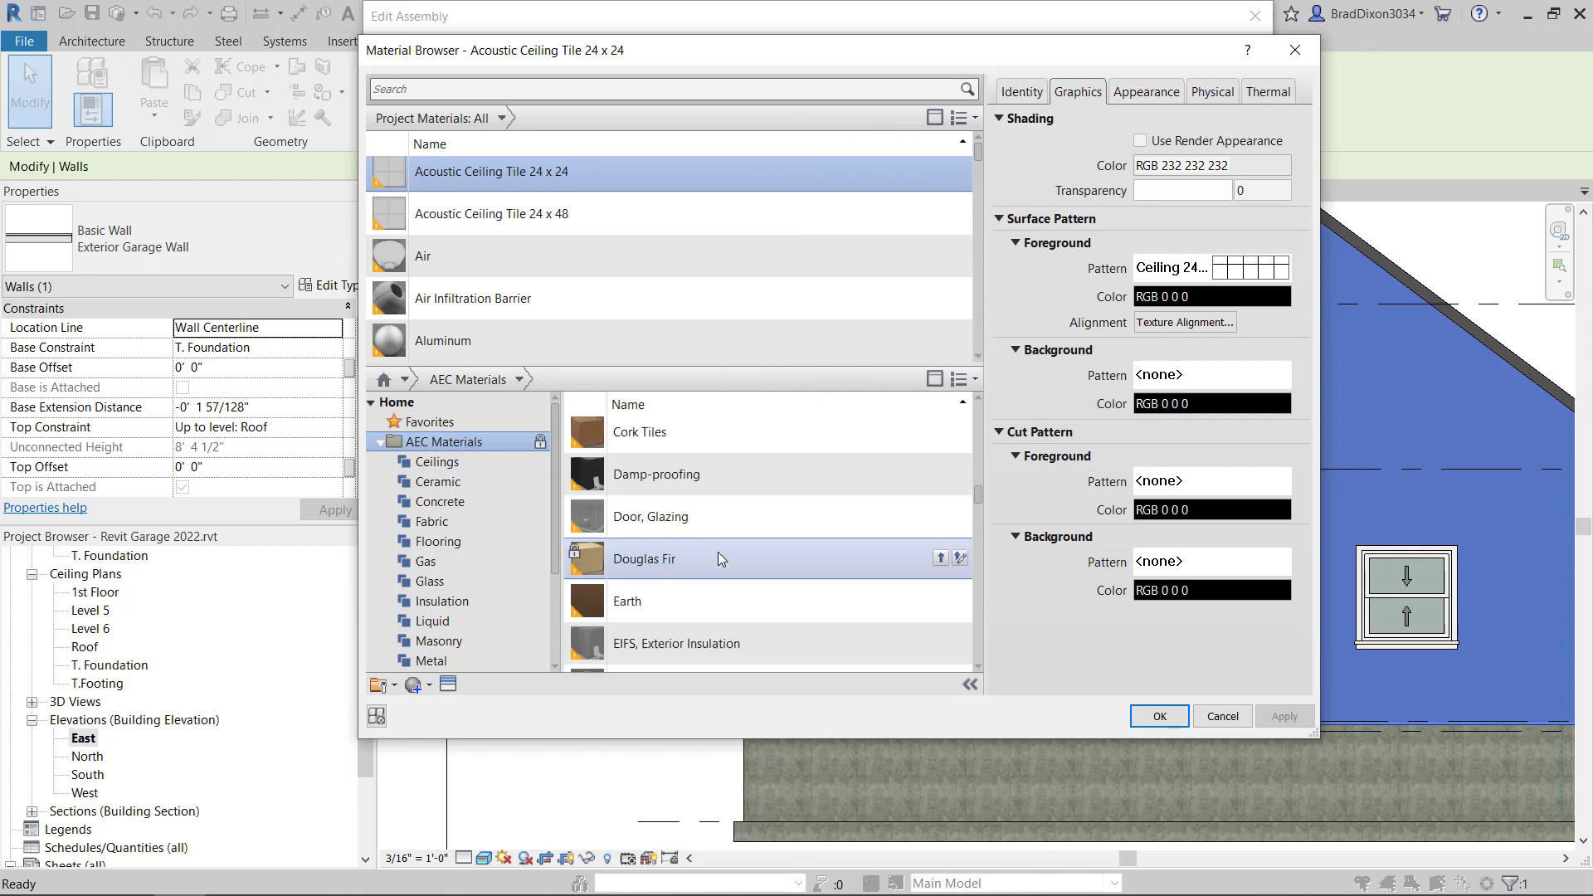
scroll(down, 3)
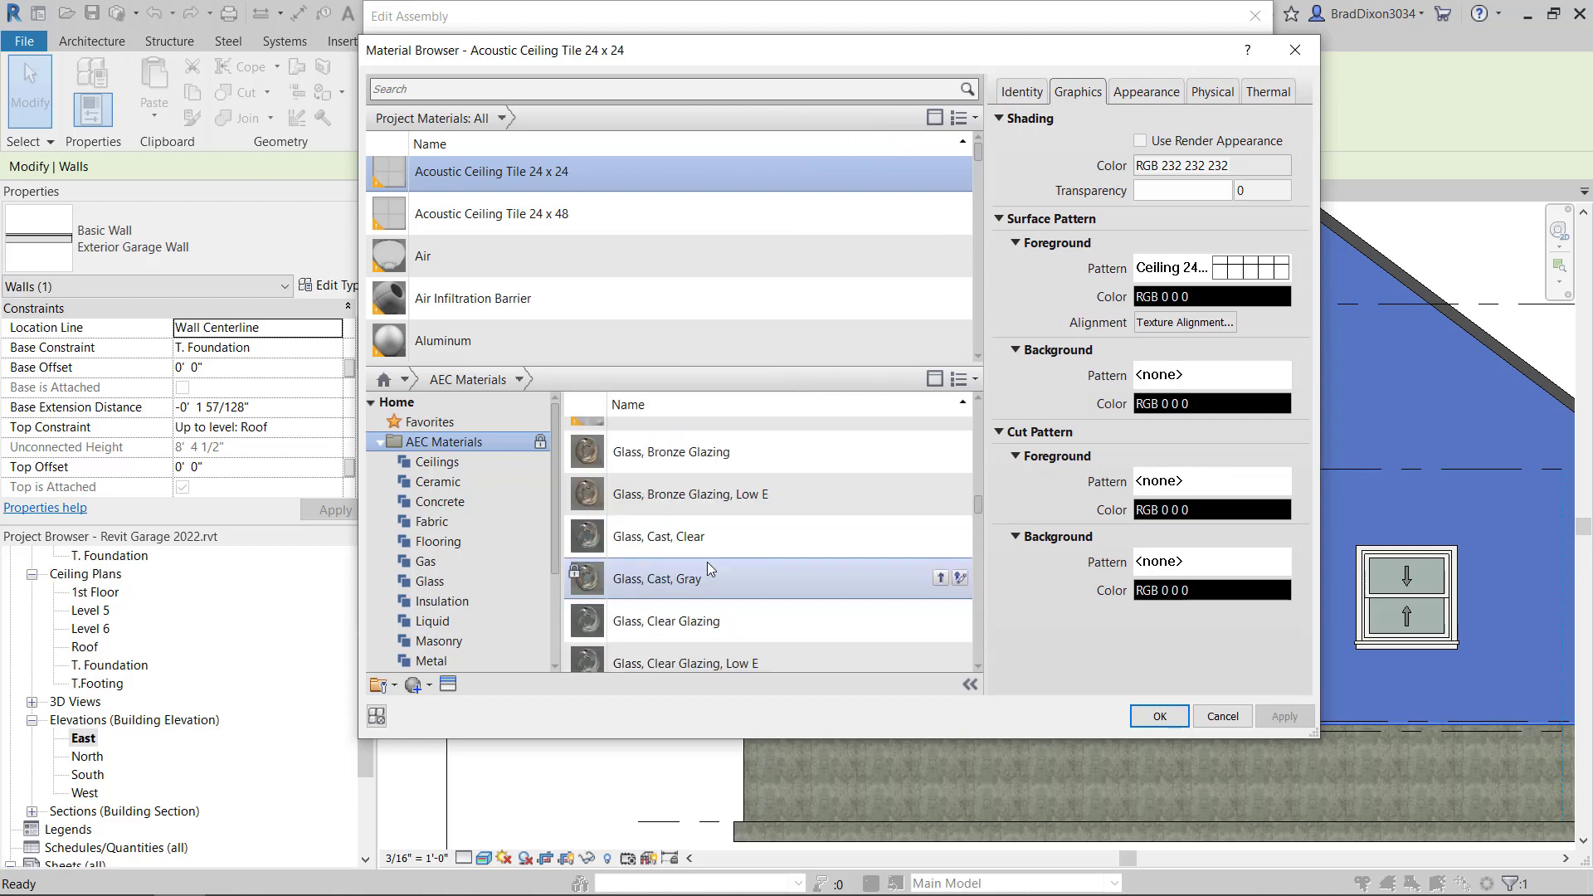
scroll(down, 3)
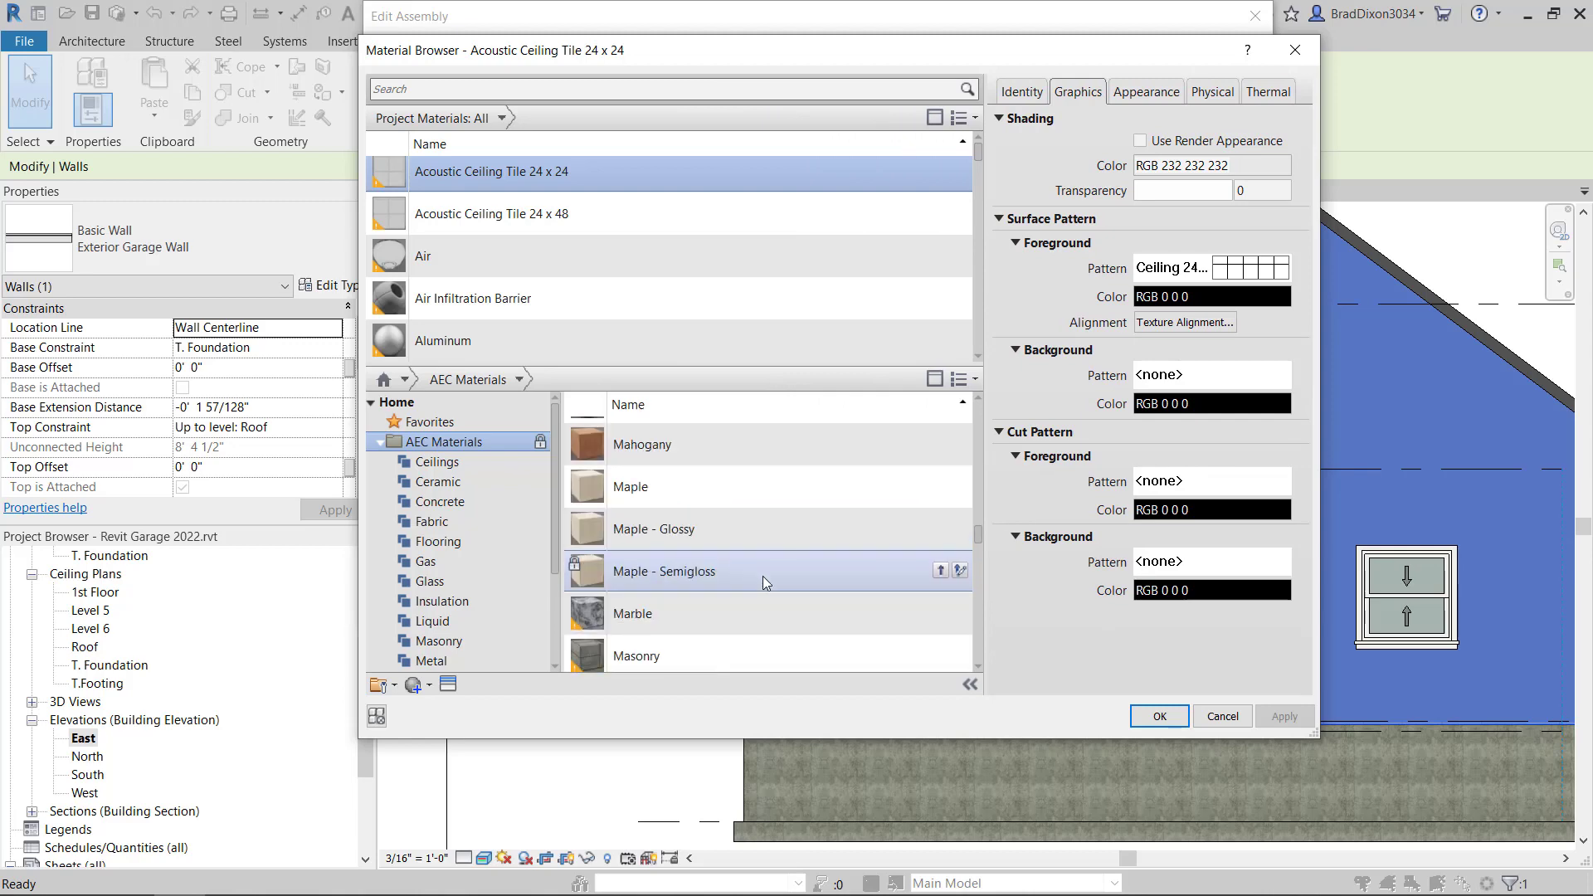
scroll(down, 3)
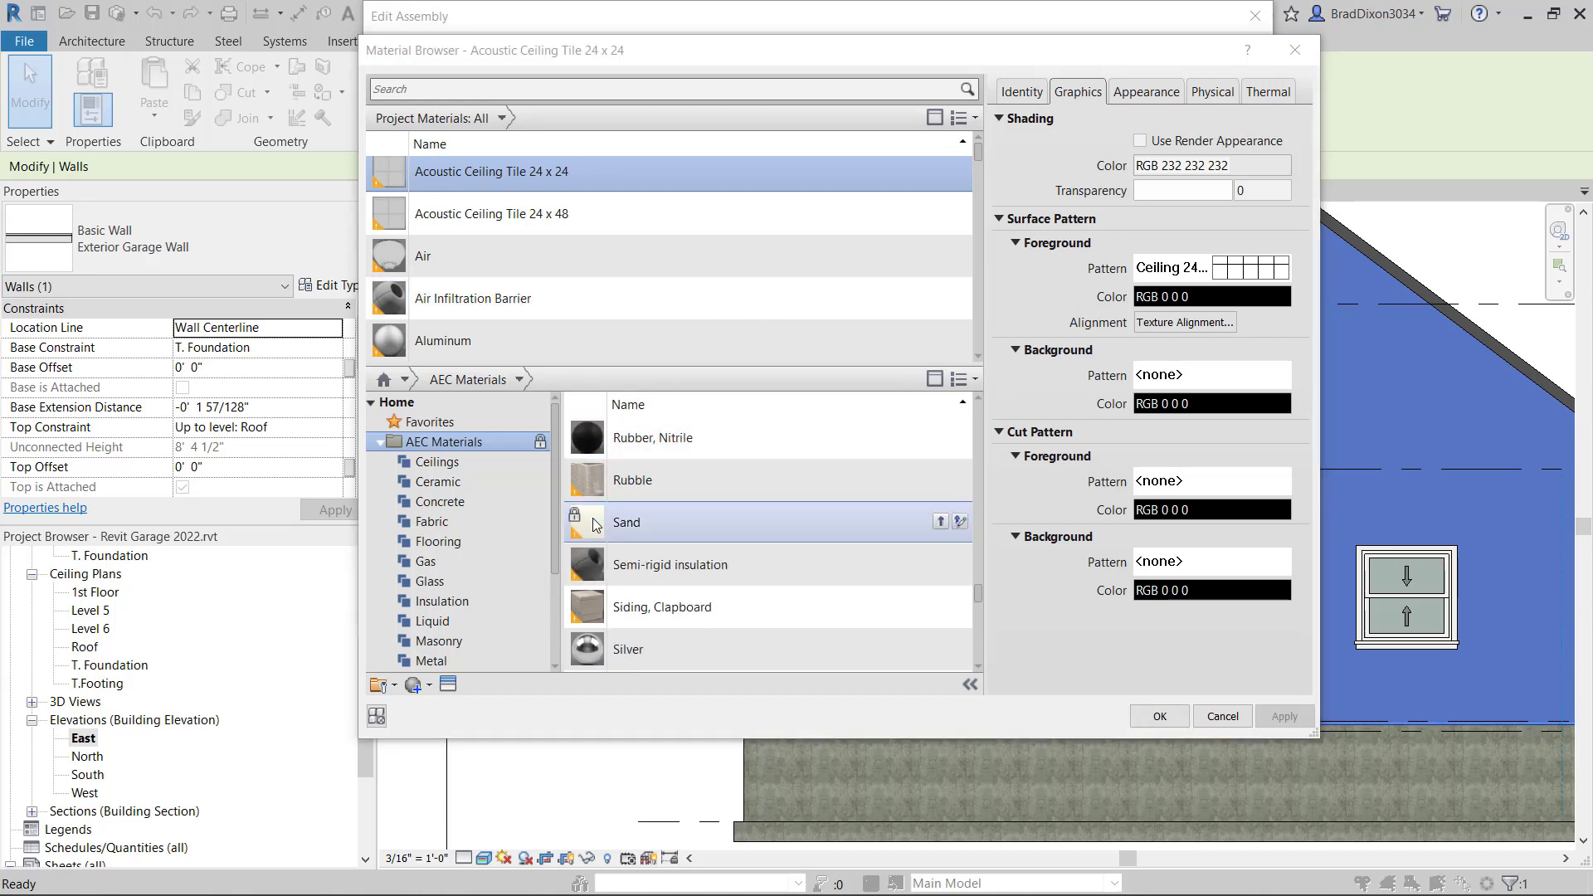
click(661, 606)
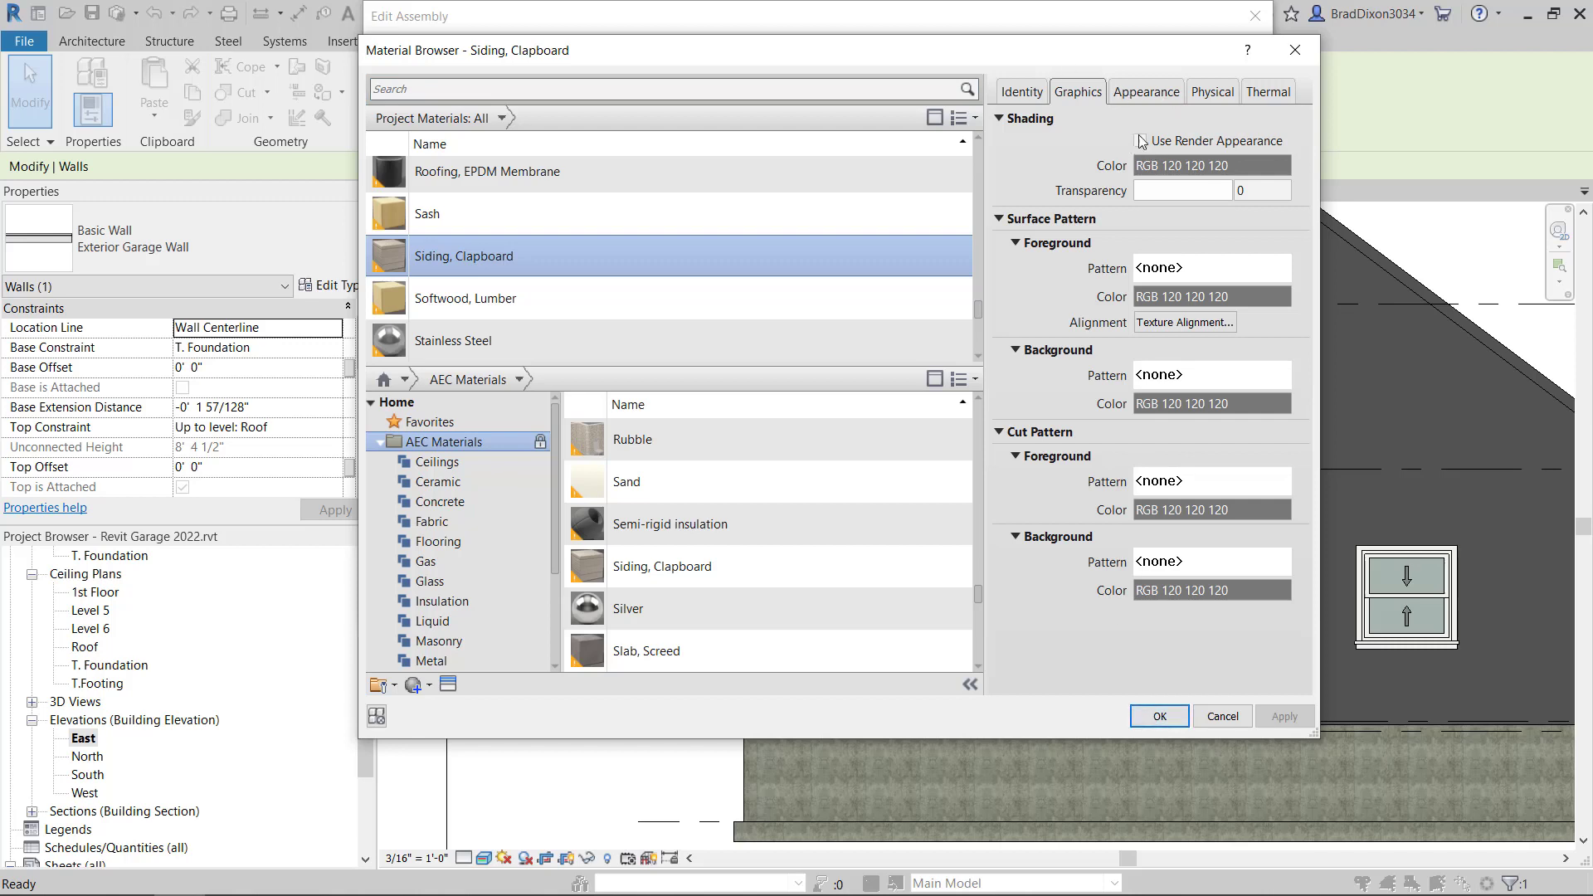
- Enable Use Render Appearance for Siding, Clapboard and pick its appearance colour
click(1139, 140)
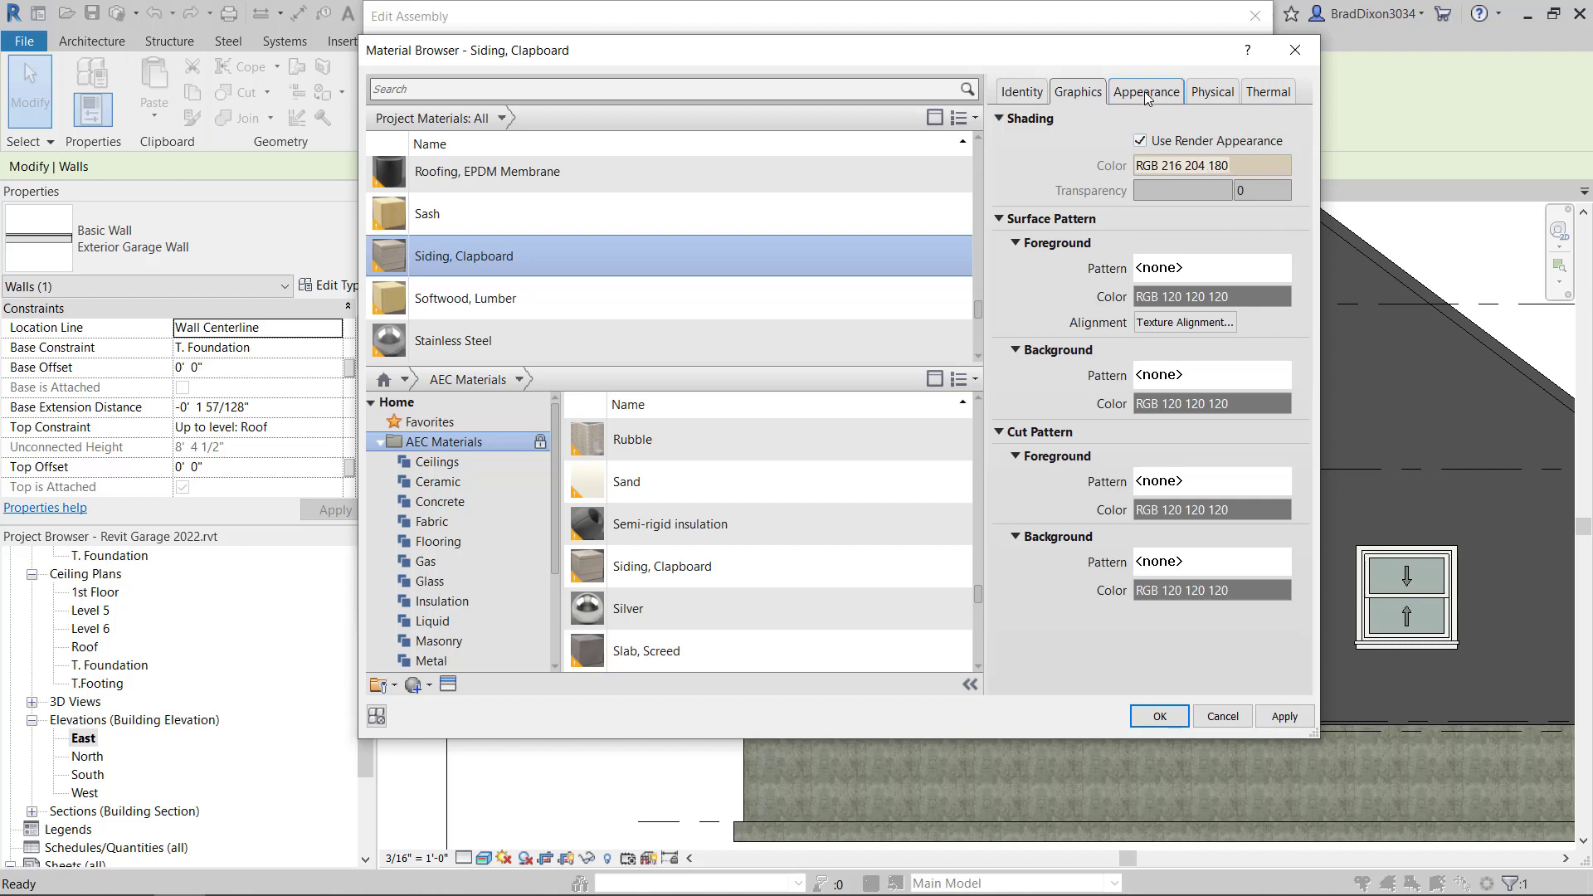
click(1144, 91)
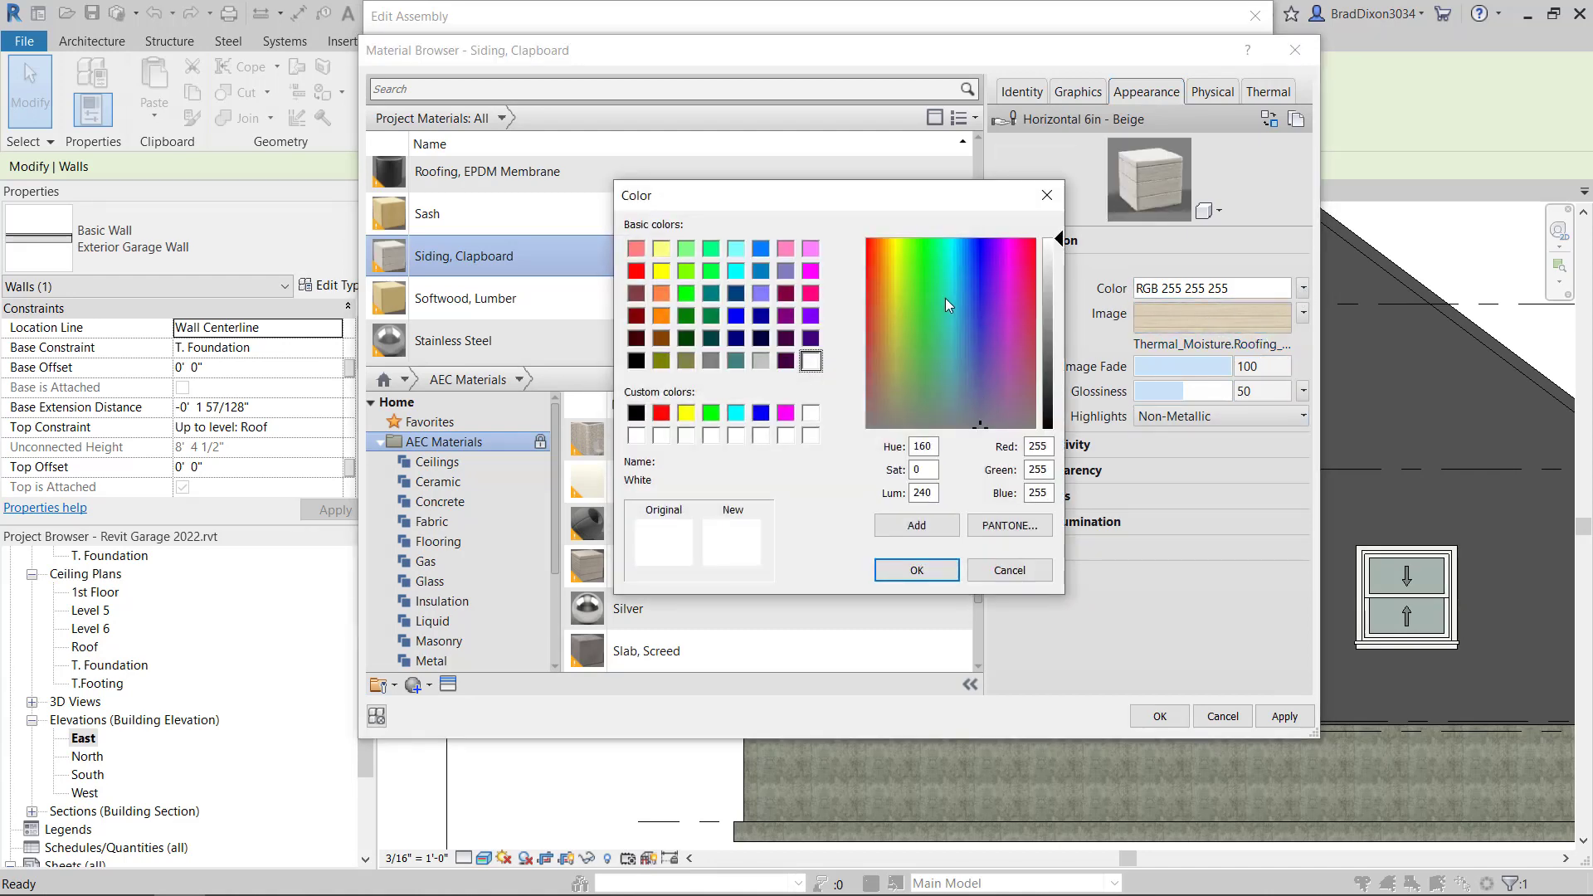
click(931, 282)
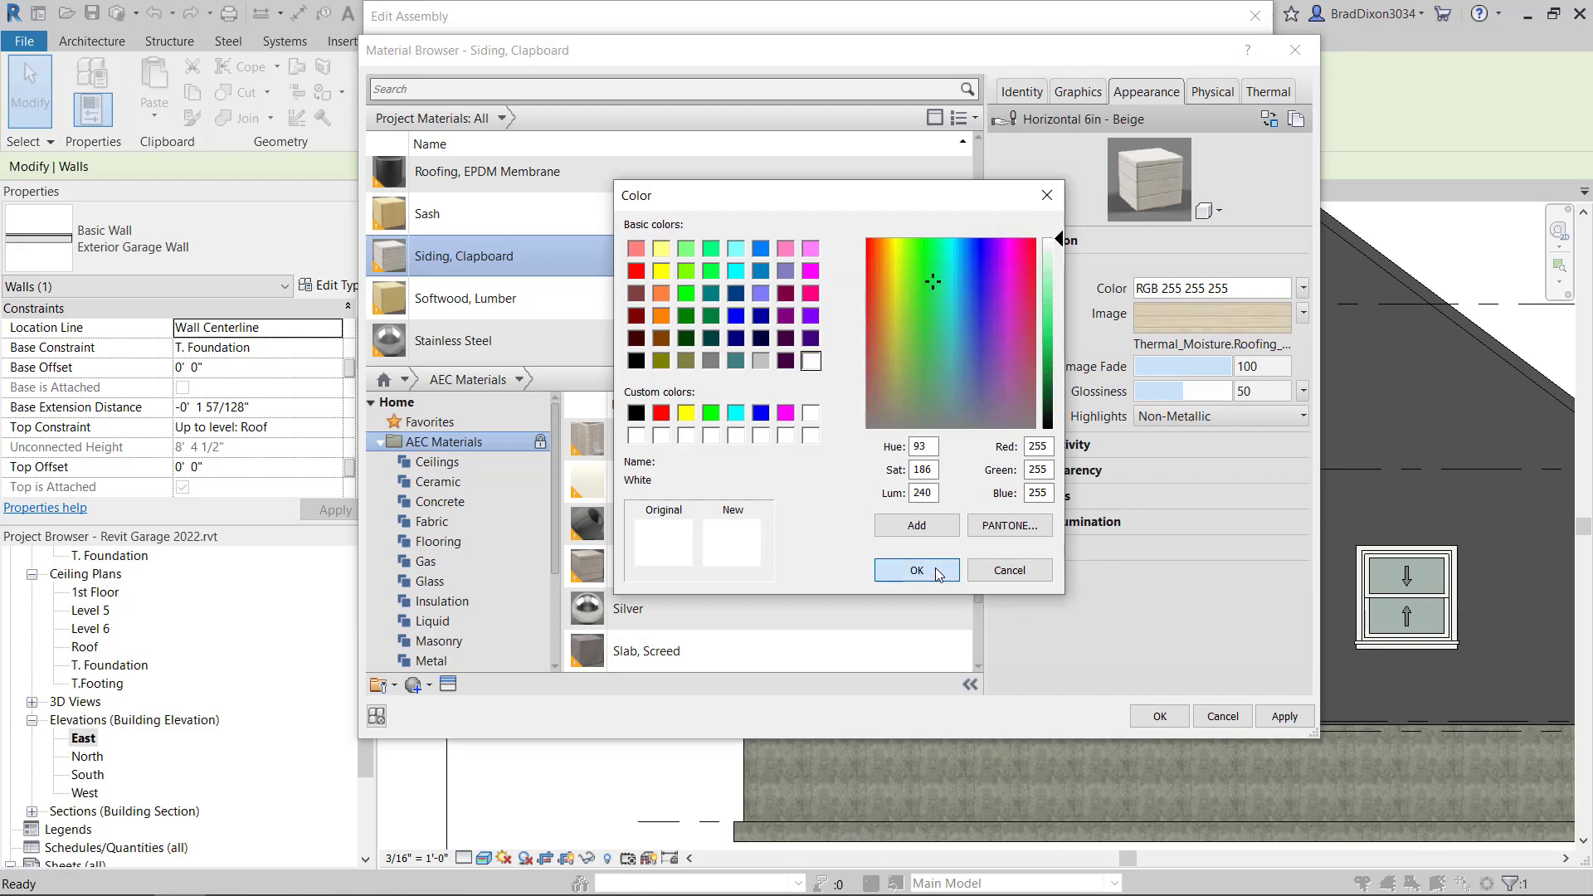
click(914, 570)
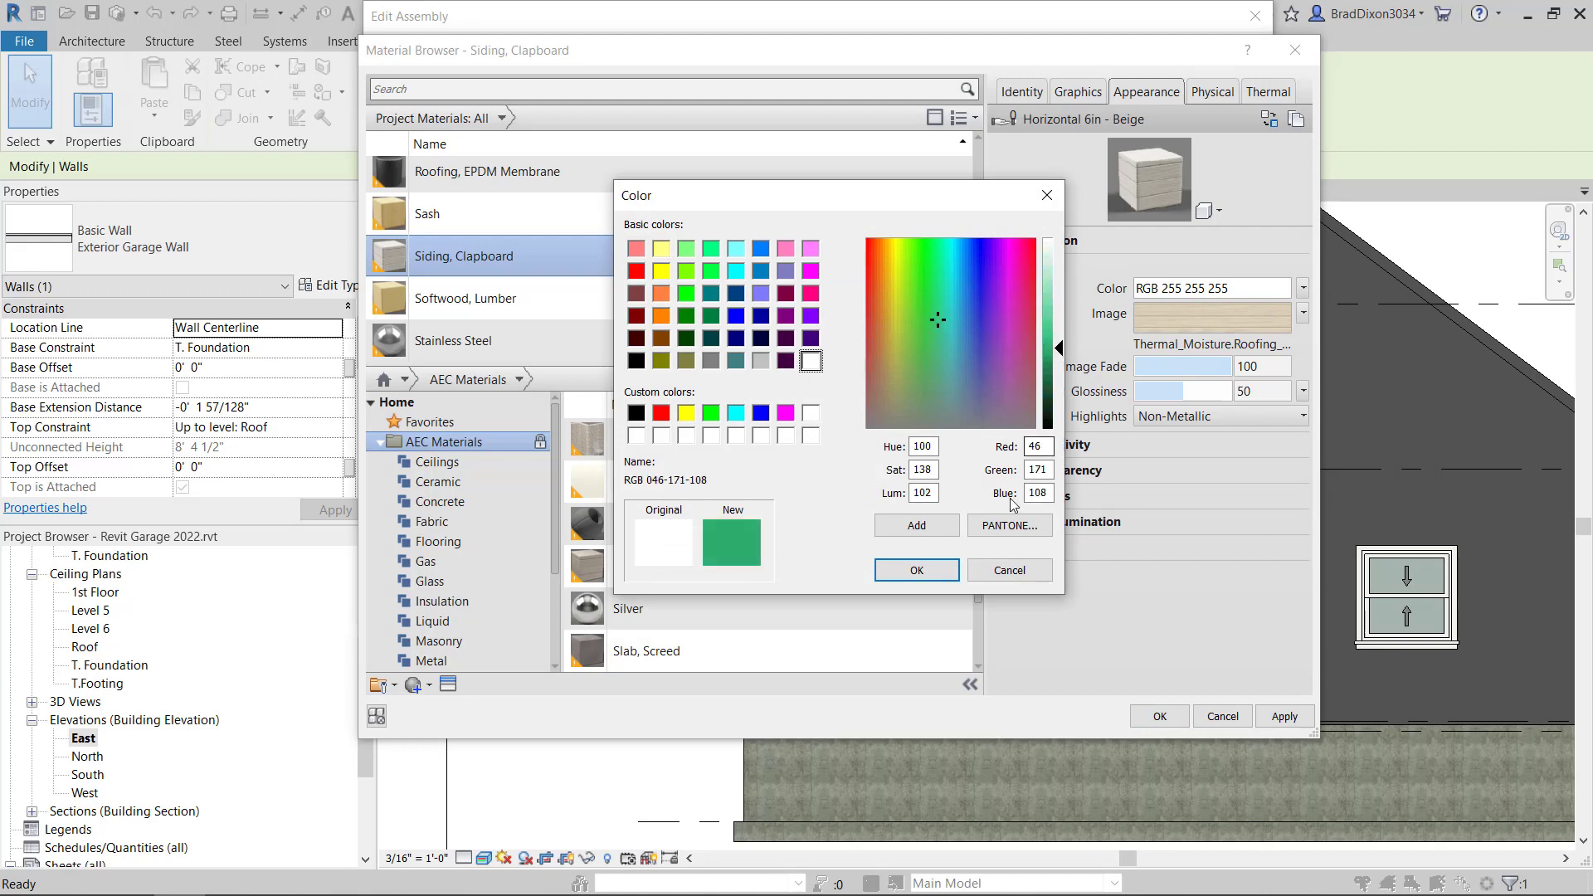
click(915, 570)
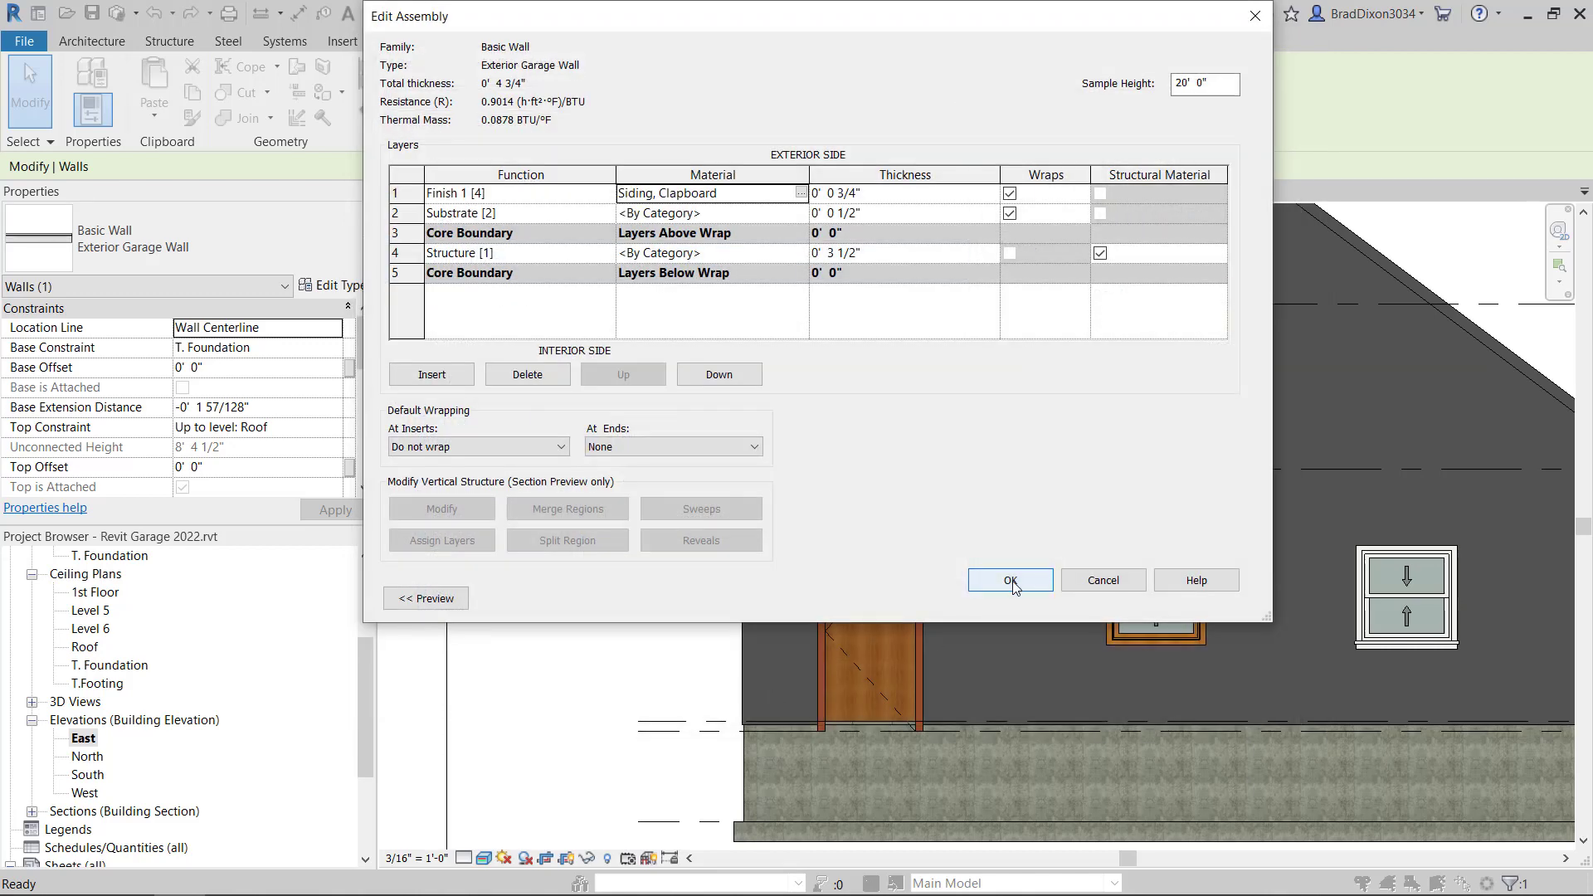
- Confirm the wall assembly and close Type Properties to show the beige clapboard siding
click(1009, 580)
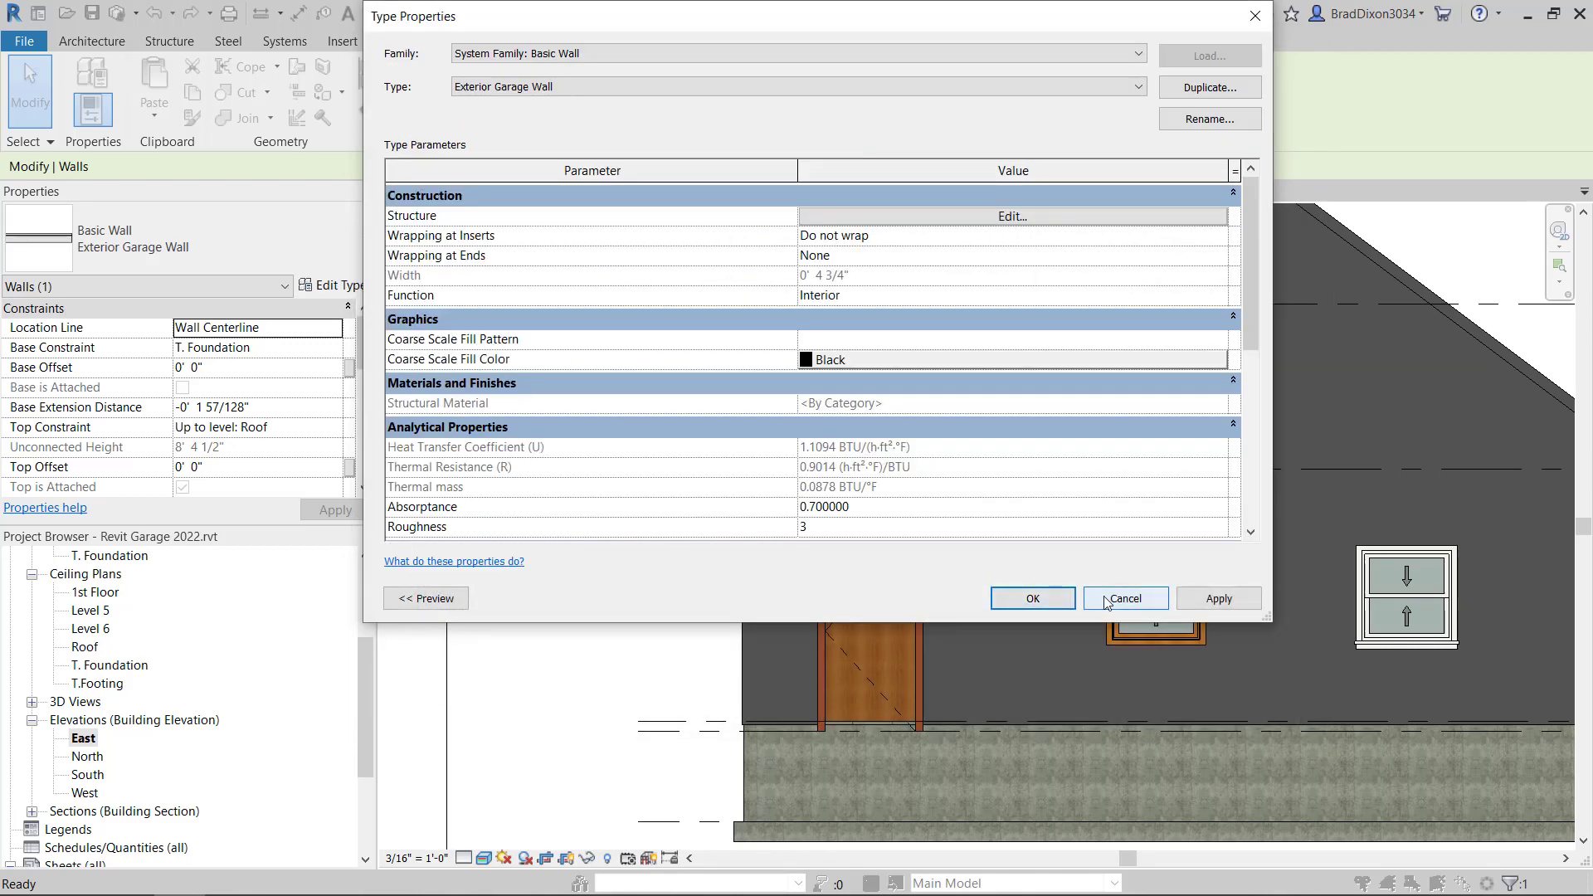
click(1124, 598)
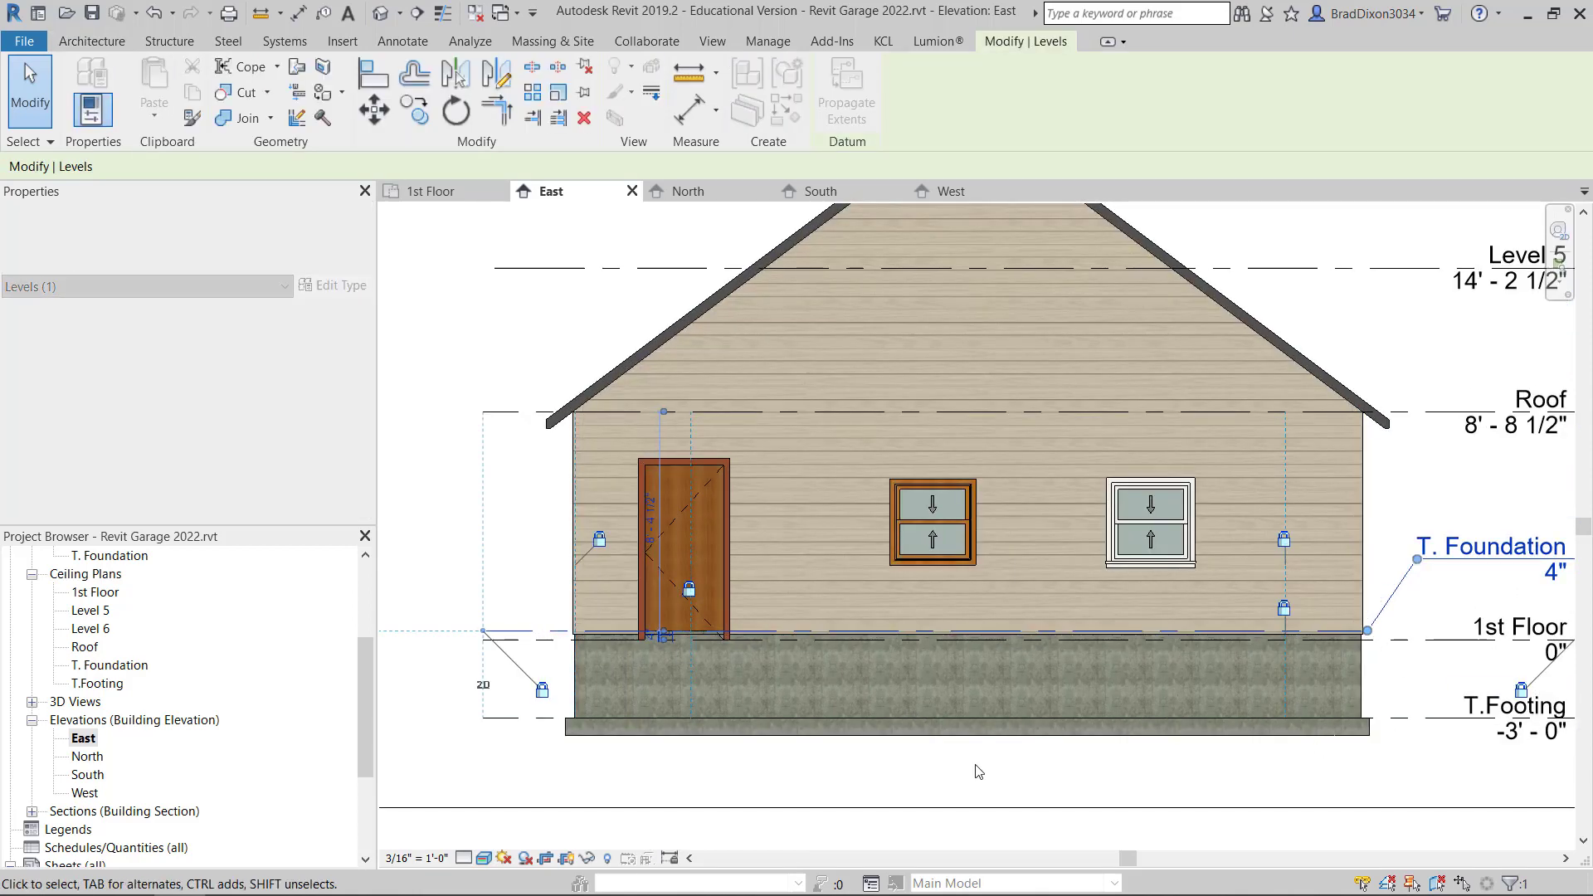
click(975, 772)
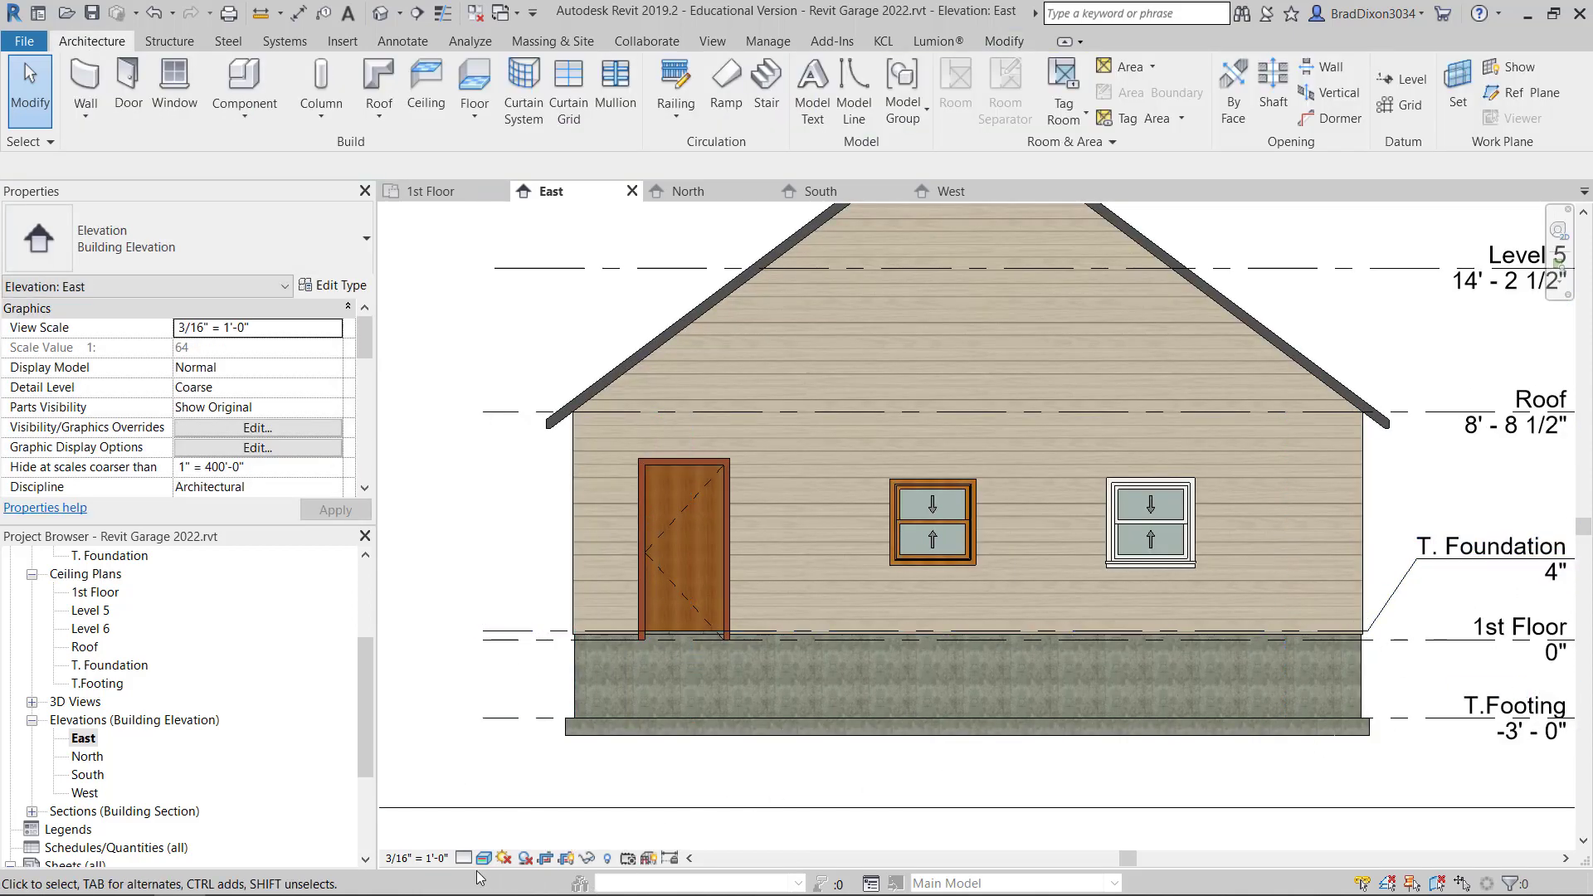
click(490, 858)
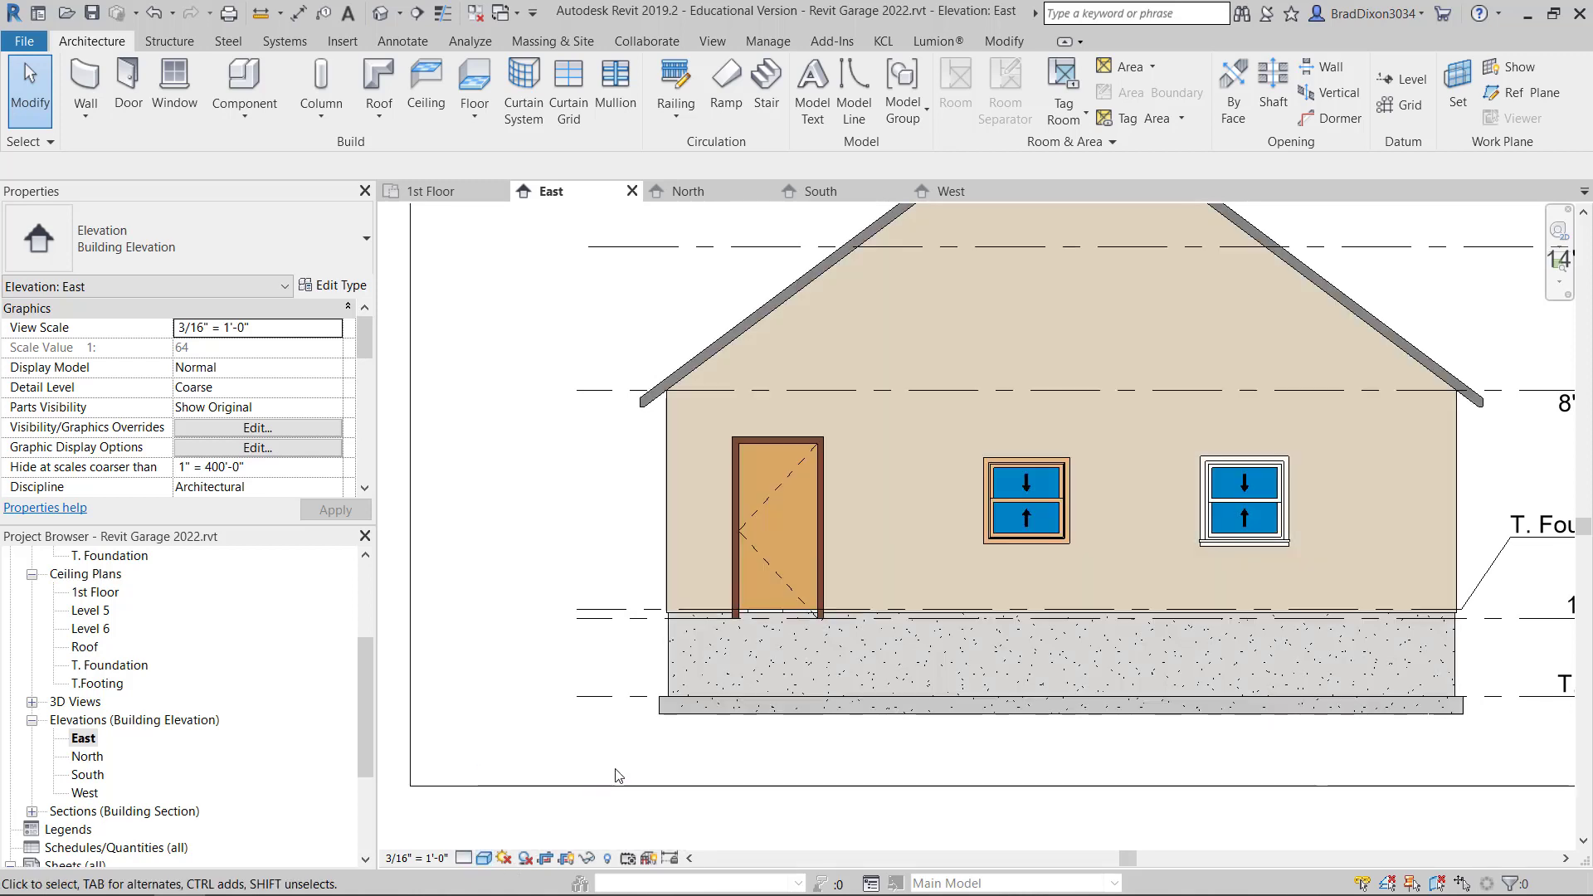
click(486, 857)
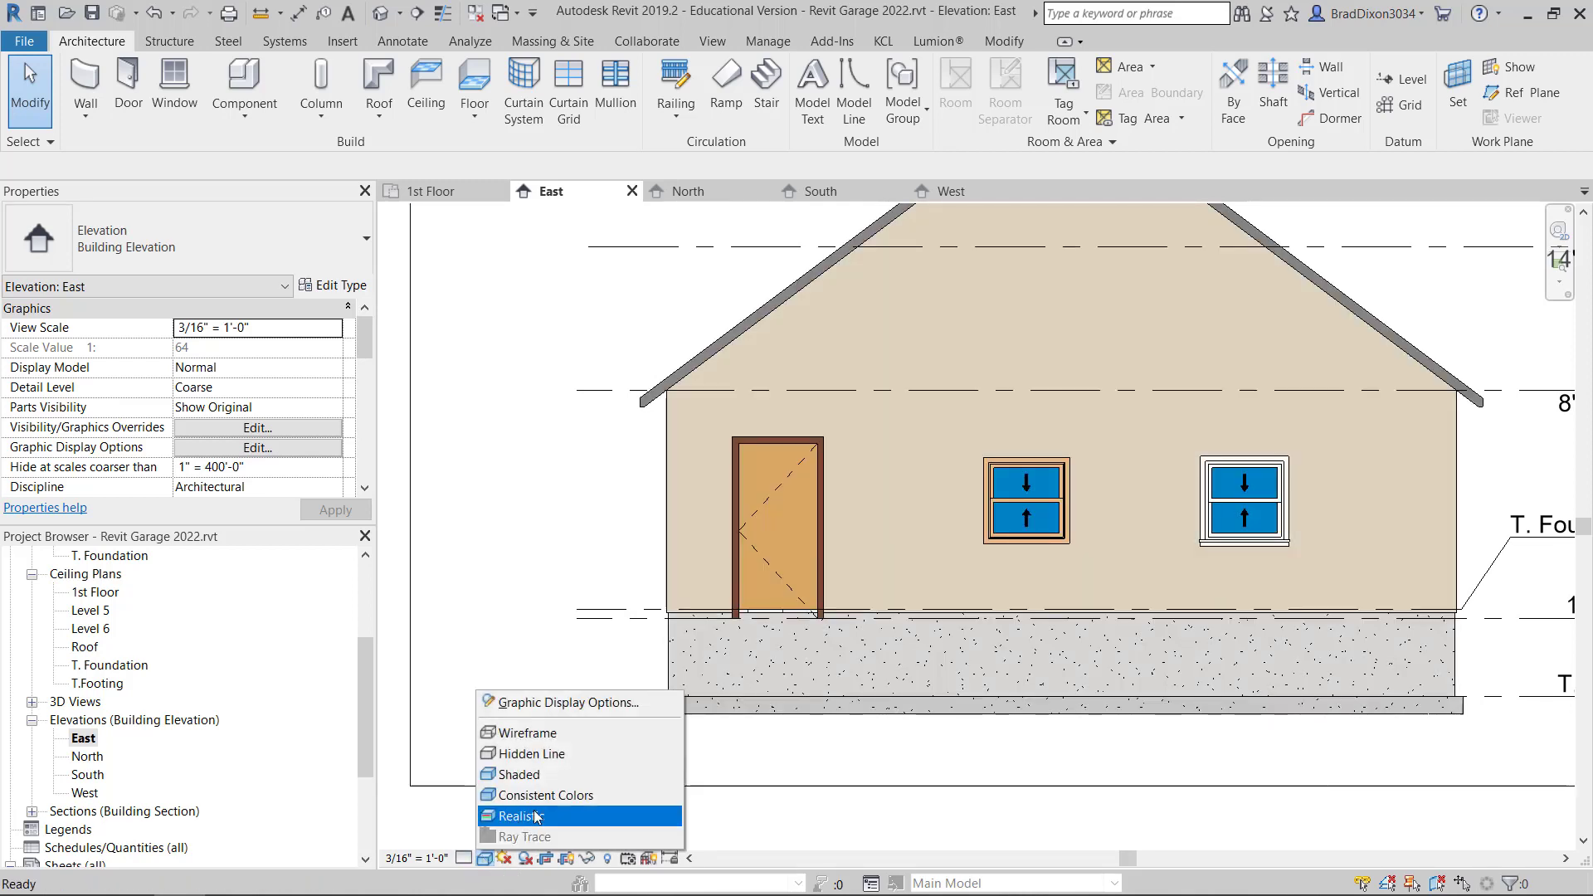
click(547, 795)
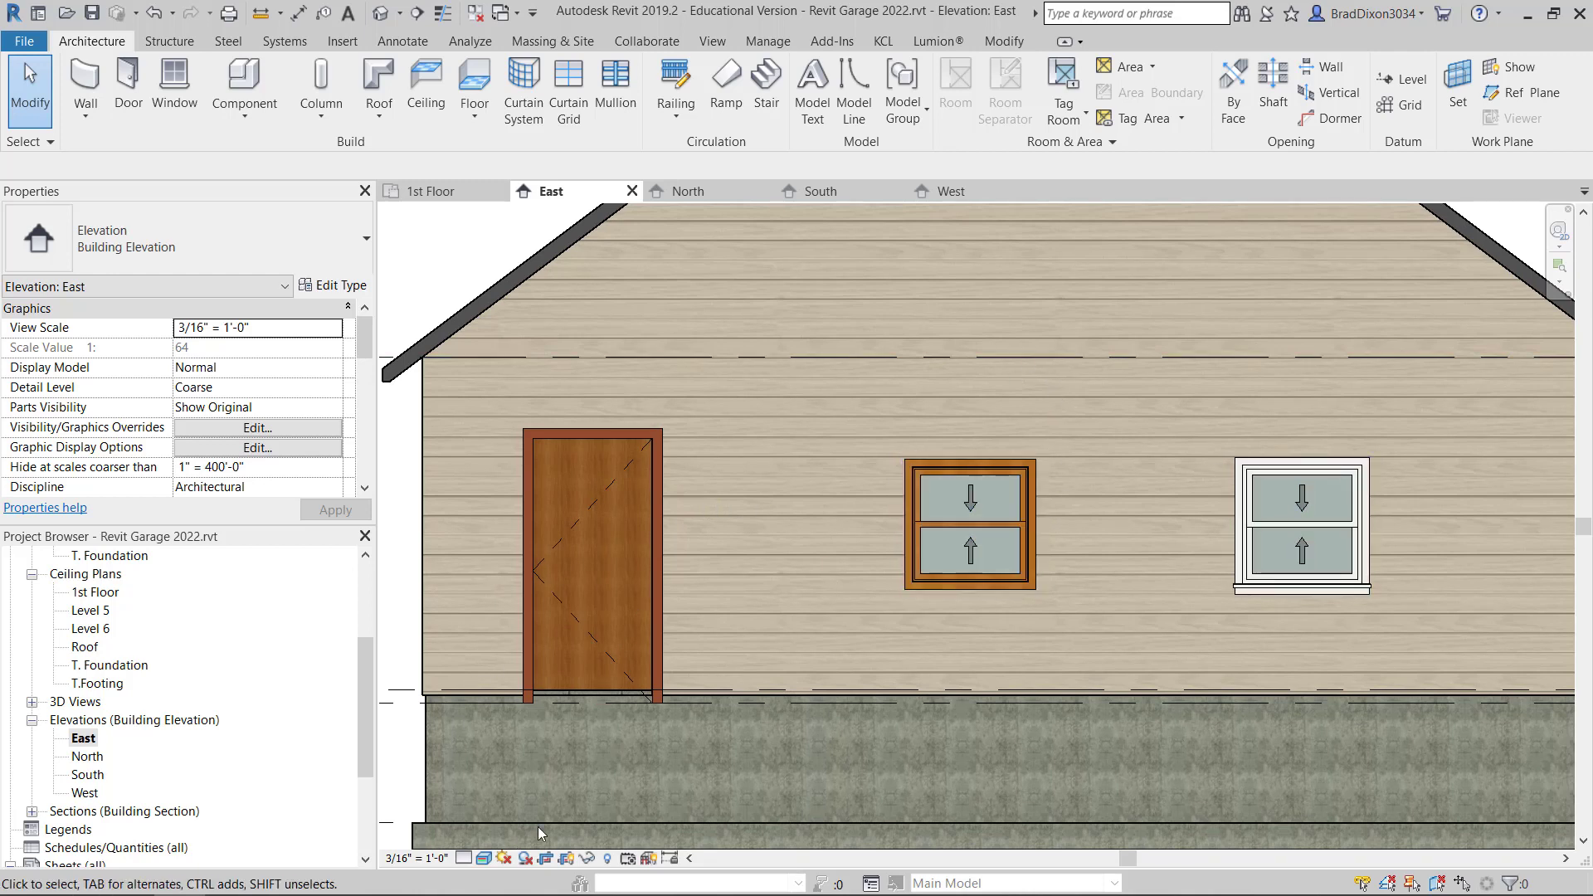
mouse_move(1136, 616)
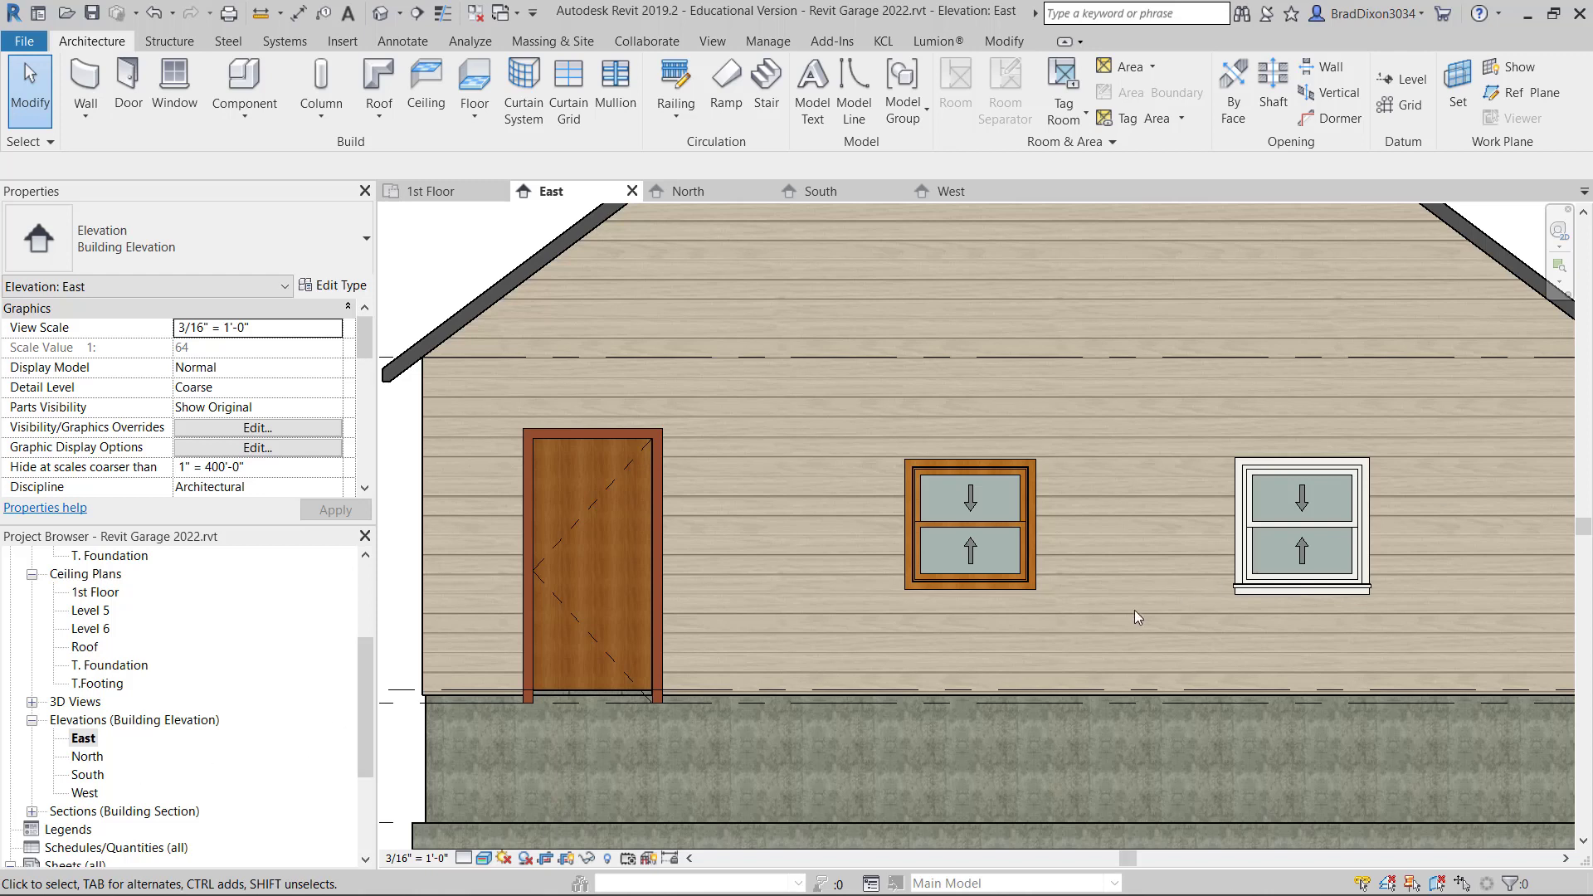
mouse_move(1304, 657)
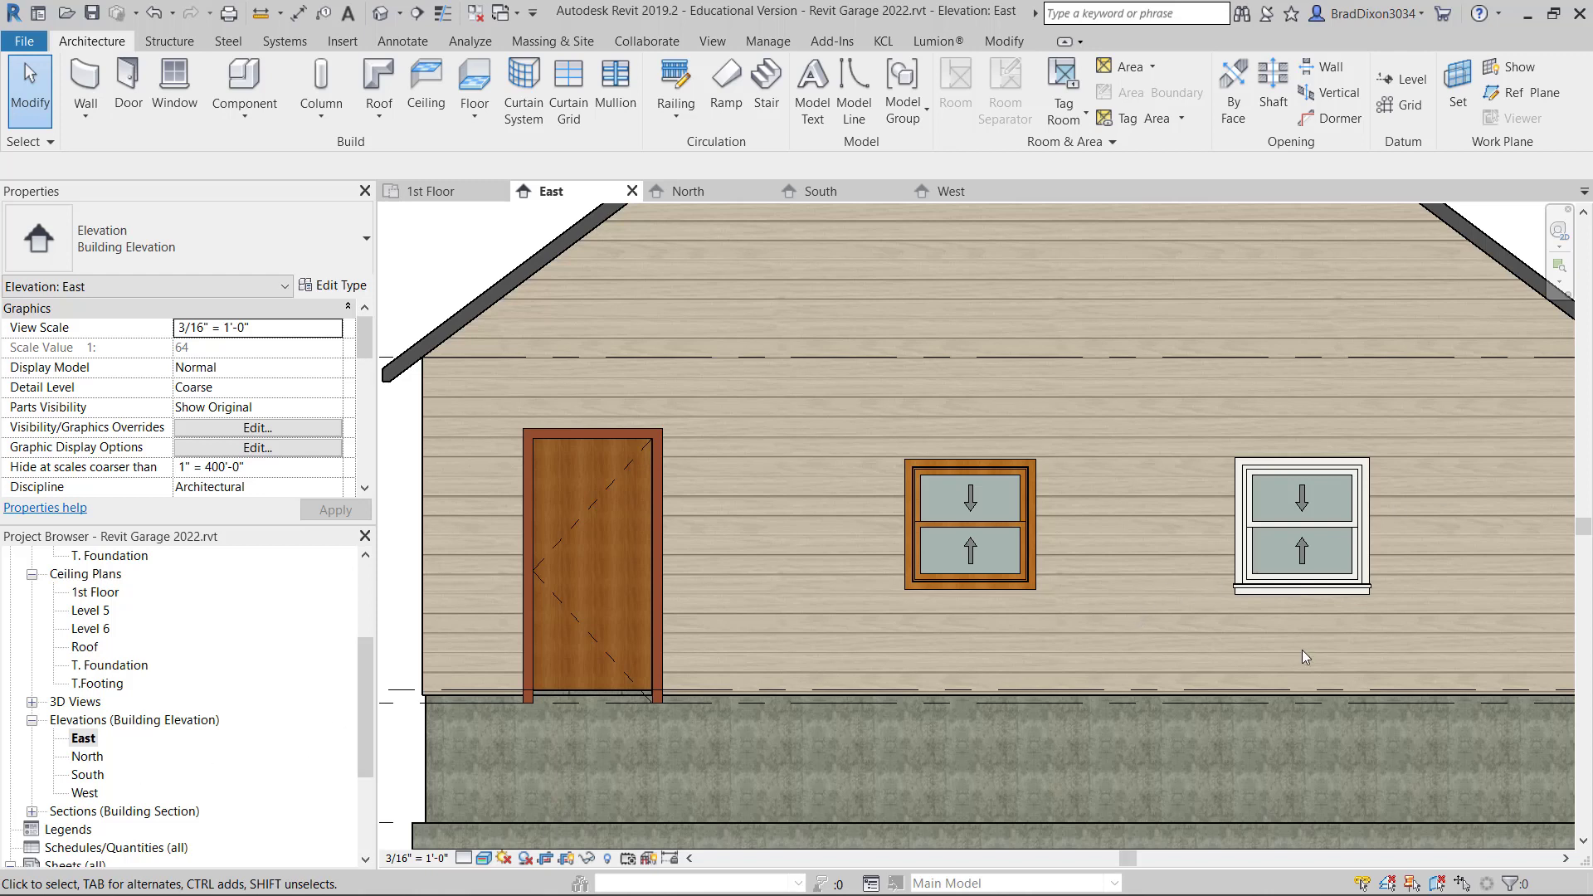
mouse_move(1125, 603)
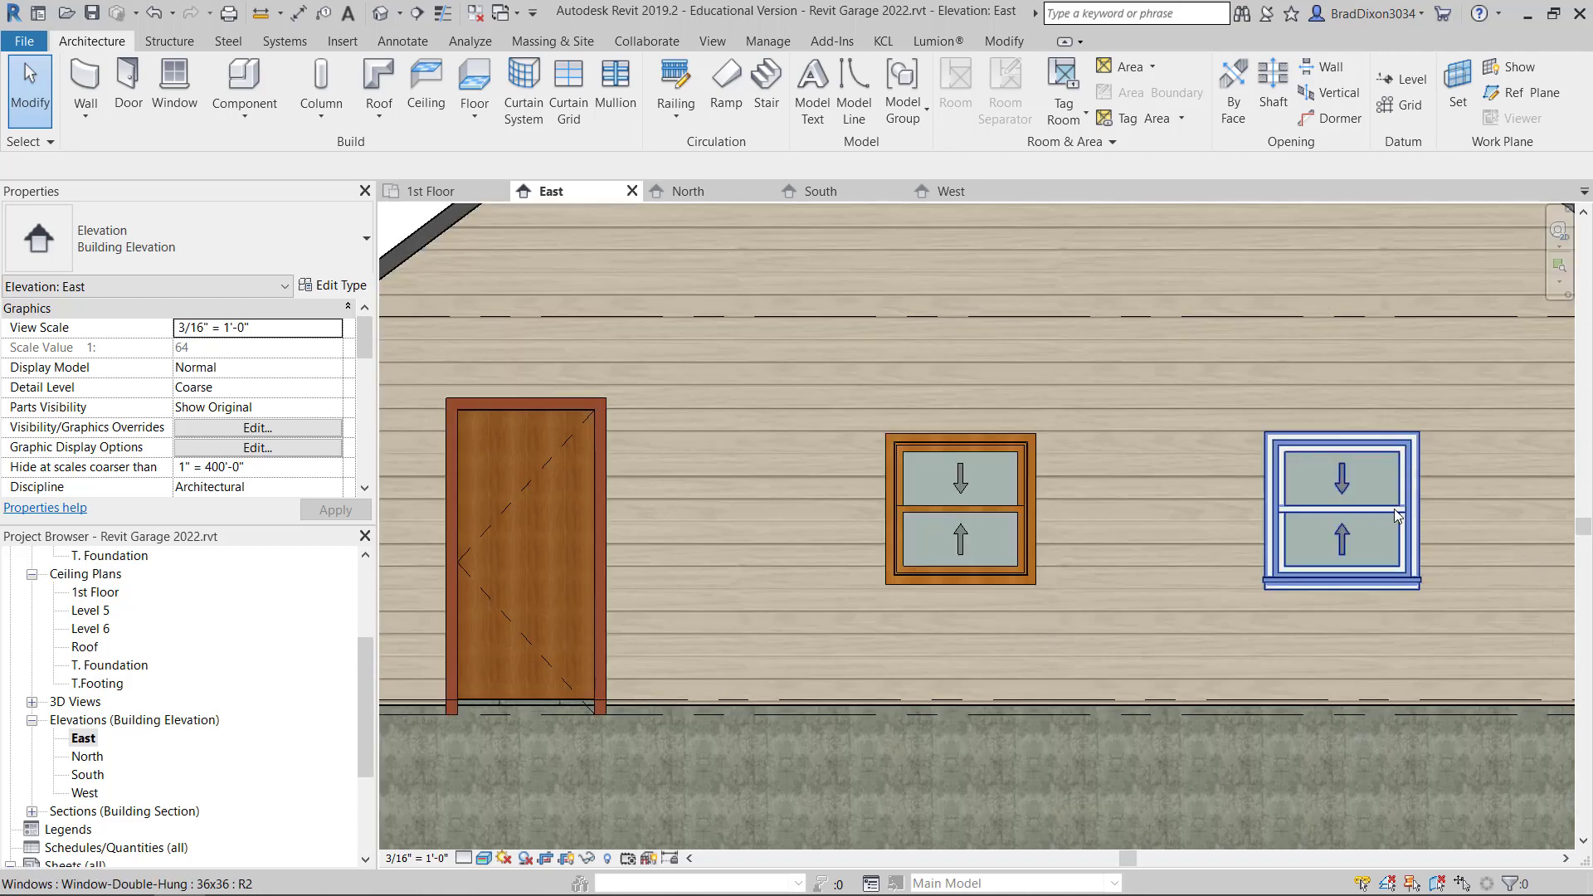
mouse_move(1364, 593)
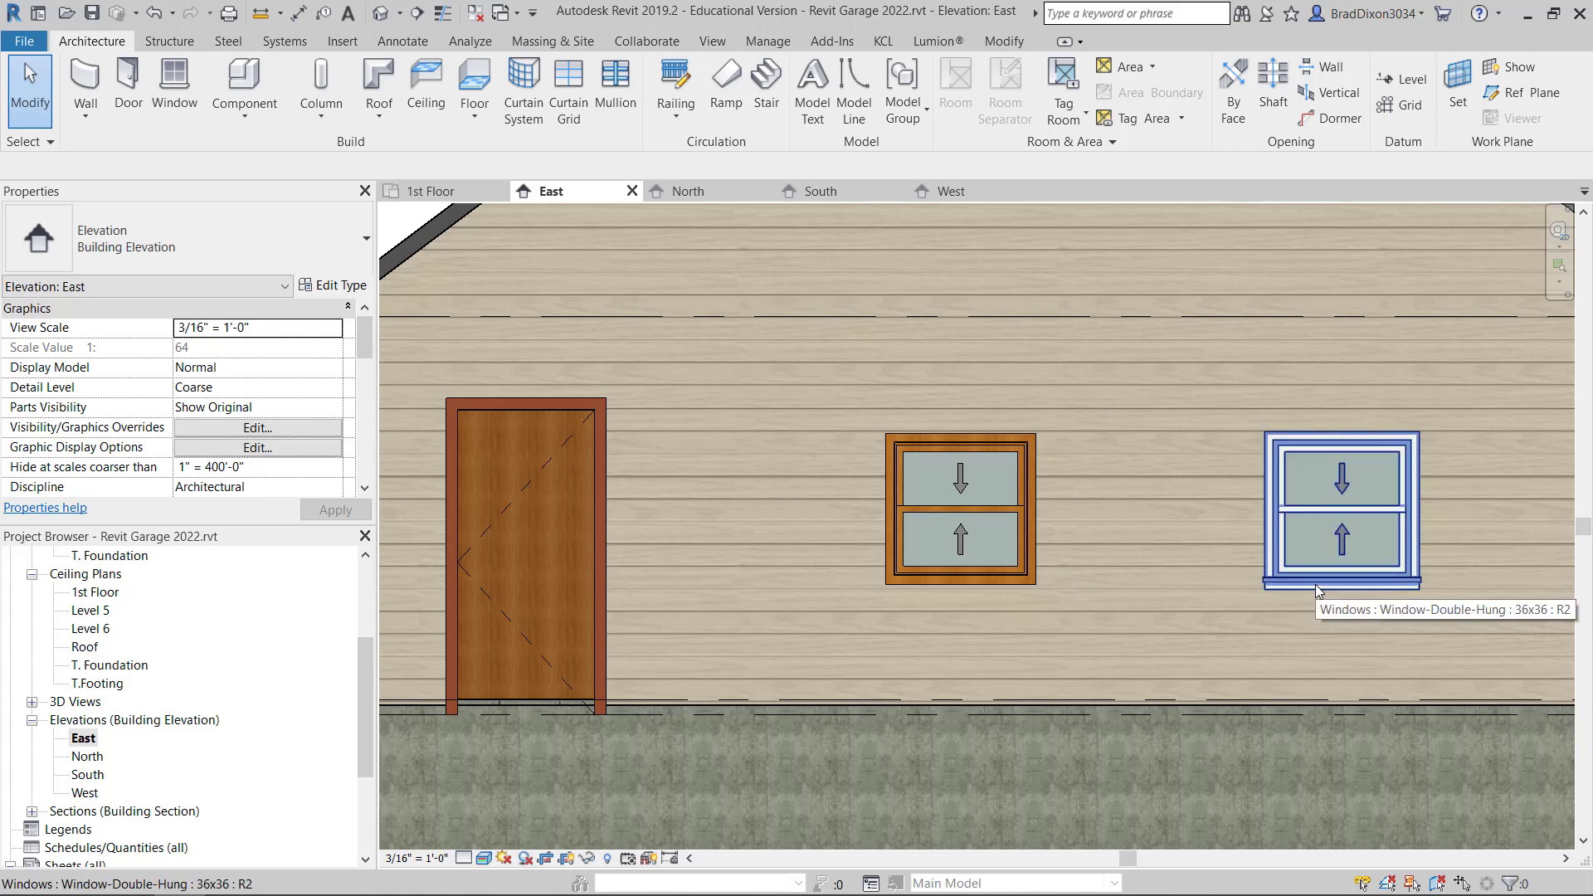
click(1341, 508)
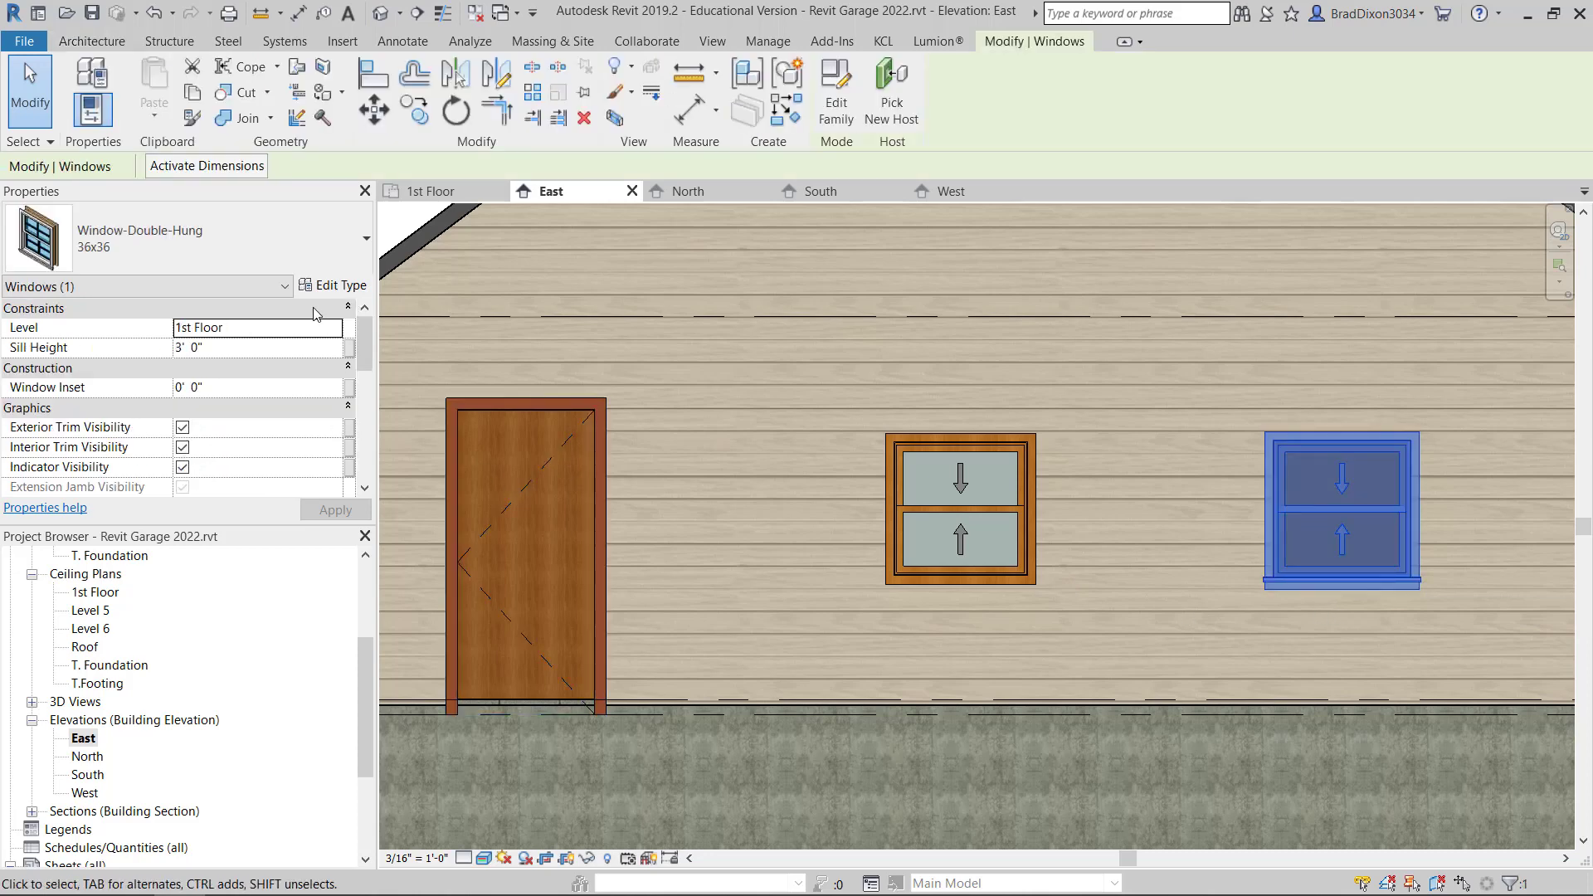
mouse_move(255, 466)
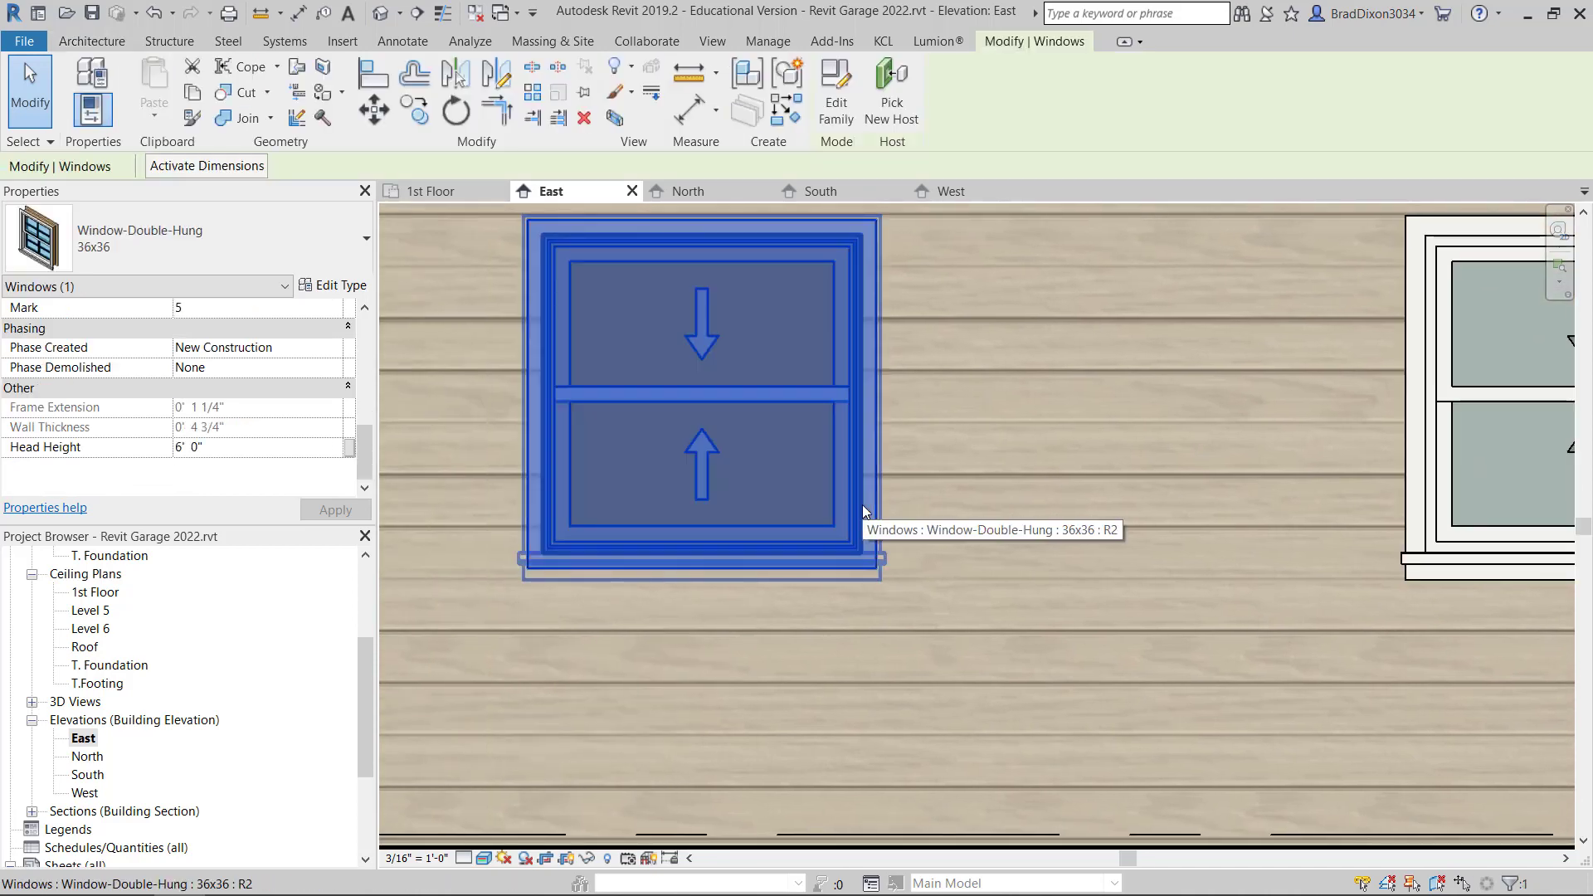
right_click(863, 511)
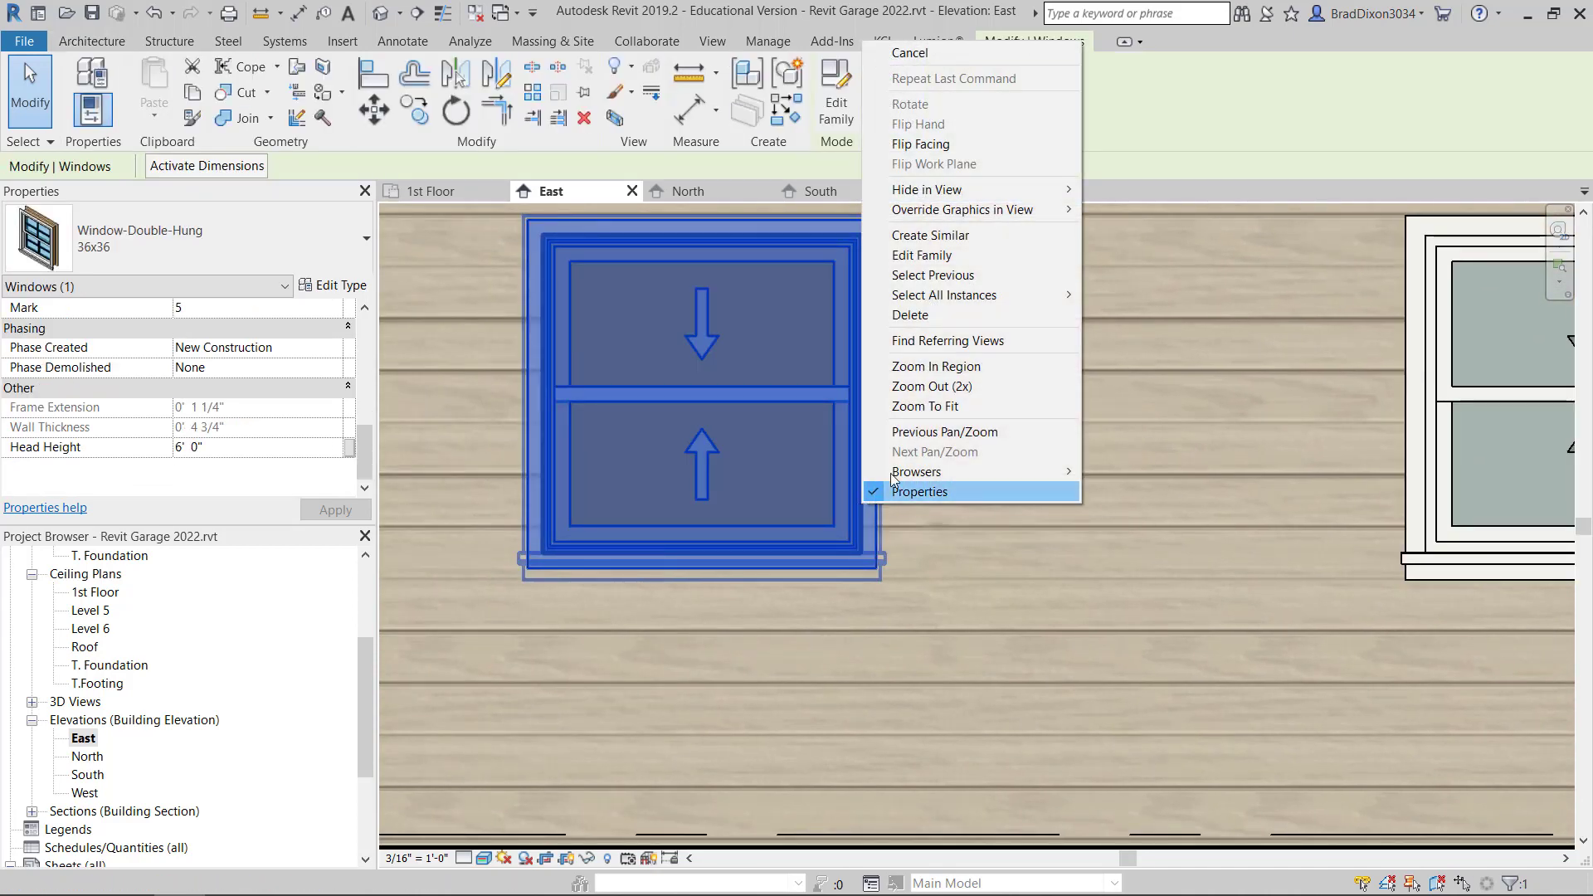
mouse_move(919, 145)
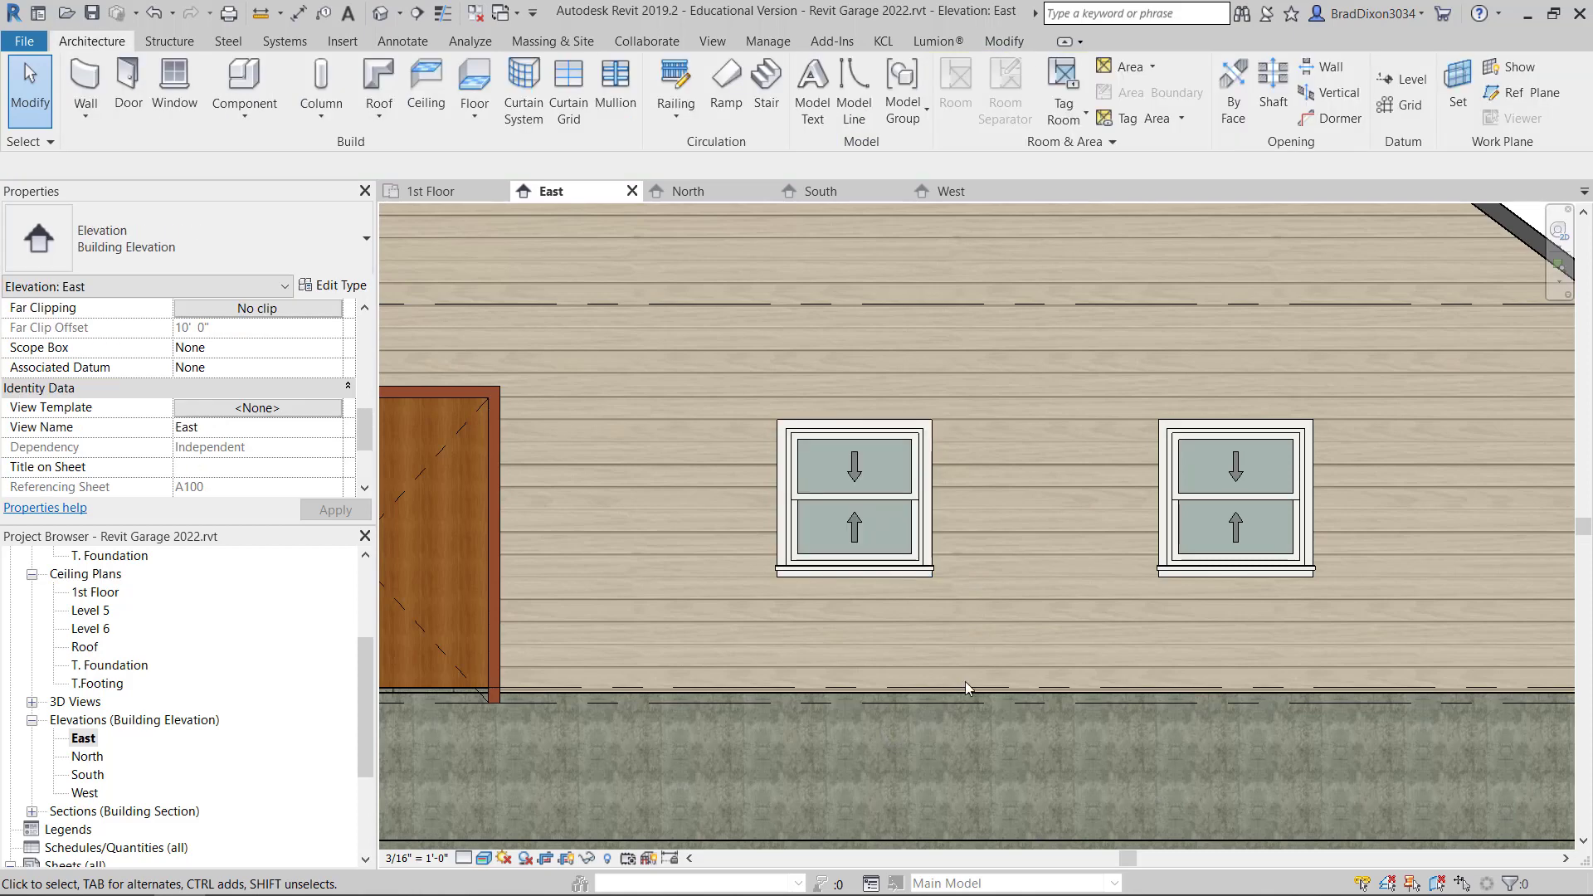
mouse_move(996, 539)
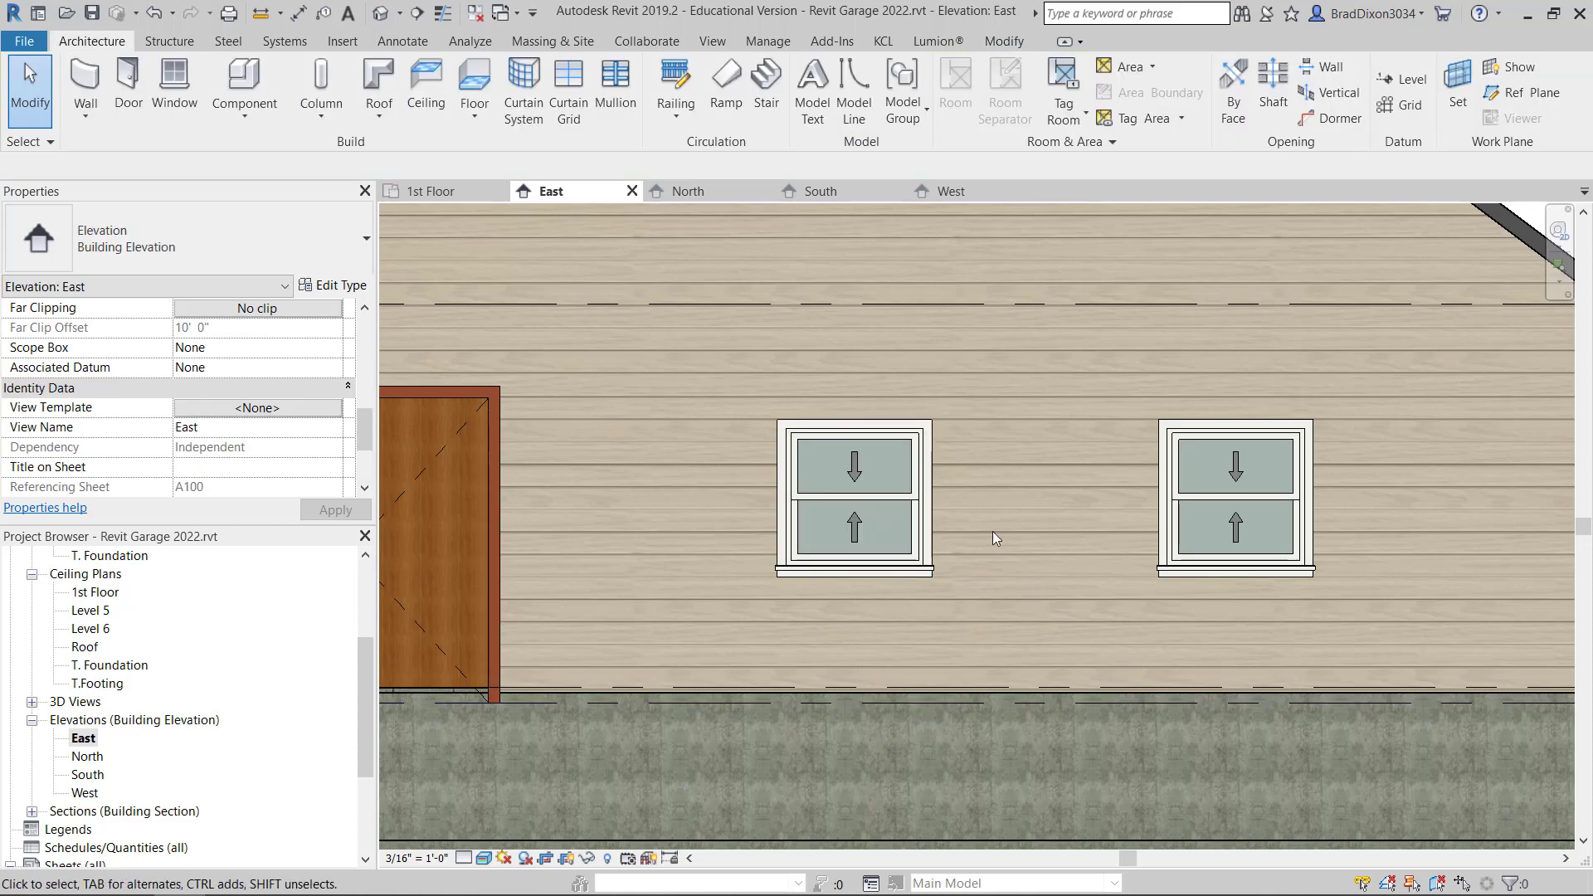
- Raise both East elevation windows to a 6' 8" head height, level with the door top
click(853, 498)
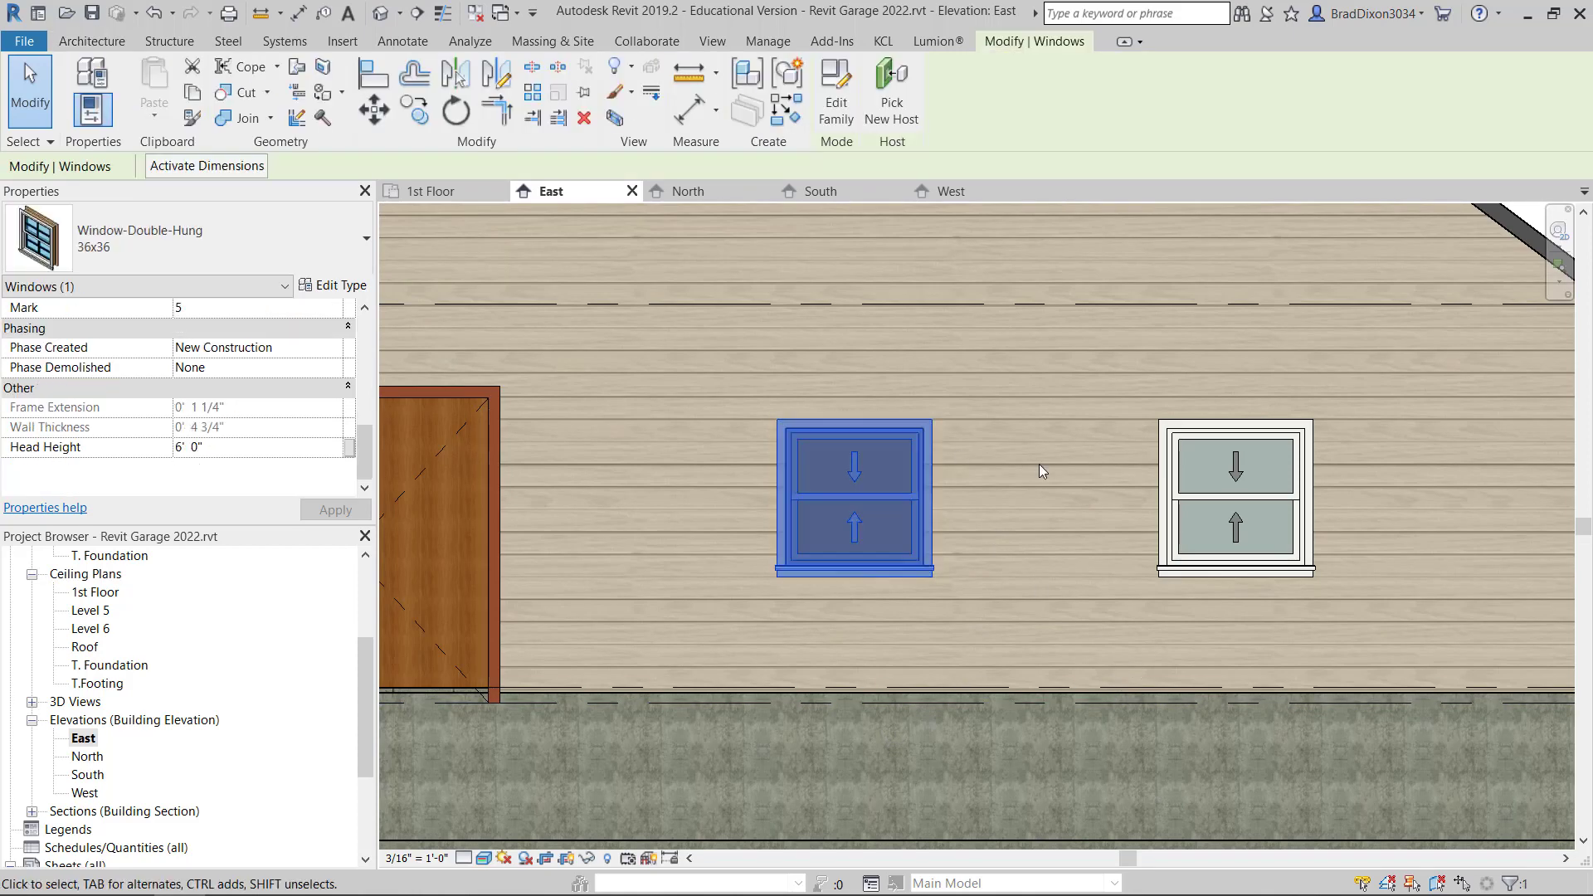
click(1232, 498)
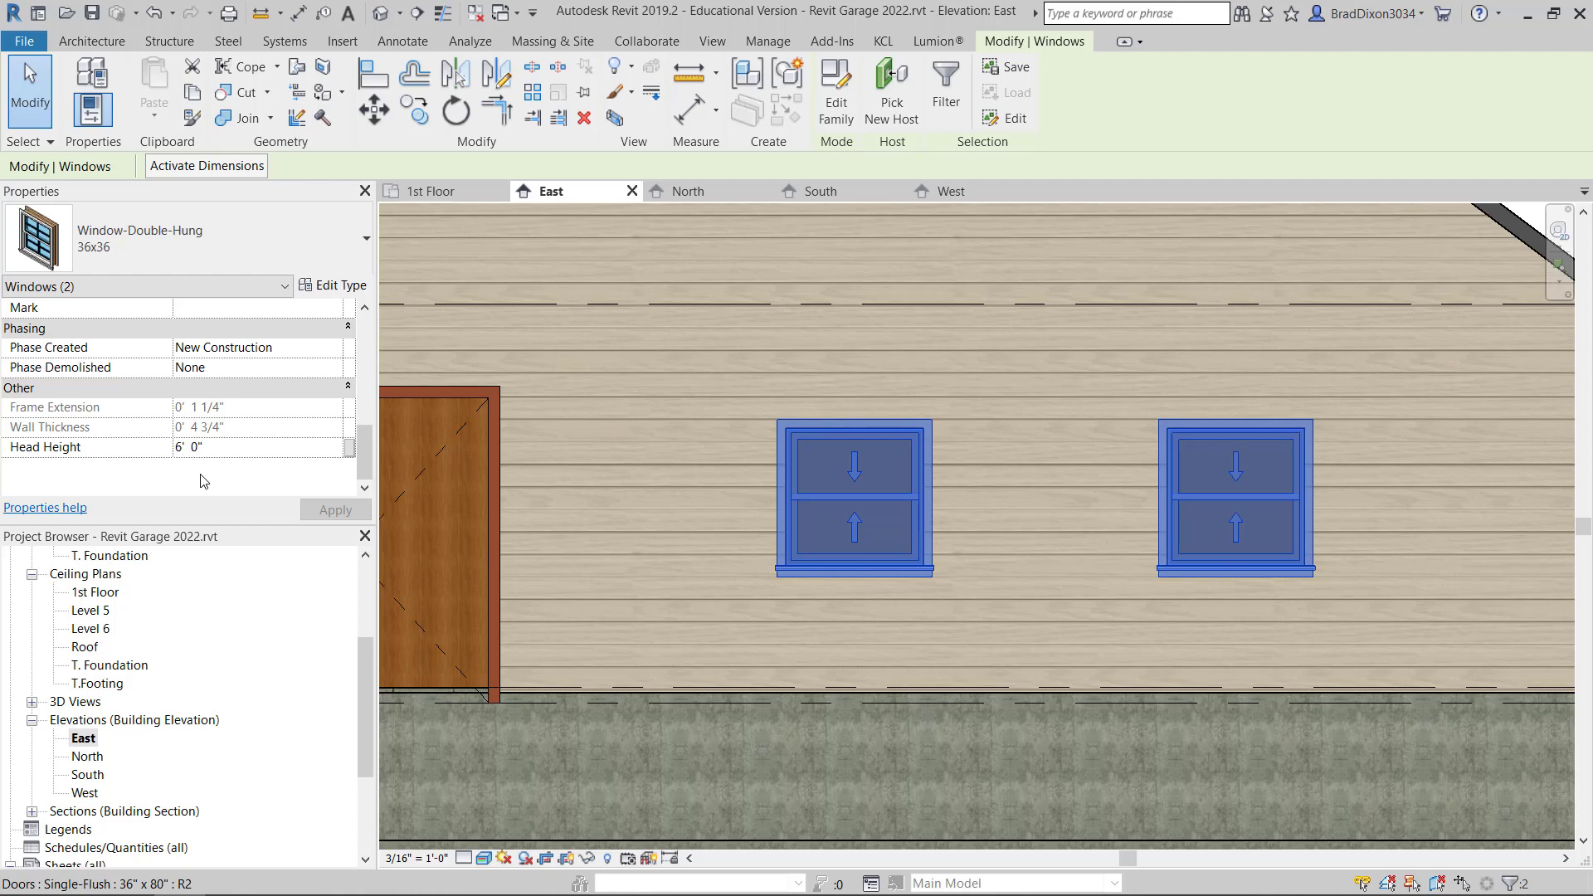
text(6' 8")
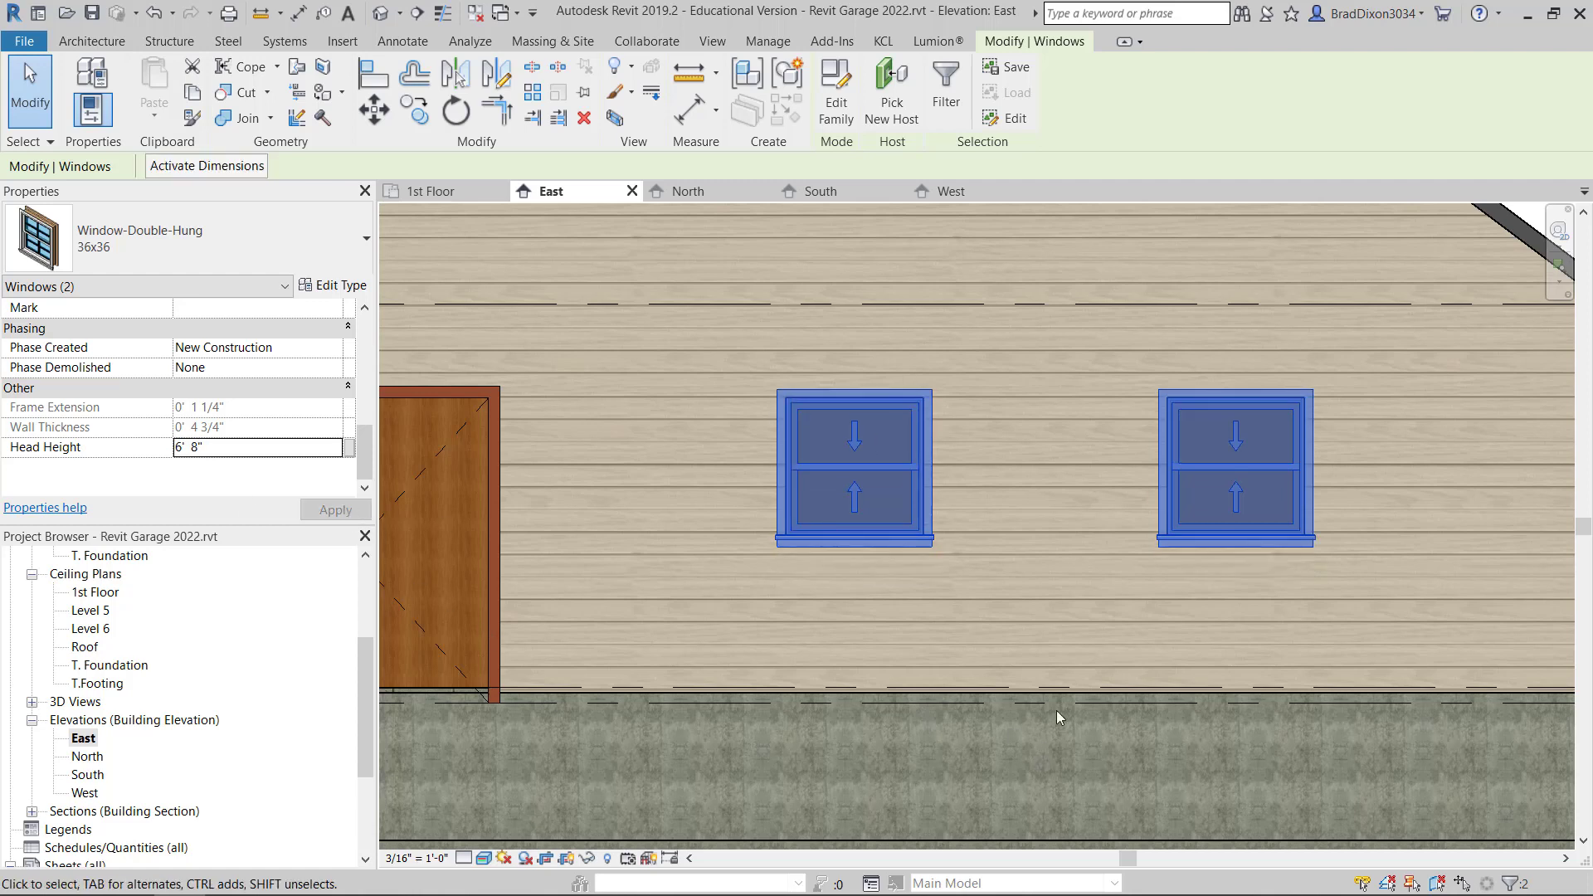
click(600, 503)
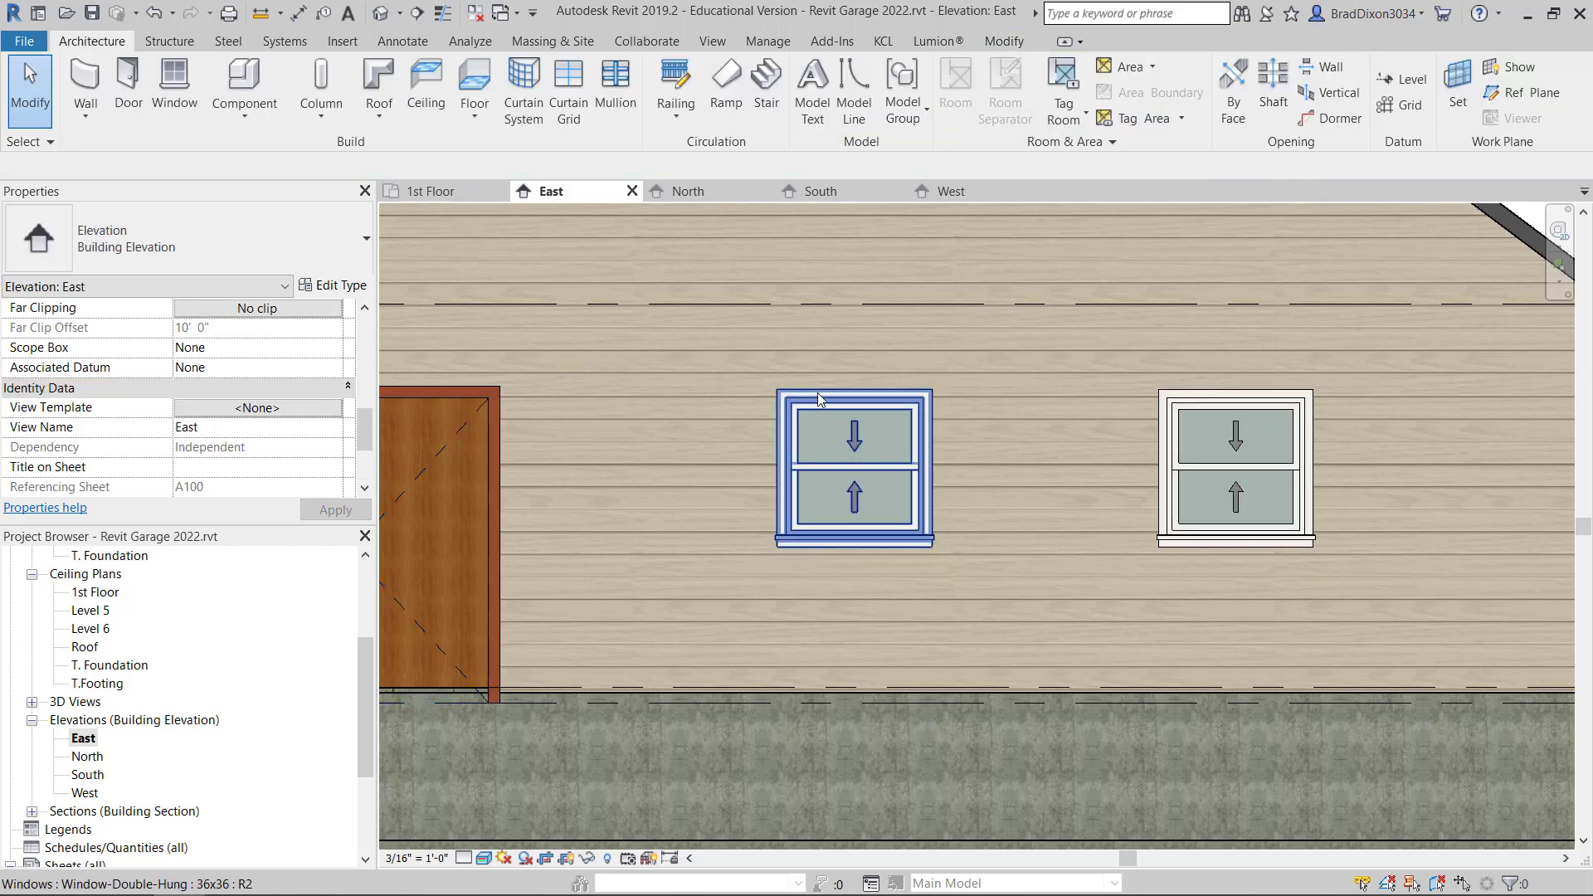
scroll(down, 3)
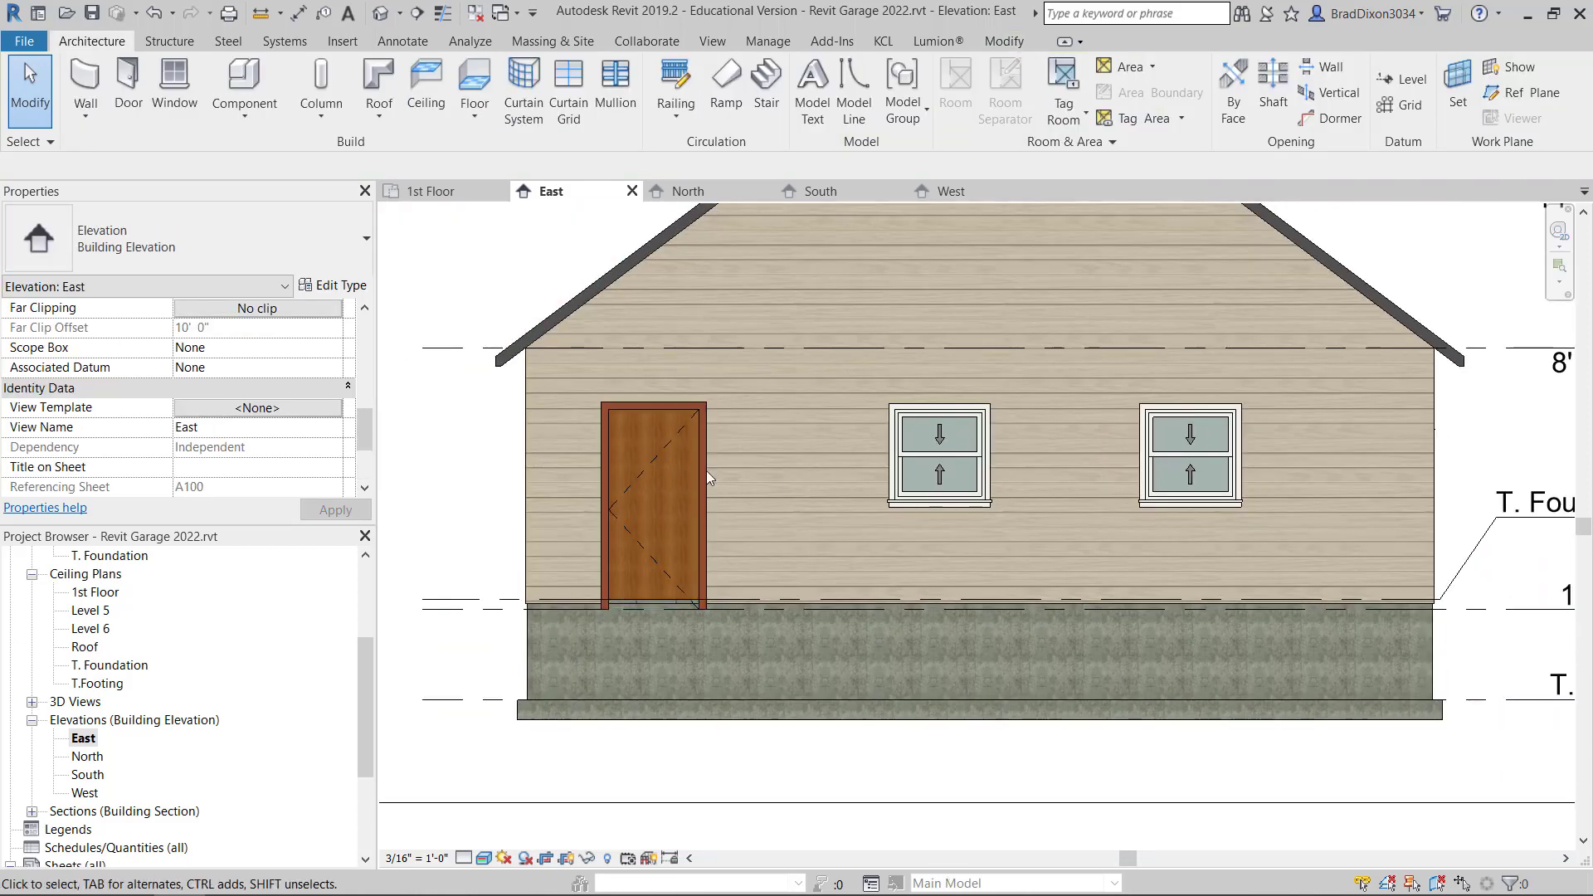
click(650, 507)
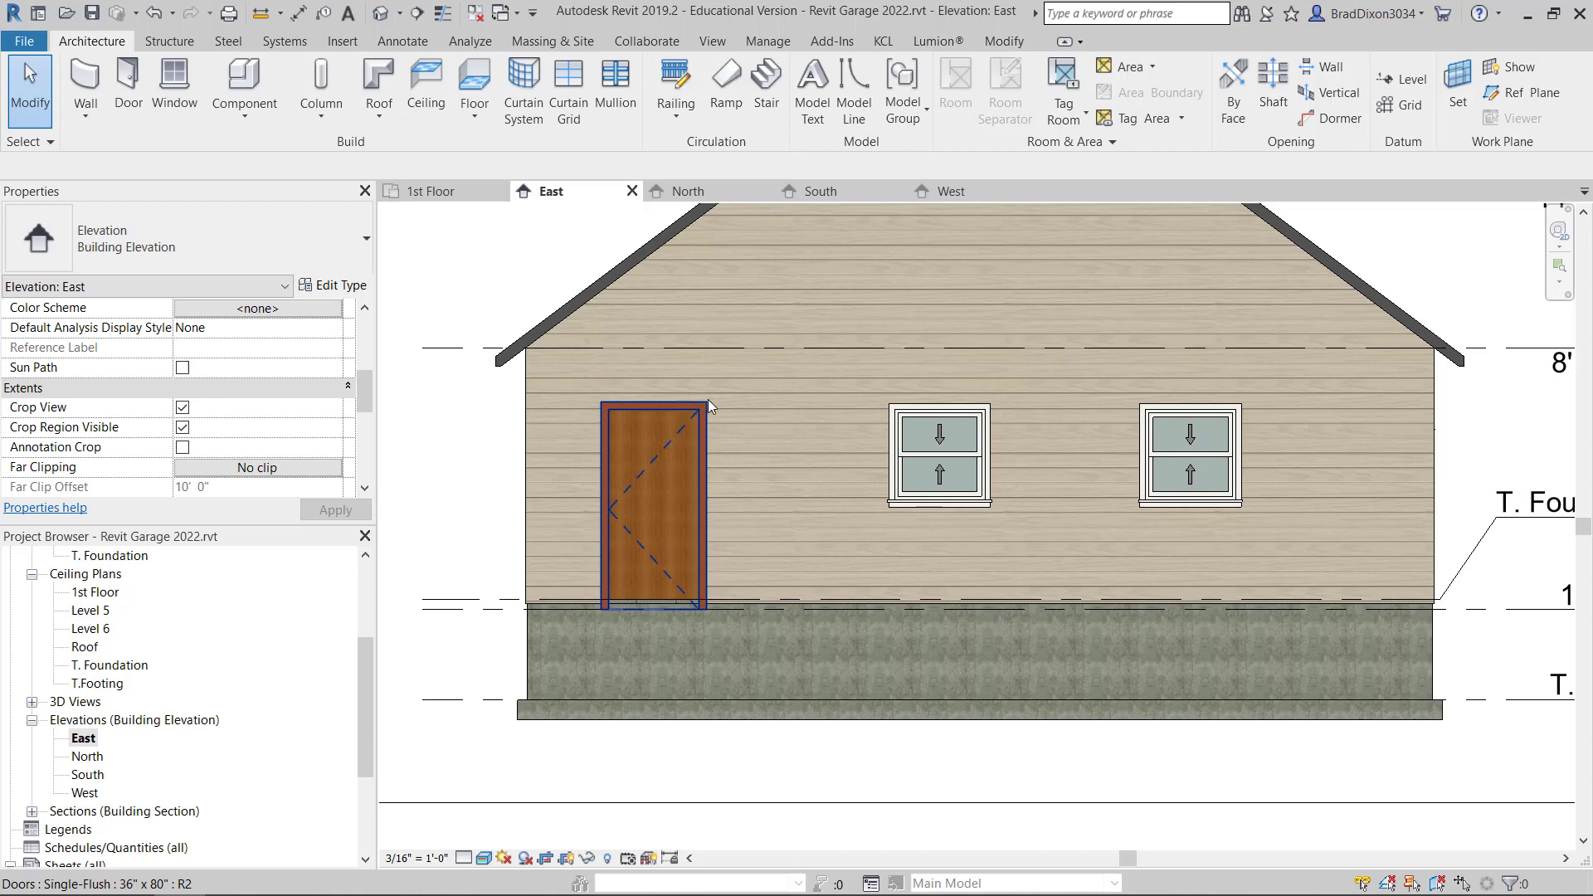
click(746, 421)
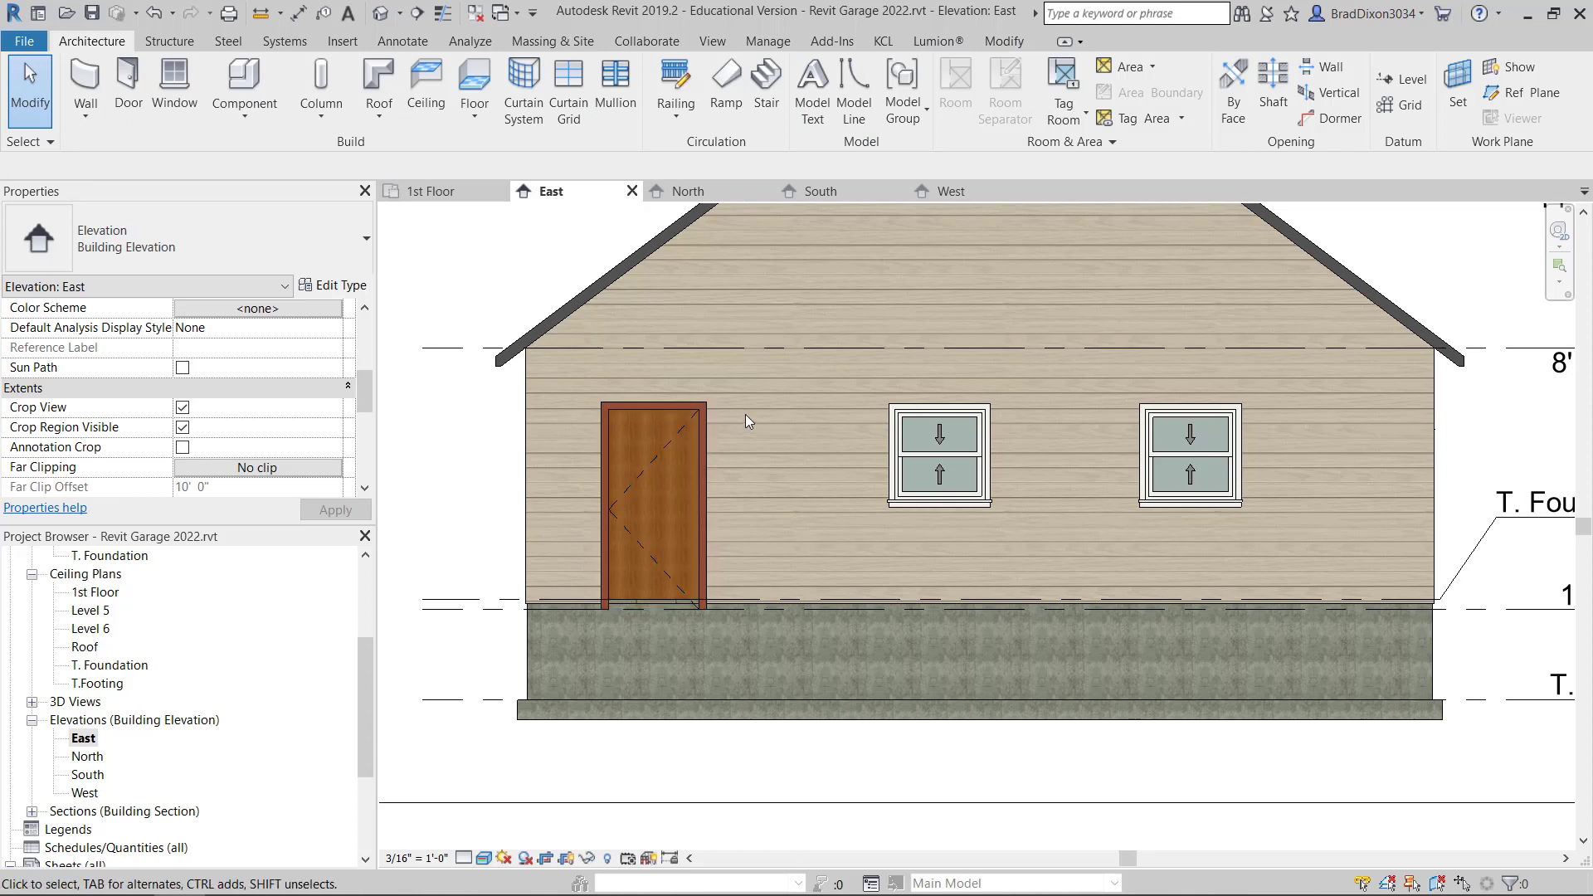
mouse_move(1518, 461)
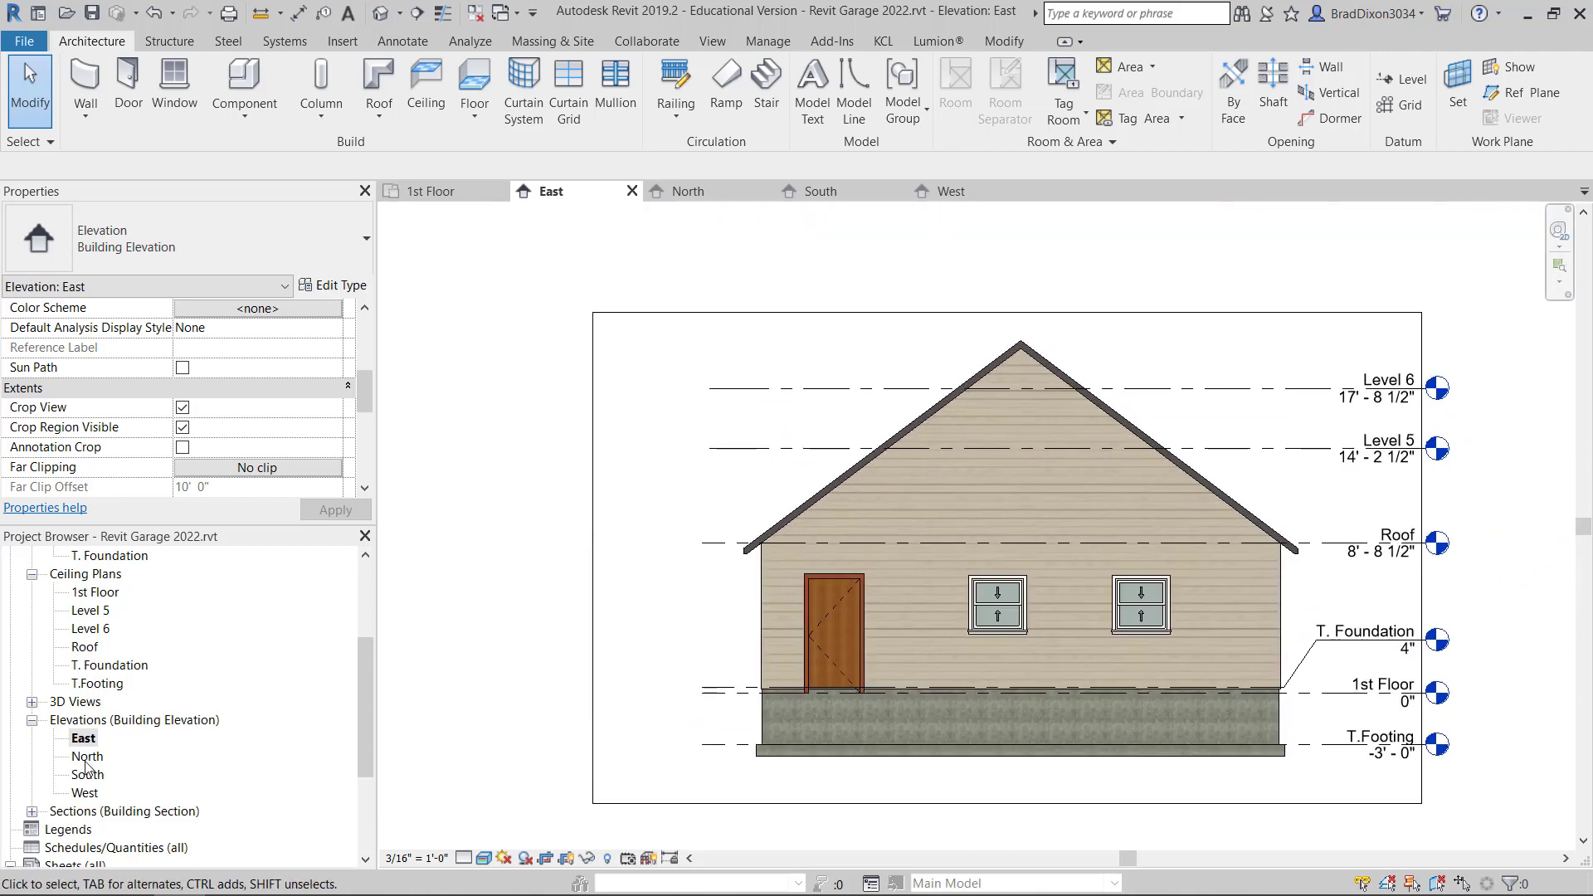
- Open the North elevation and keep the T. Foundation level at 4"
double_click(89, 756)
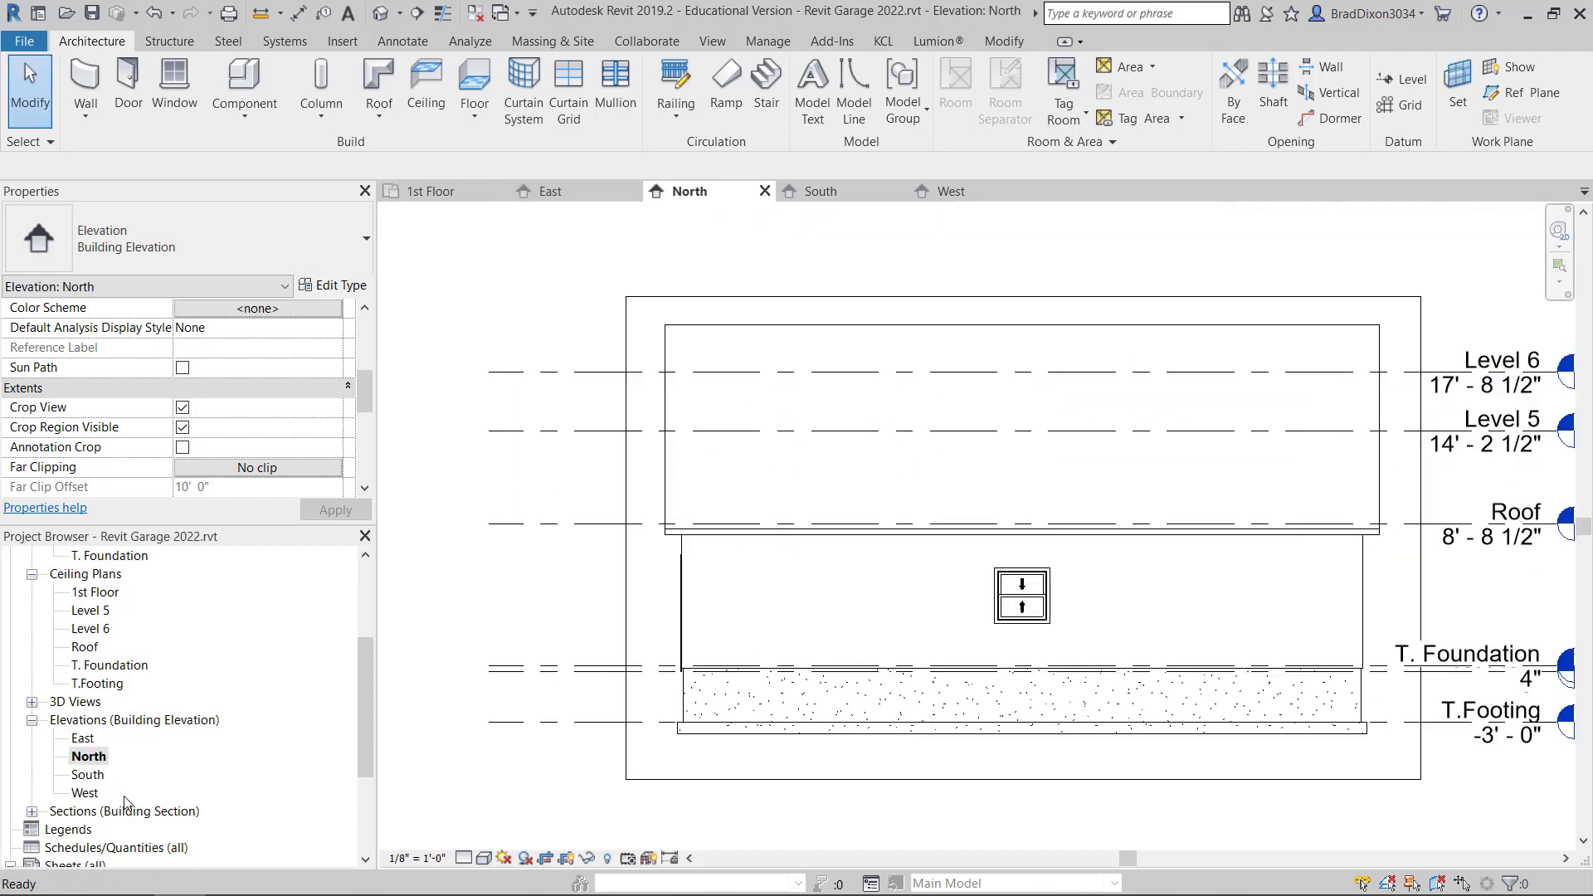
mouse_move(470, 406)
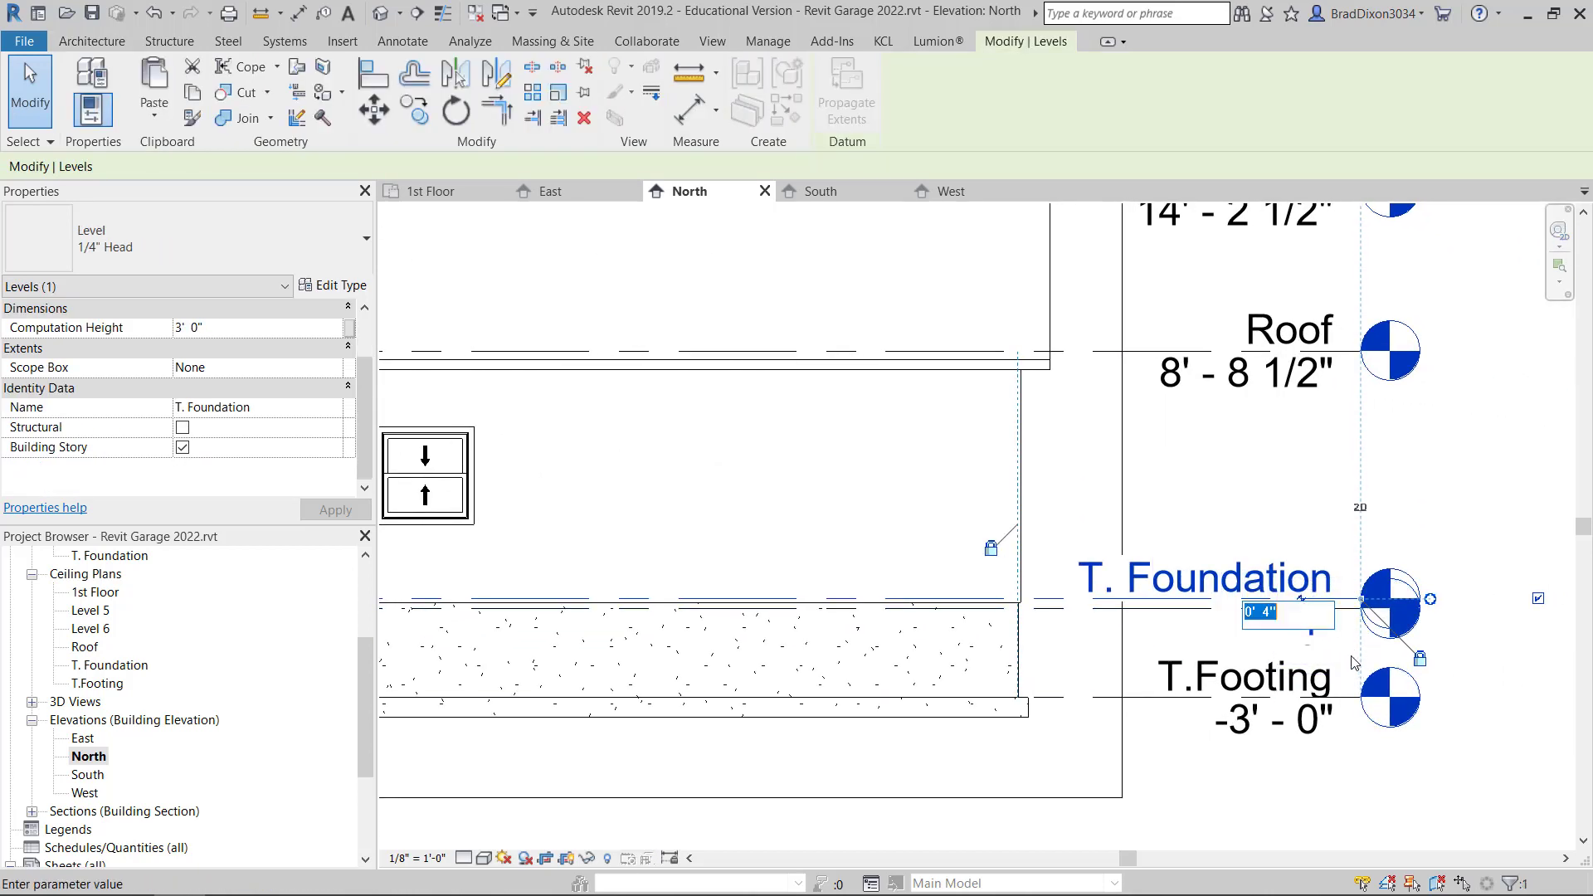
text(4")
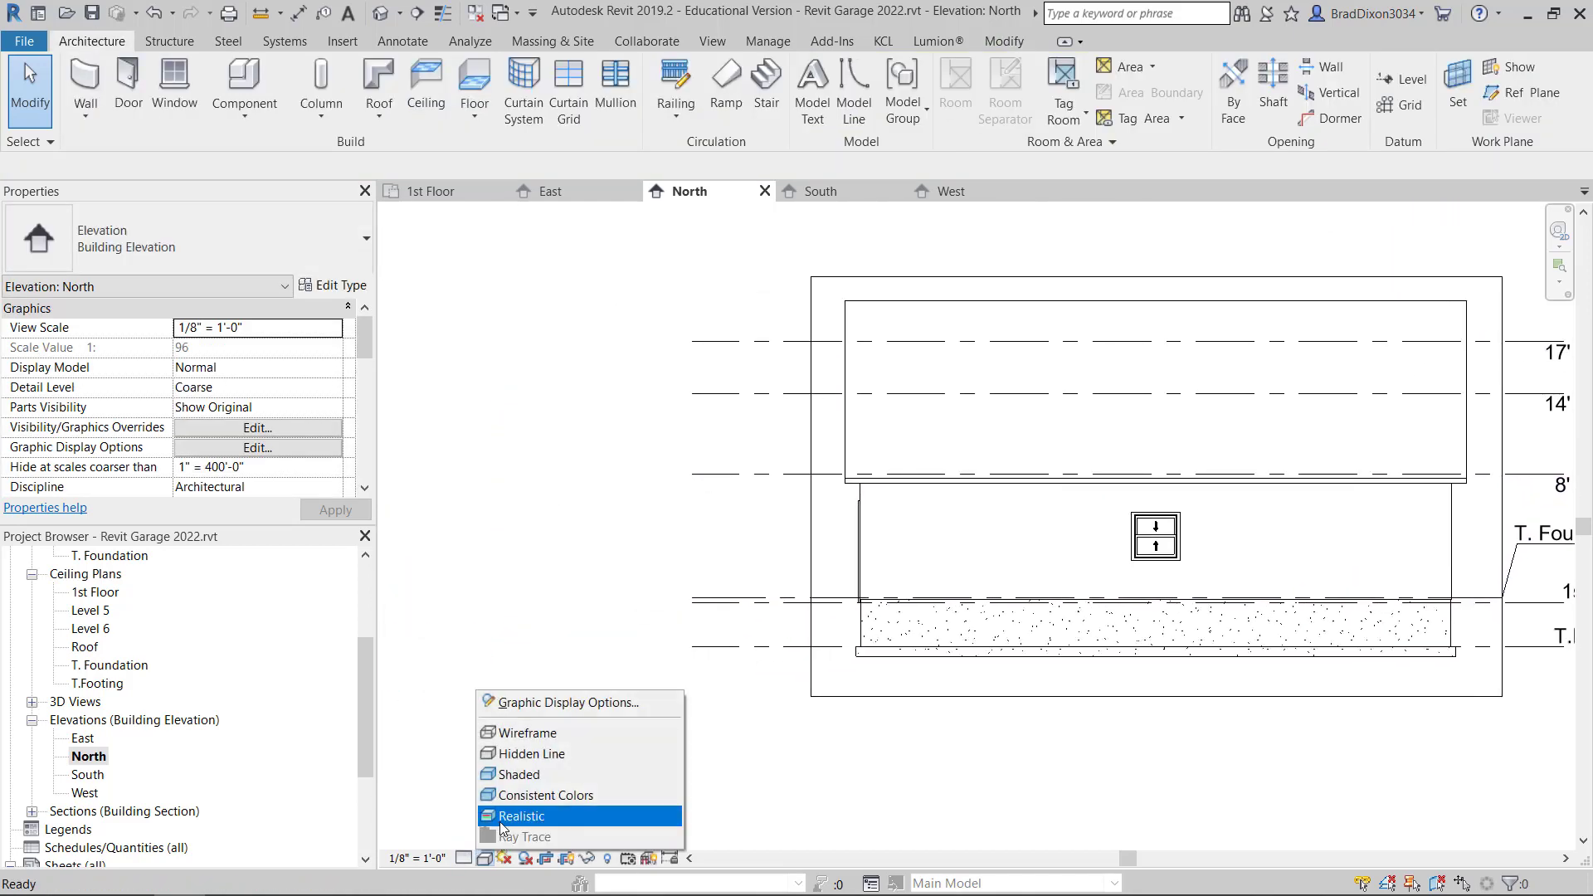
- Render North realistically, set its window head height to 80", and open South
click(521, 815)
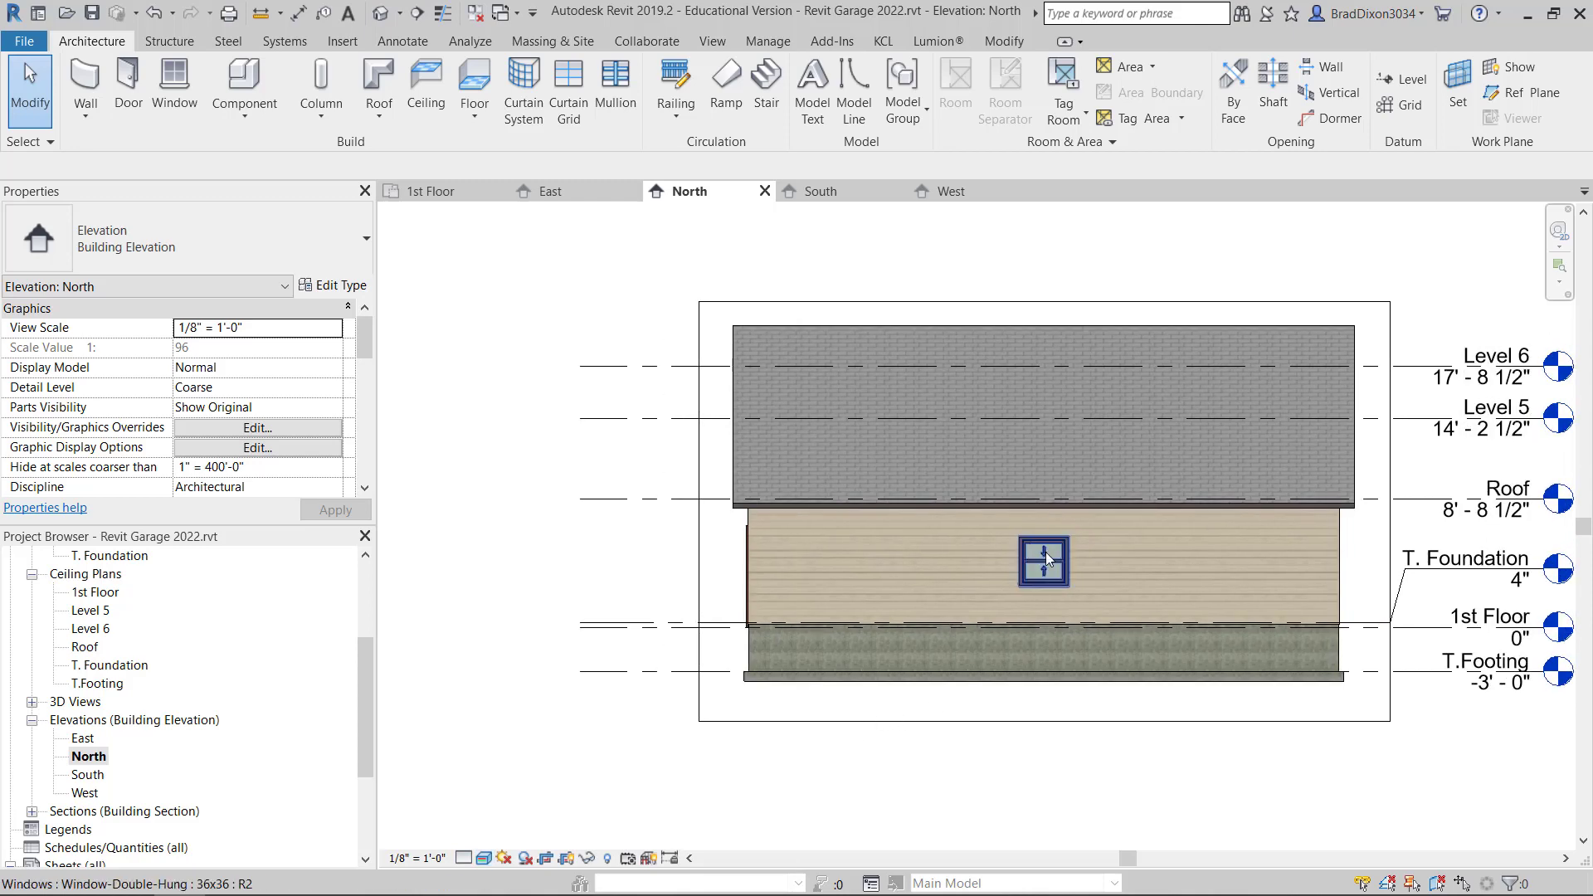
right_click(1042, 560)
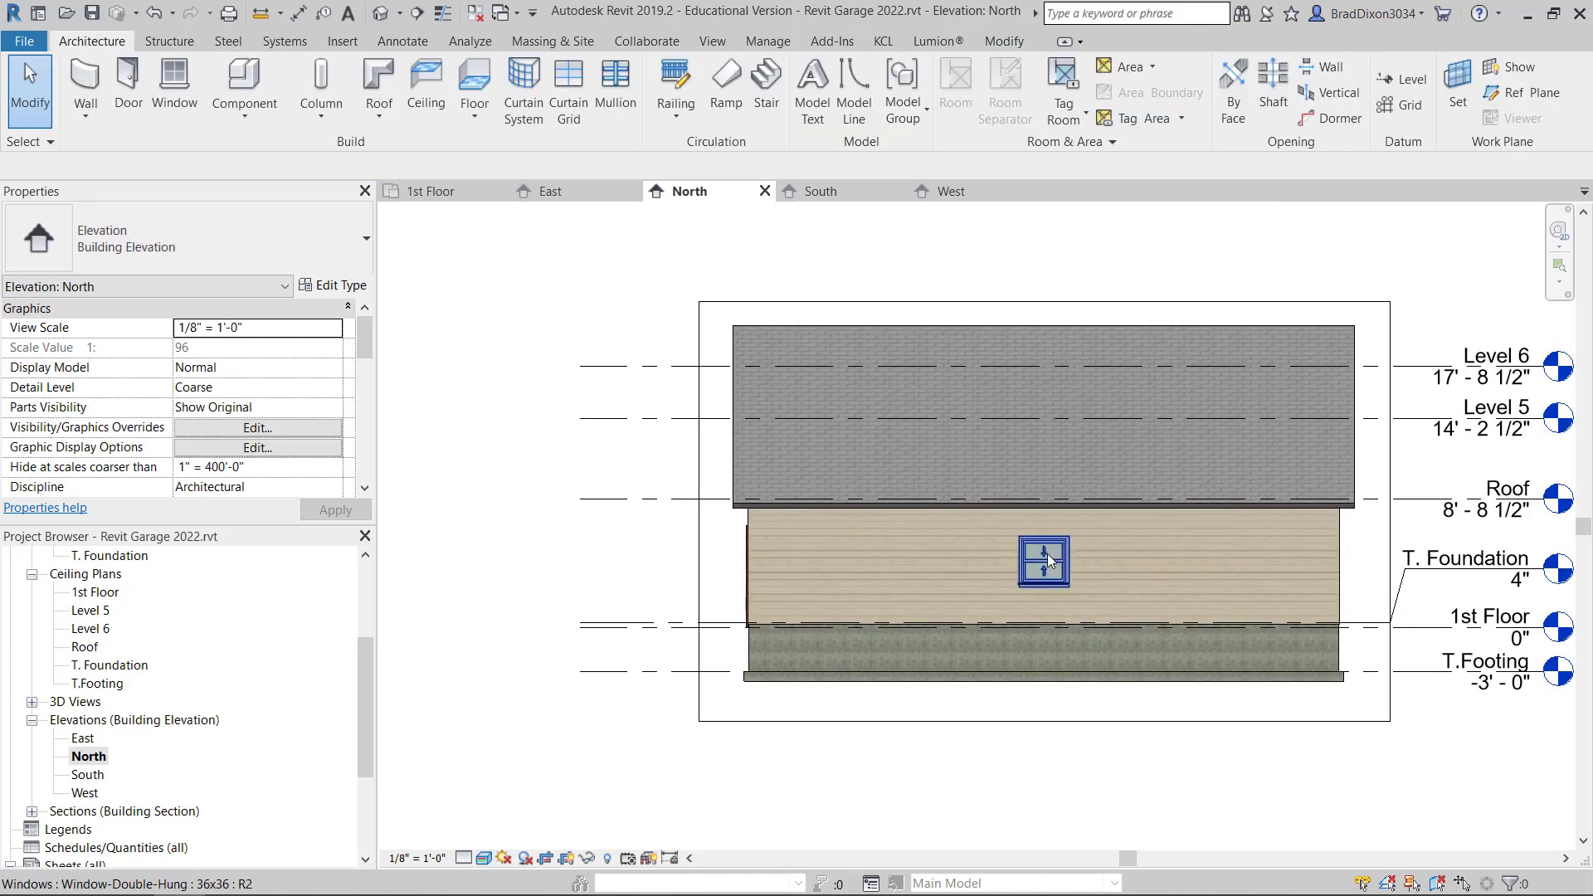
click(1042, 561)
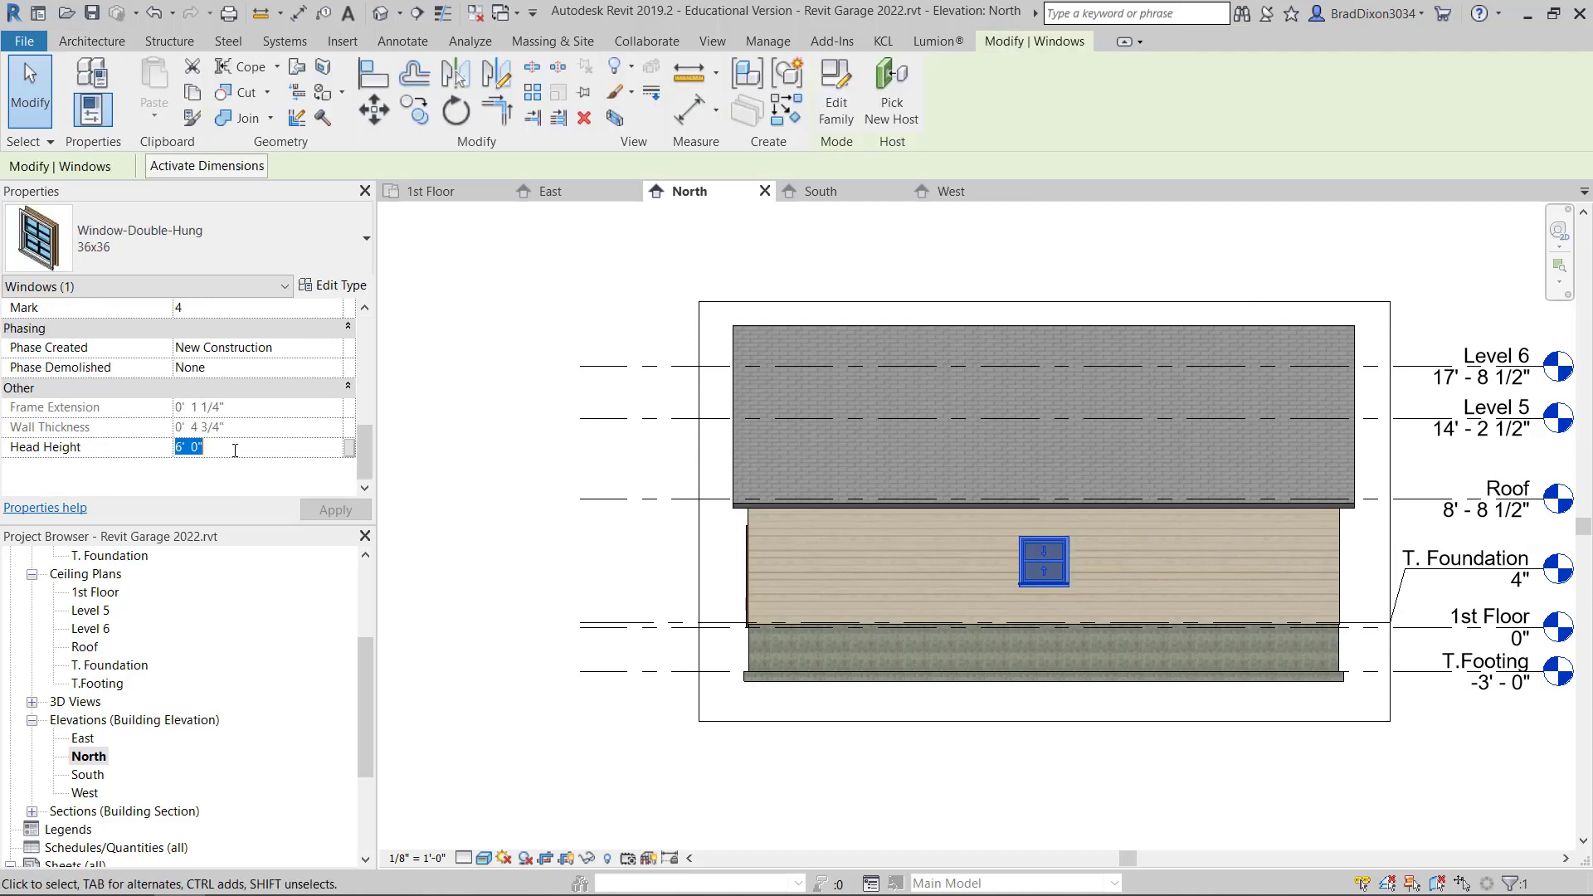
text(80")
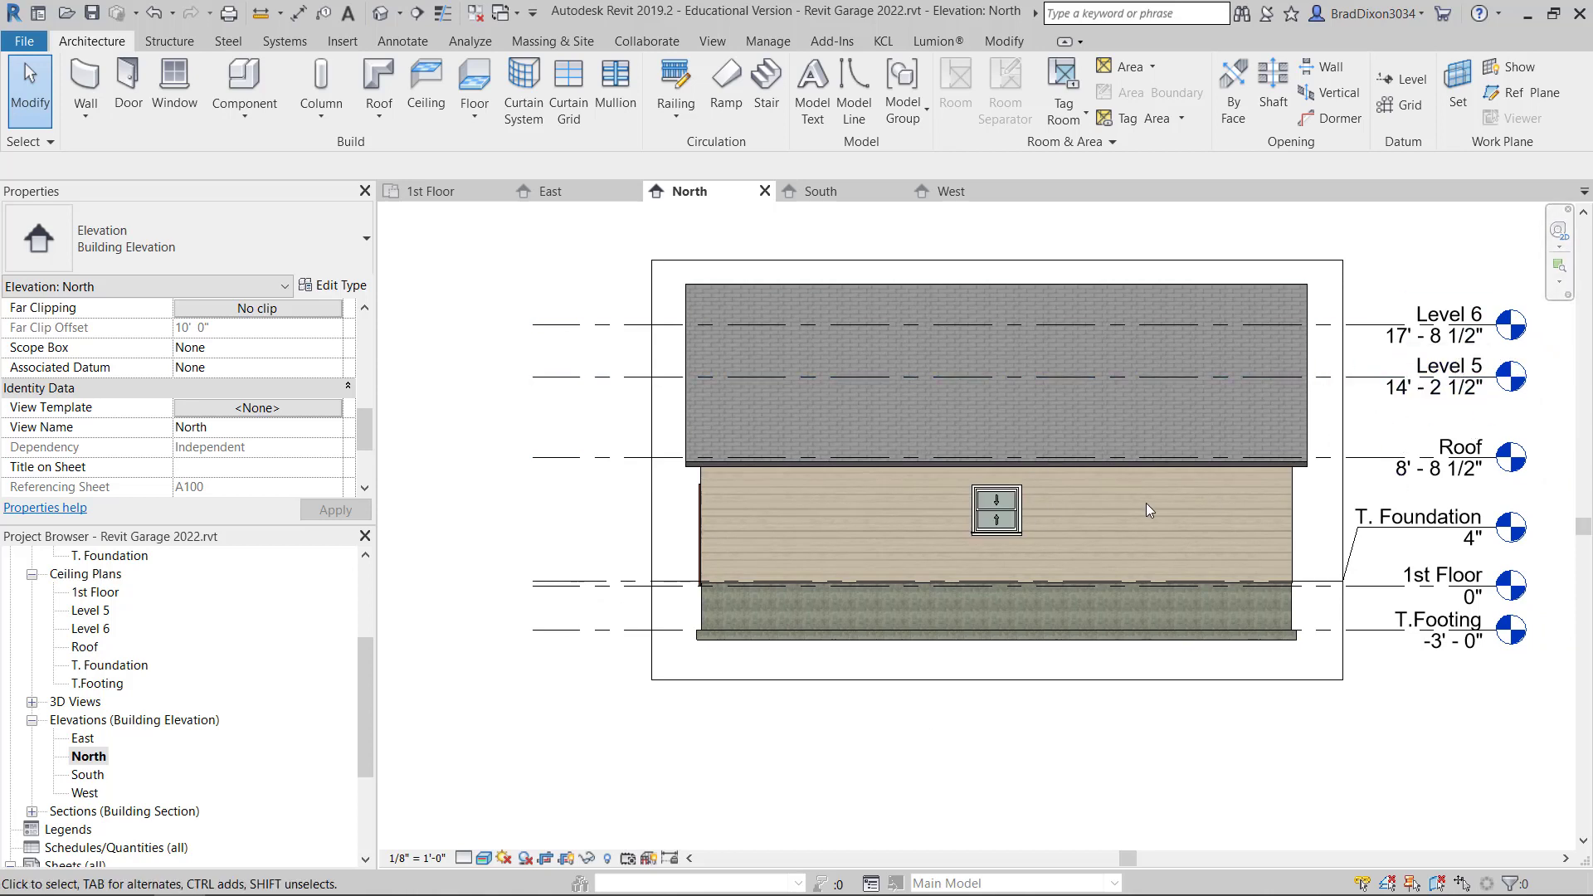
mouse_move(1036, 270)
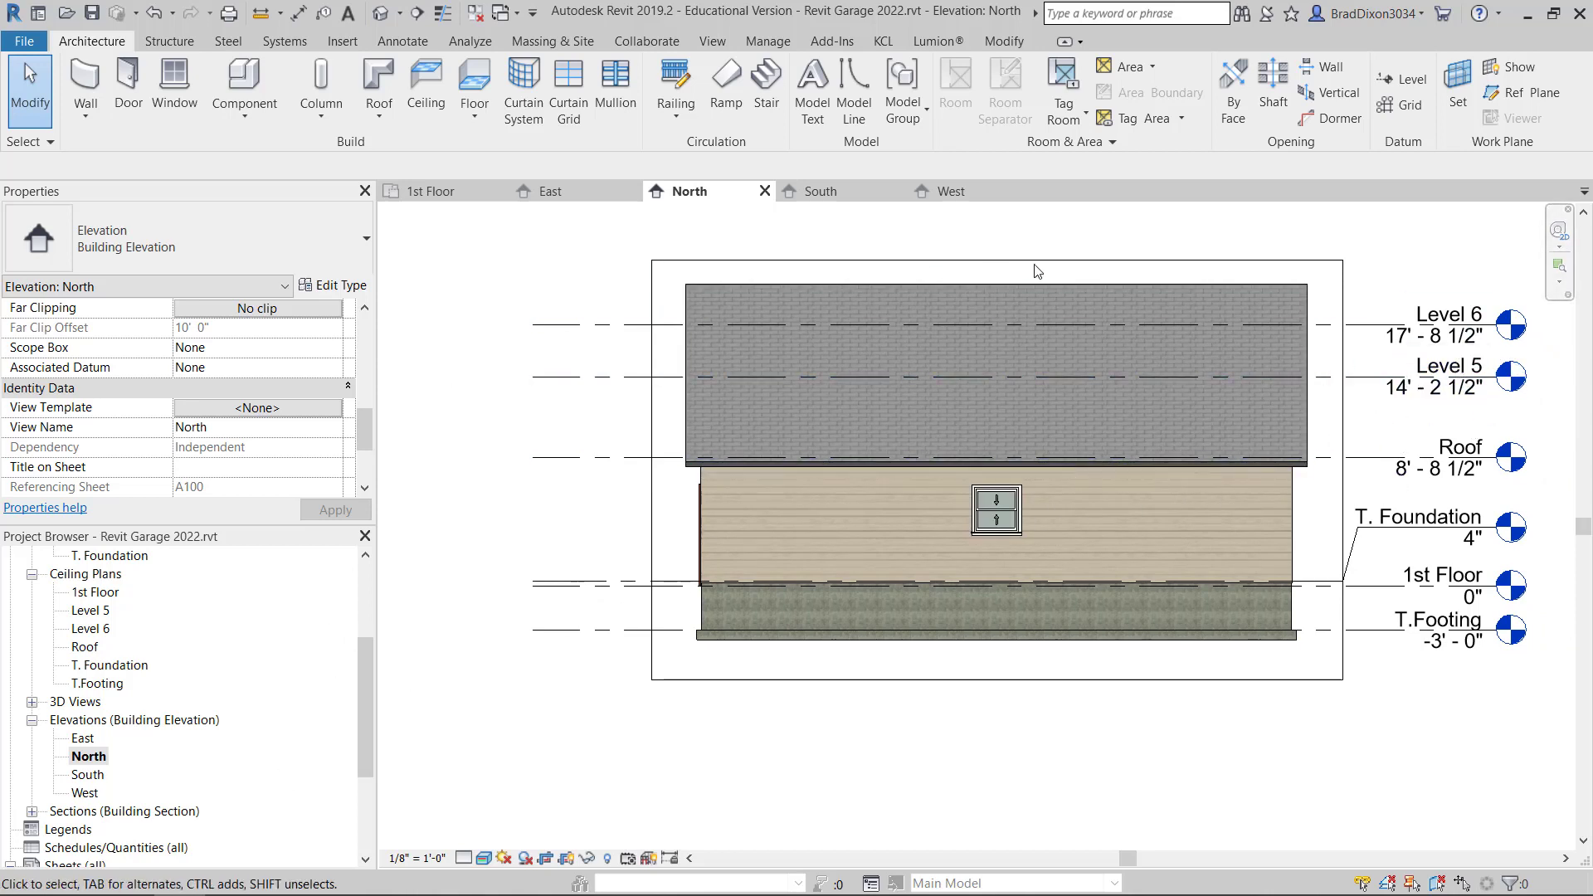
mouse_move(1361, 483)
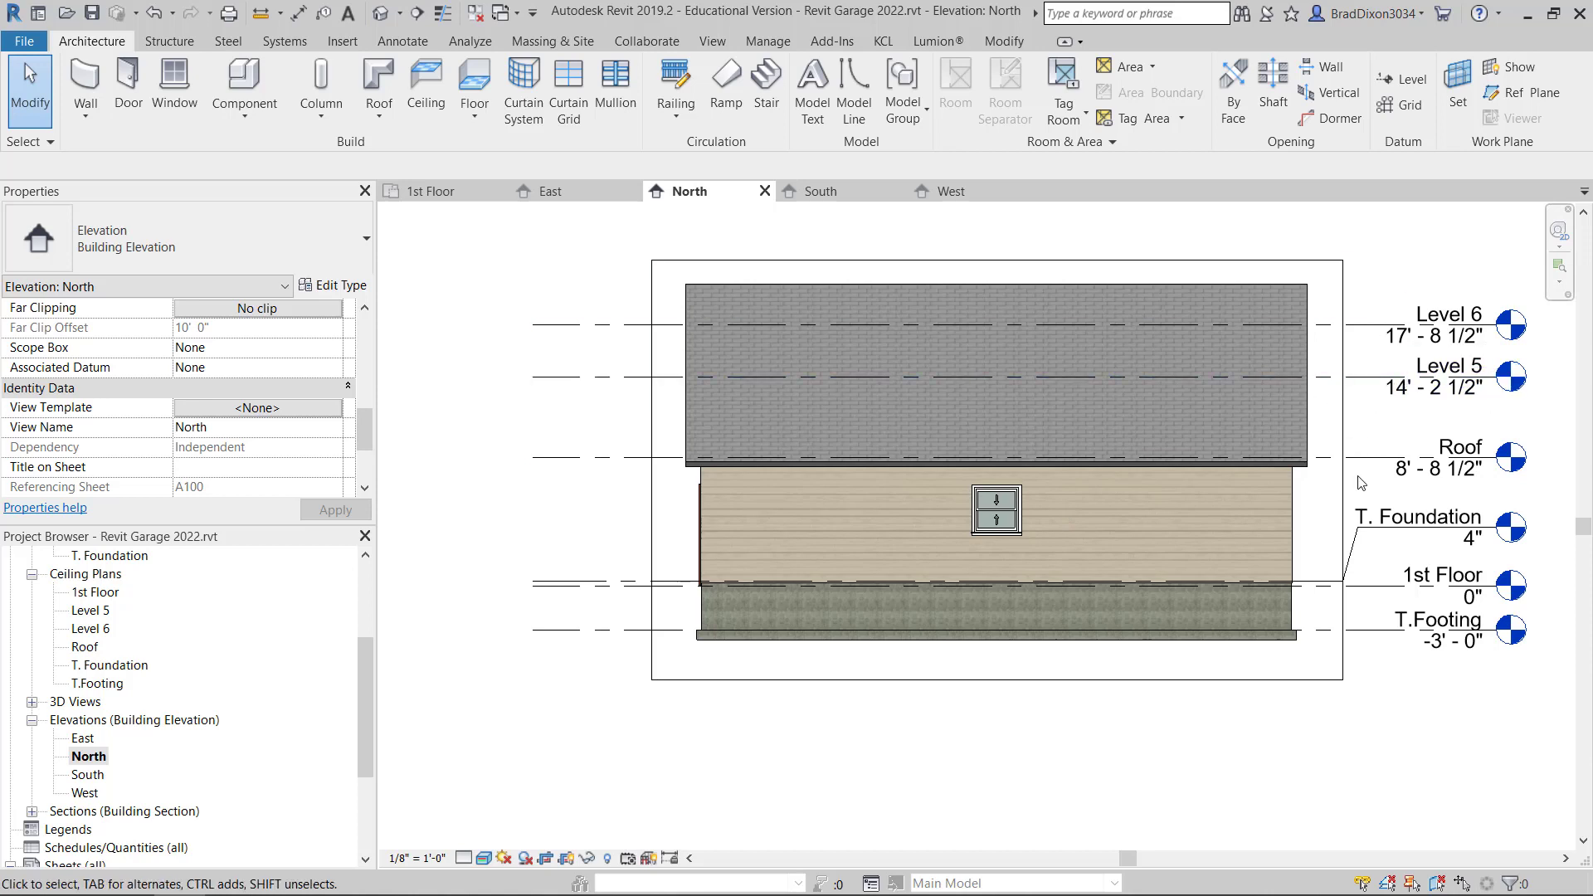
mouse_move(547, 630)
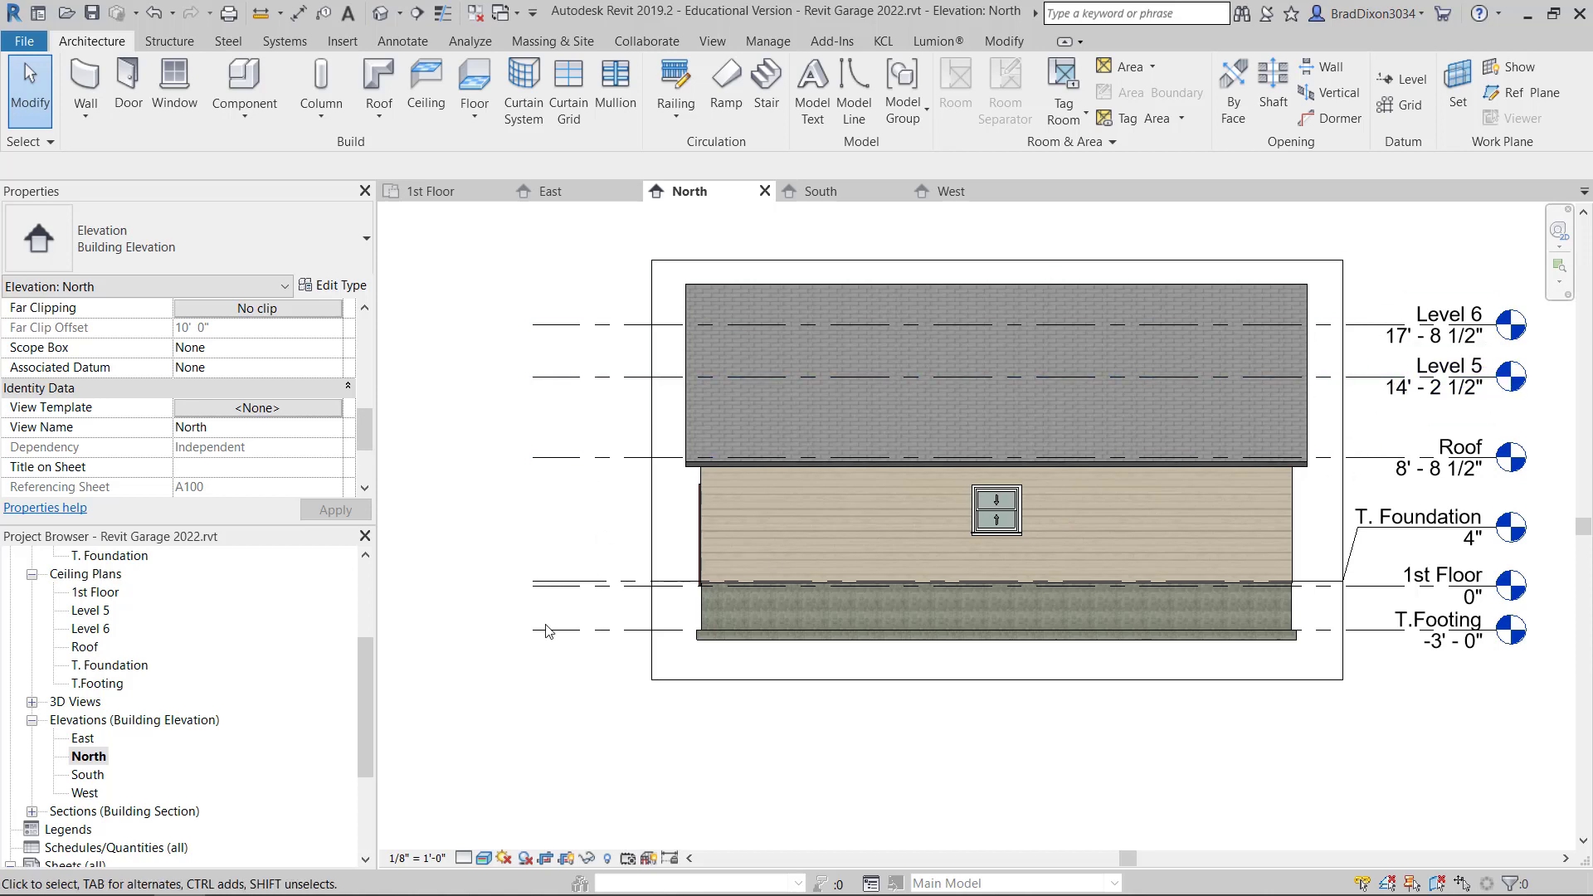
click(818, 190)
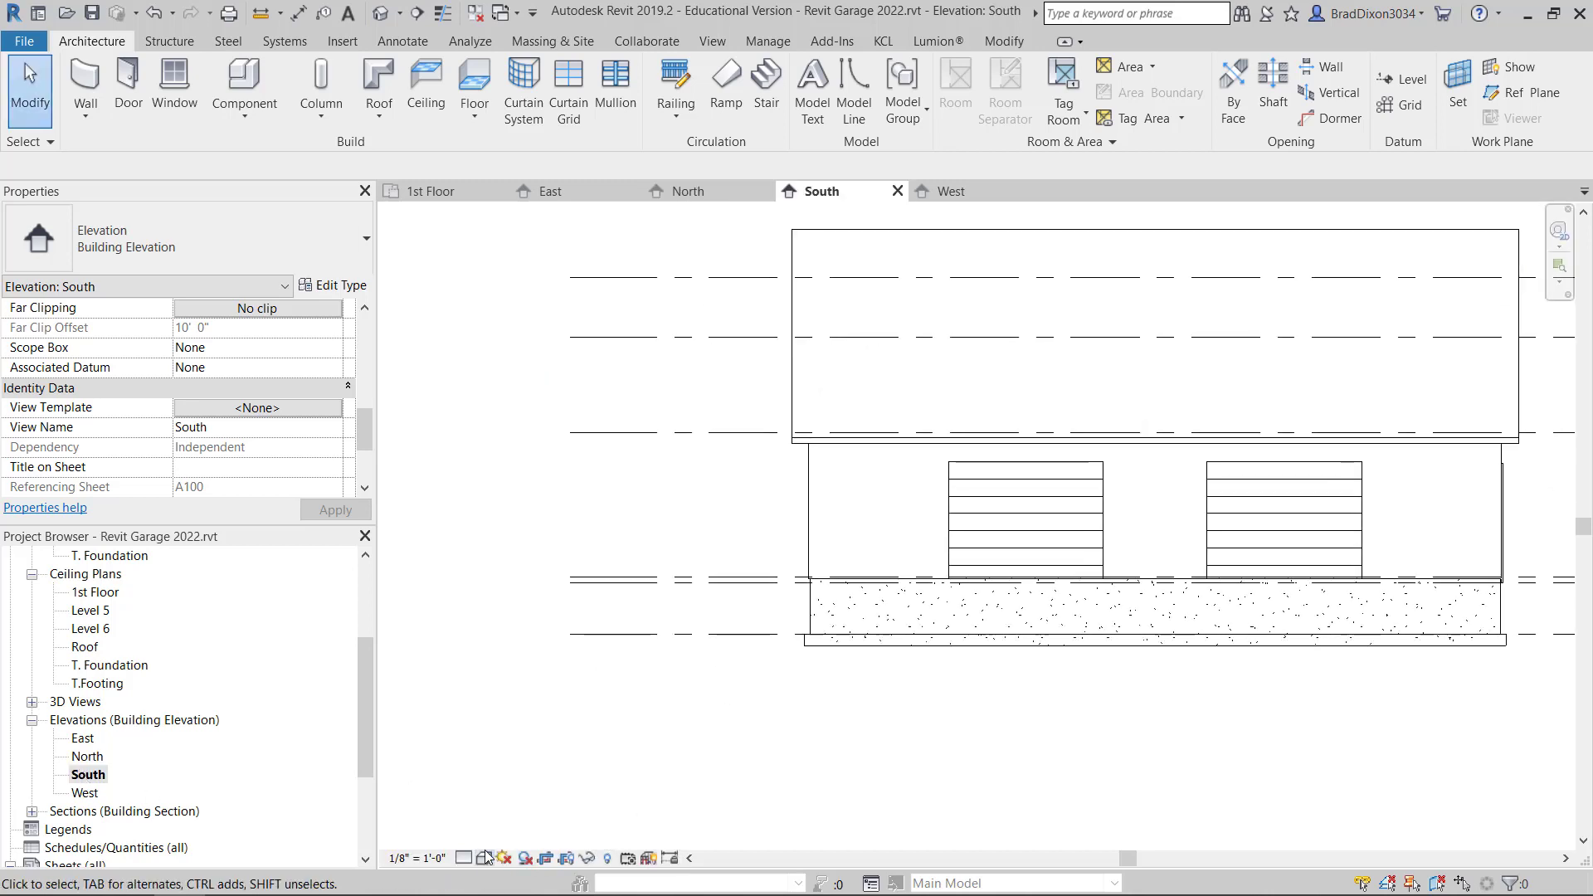
- Switch the South elevation's visual style to Realistic
click(487, 859)
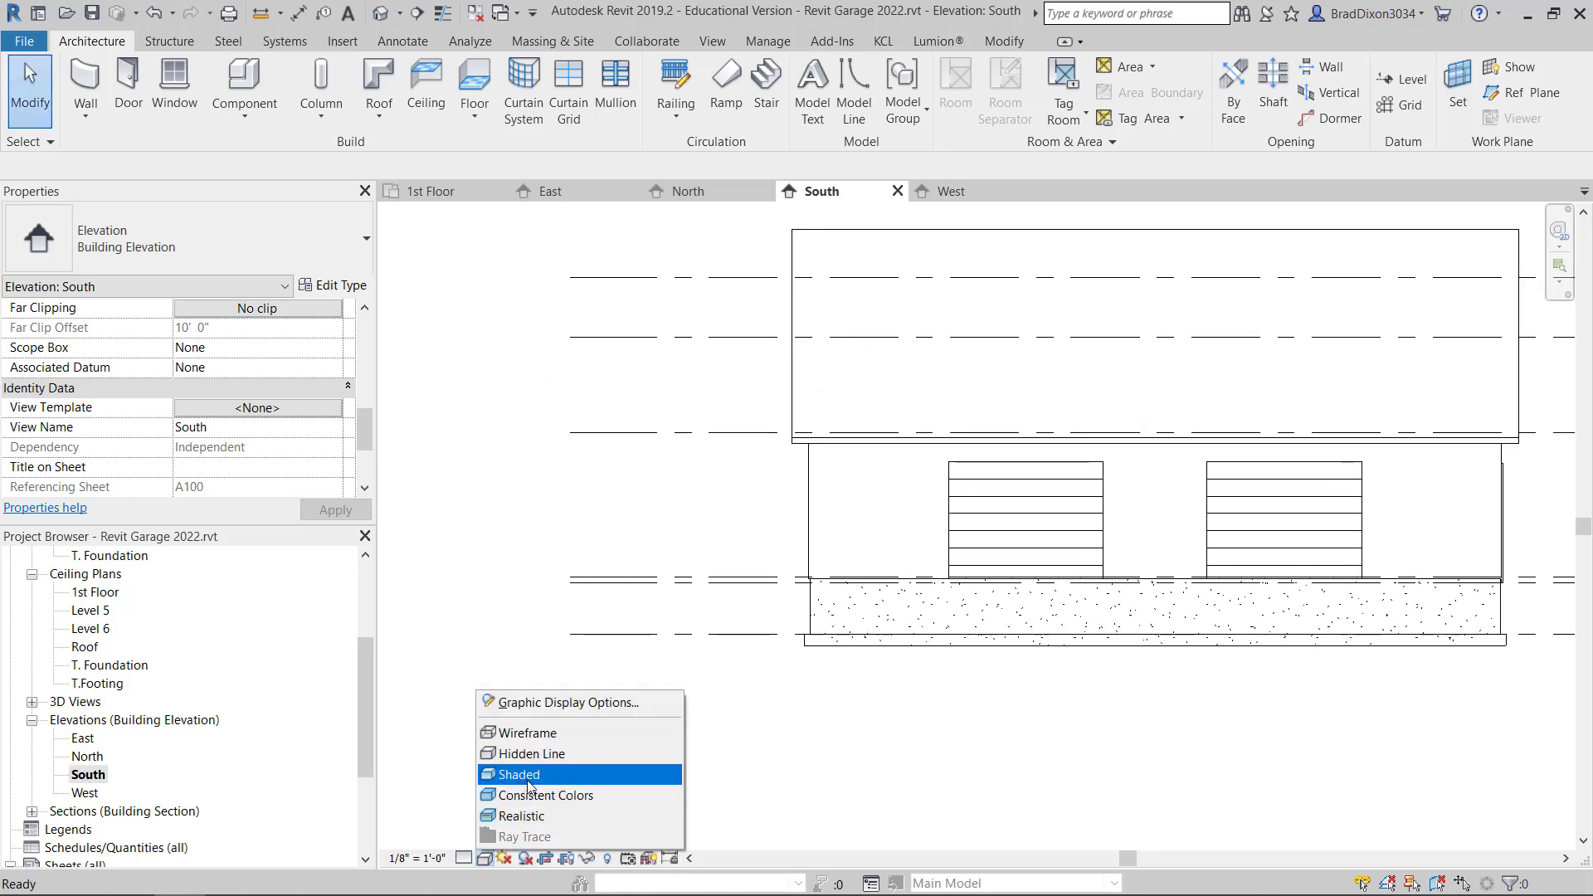
click(518, 774)
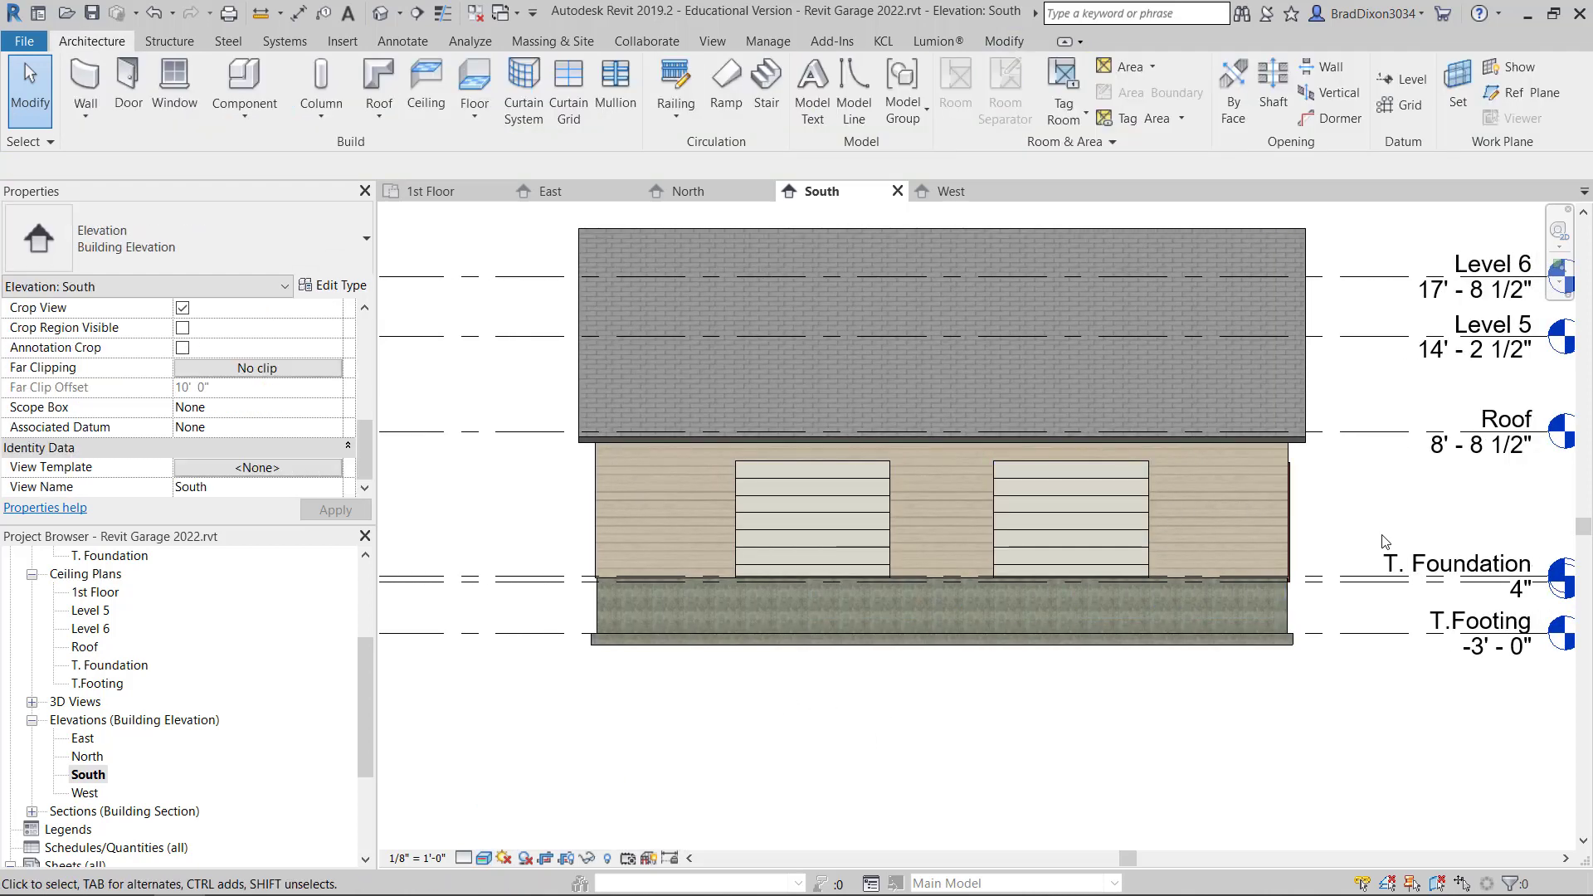
click(1457, 564)
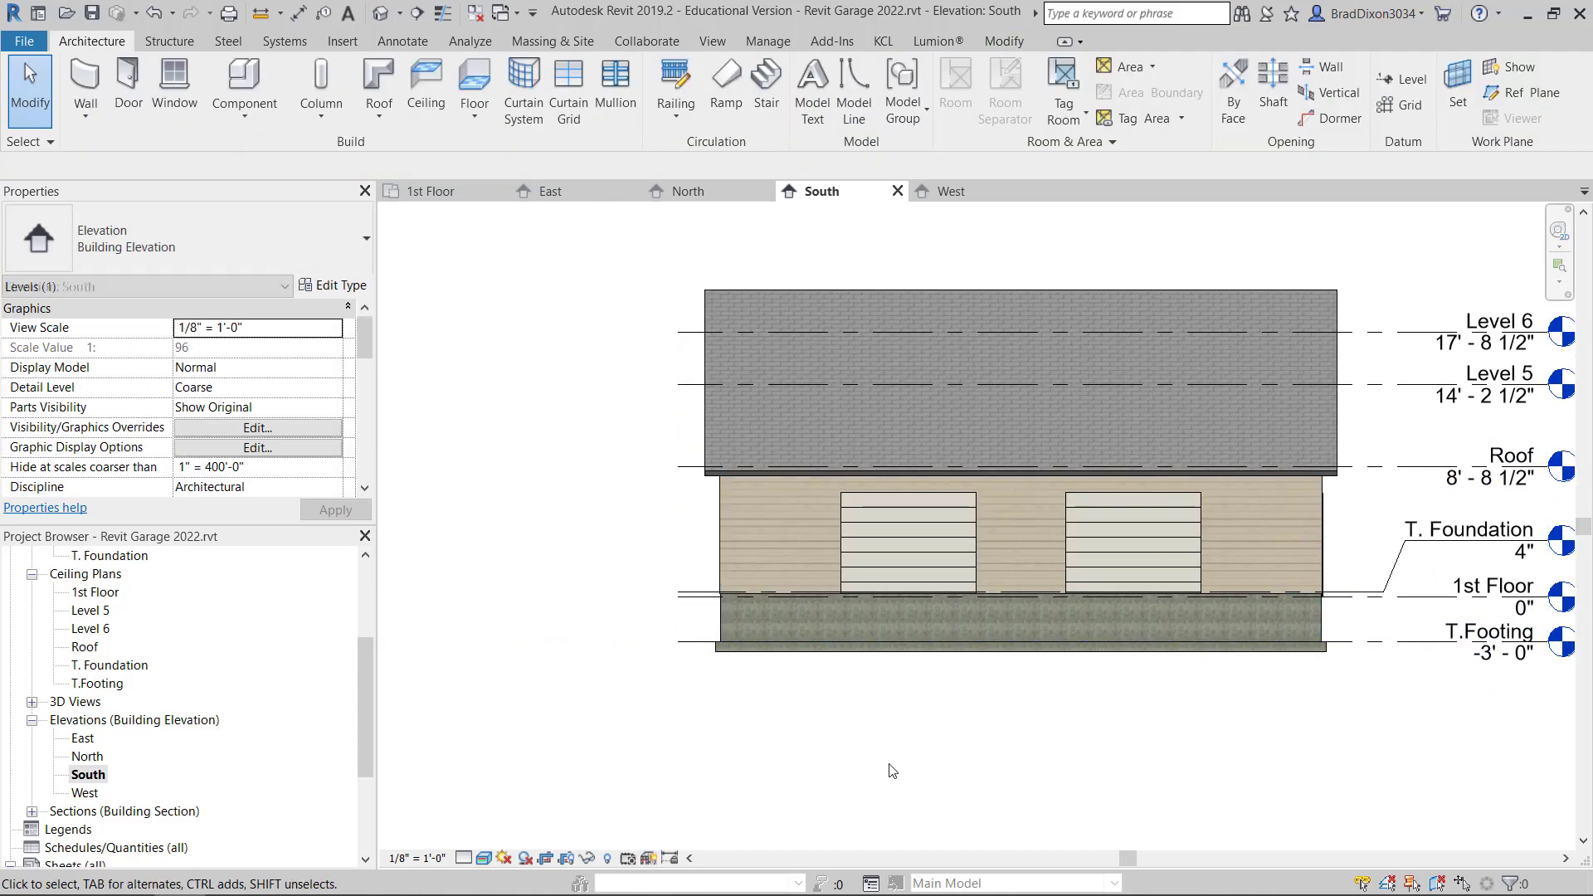
- Open the South and North elevation views
click(950, 191)
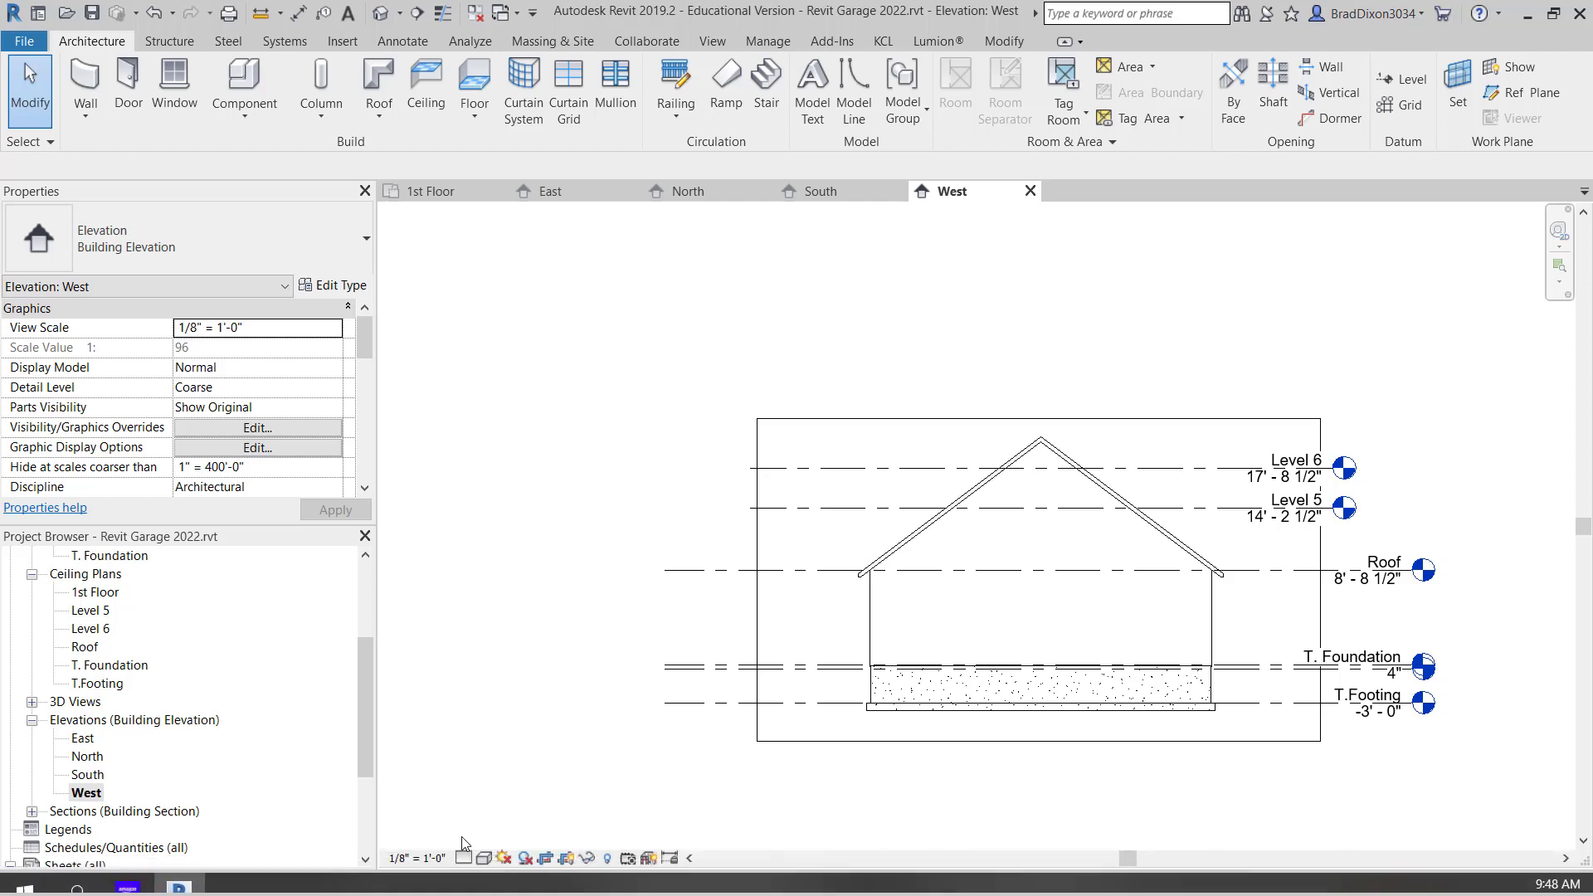
double_click(87, 774)
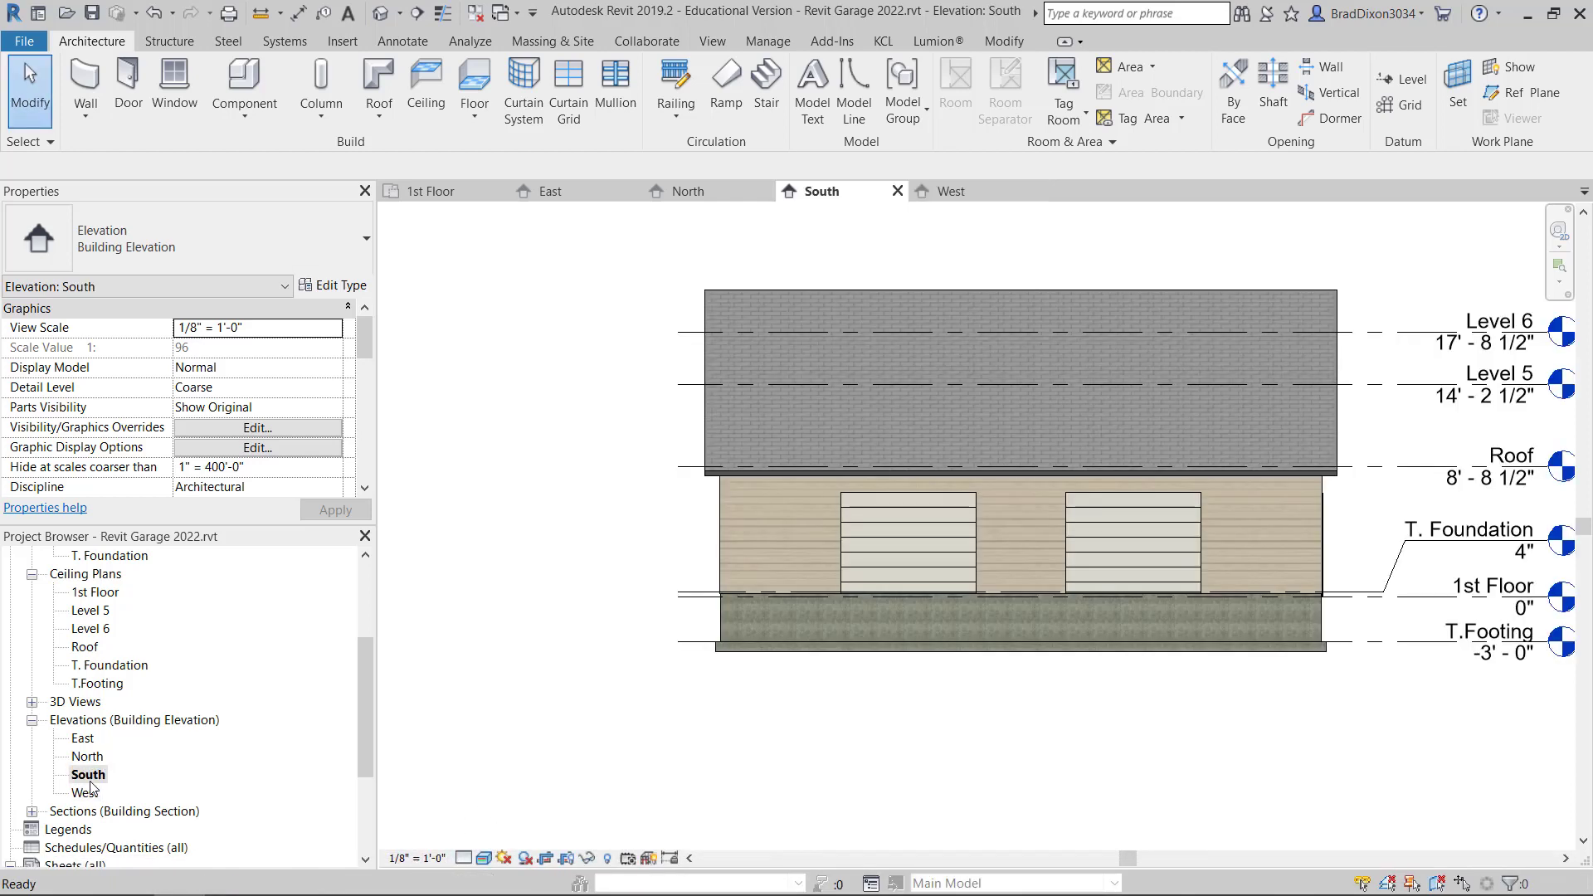
double_click(87, 737)
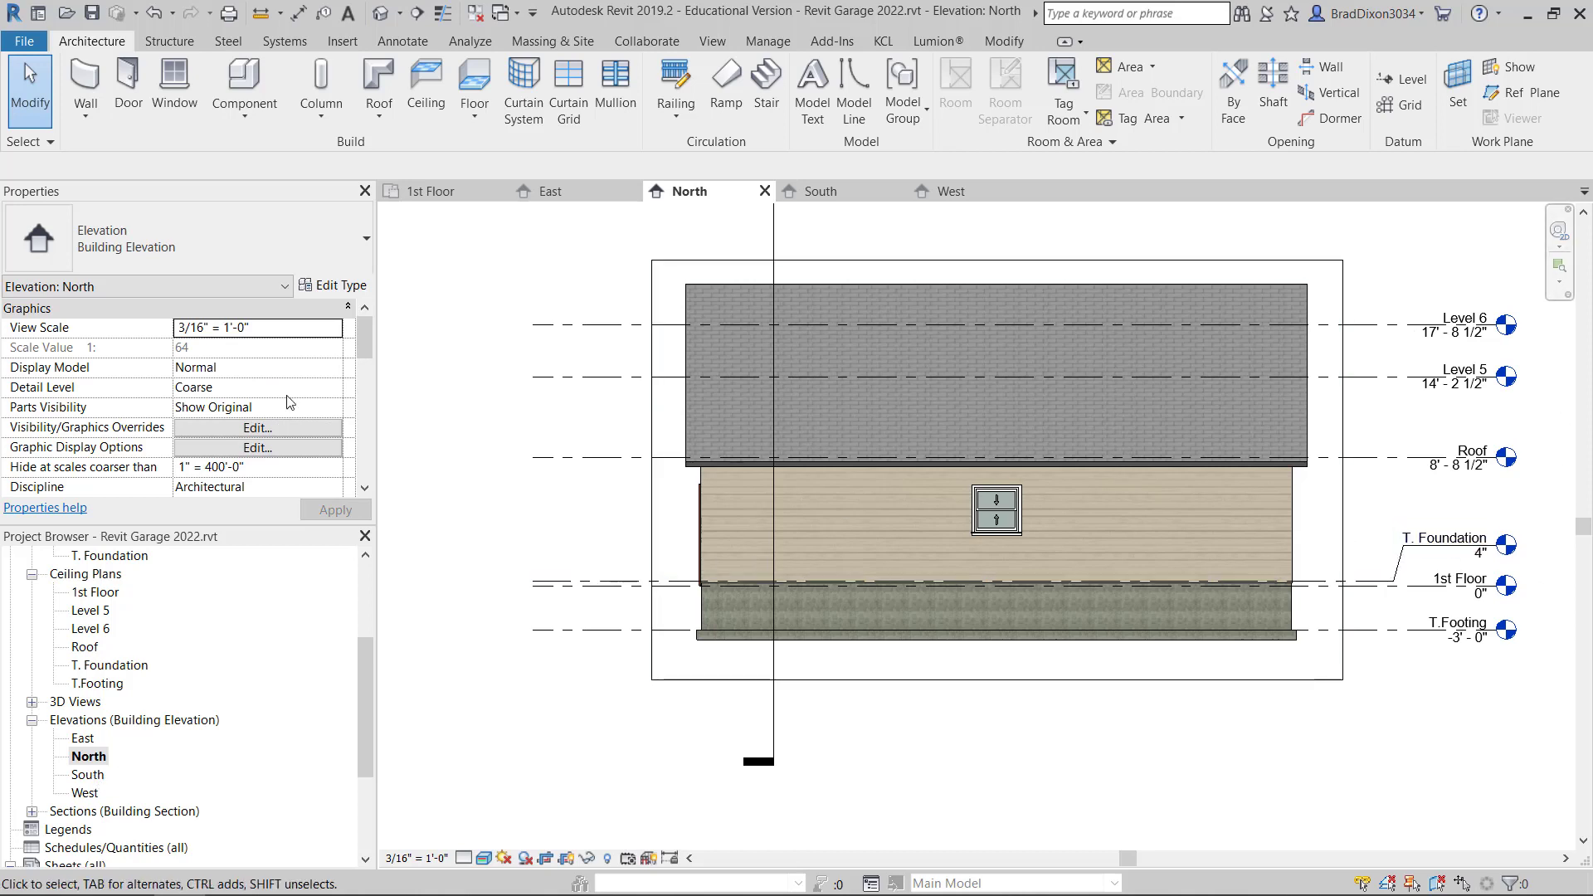
- Set the West elevation's view scale to 3/16" = 1'-0" and open East
click(89, 774)
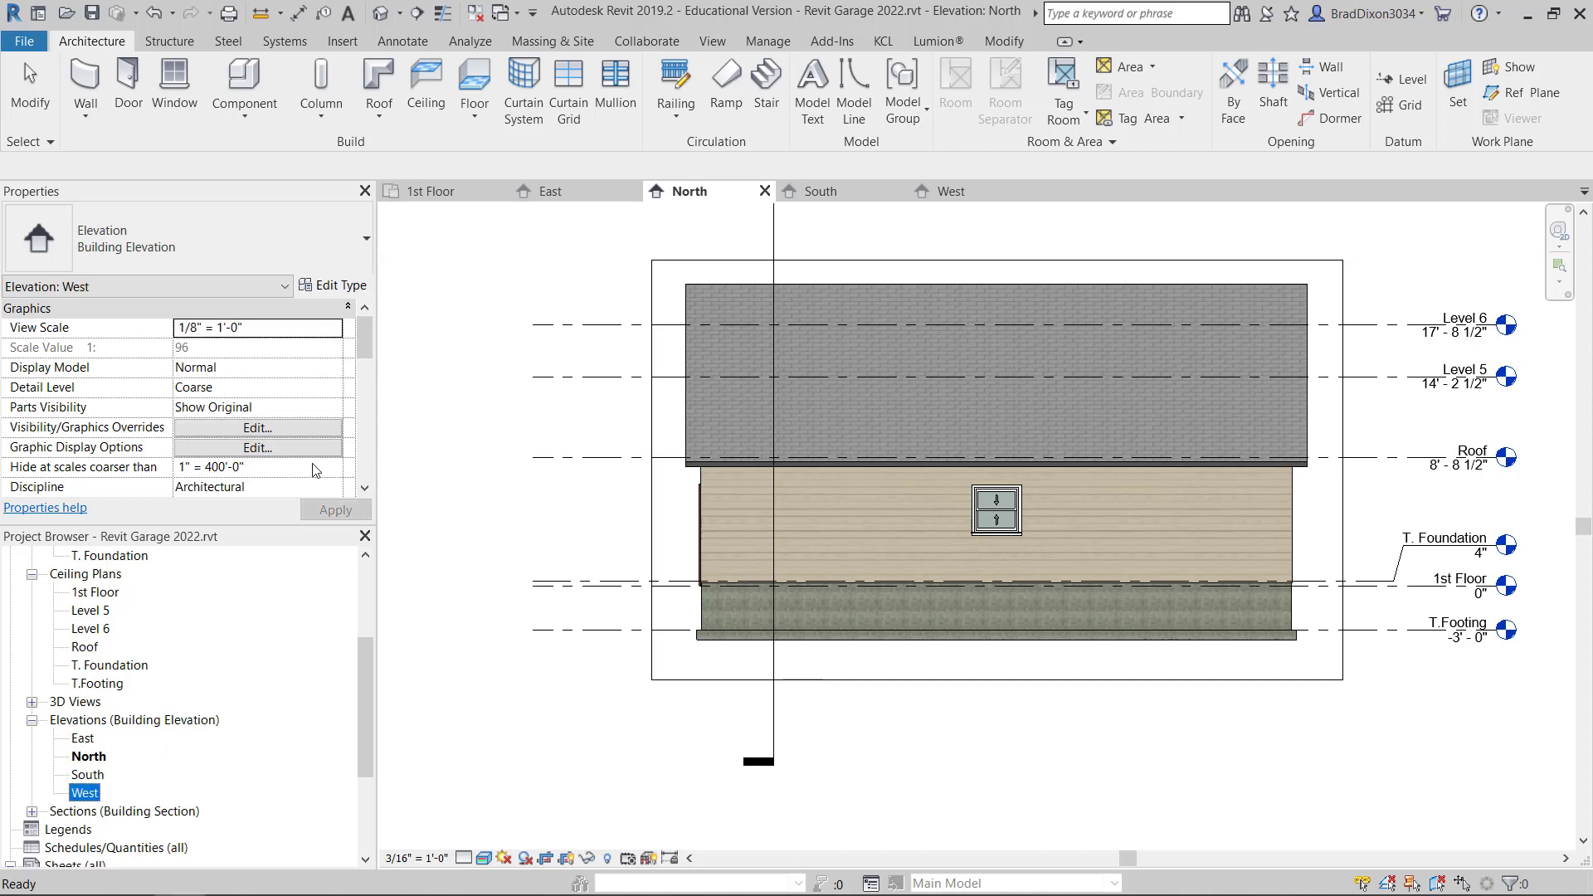
click(331, 327)
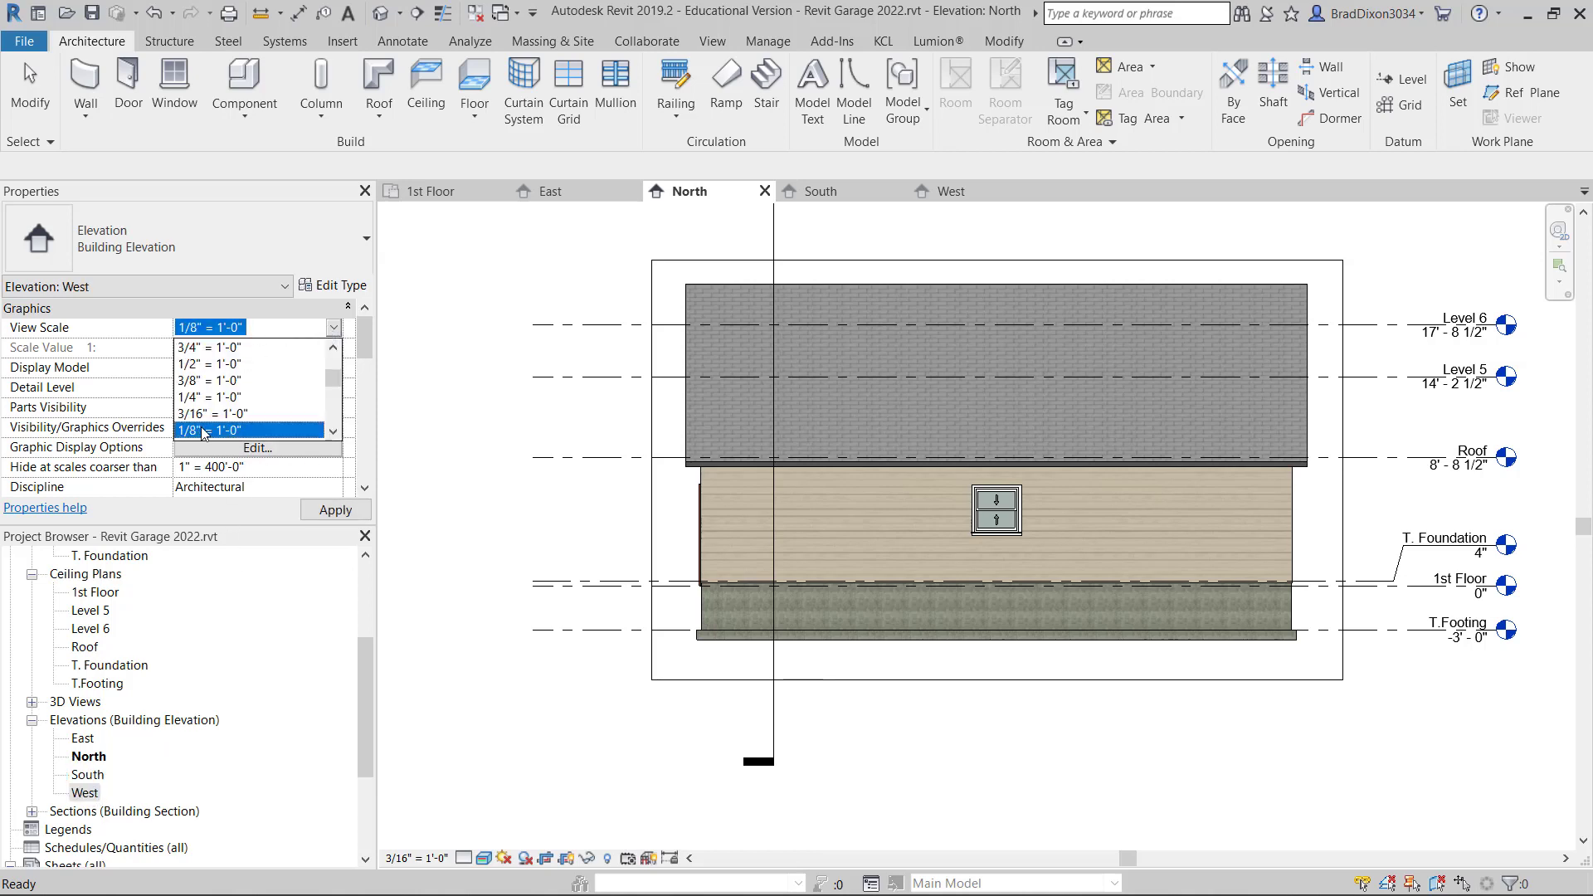
click(211, 414)
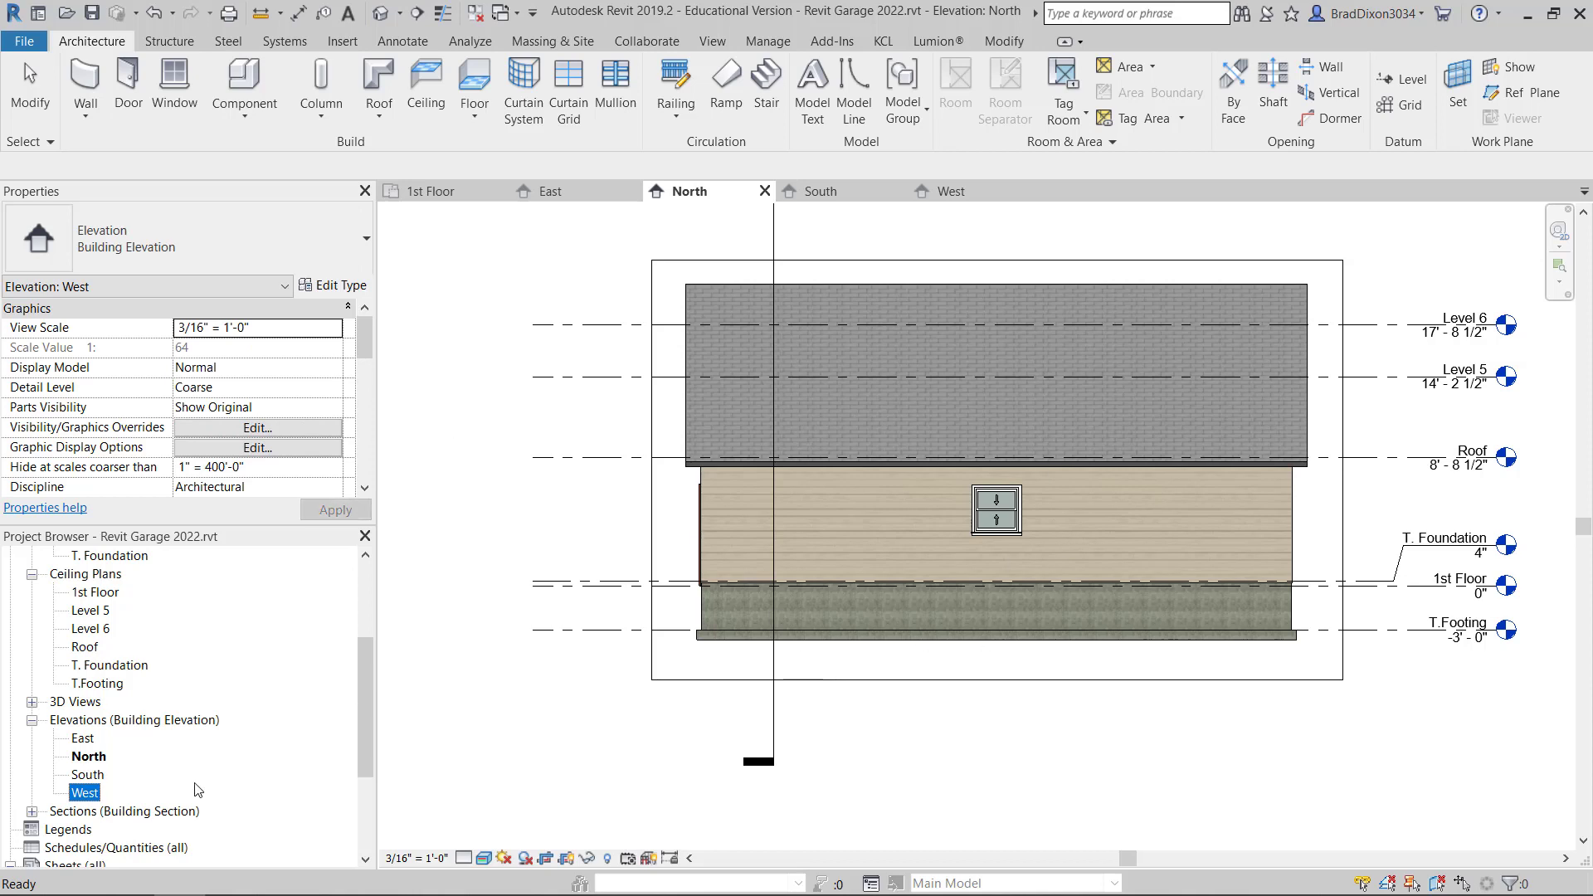
double_click(83, 792)
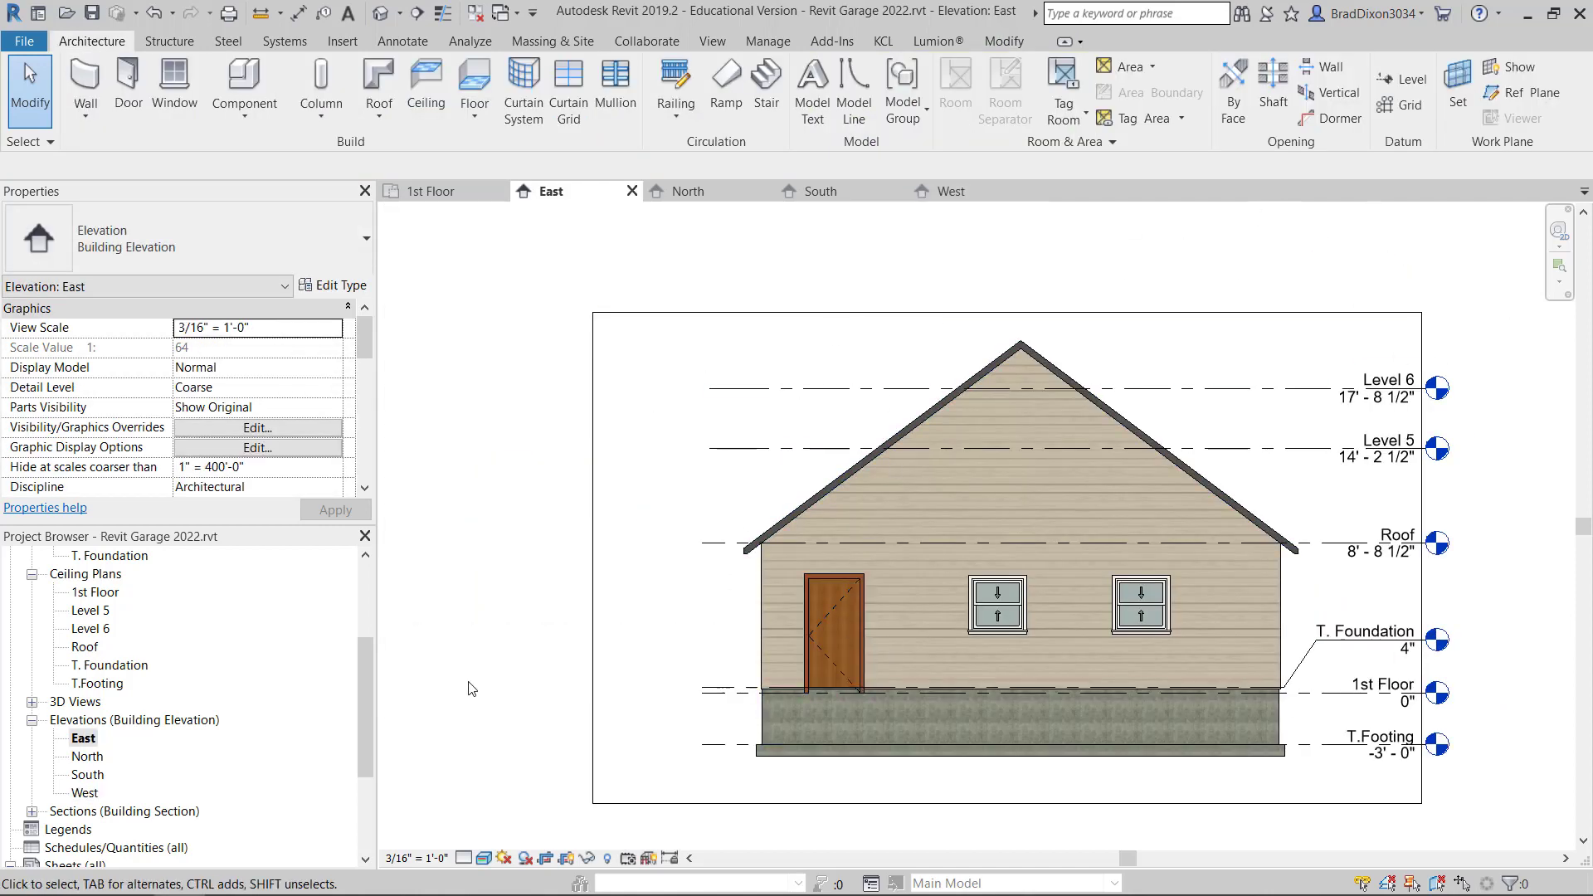
- Delete Levels 5 and 6 with their views and hide the East crop region
click(1378, 388)
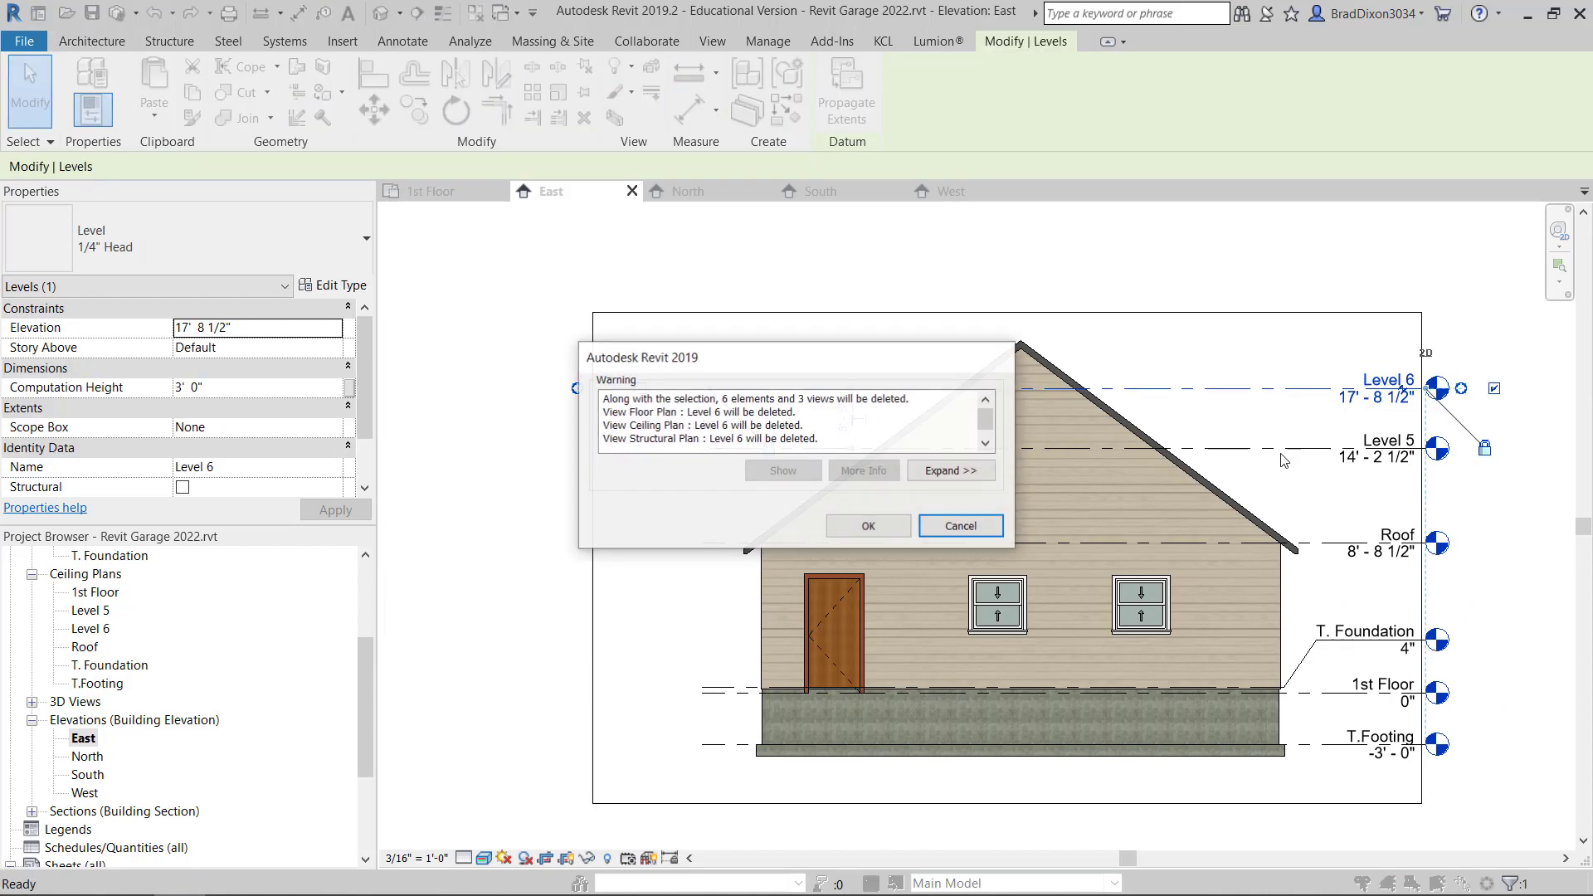
click(866, 525)
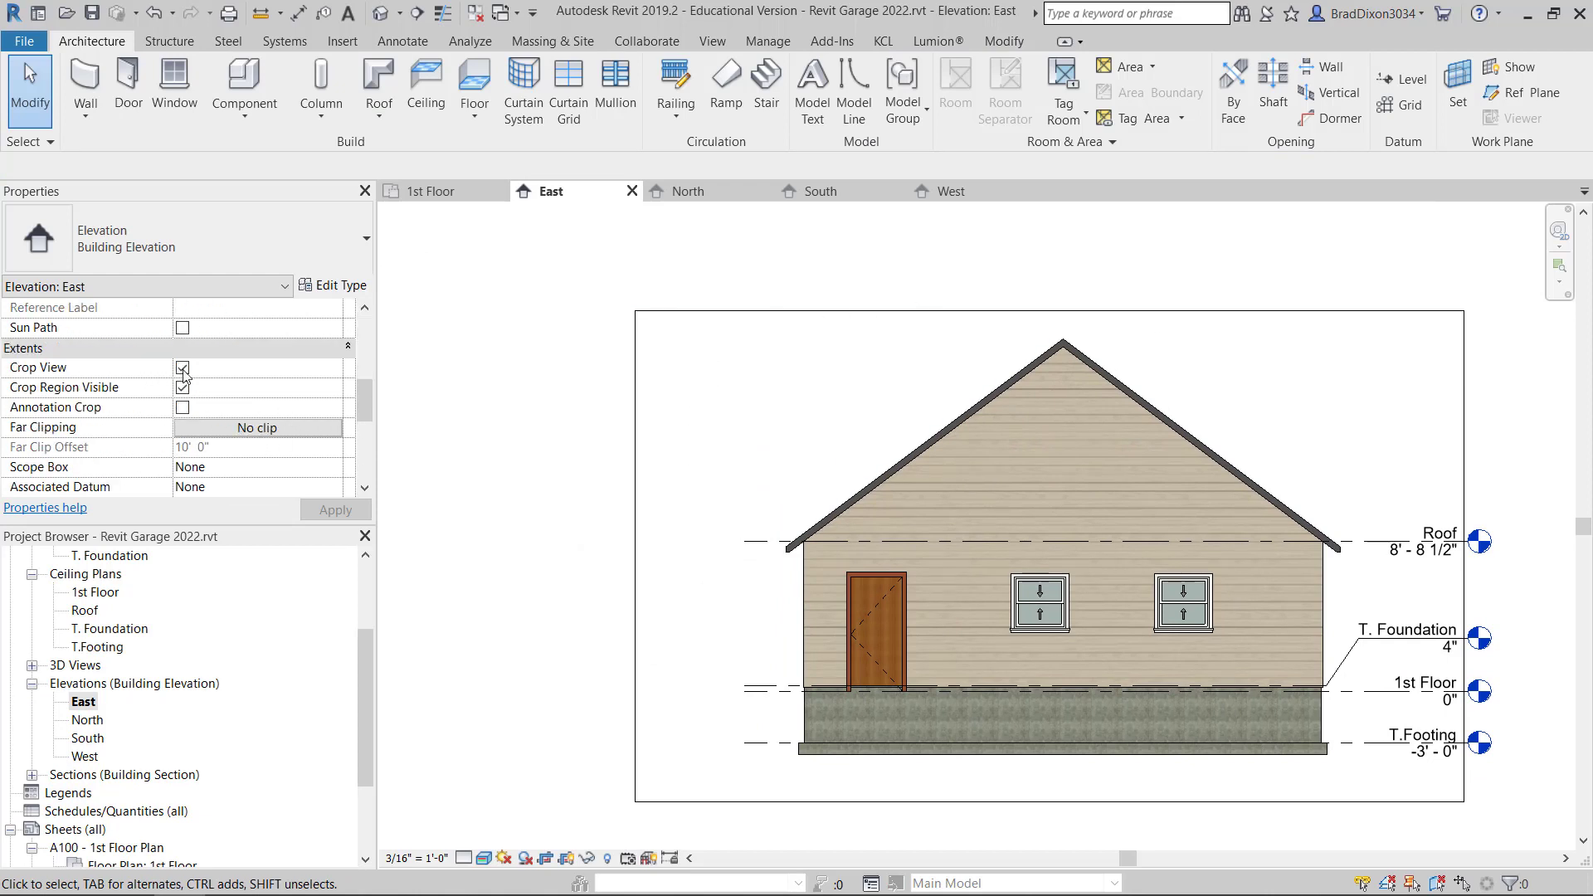
click(182, 388)
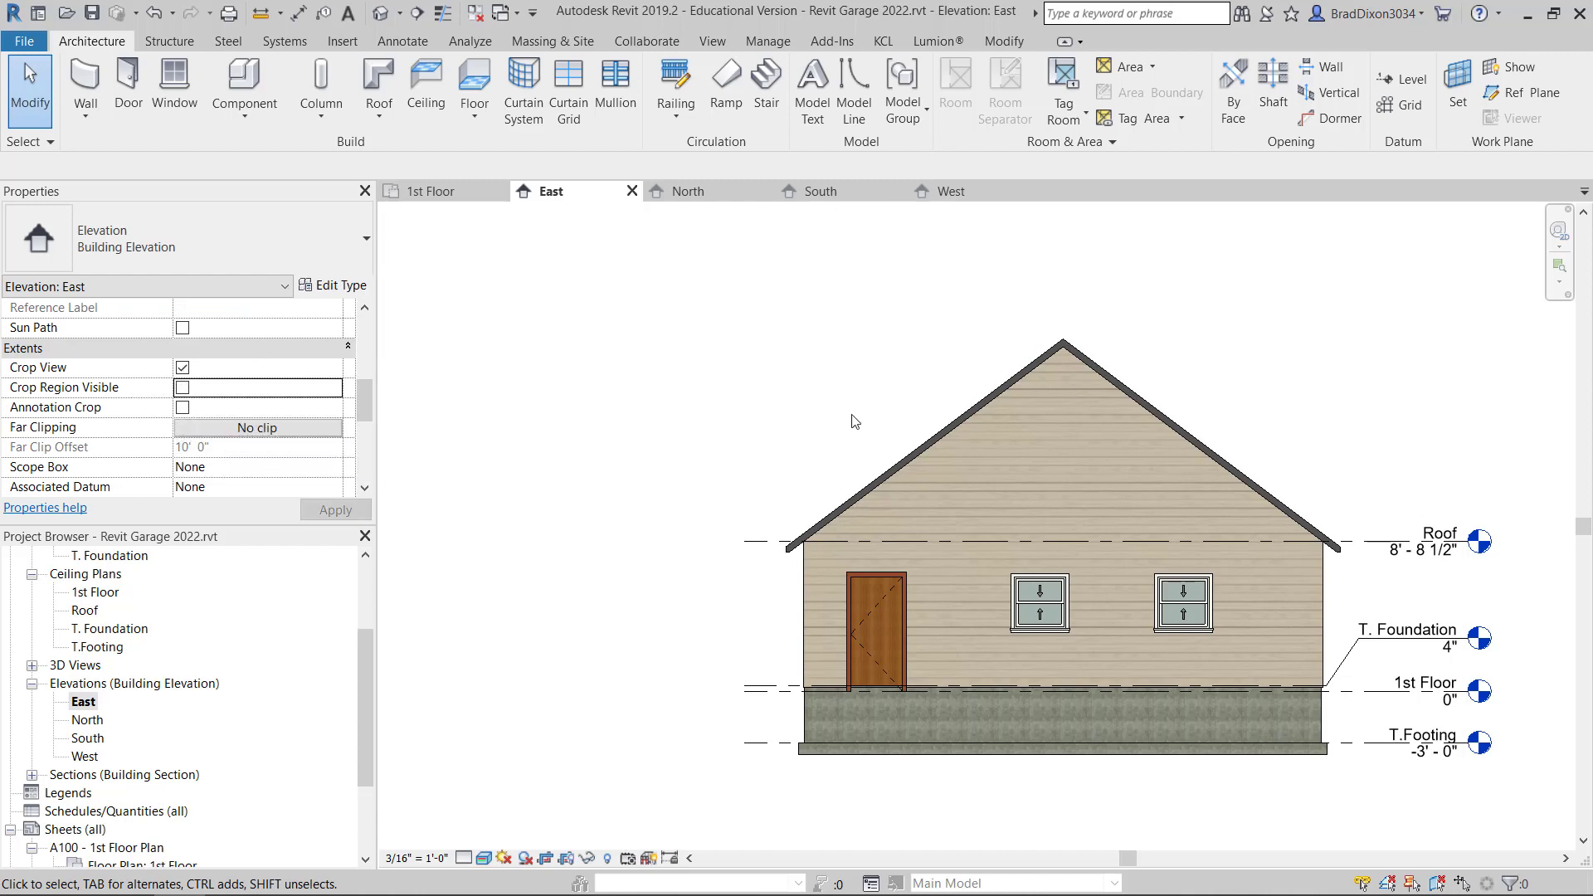
- Place triangle-style 9"/1'-0" spot slope annotations on both East roof slopes
click(403, 41)
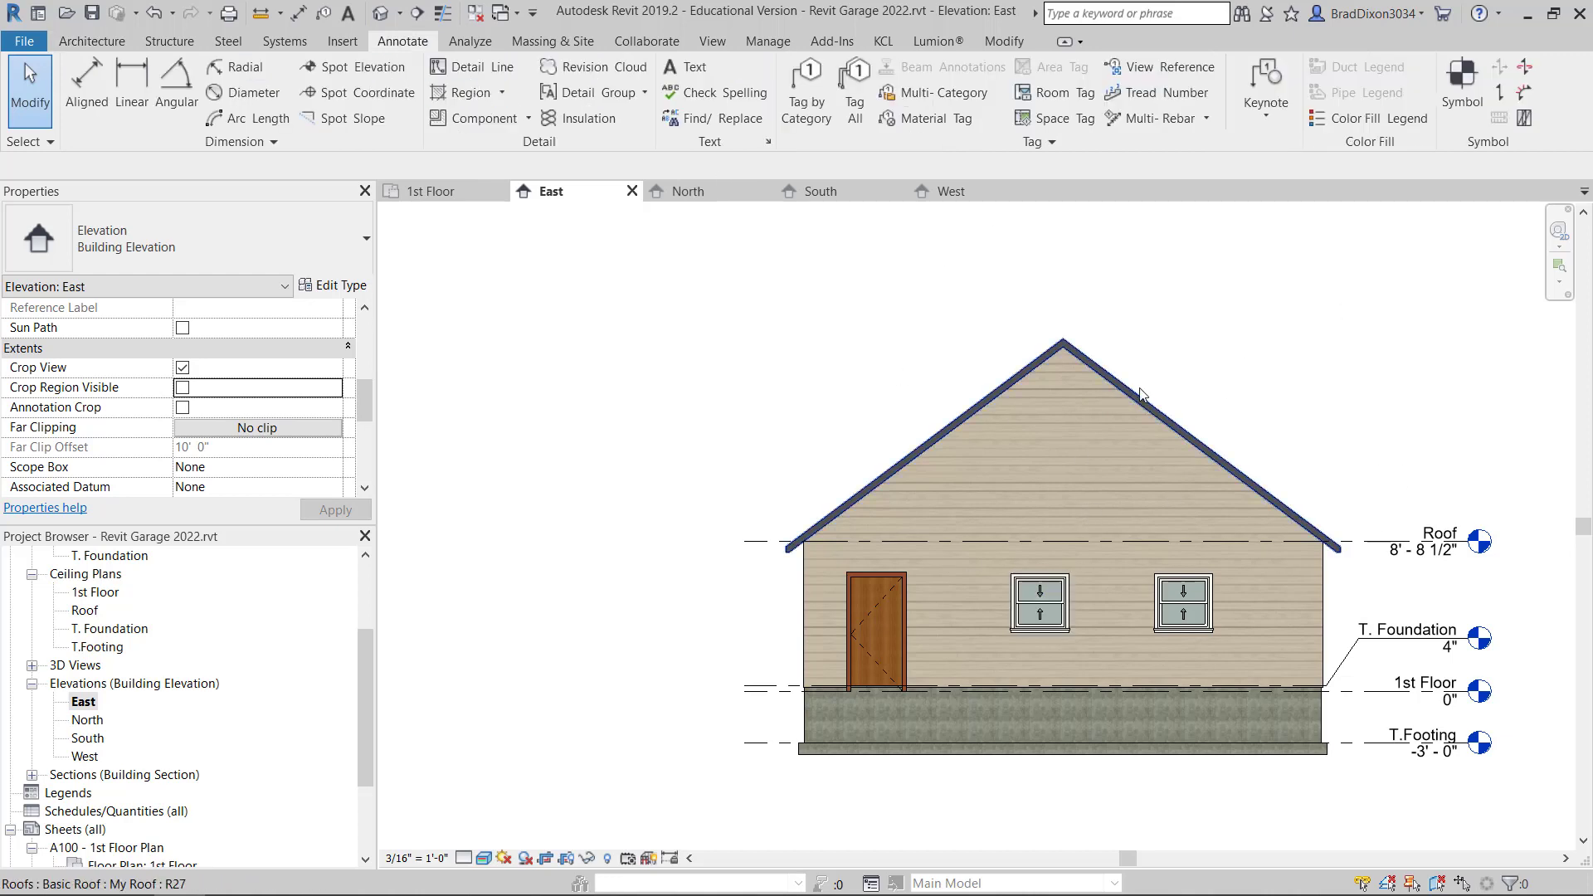
click(175, 86)
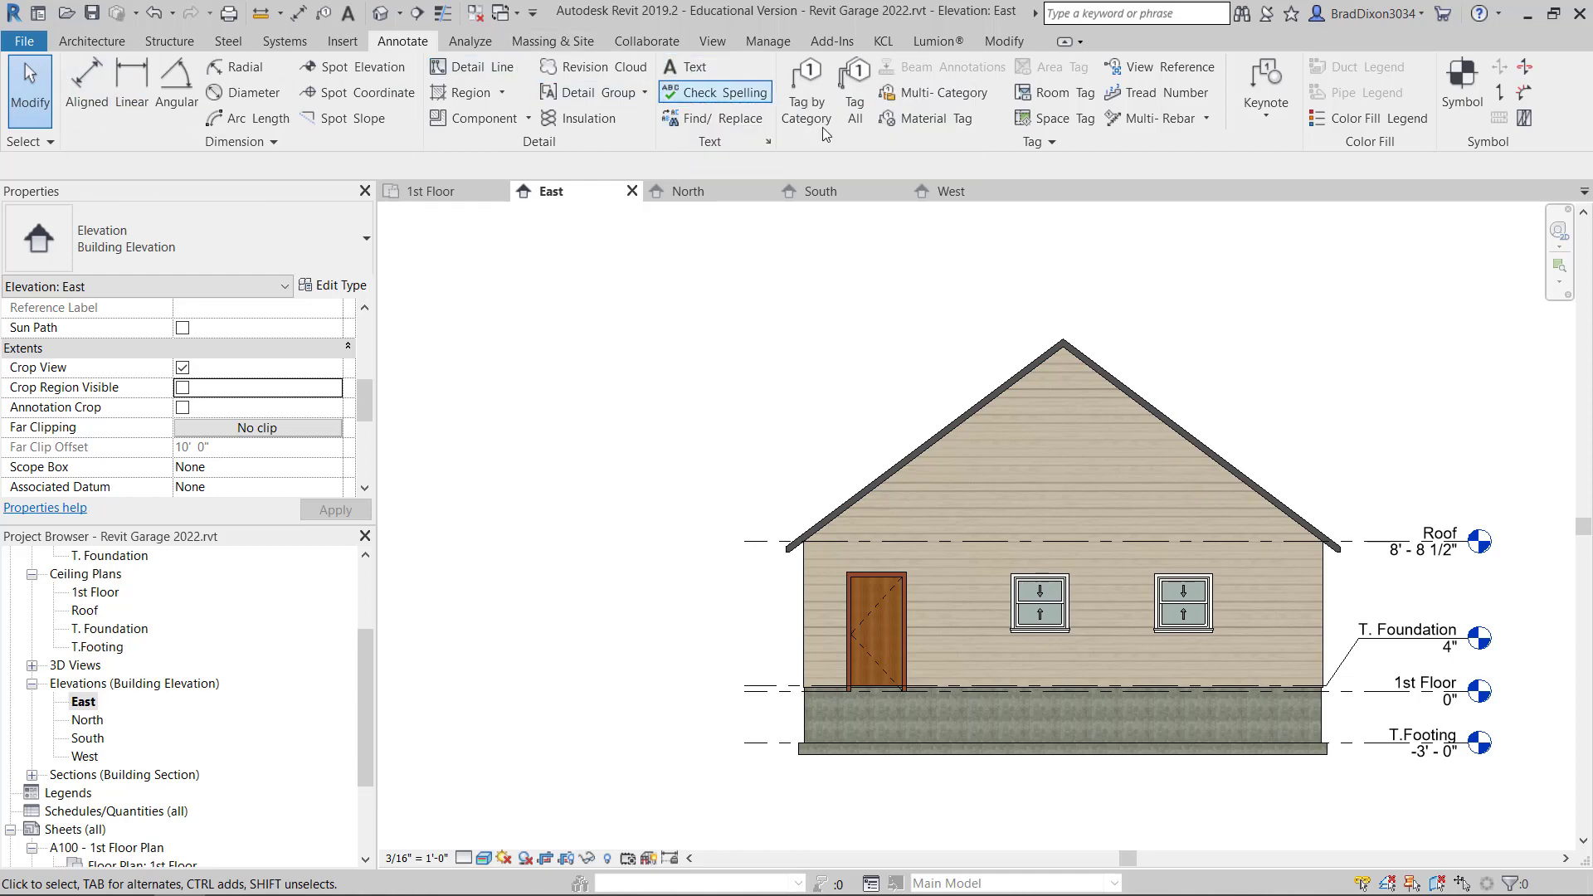
mouse_move(367, 117)
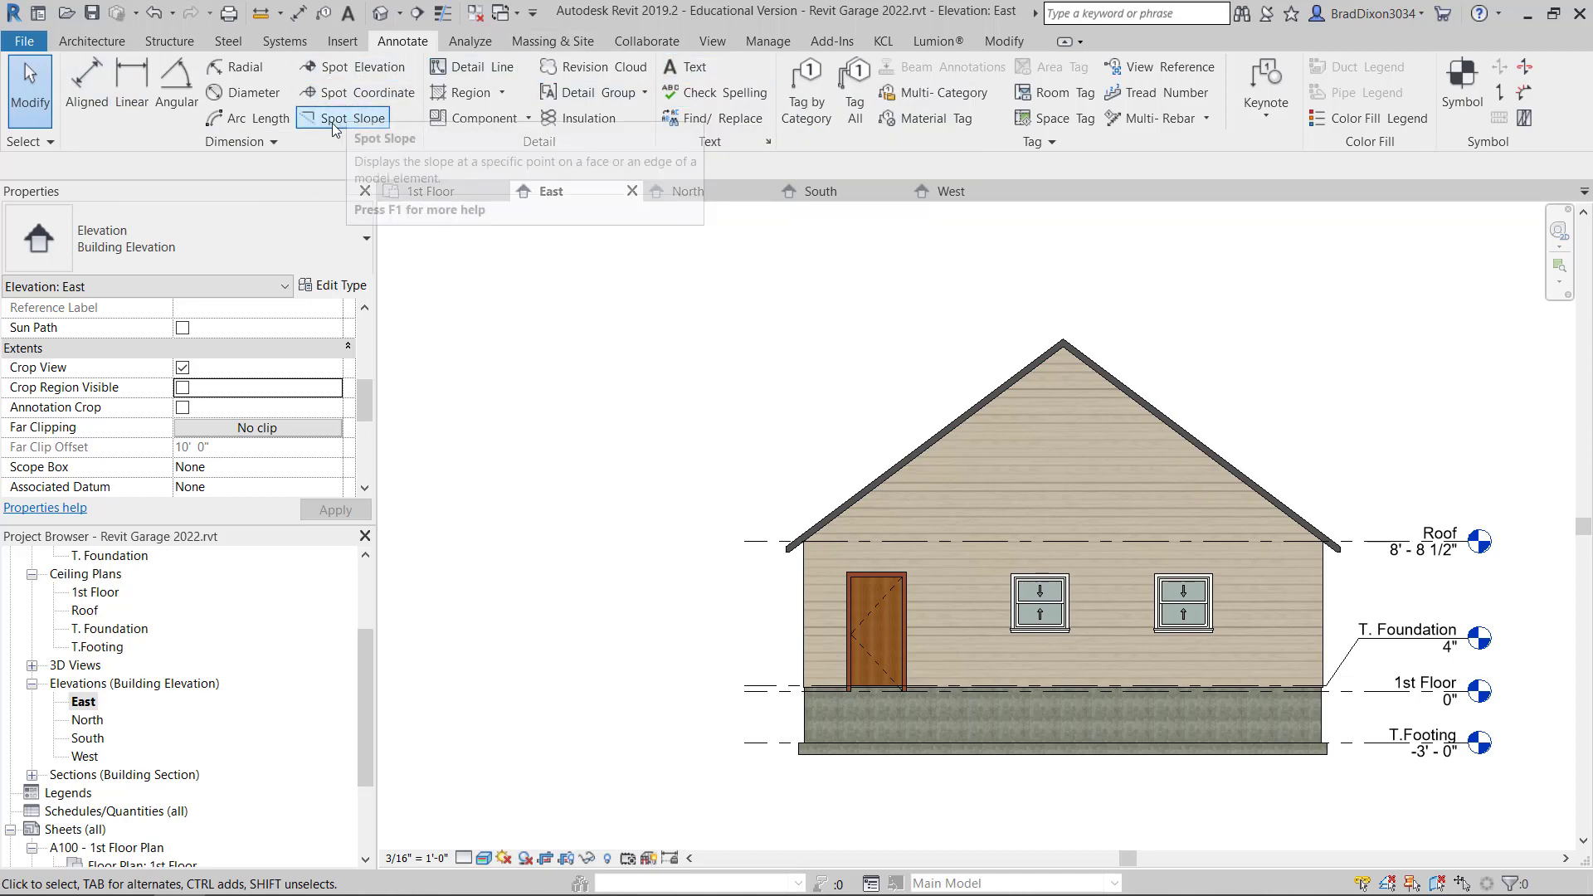
click(368, 92)
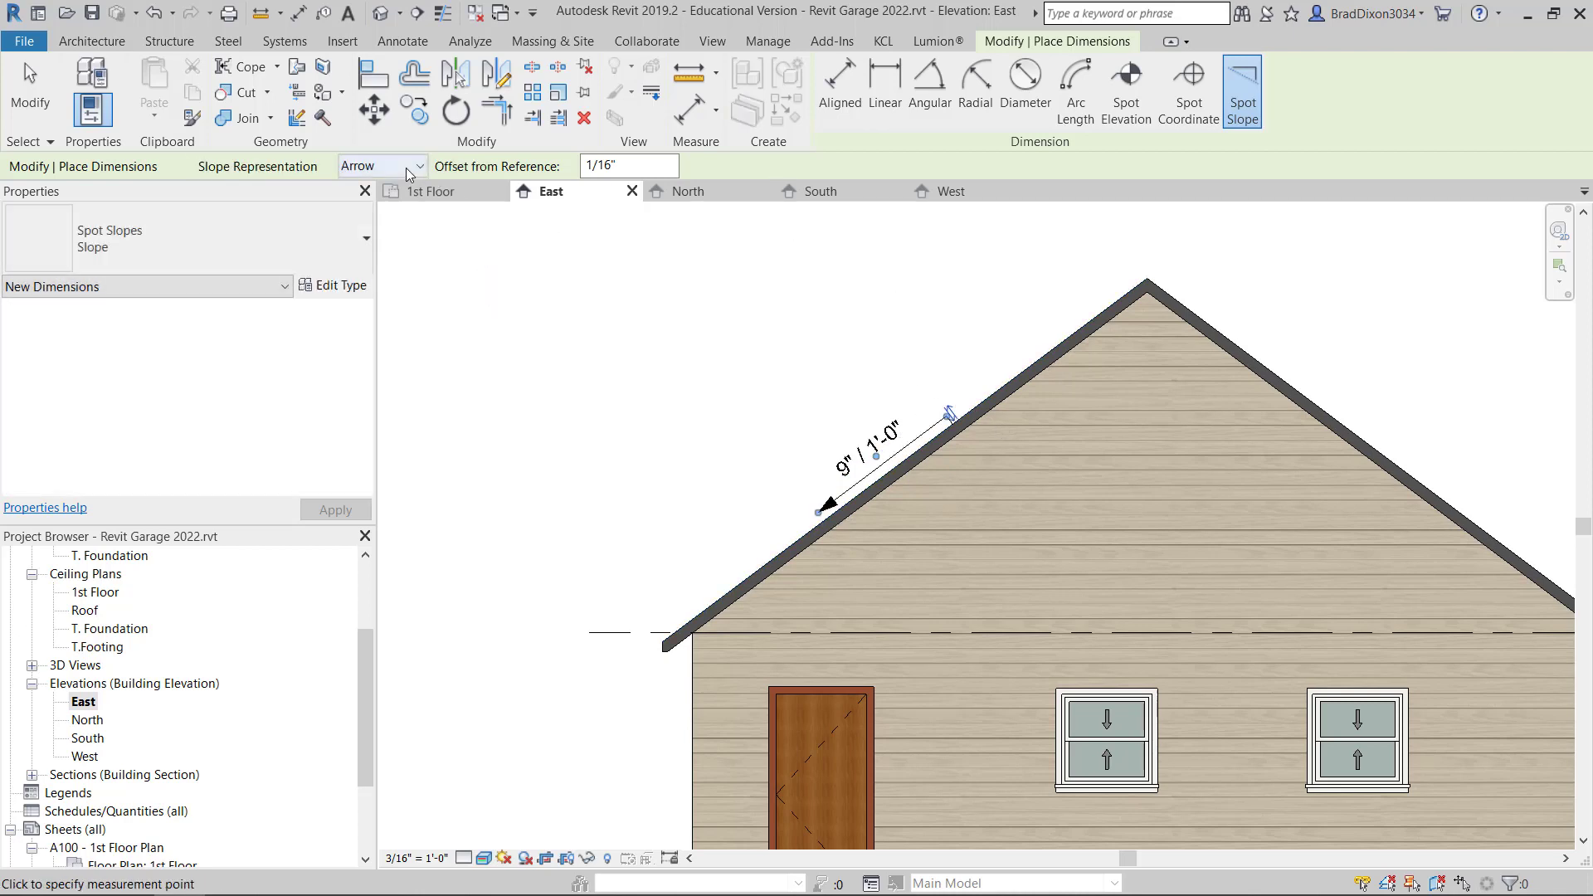
click(418, 165)
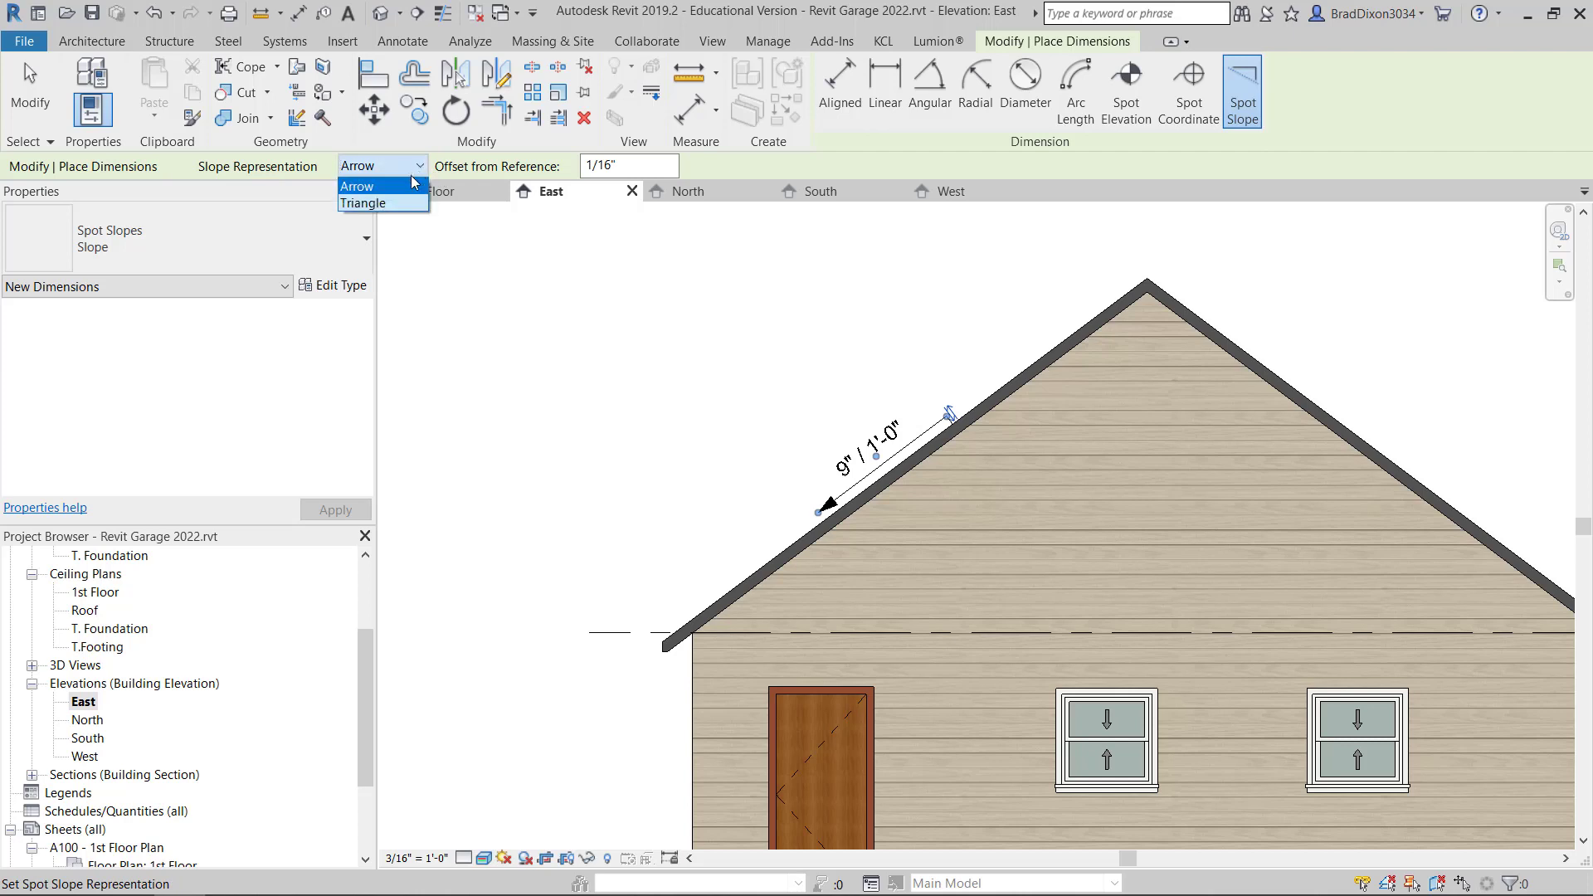
click(363, 202)
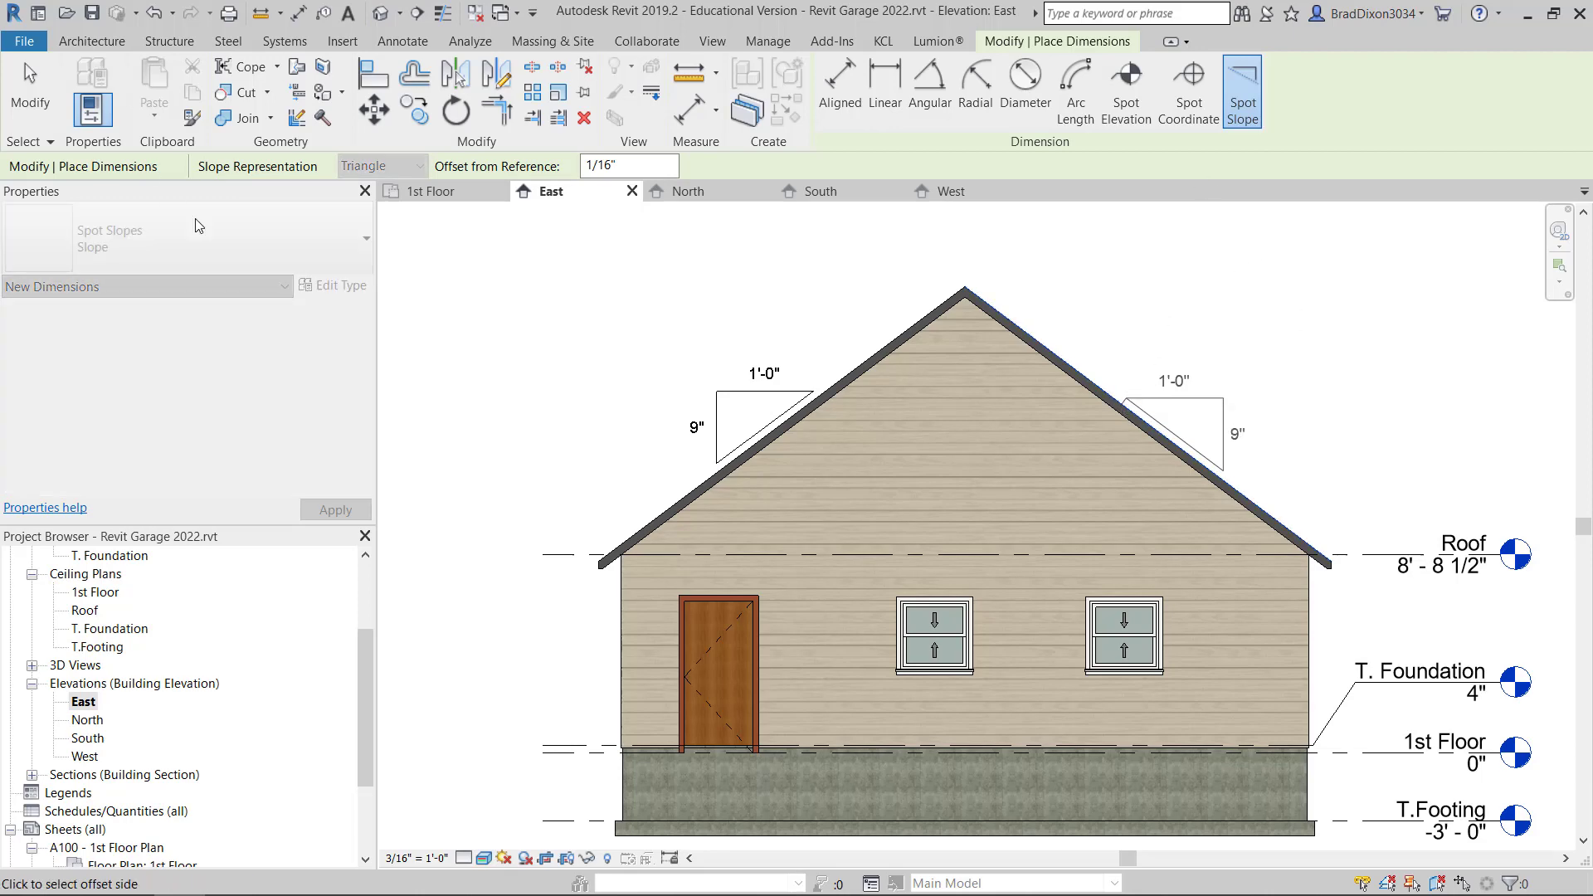
mouse_move(1397, 349)
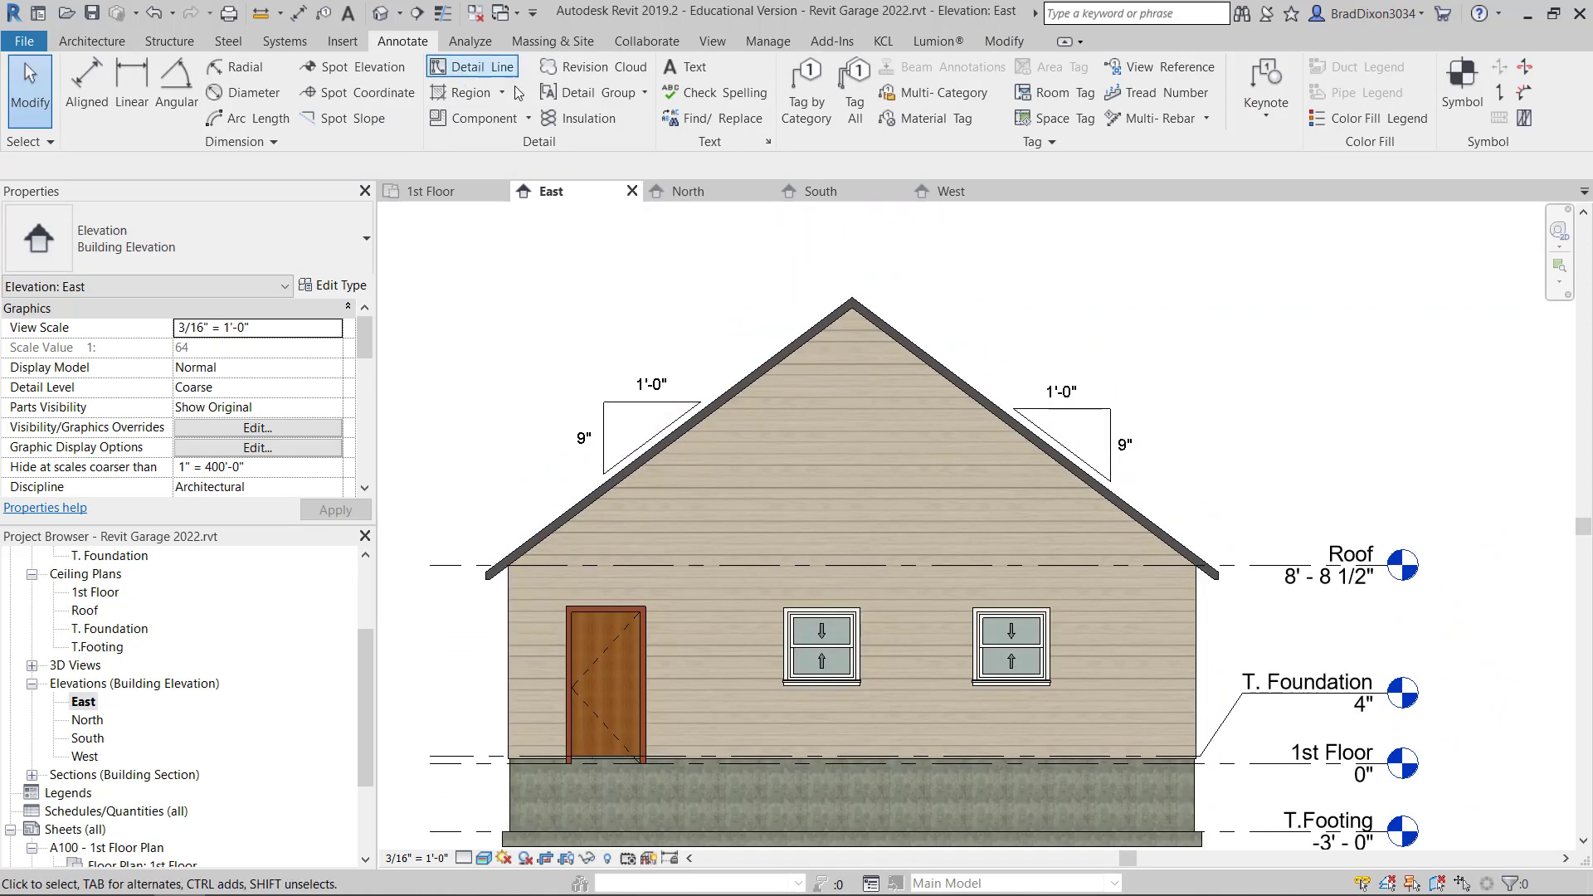
- Add leadered notes: VINYL SIDING AS PER OWNER on the siding and RIDGE at the peak
click(687, 66)
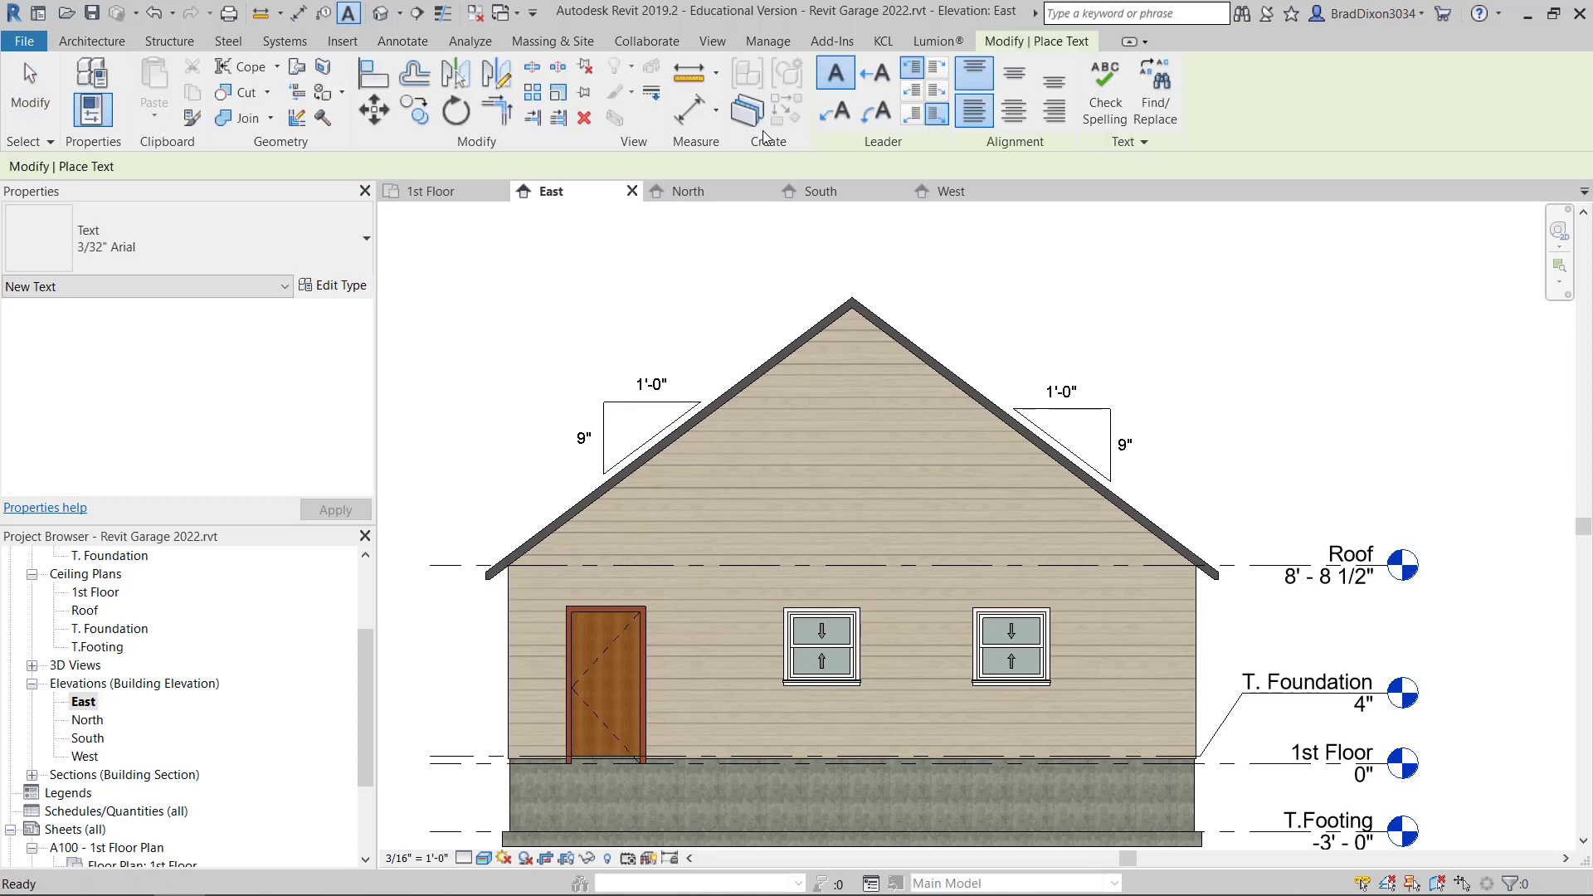
mouse_move(833, 110)
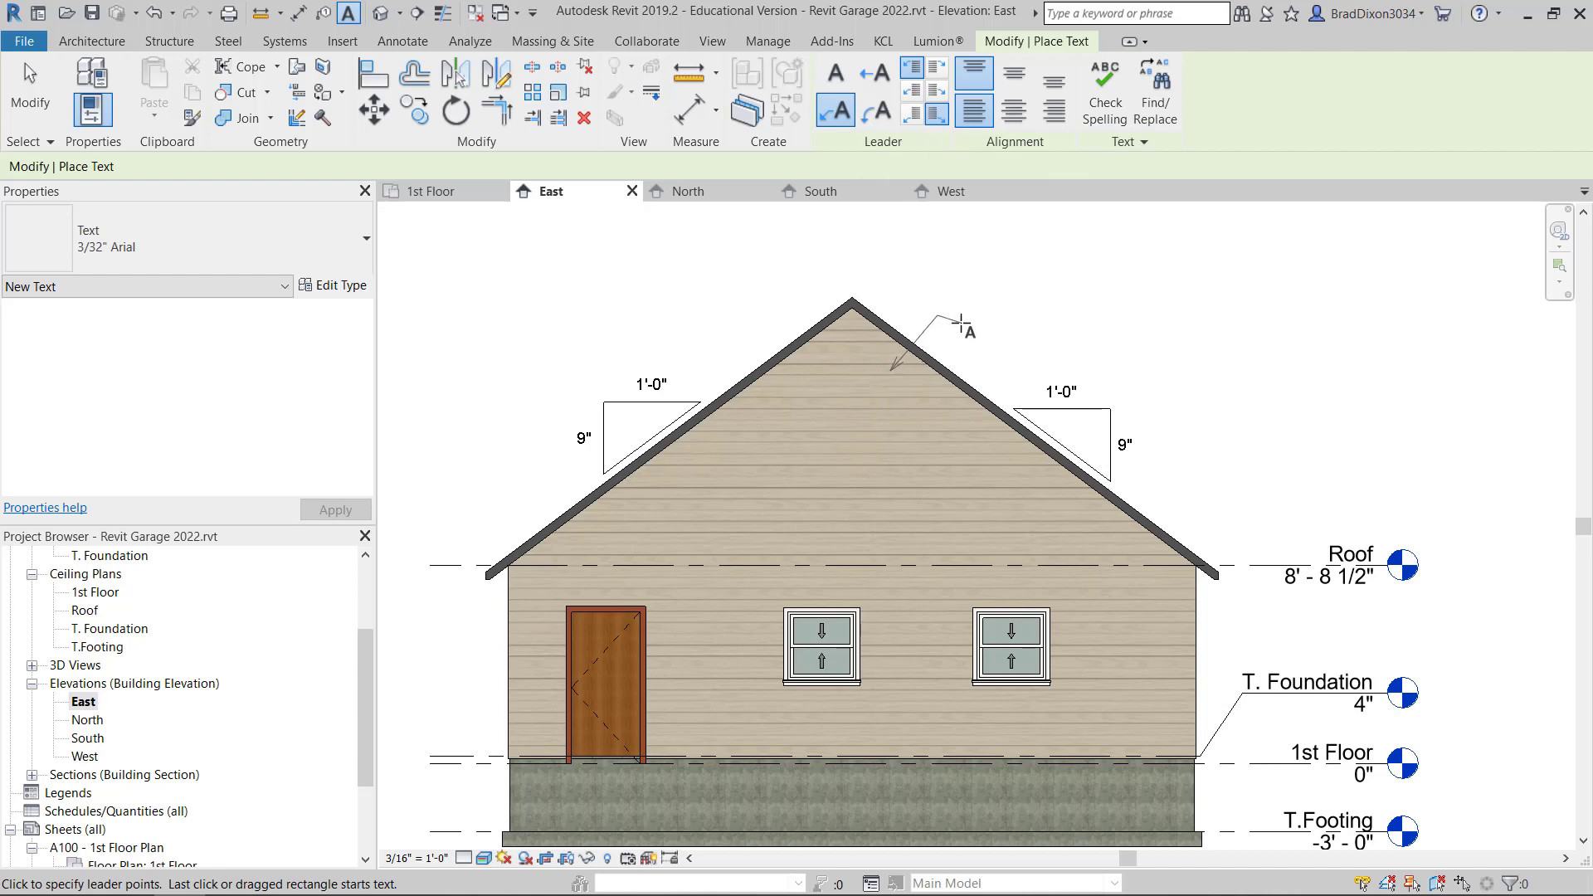
click(954, 323)
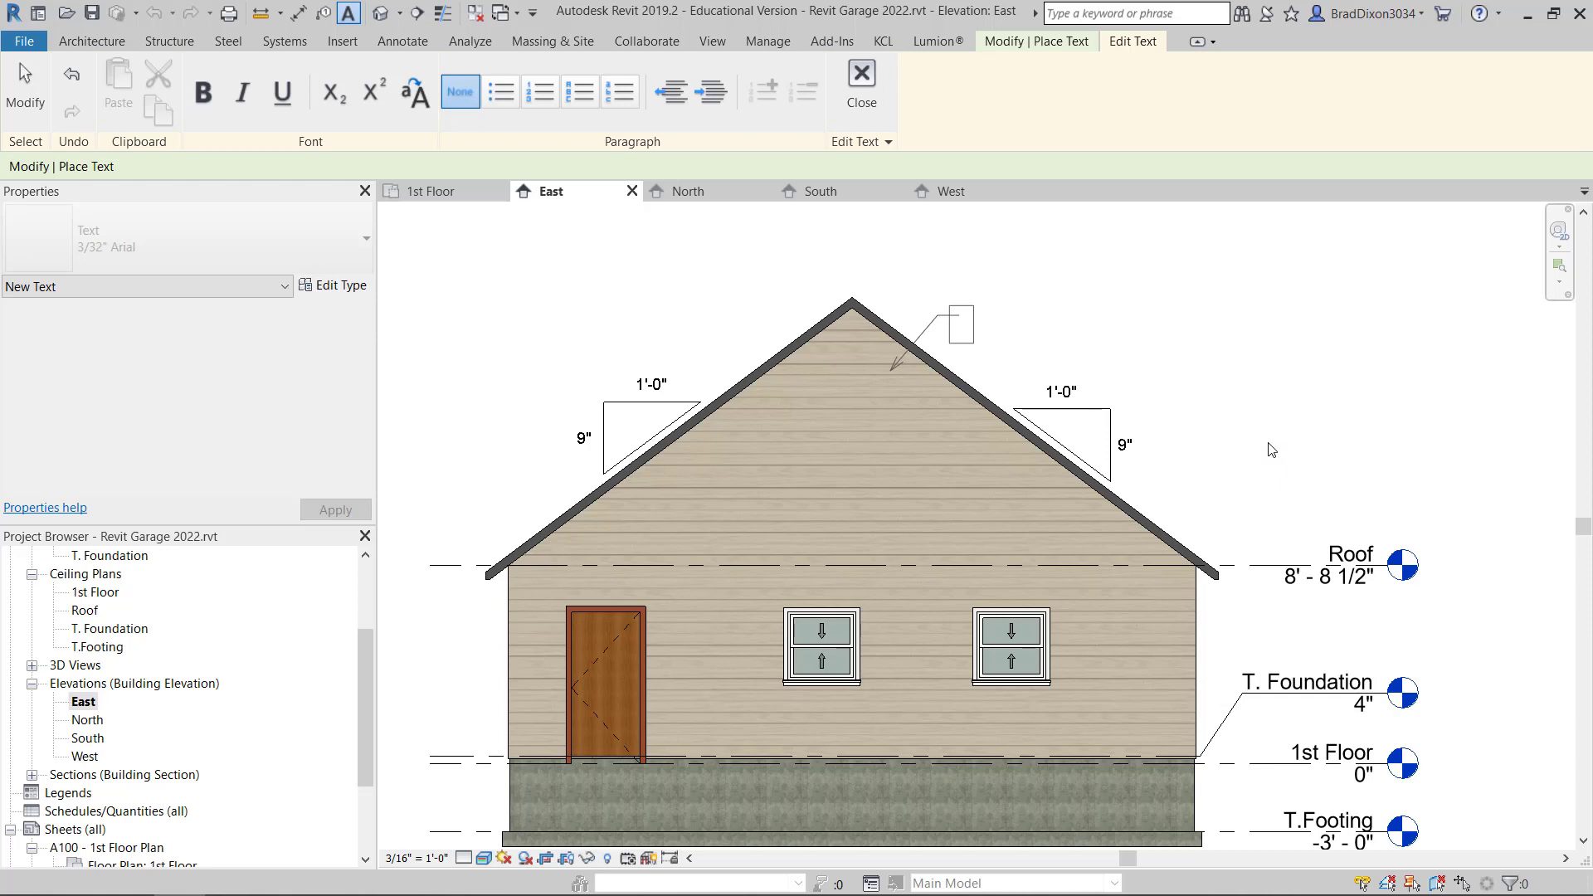
mouse_move(1259, 448)
text(VINYL SIDING AS PER OWNE)
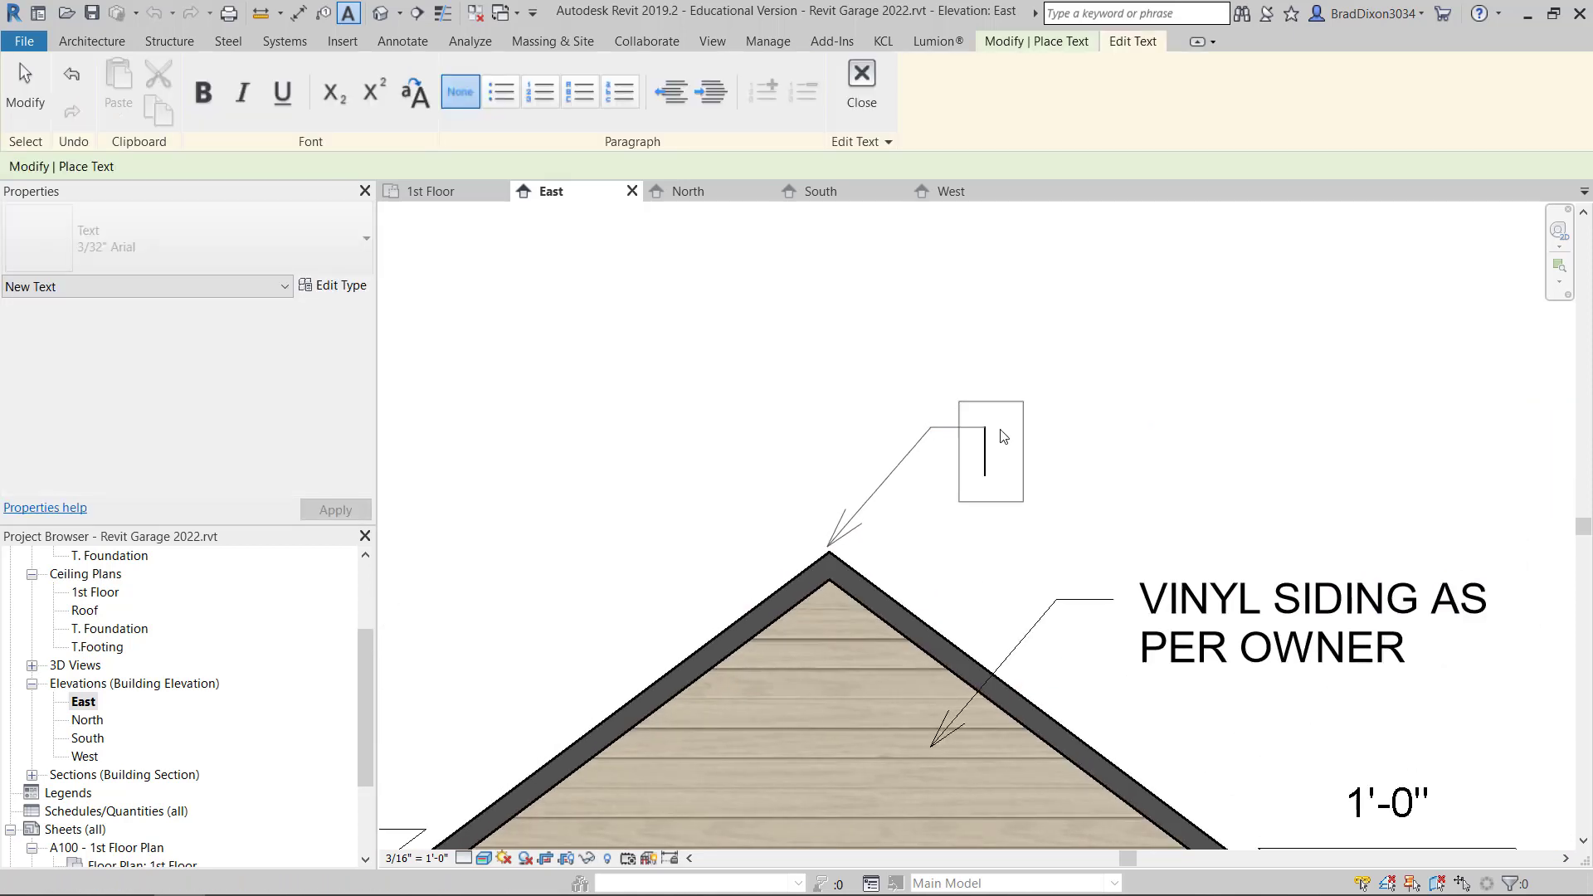
text(RIDGE)
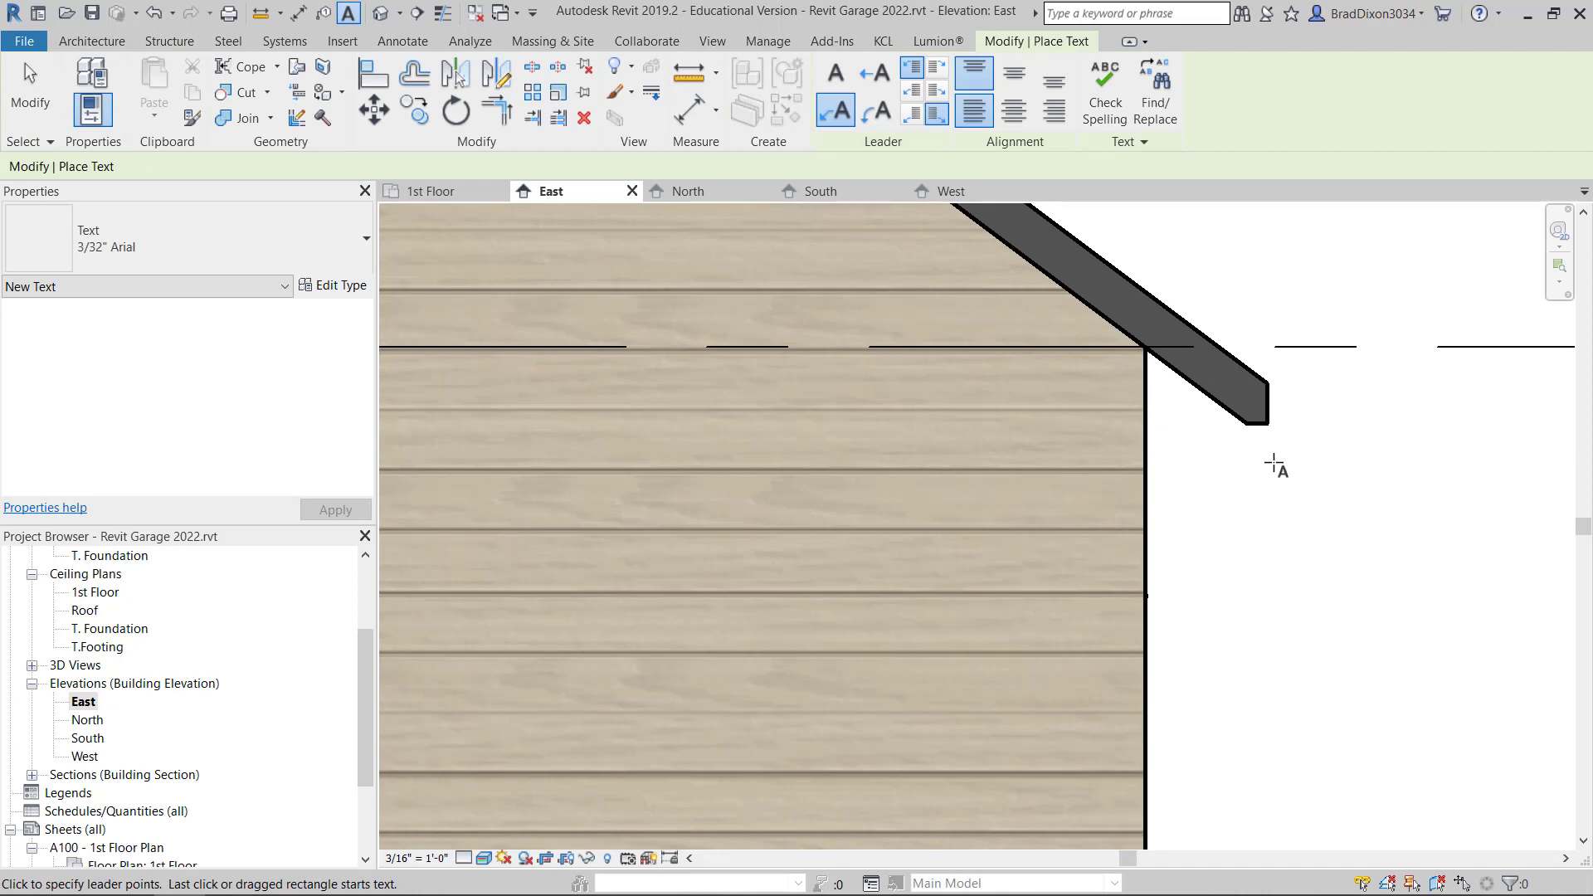
mouse_move(1185, 389)
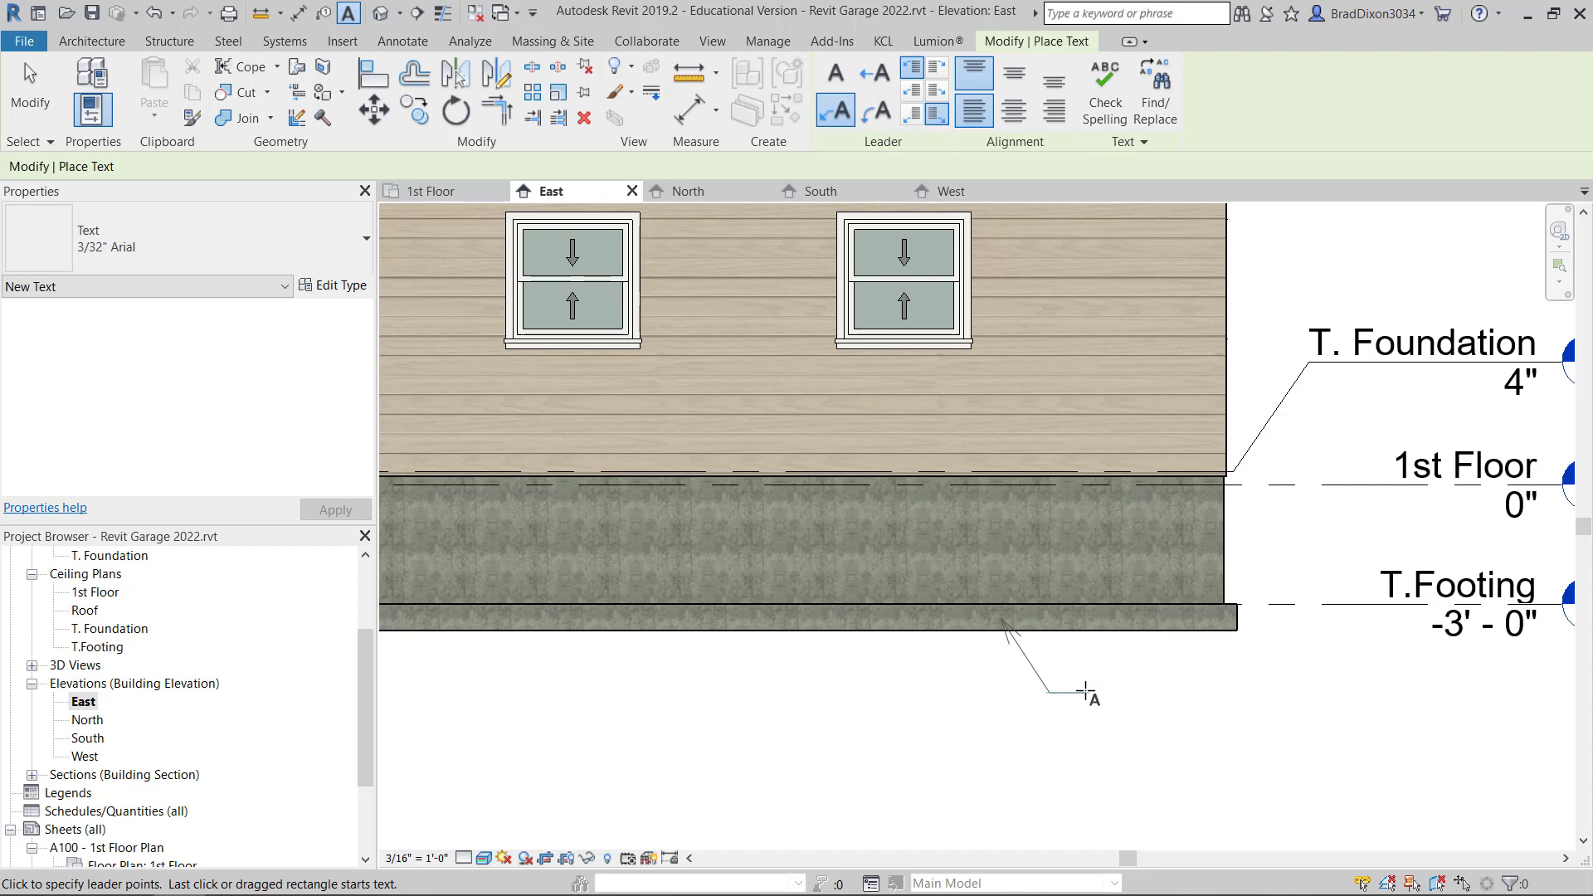
- Type the concrete footing text note on the East elevation
text(8X)
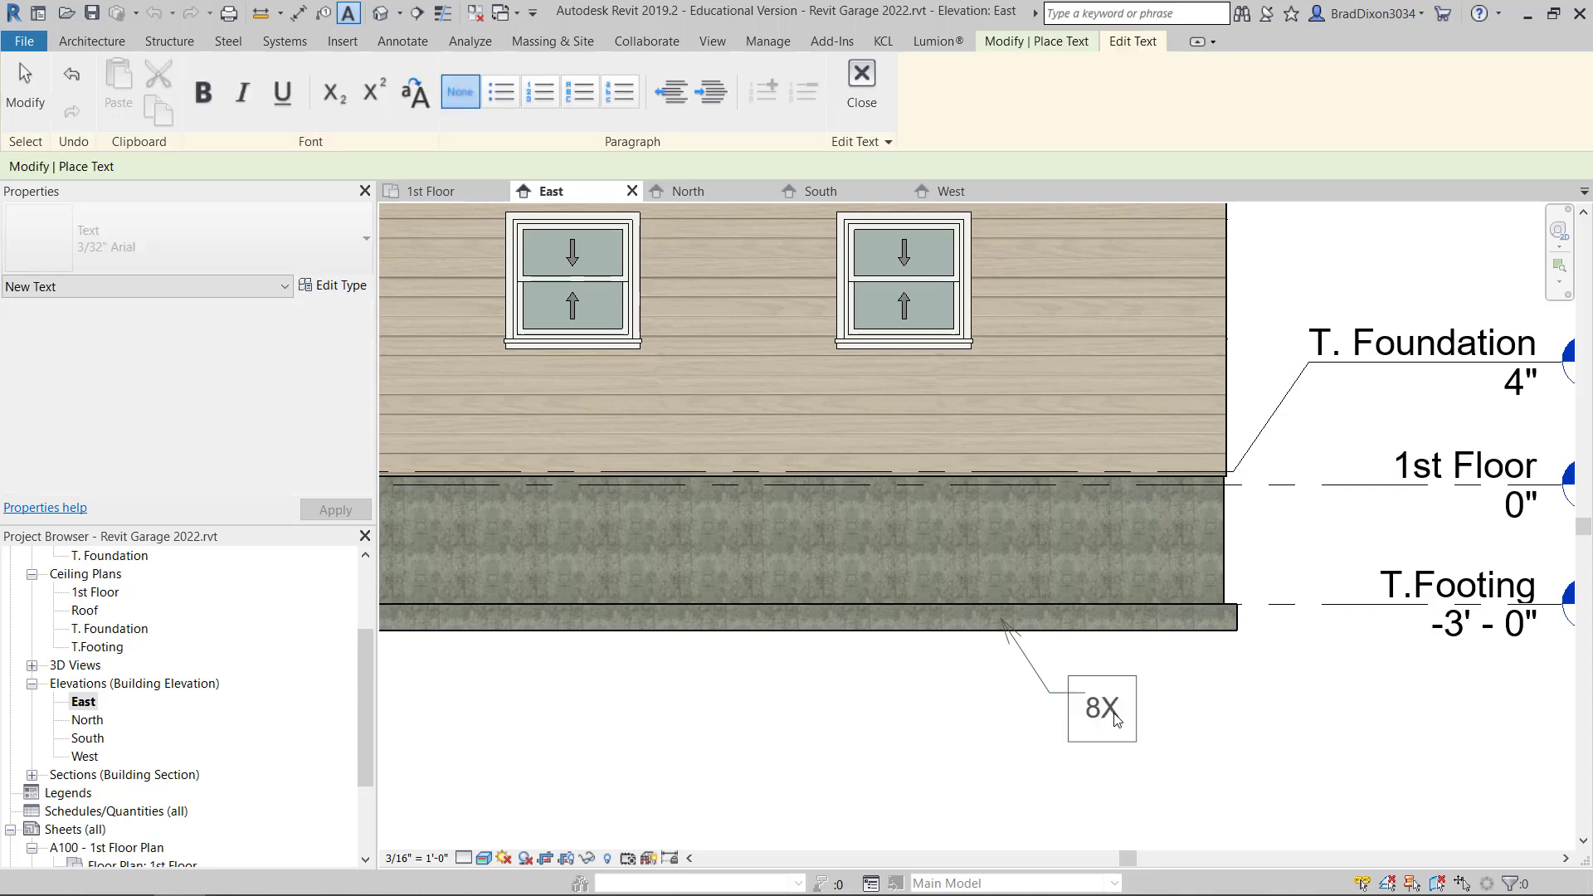
text(16 c)
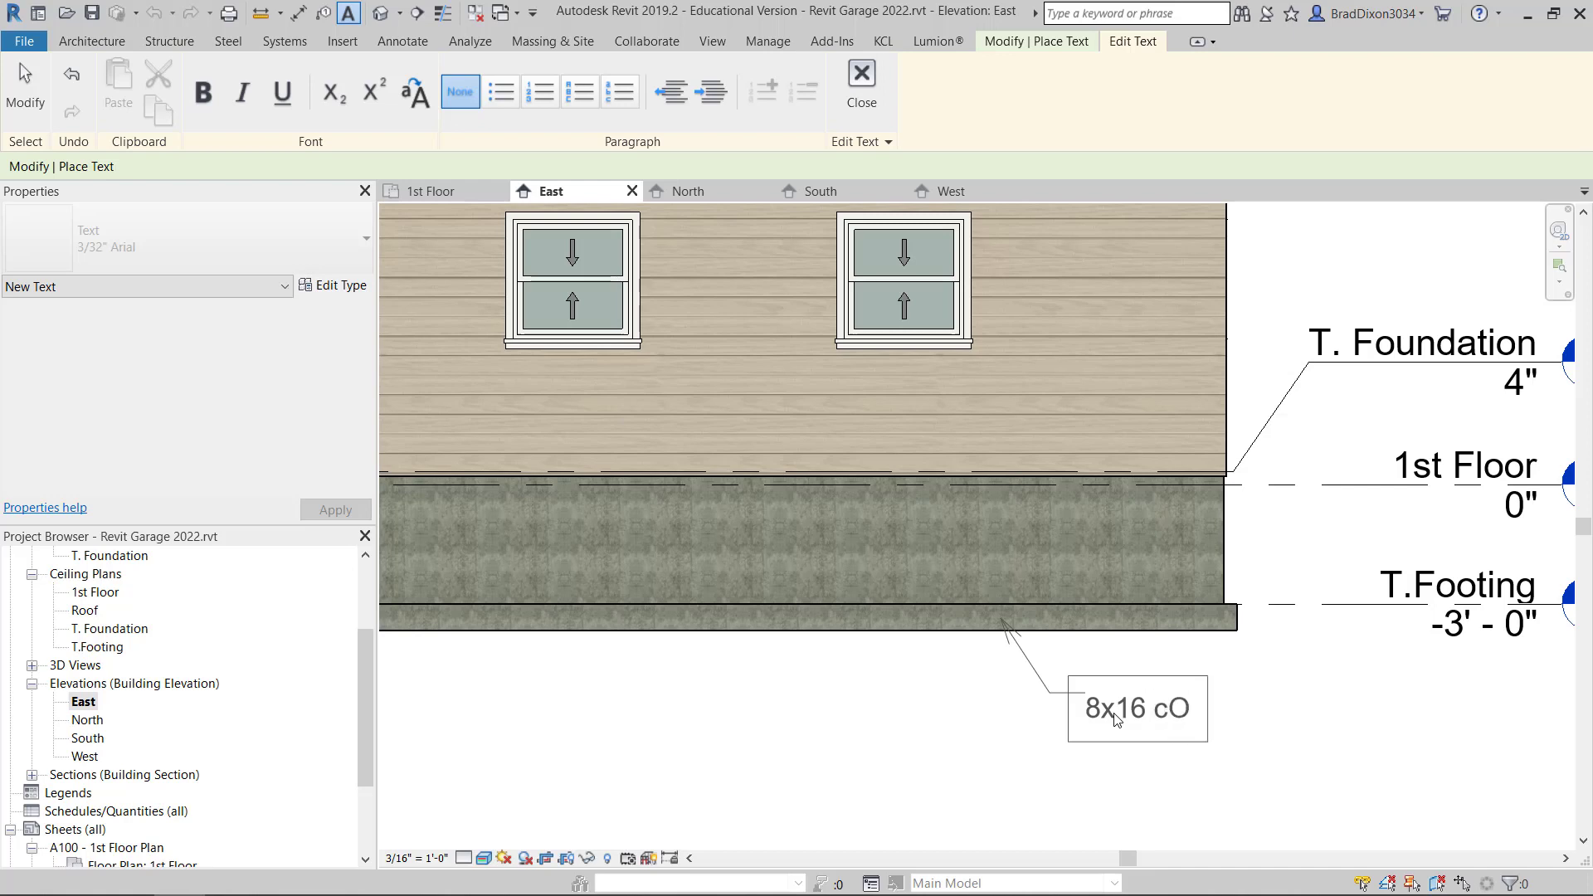
text(ONC. F)
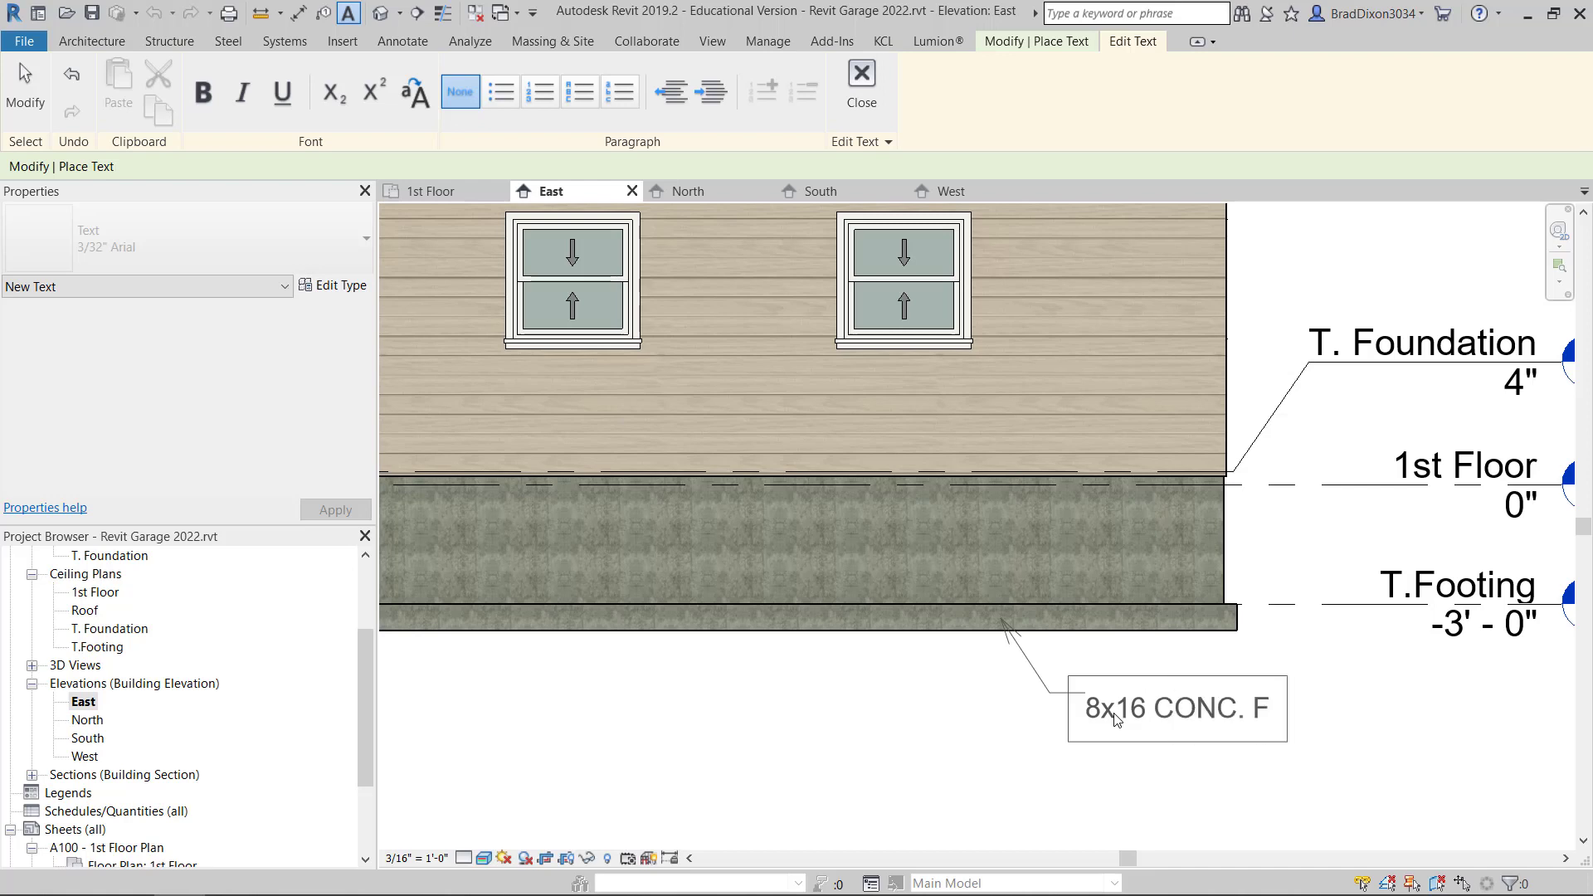
text(OOTING)
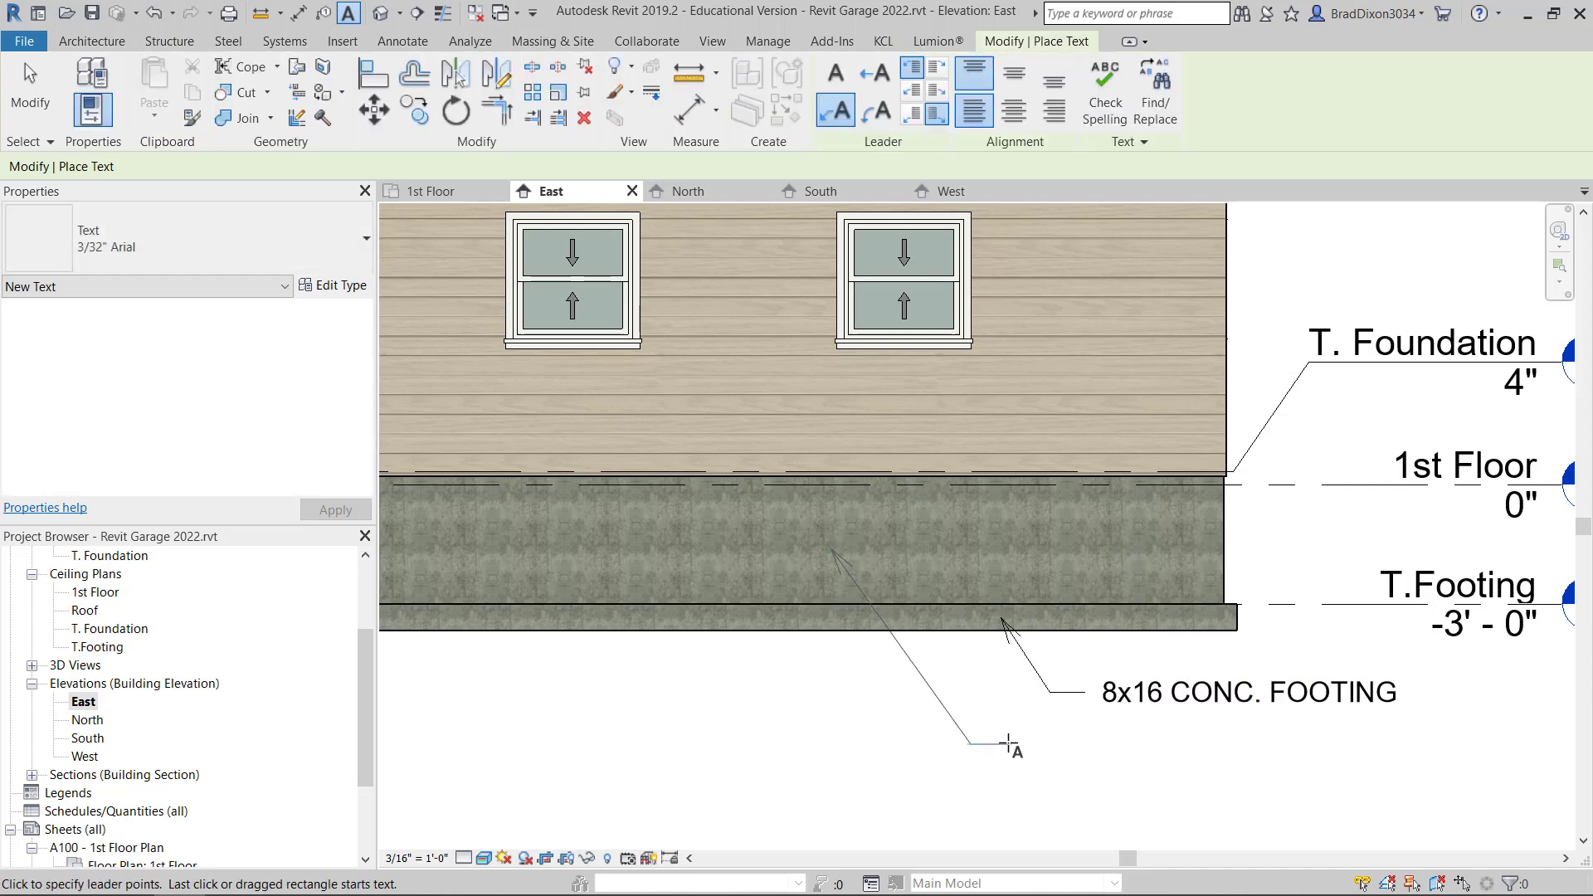
- Add a foundation leader note: 8"CMU FOUNDATION W/ 1/4" TH. WATERPROOF PARGE
click(1005, 751)
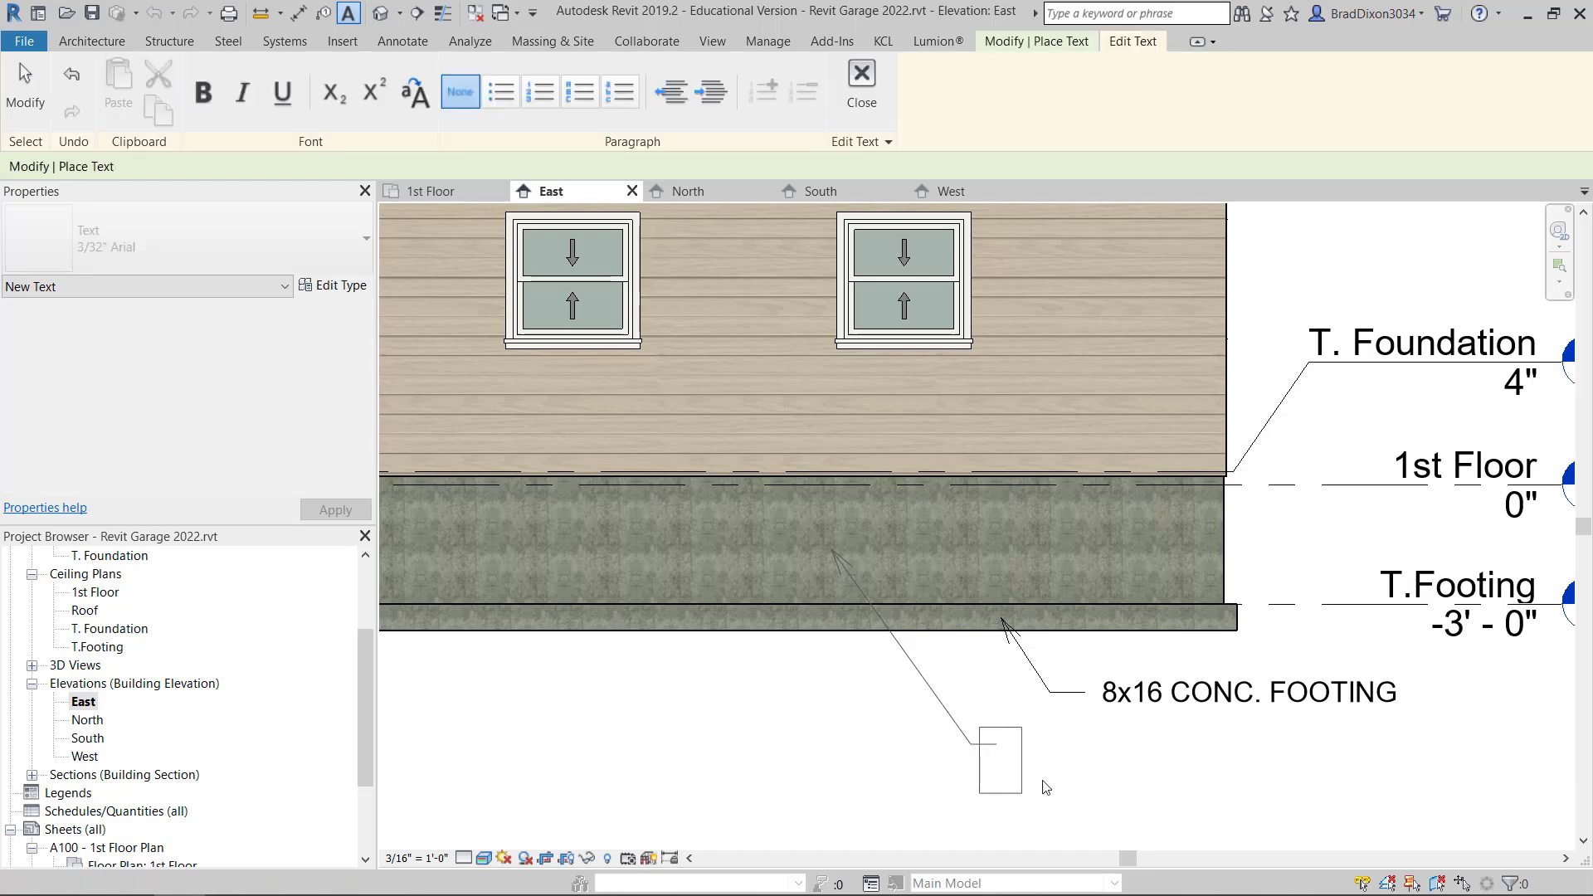
text(8"C)
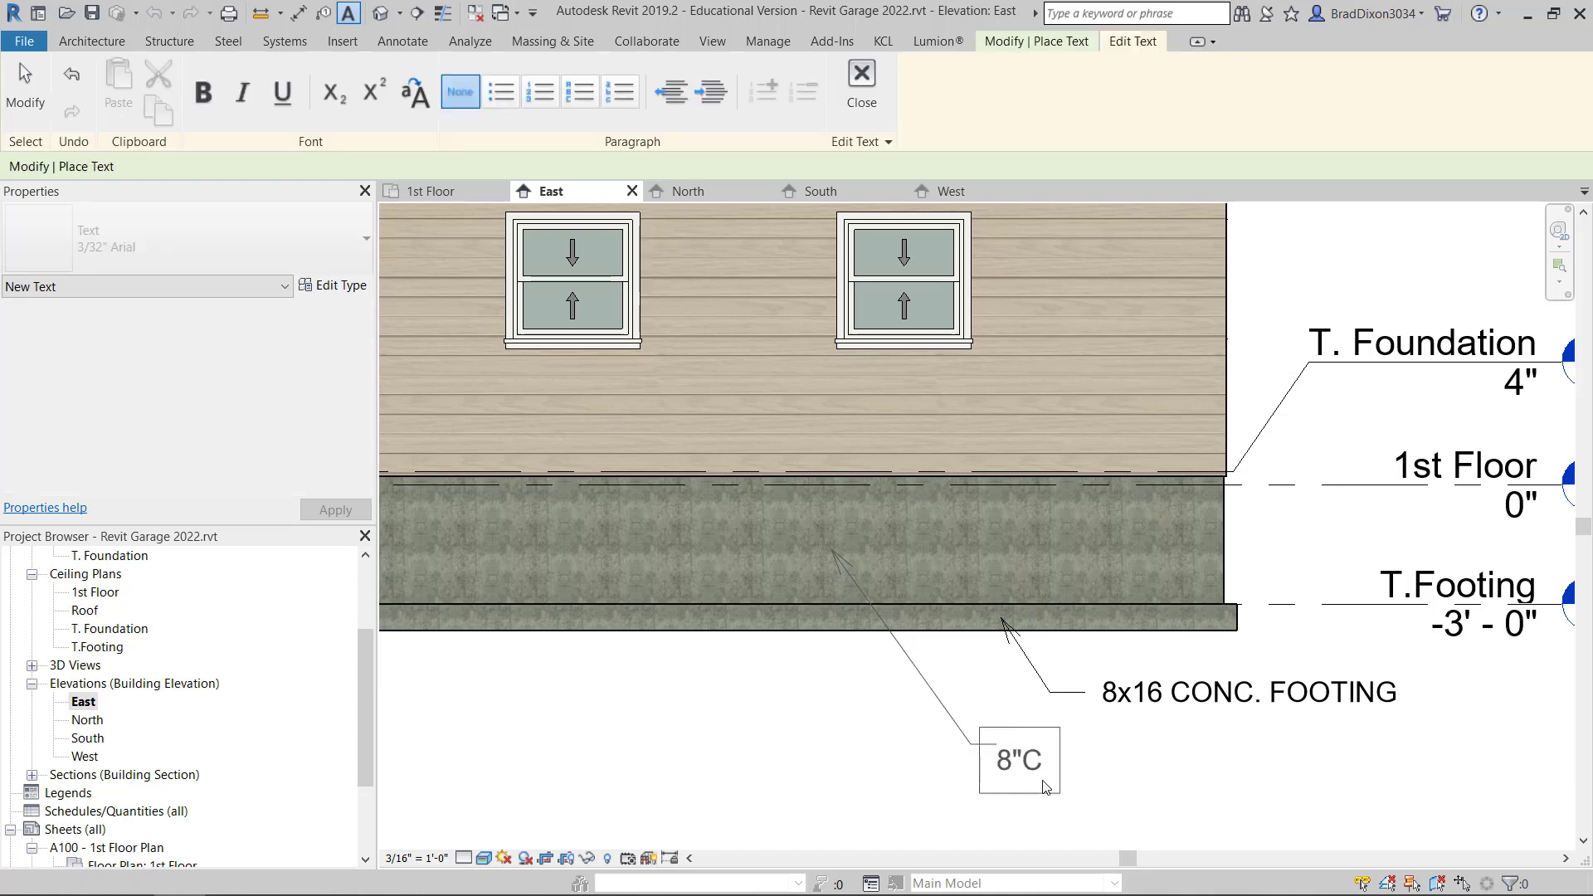
text(MU FOUNDA)
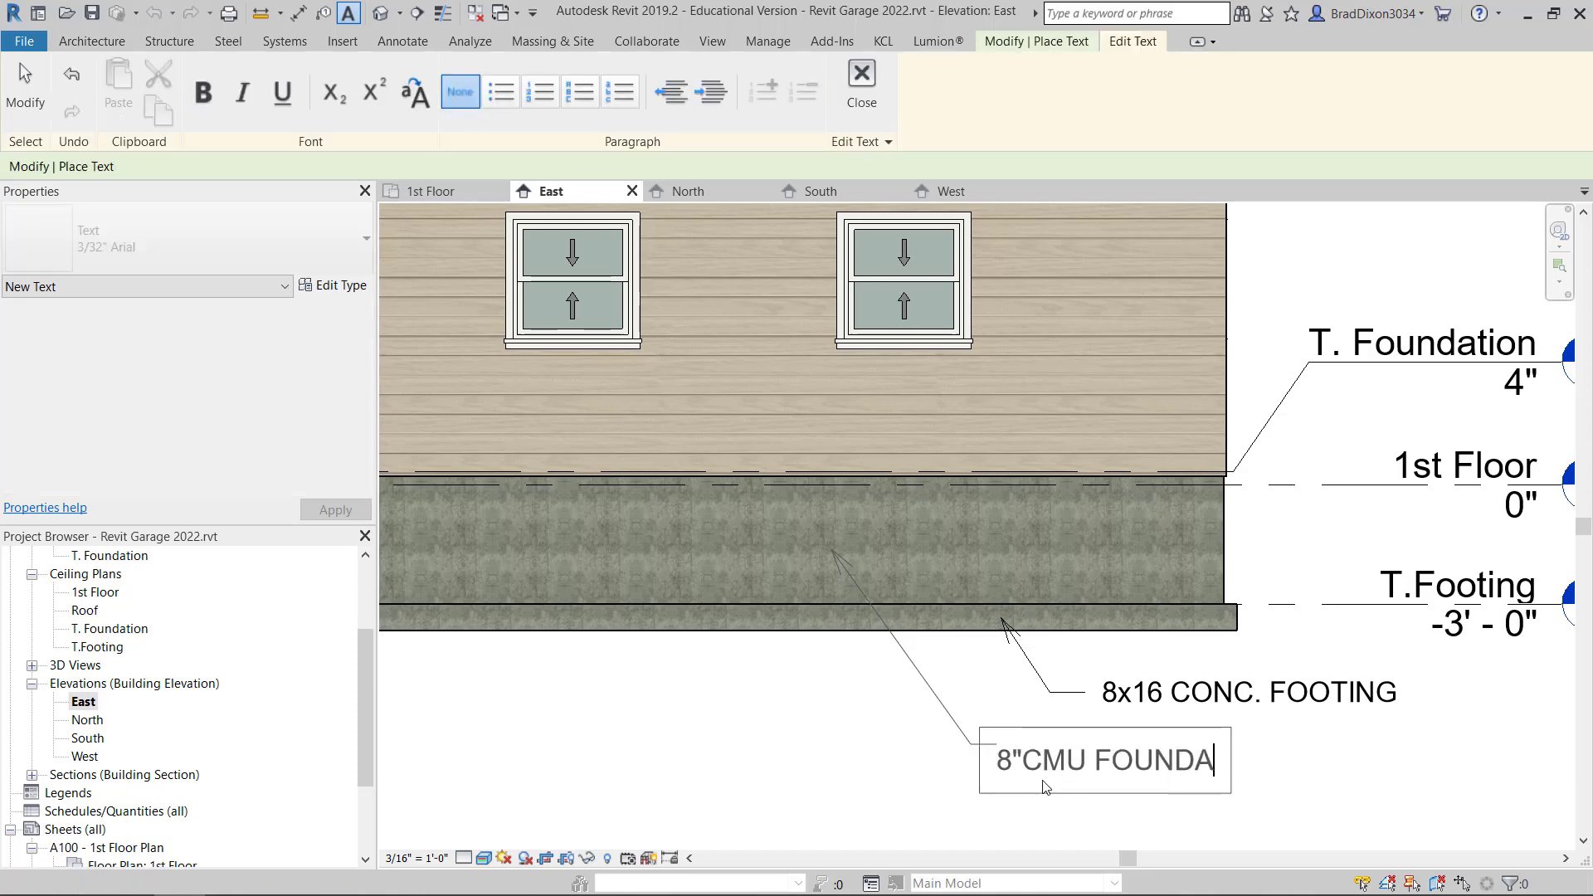
text(TION W/)
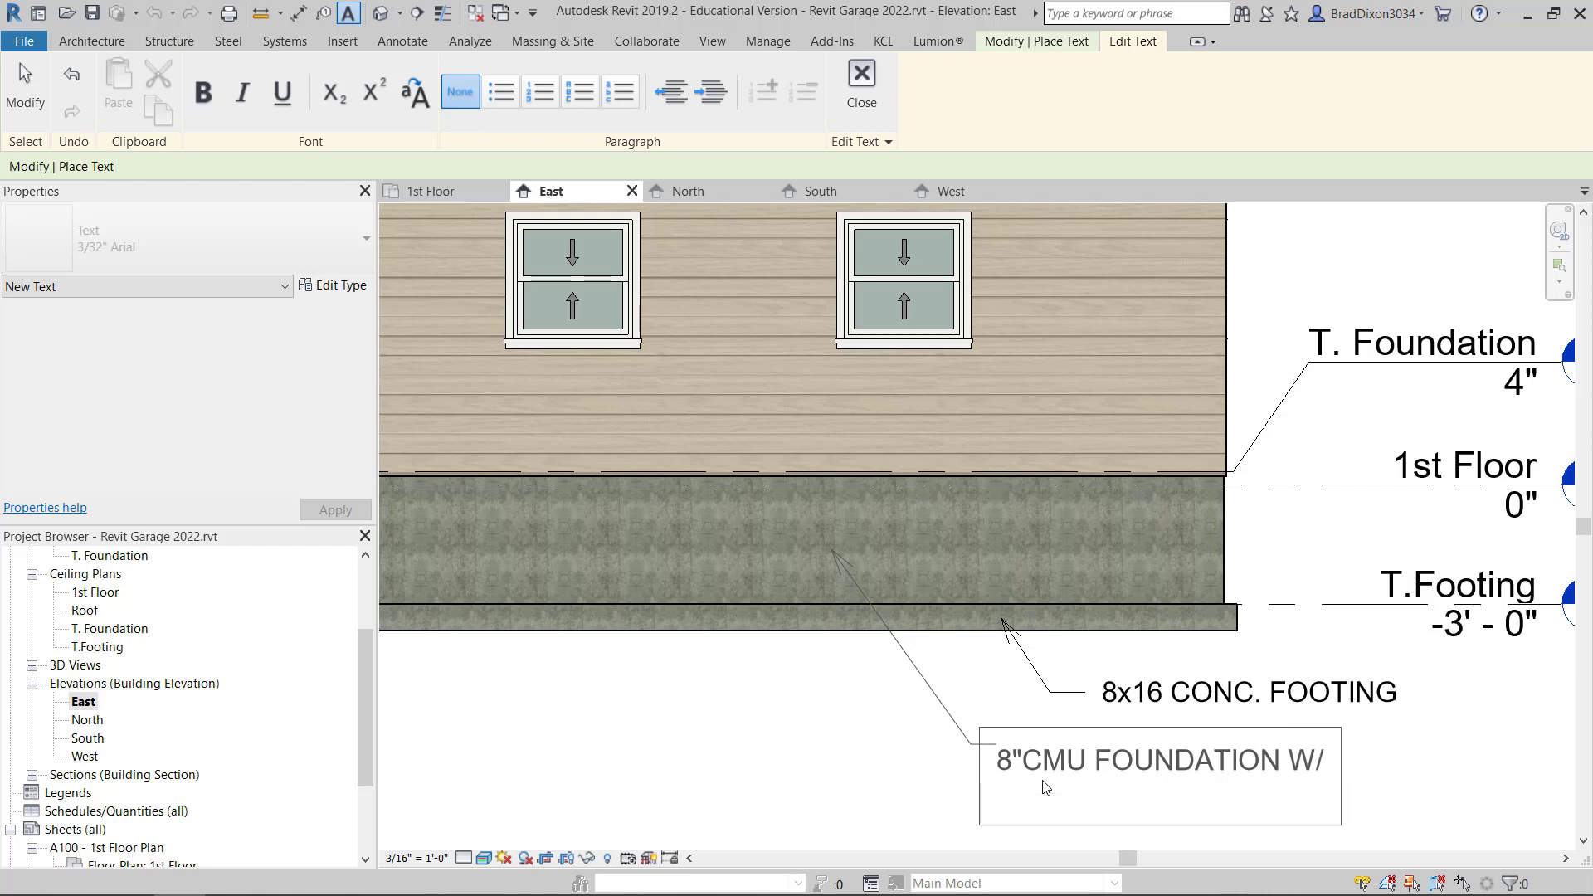
text(P)
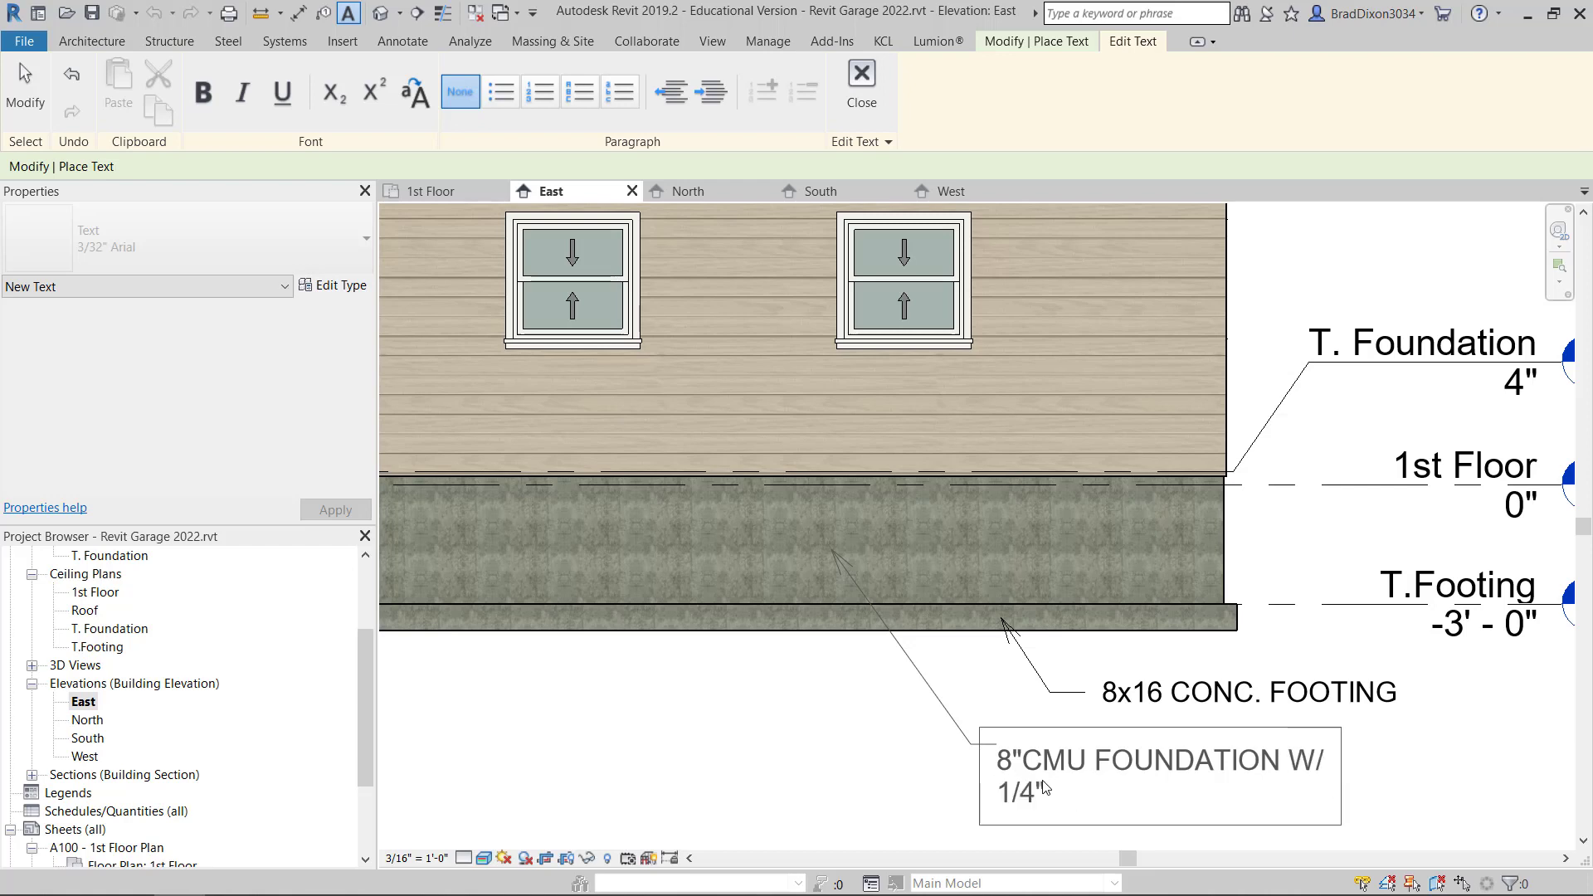
text(TH.)
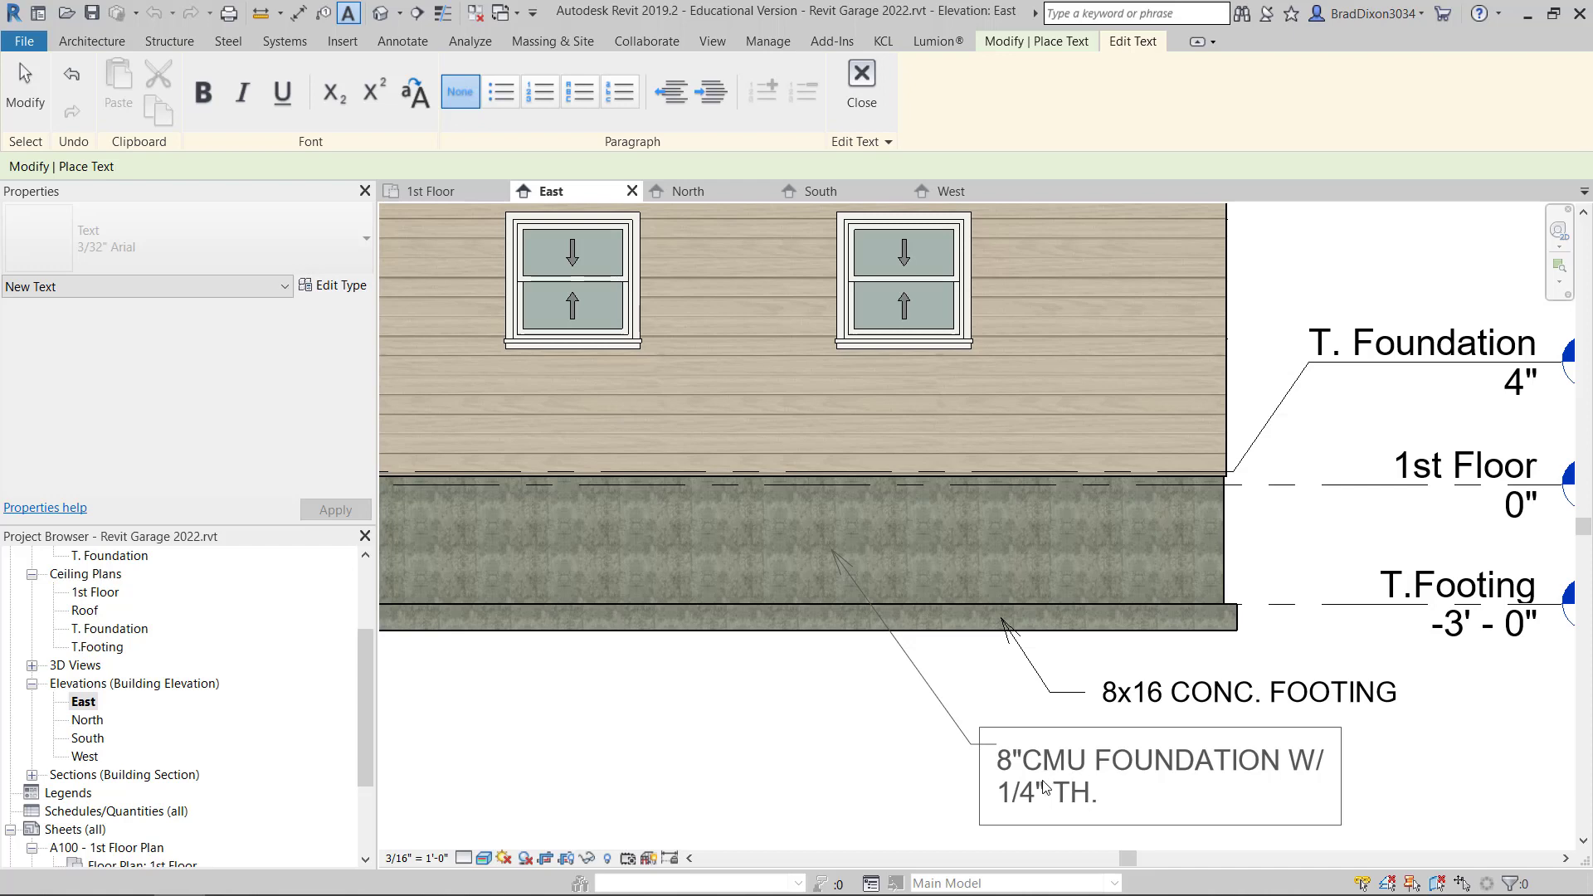
text(WATERP)
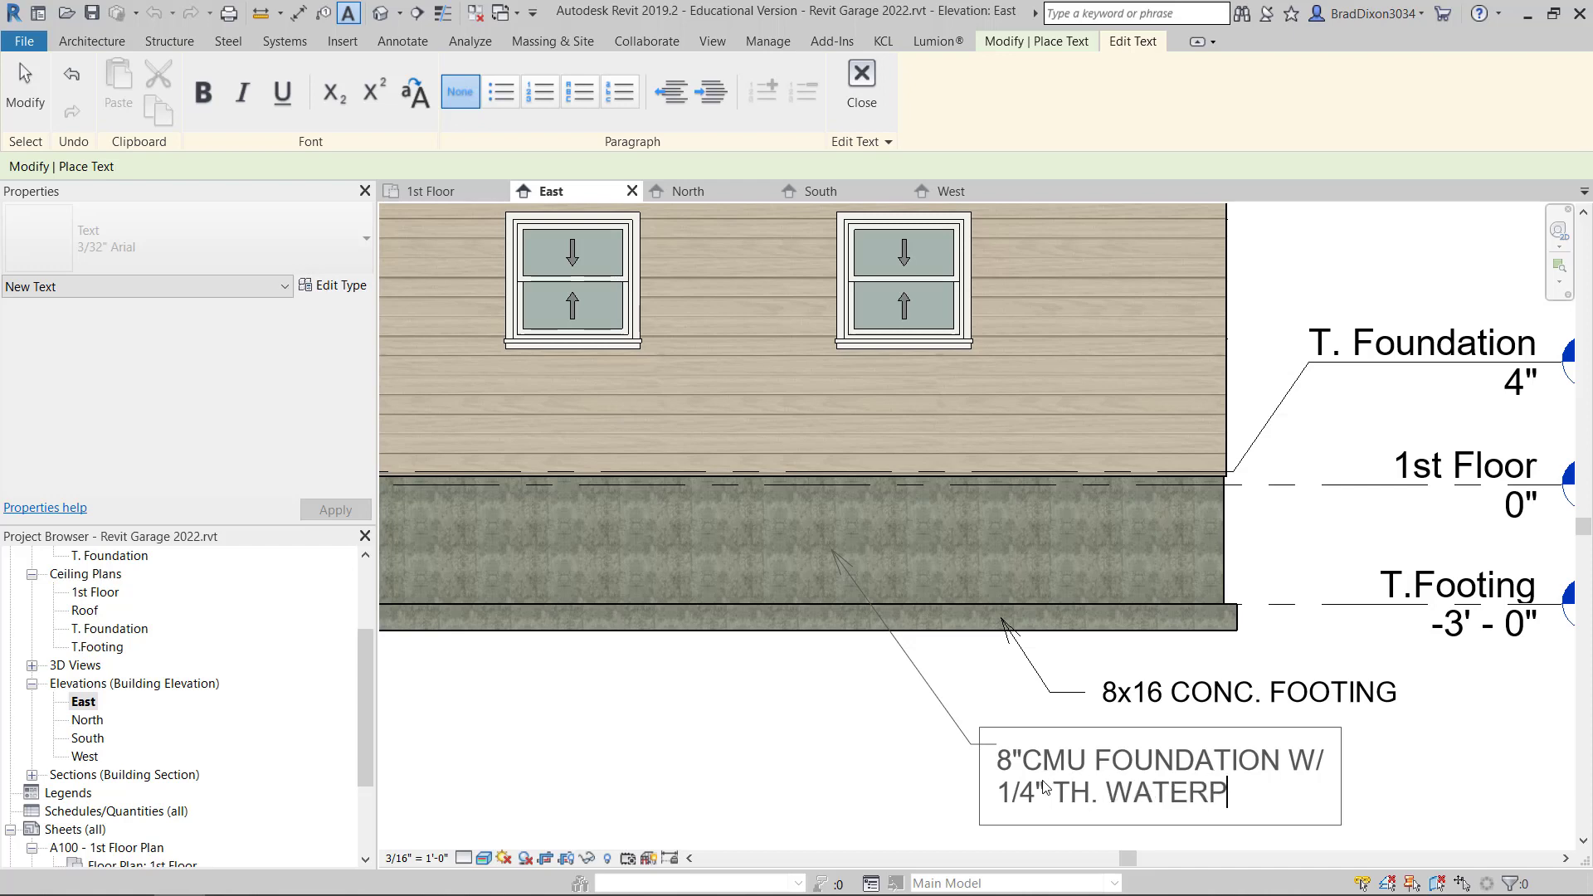
text(ROOF PARGE)
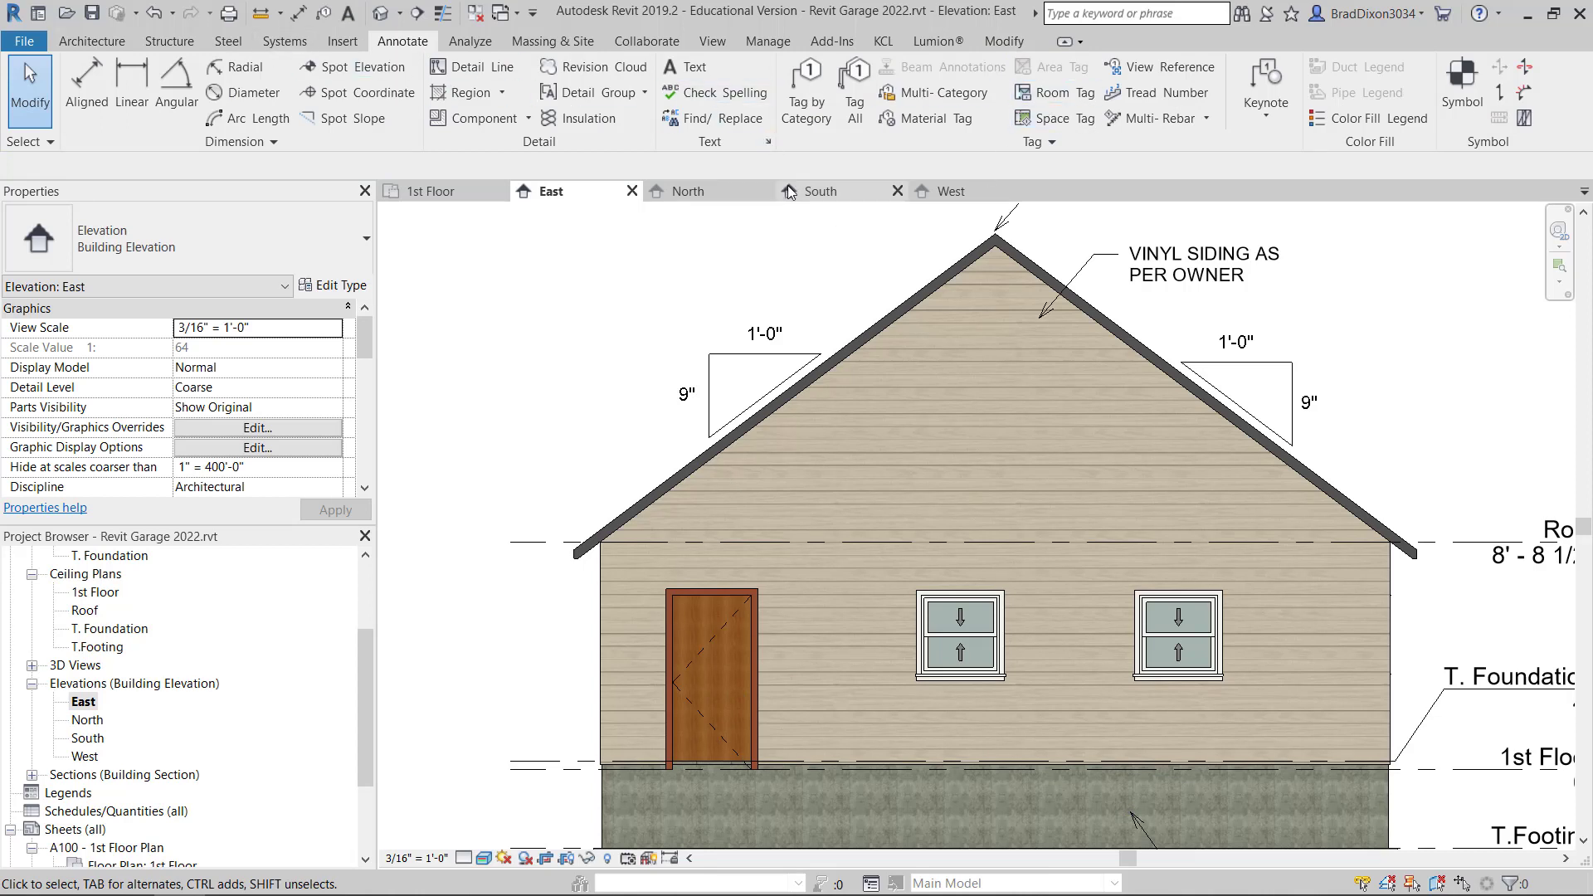
mouse_move(805, 82)
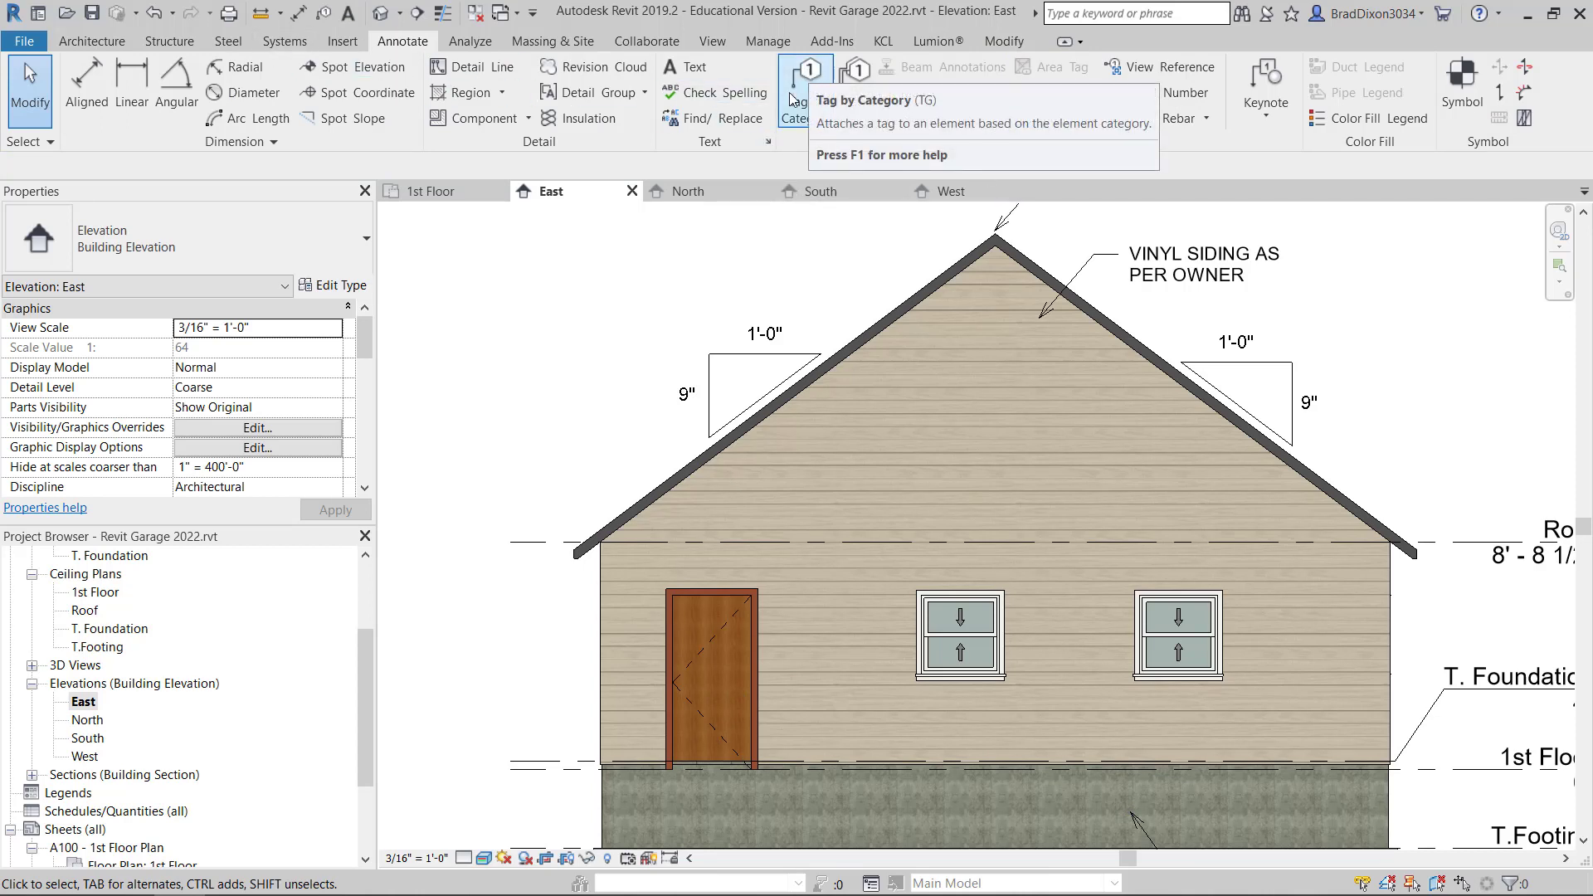
- Tag the door (7) and both windows (20), placing tags beside the door and below the windows
click(960, 629)
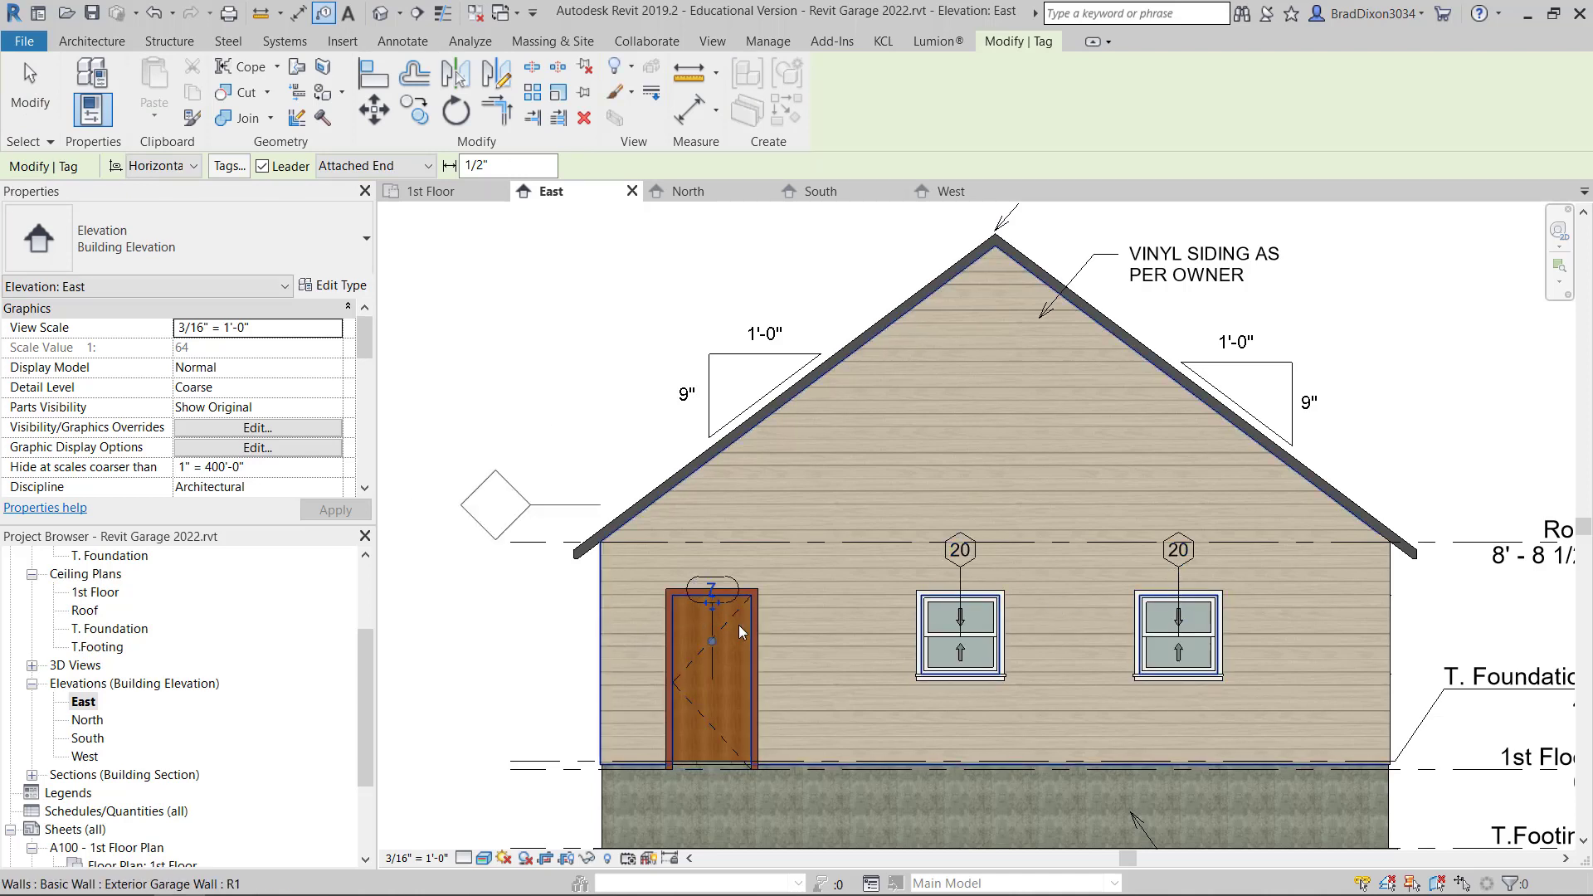
drag(710, 589, 793, 655)
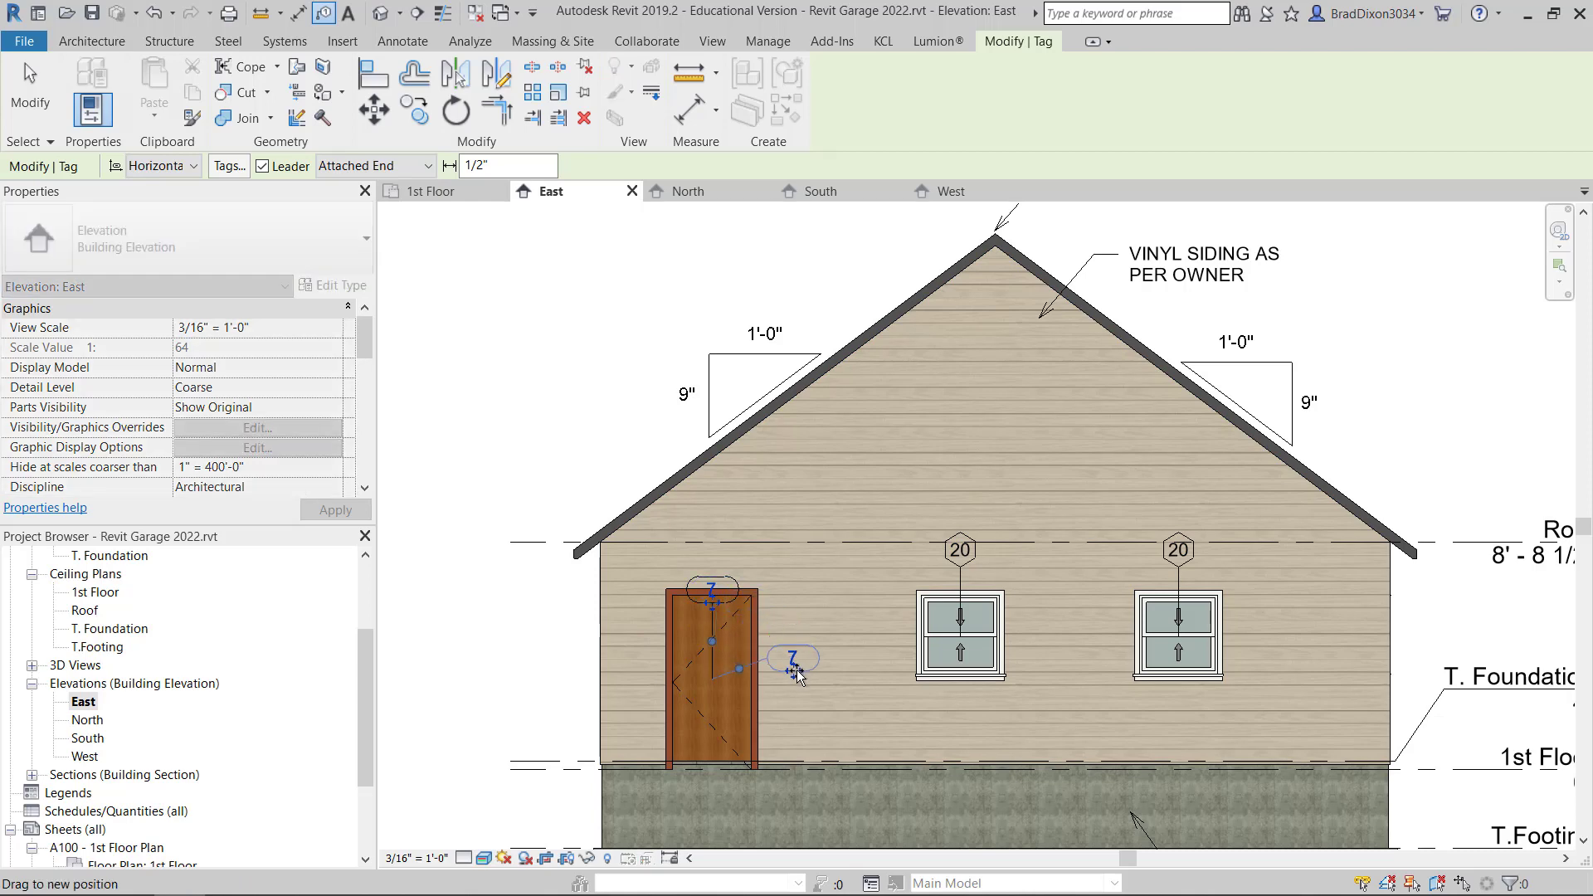
click(960, 630)
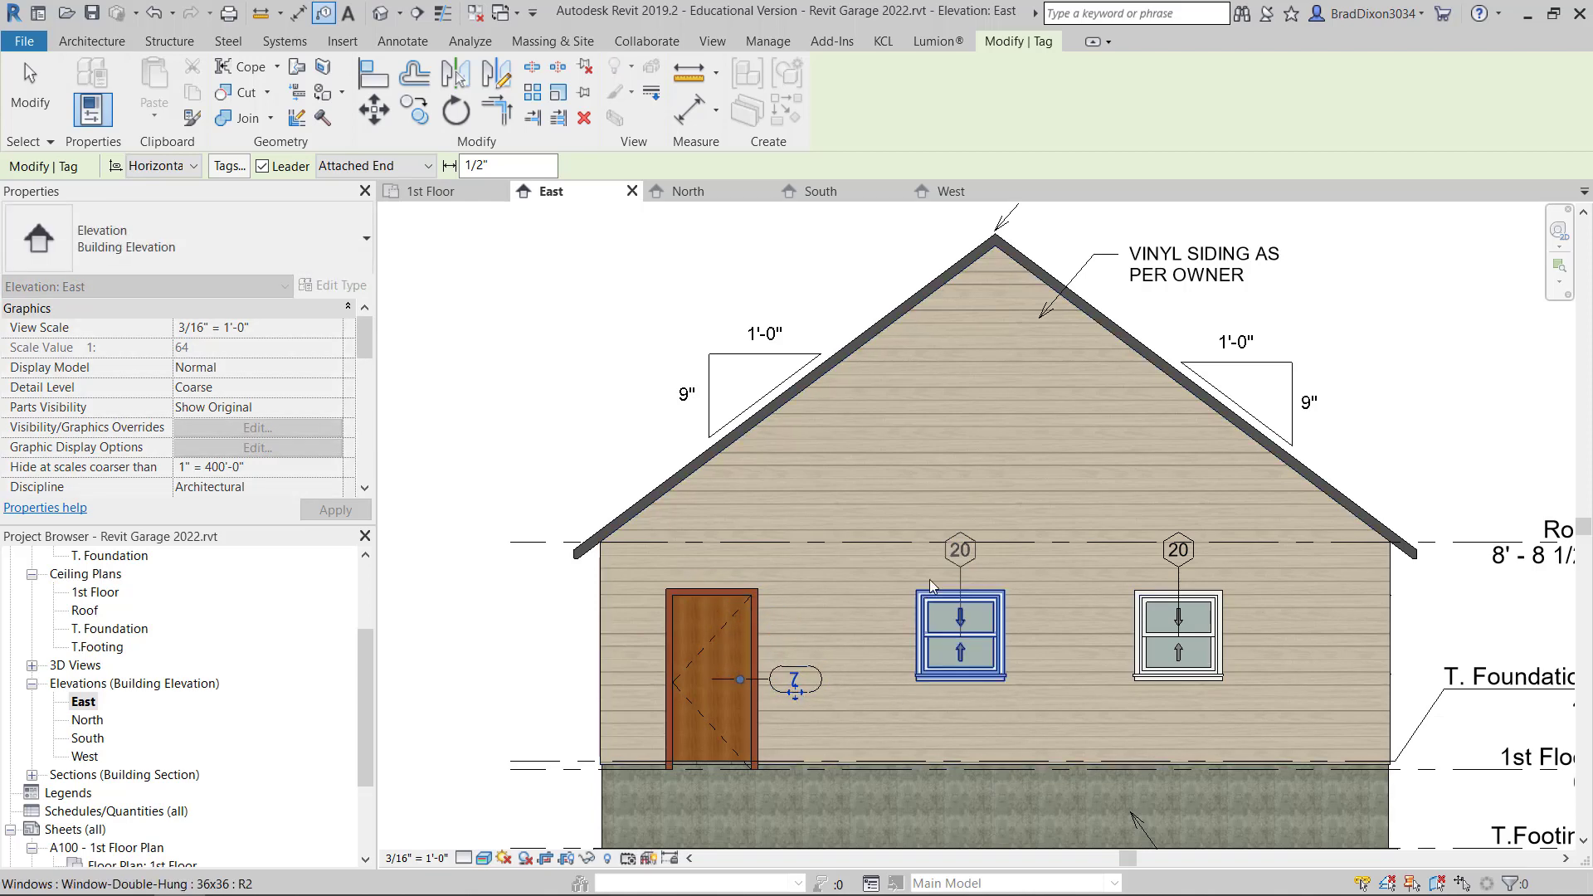
click(959, 549)
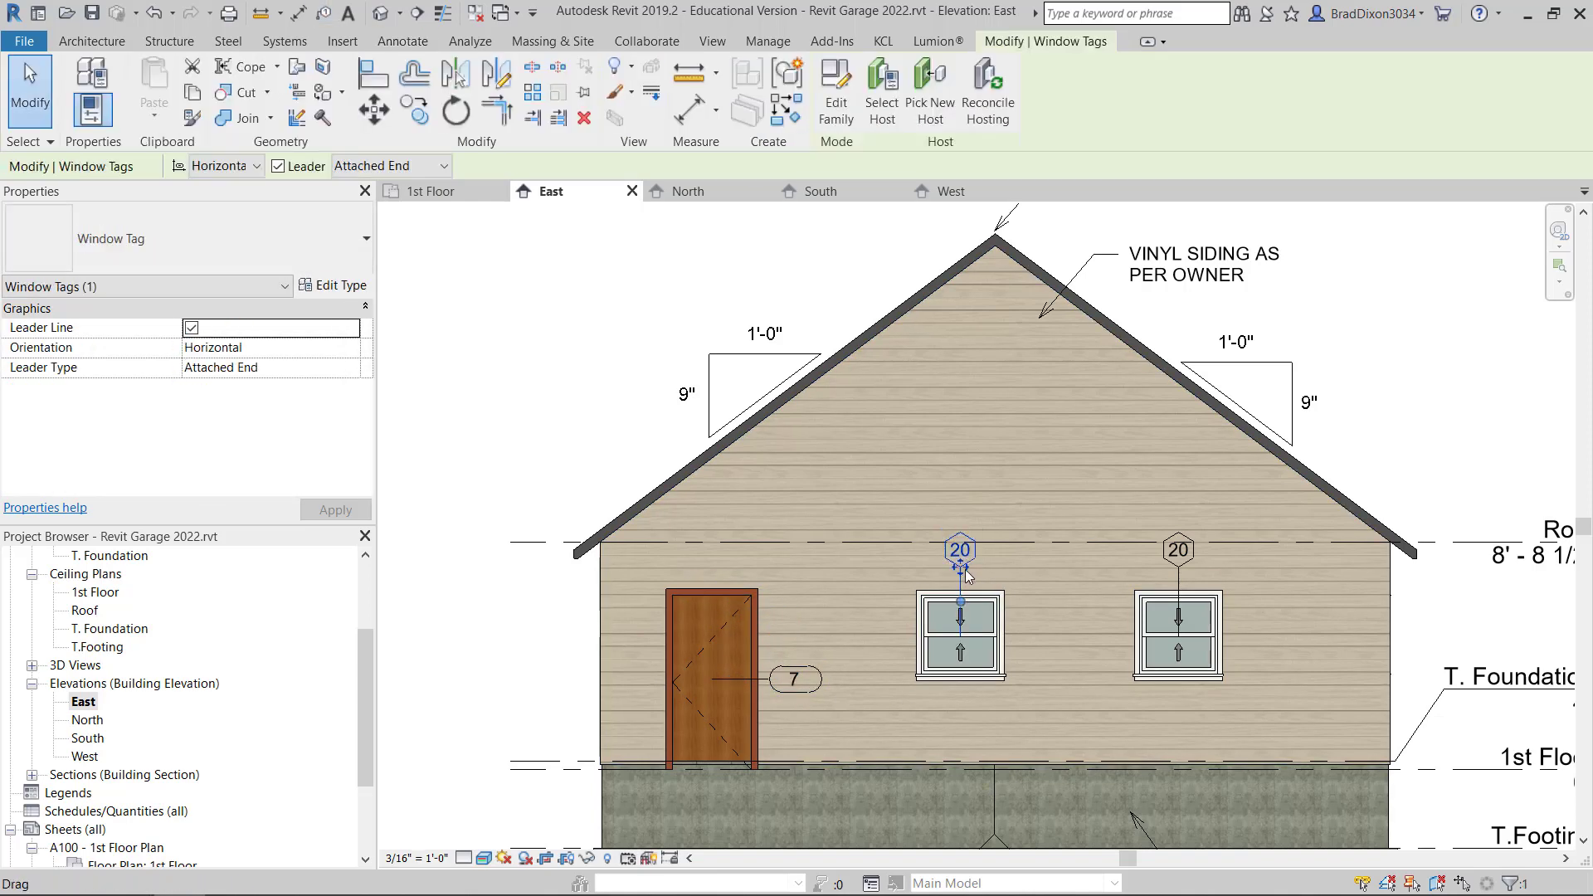
drag(959, 548, 1041, 646)
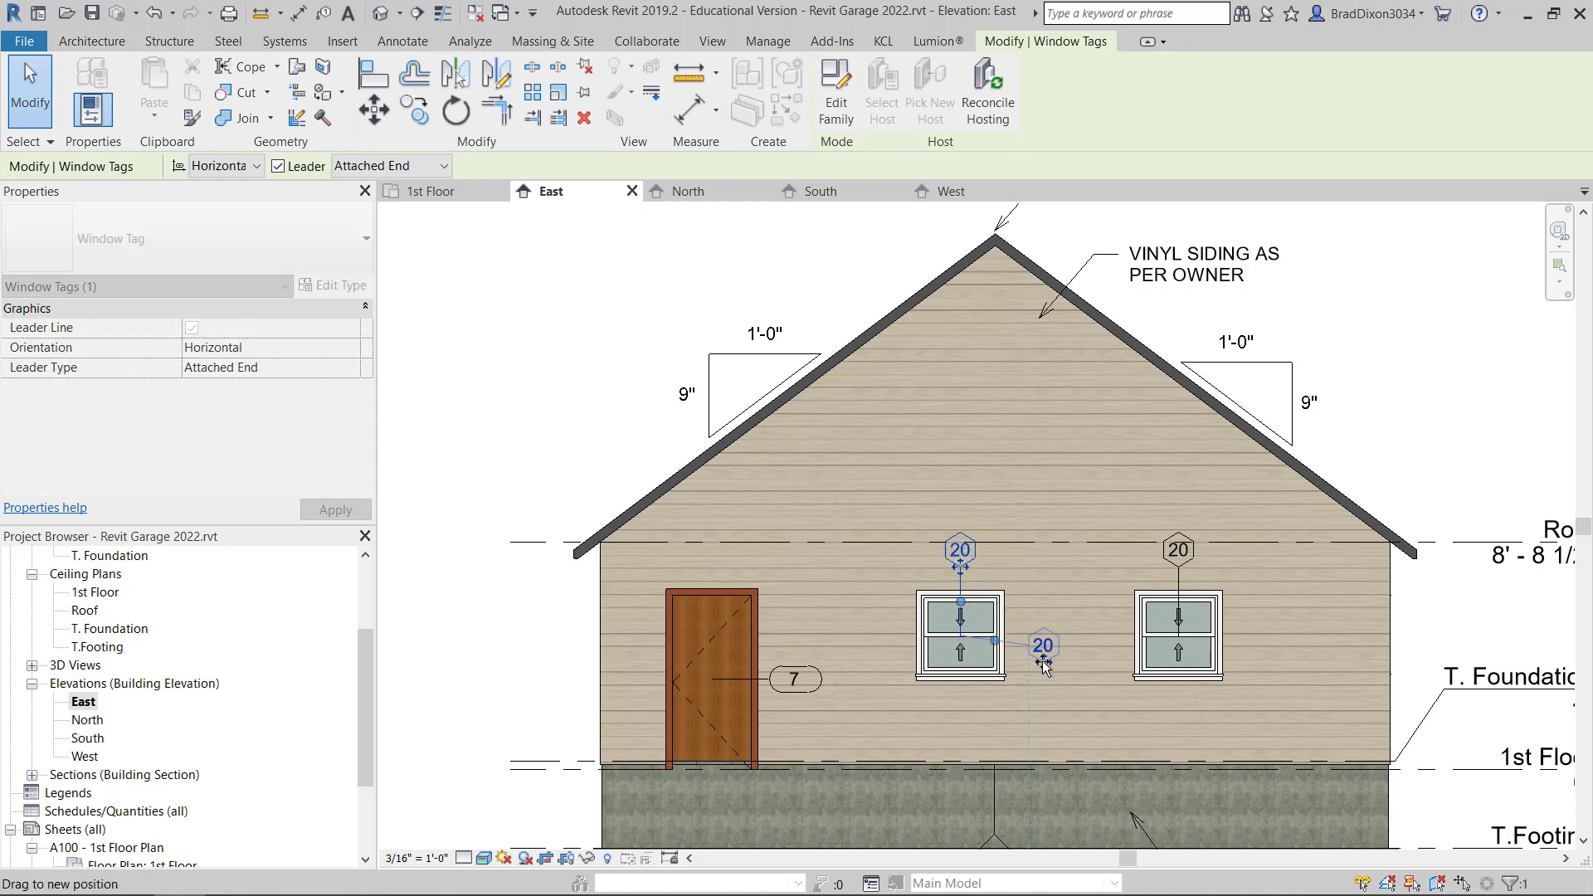
drag(1044, 646, 960, 714)
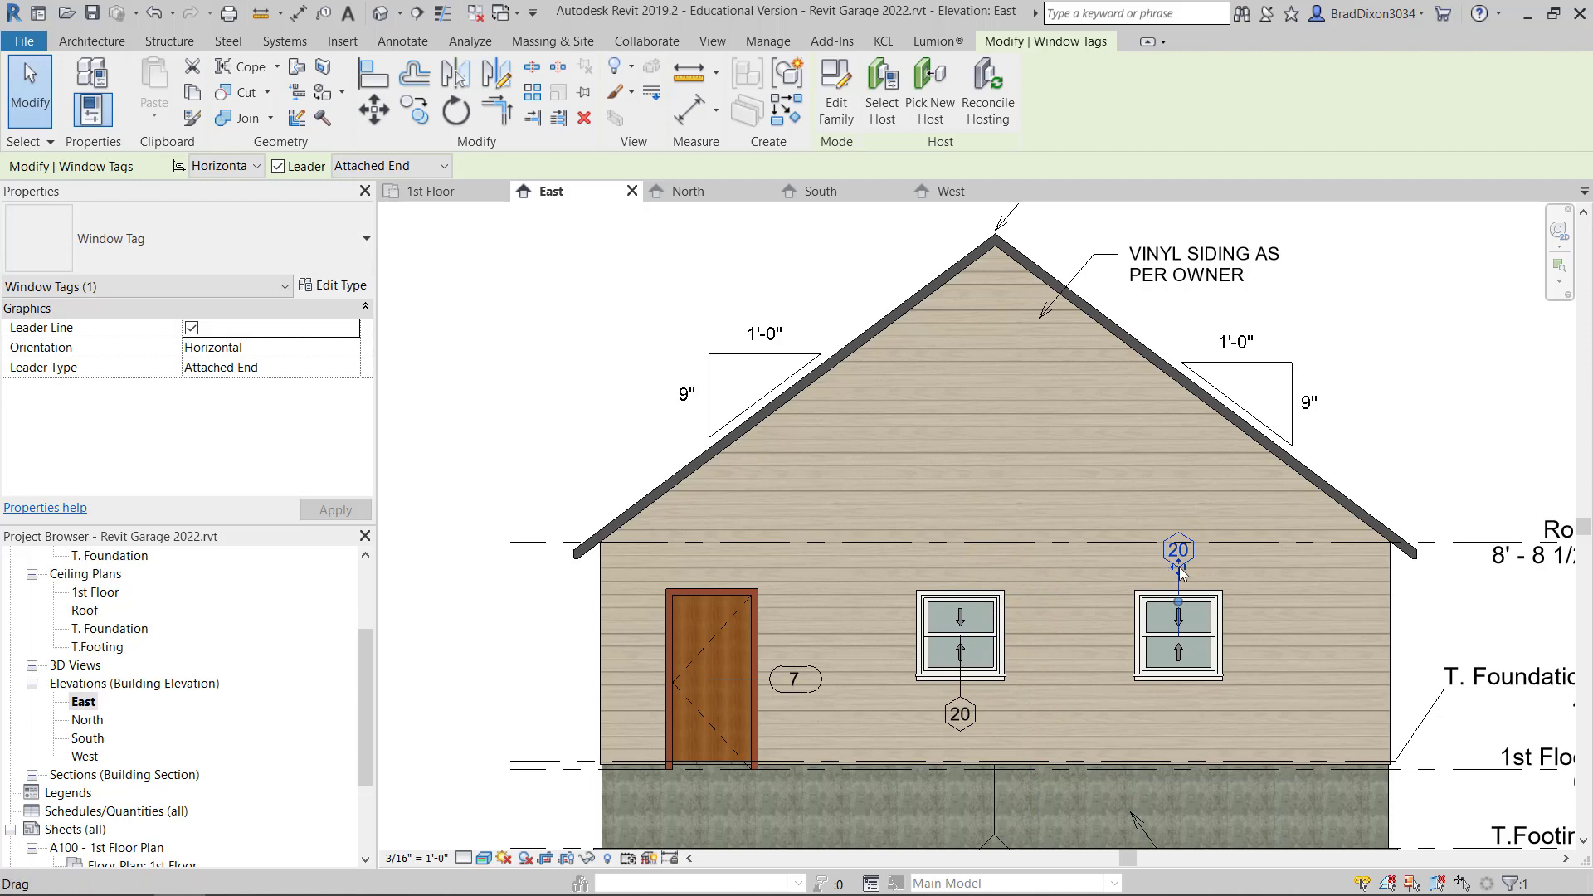
drag(1177, 548, 1177, 709)
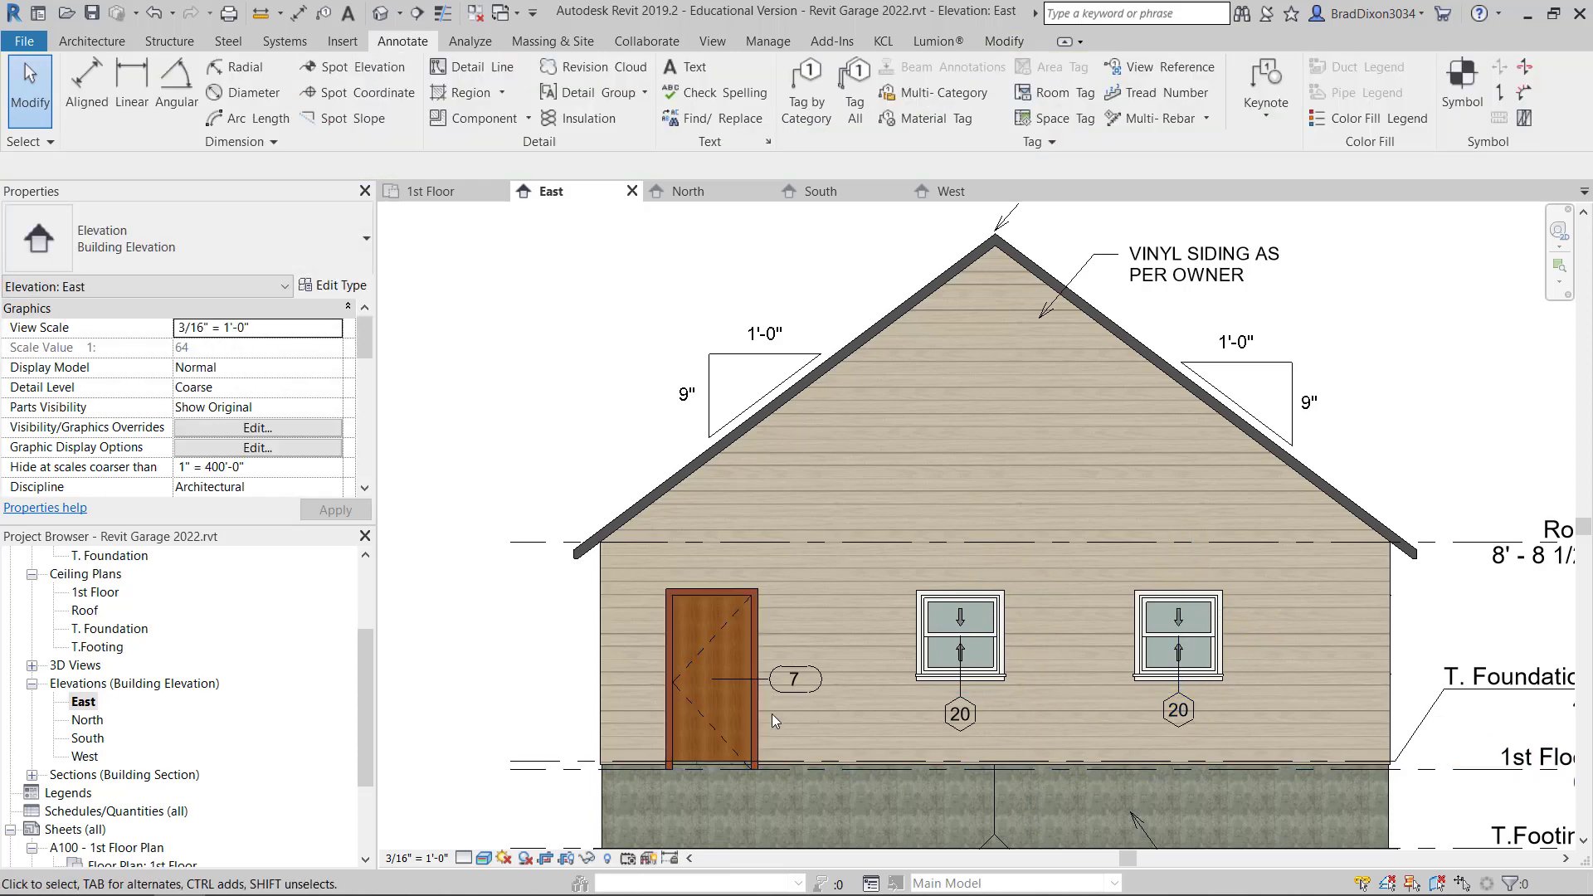
- Change the East elevation window tag's type mark to 1, accepting the shared type warning
click(958, 711)
text(1)
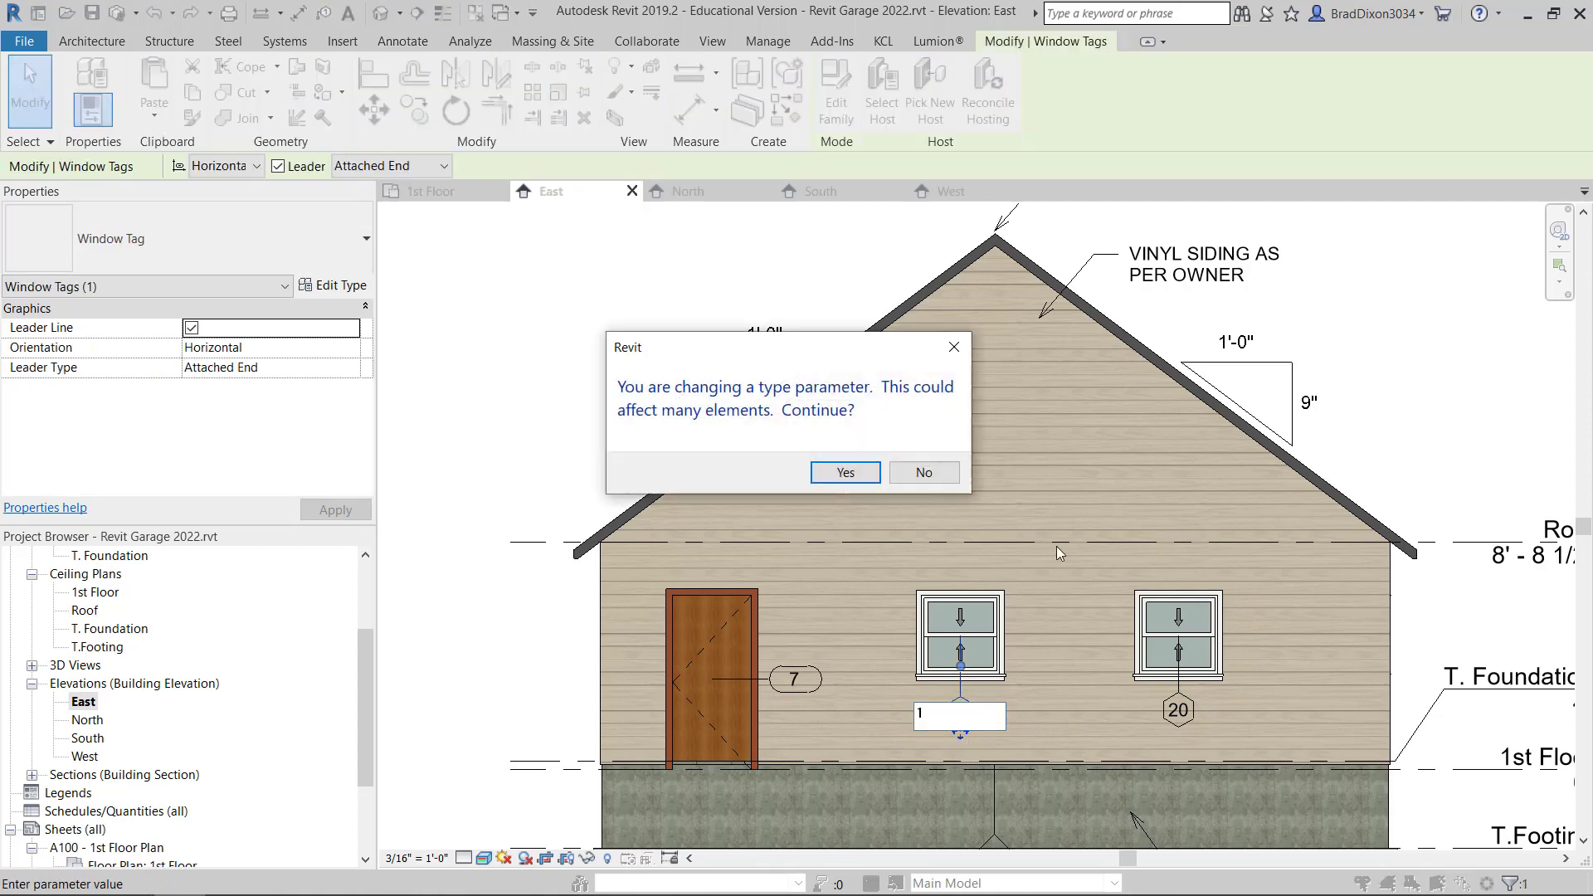
mouse_move(782, 407)
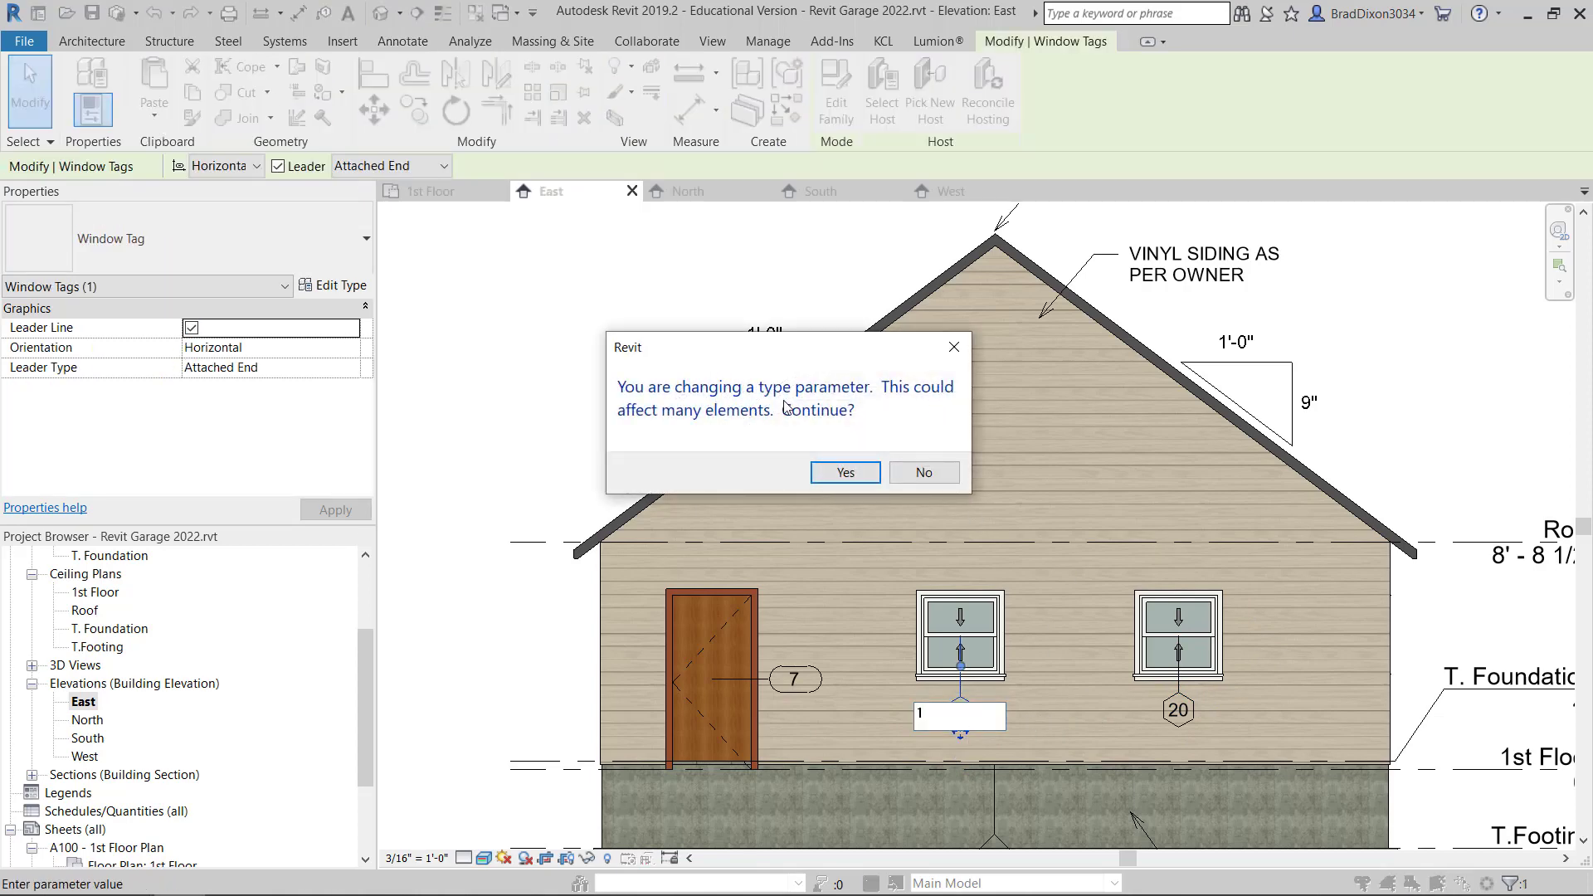
click(845, 472)
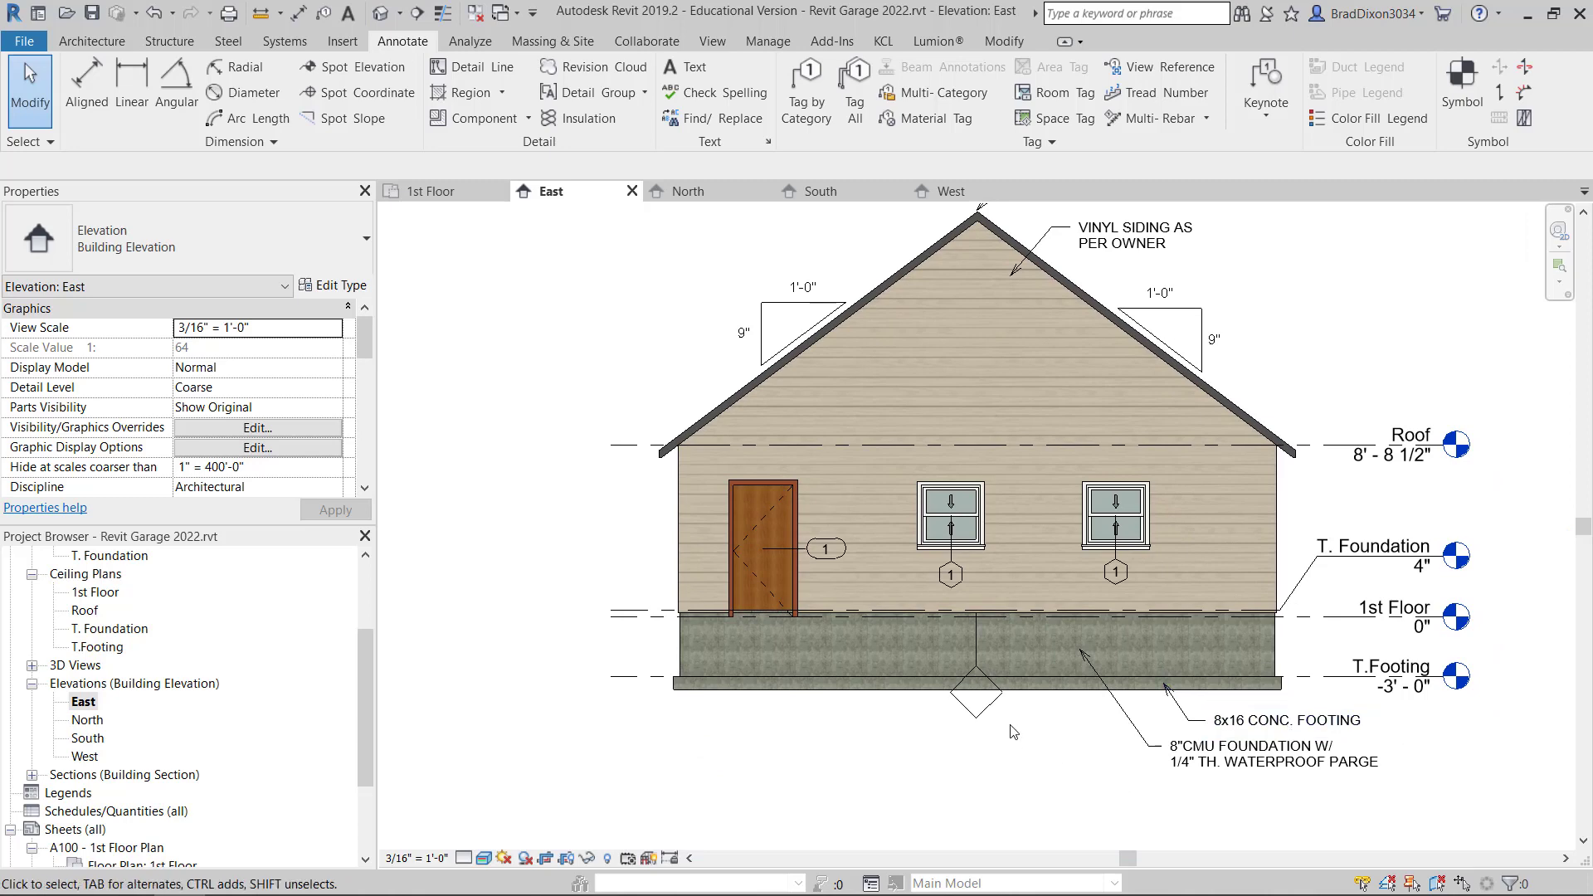
click(977, 697)
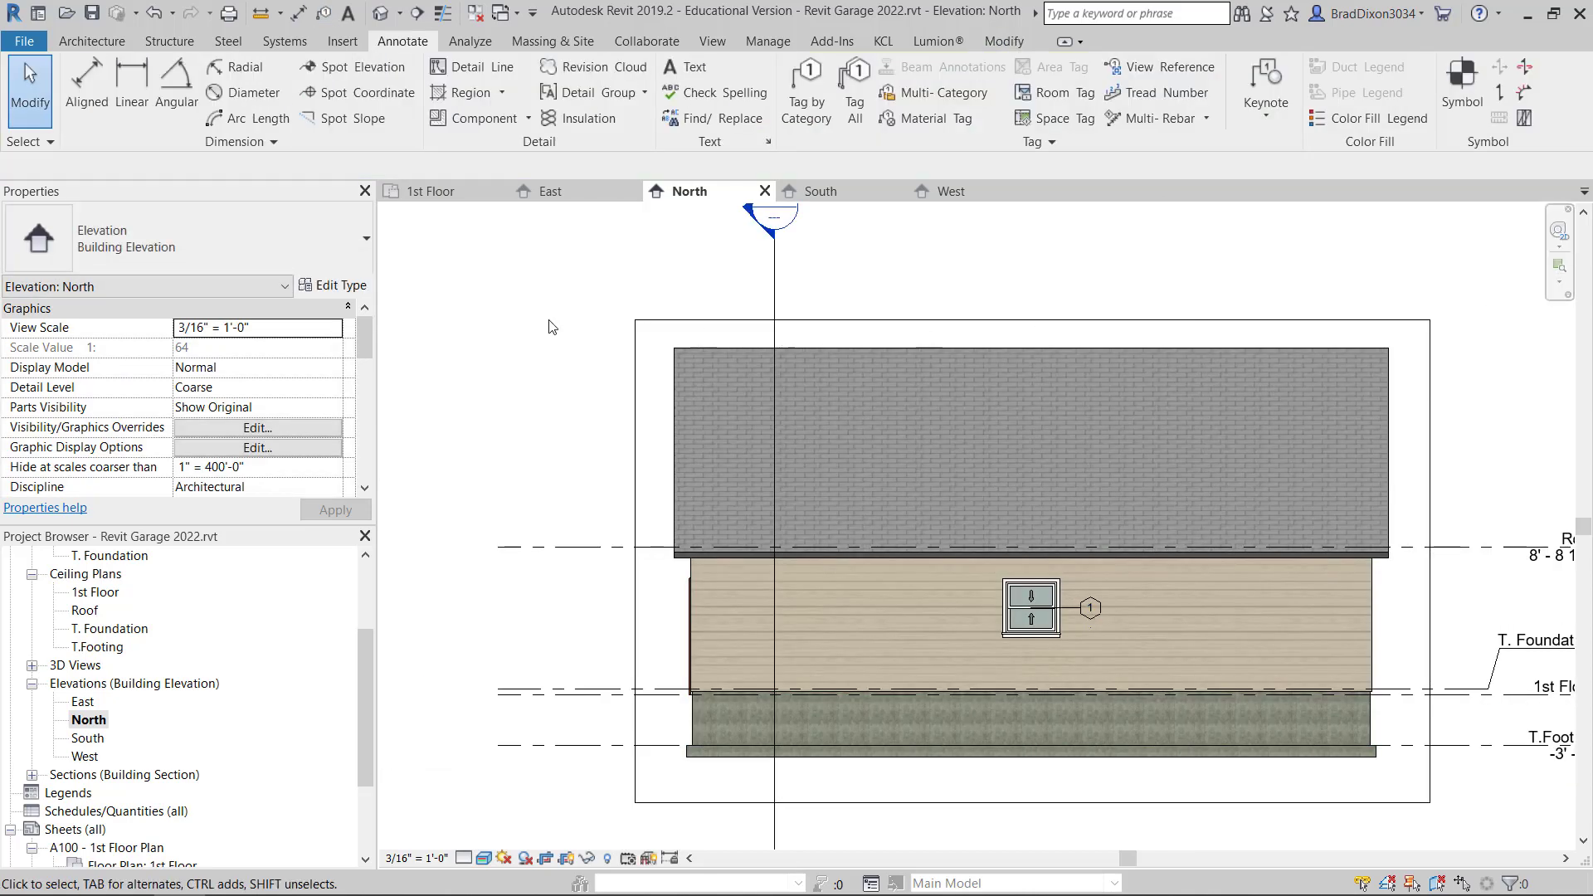
- Pull the North elevation's level line ends in close to the garage
scroll(down, 3)
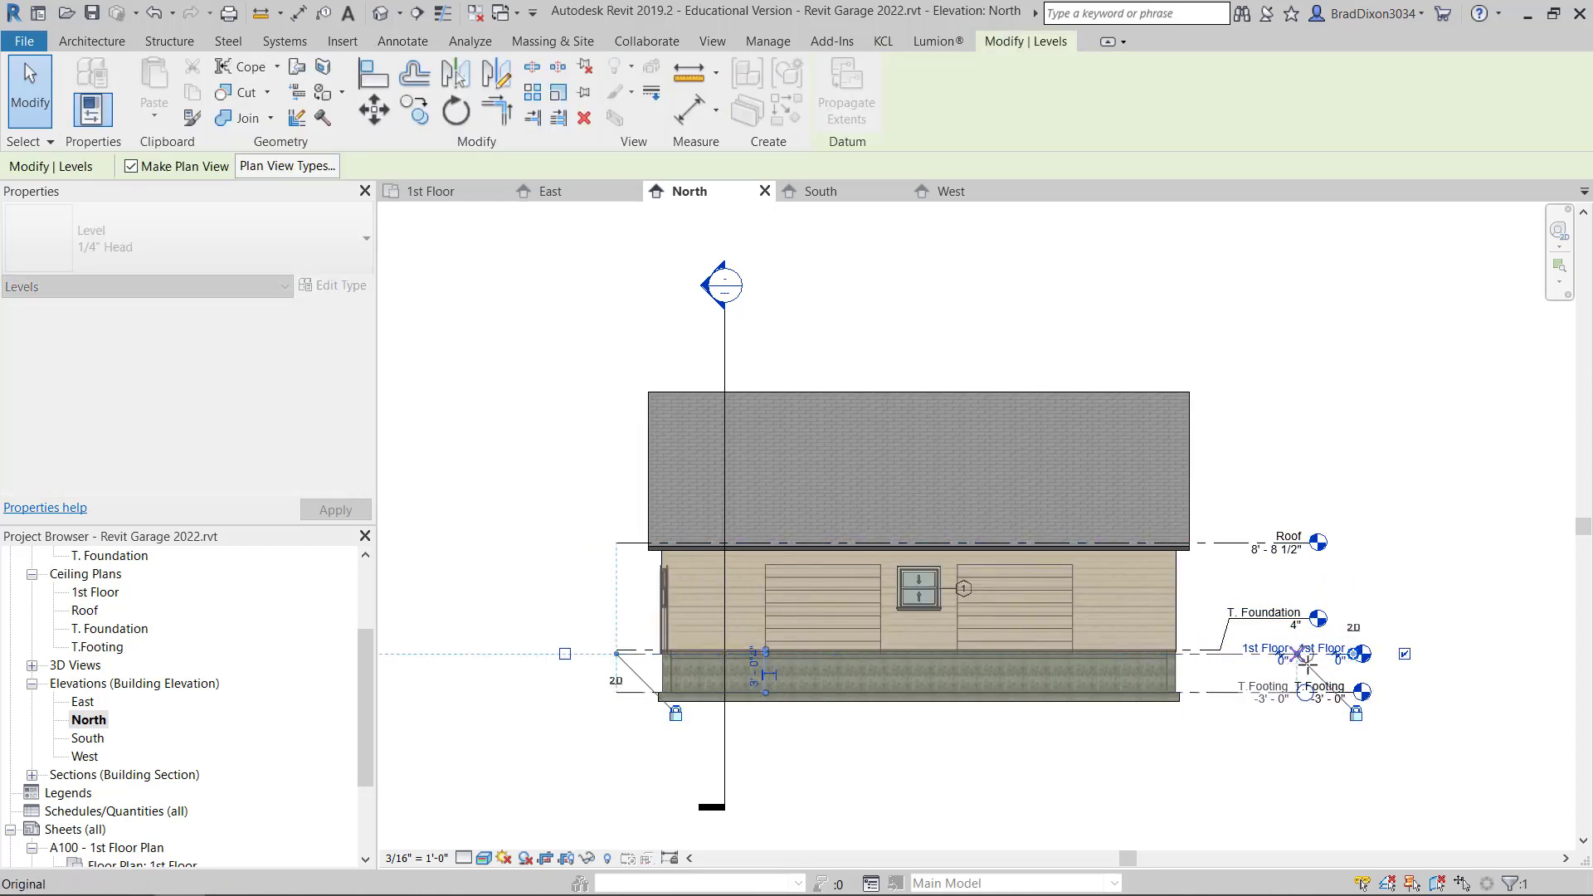
click(402, 41)
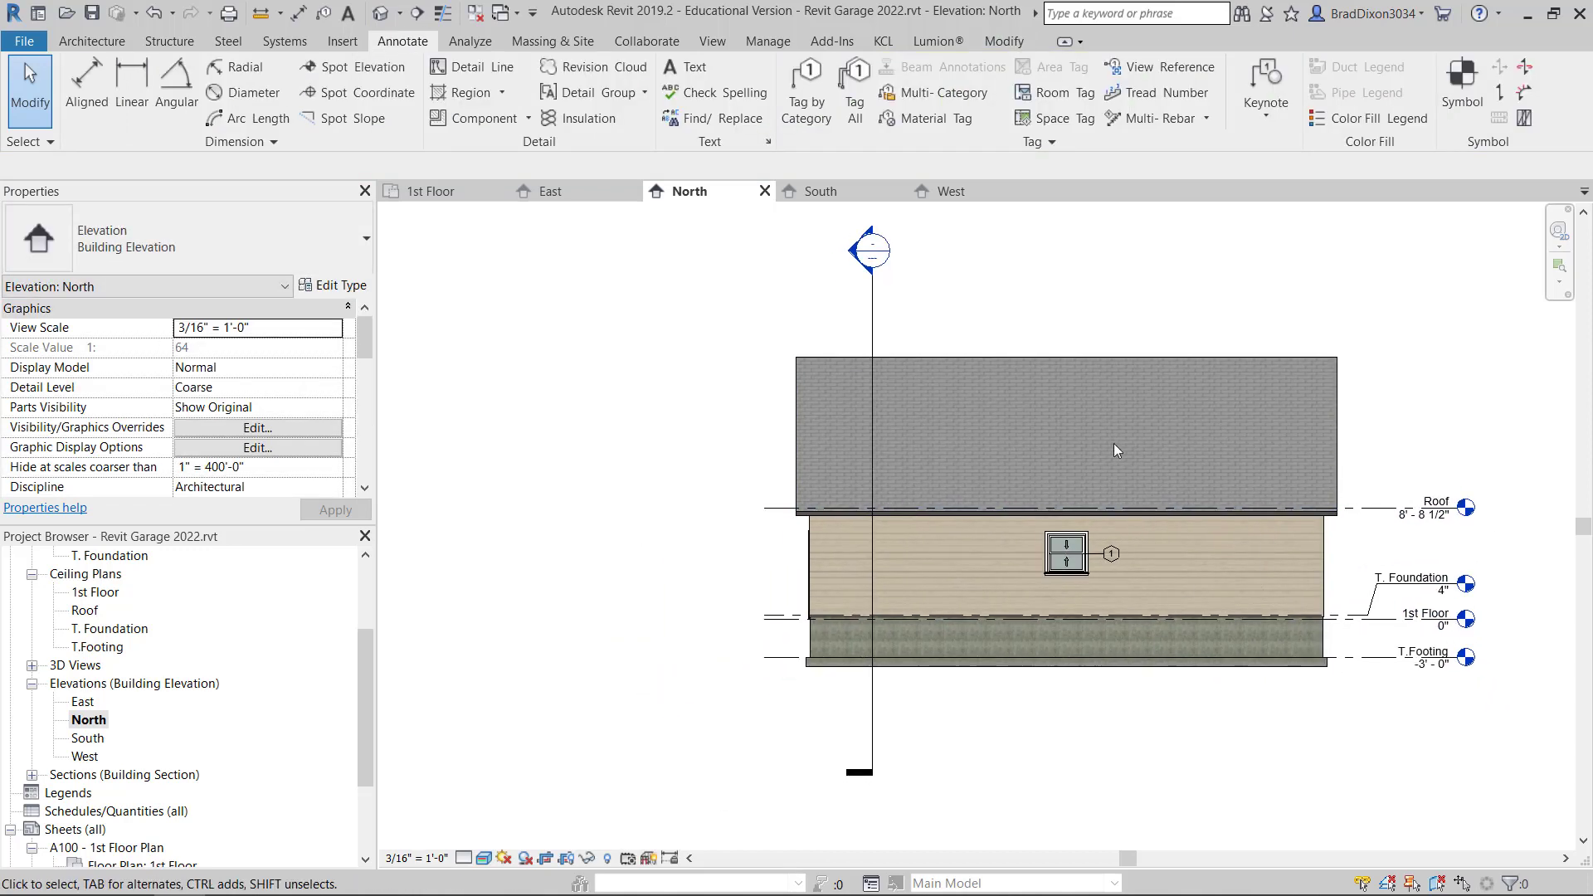
mouse_move(1355, 687)
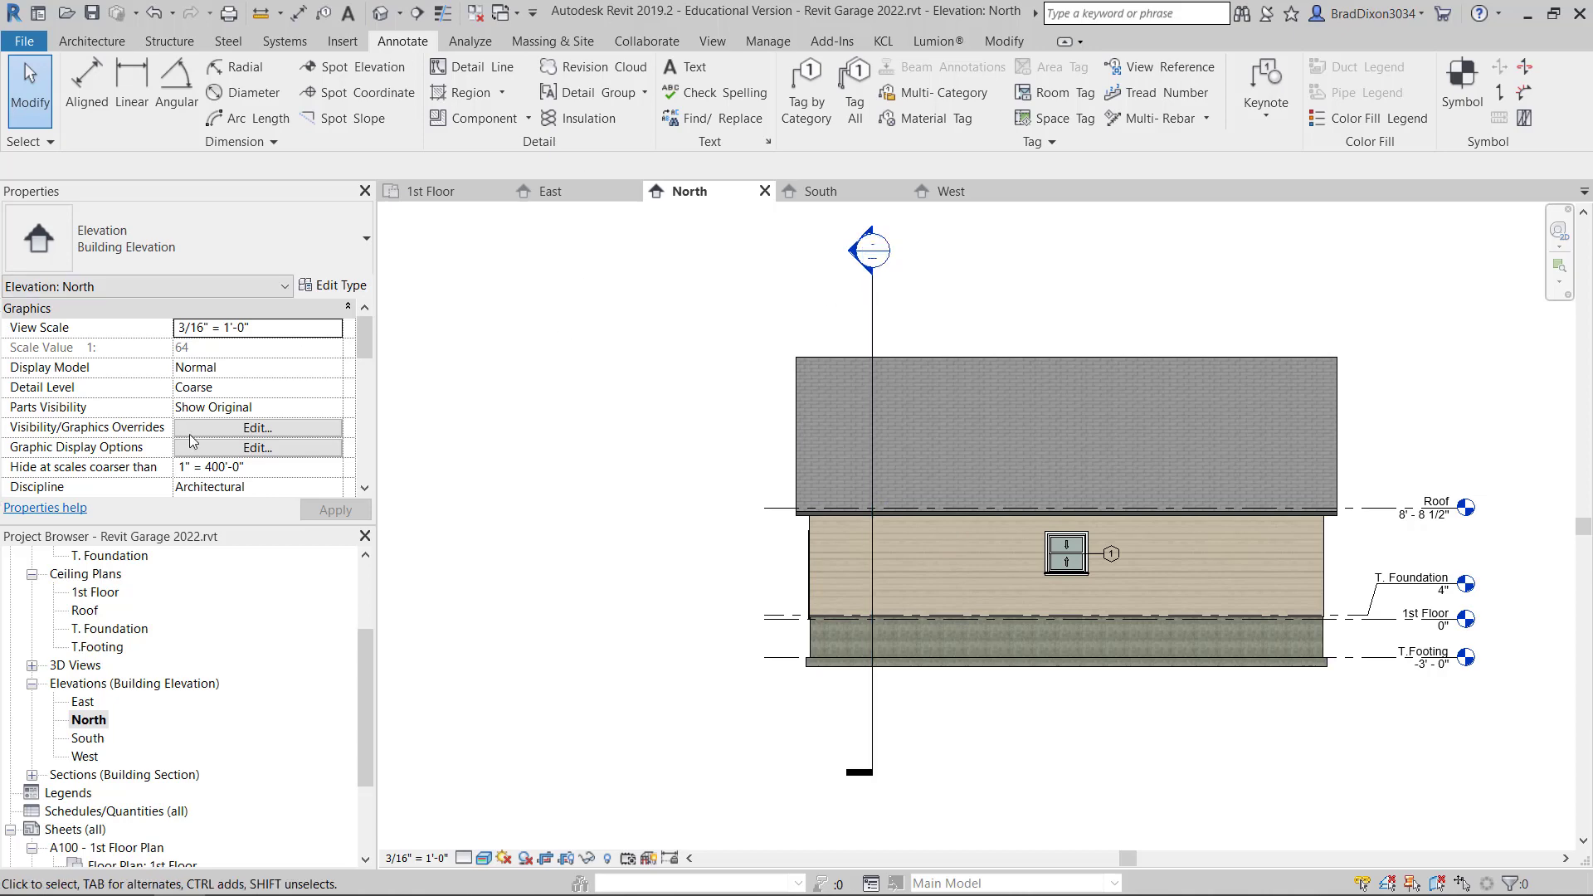
- Hide the Sections annotation category in the North elevation's visibility settings
click(257, 427)
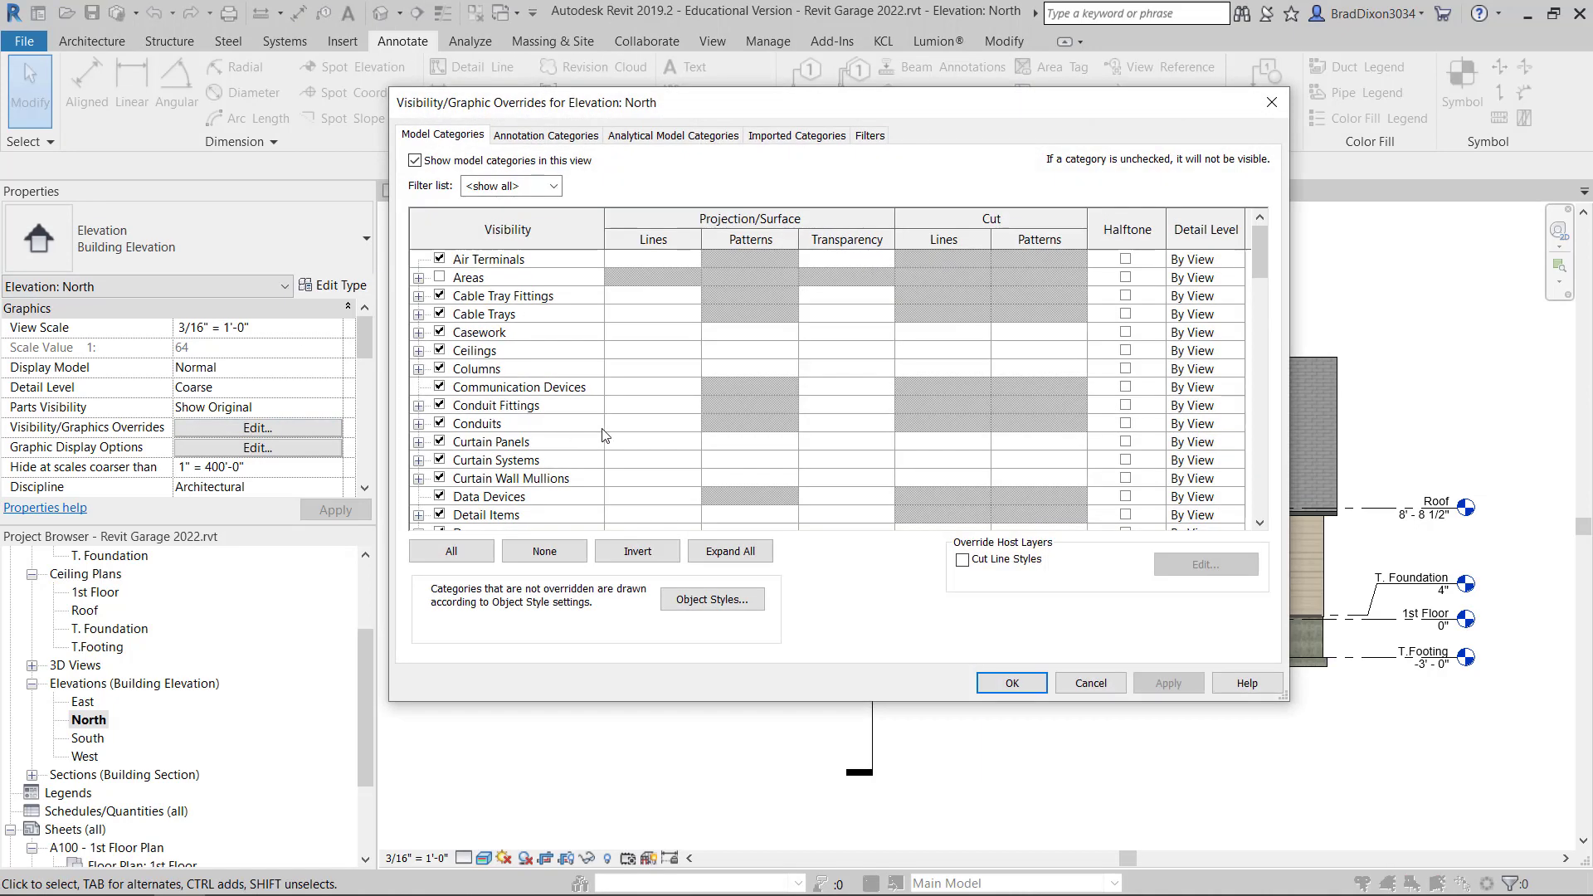
mouse_move(905, 191)
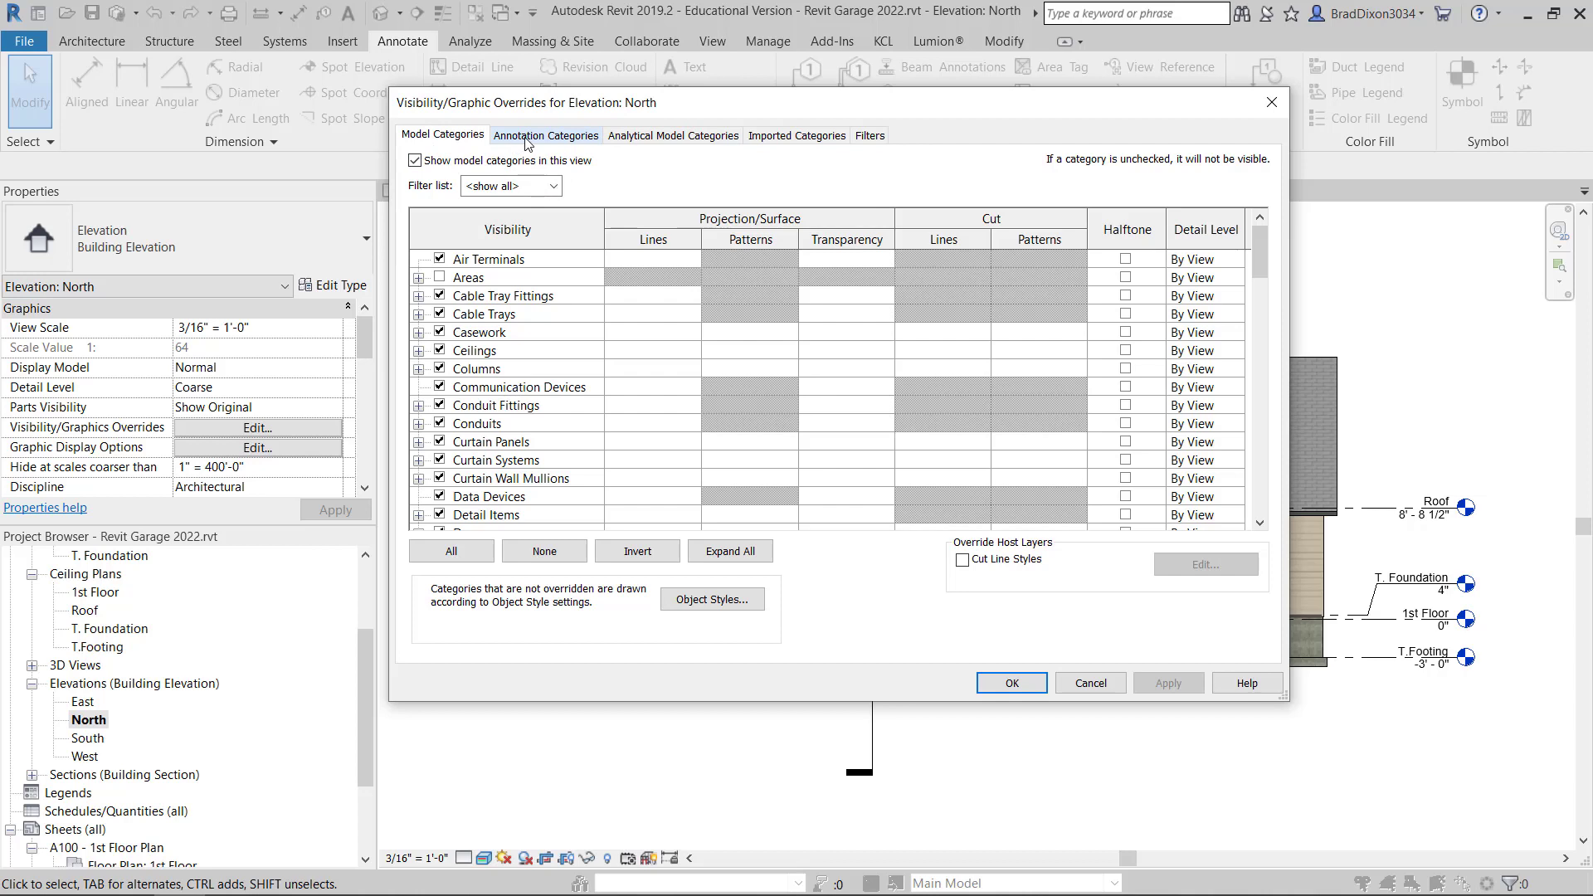
click(546, 135)
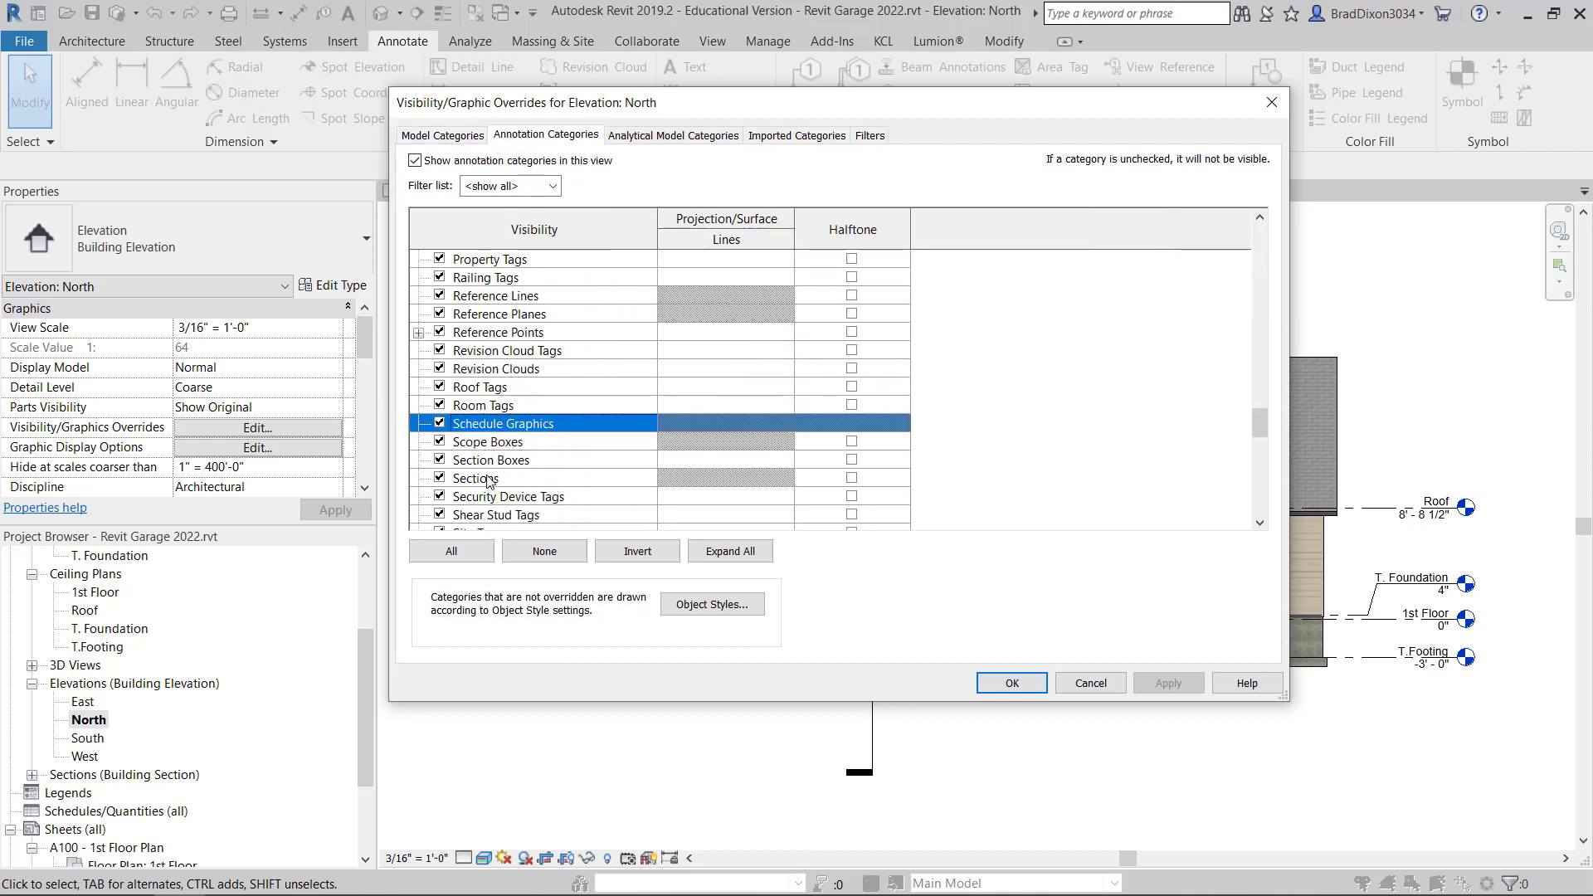
click(441, 478)
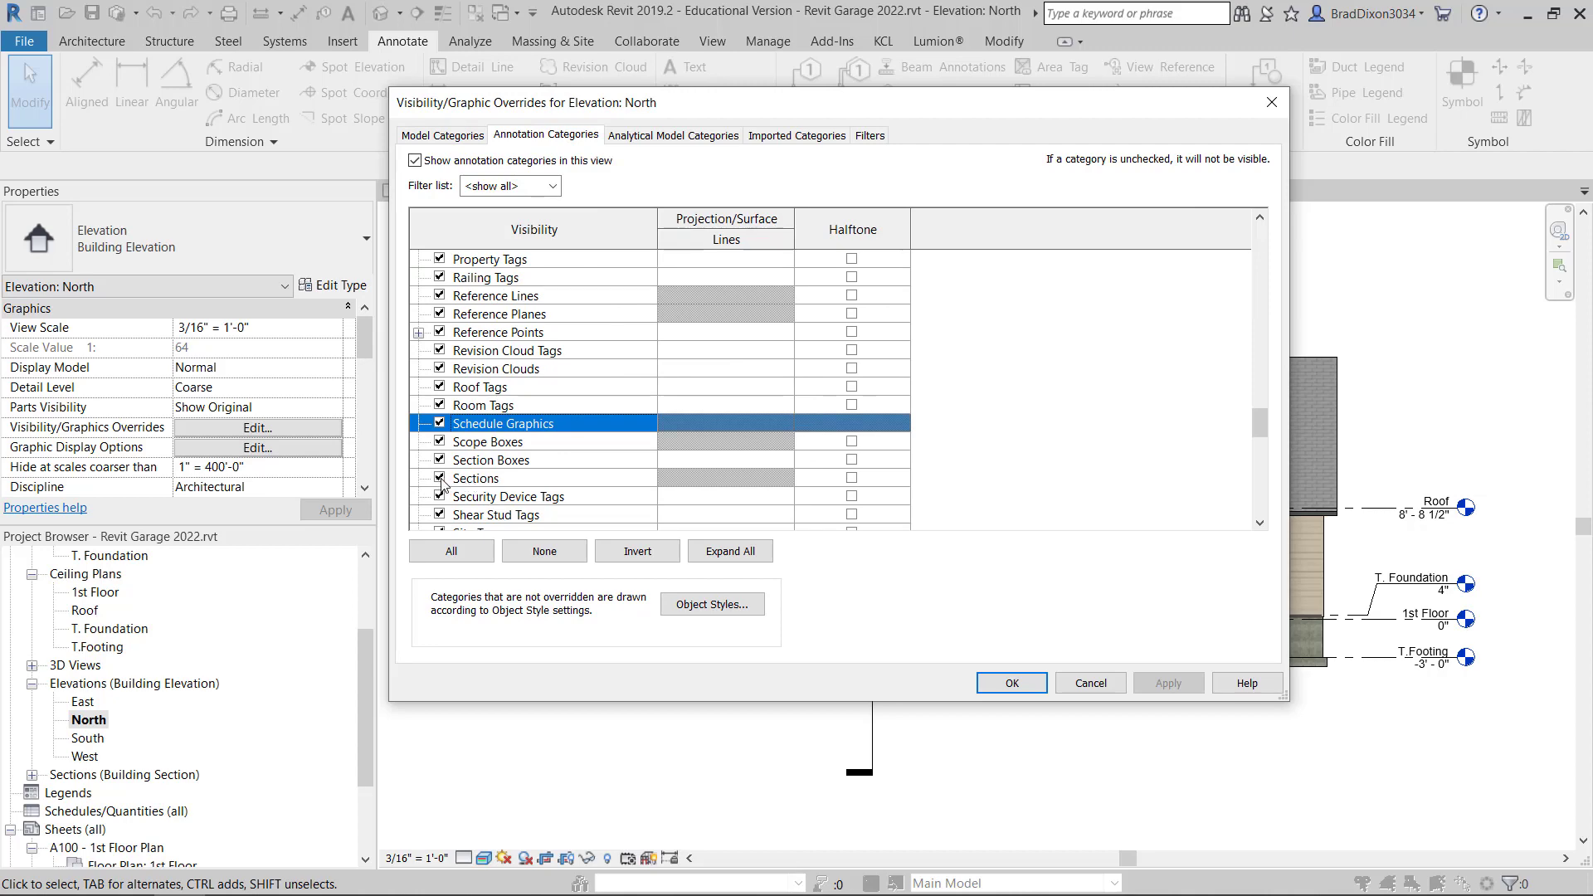
click(440, 477)
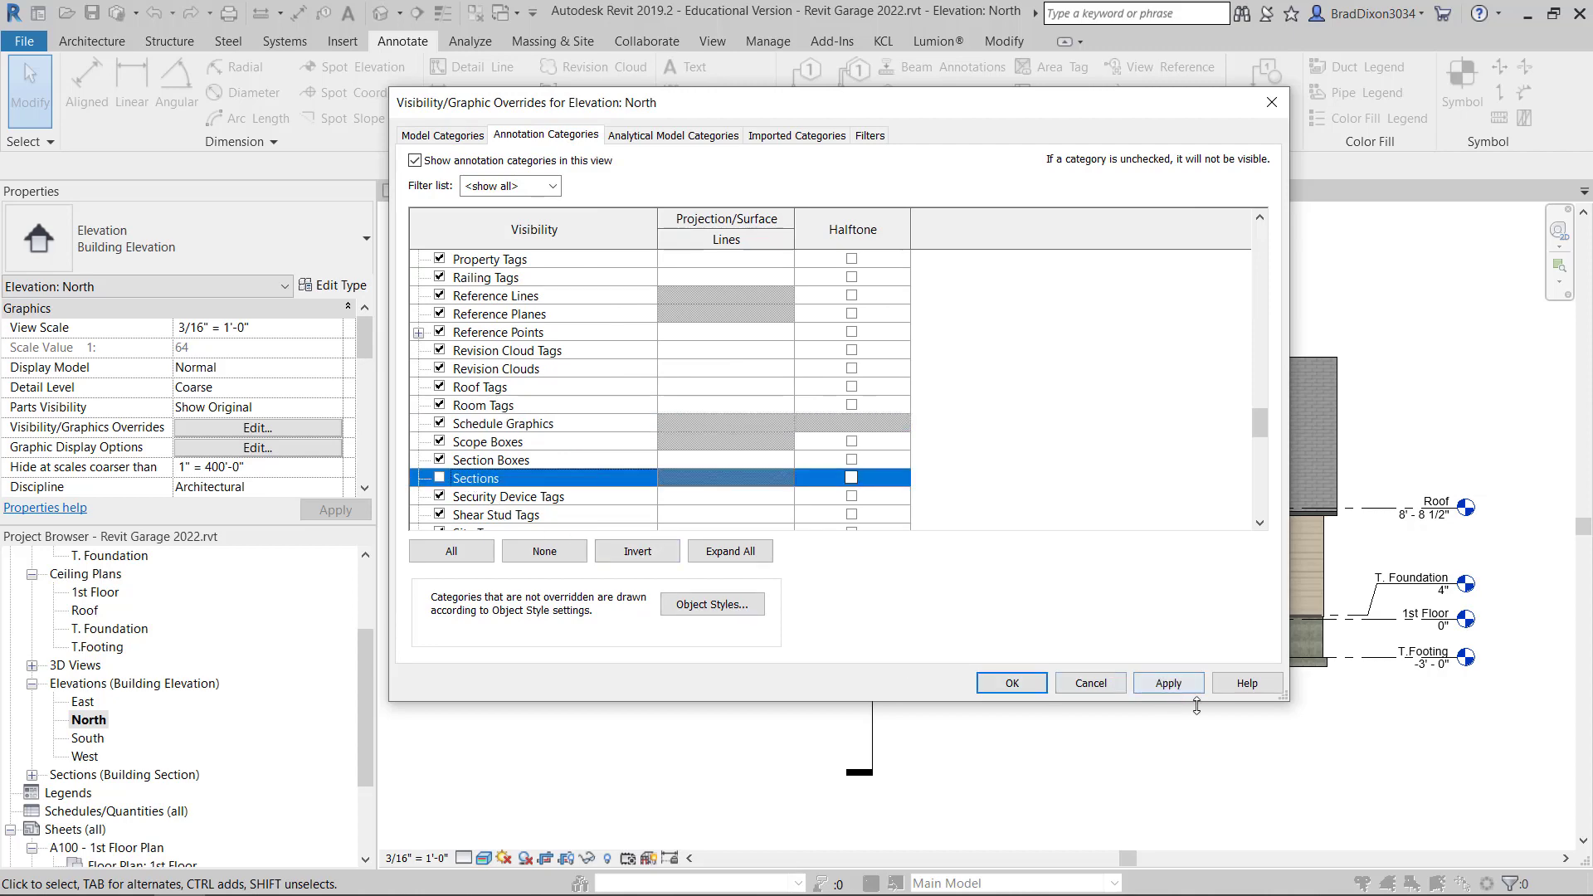
click(1008, 681)
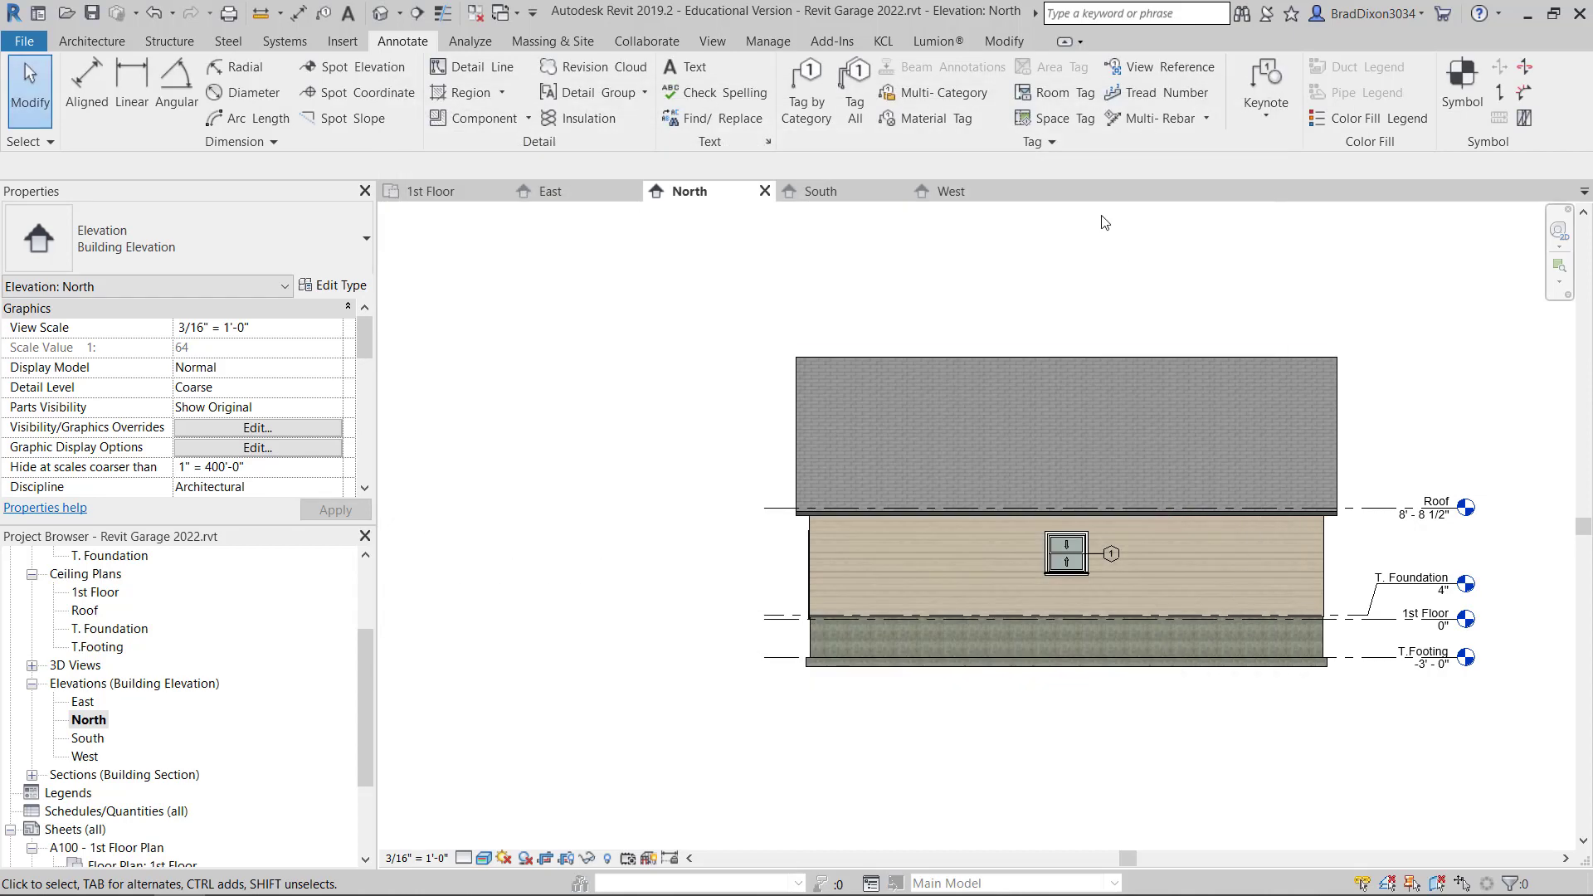
mouse_move(967, 395)
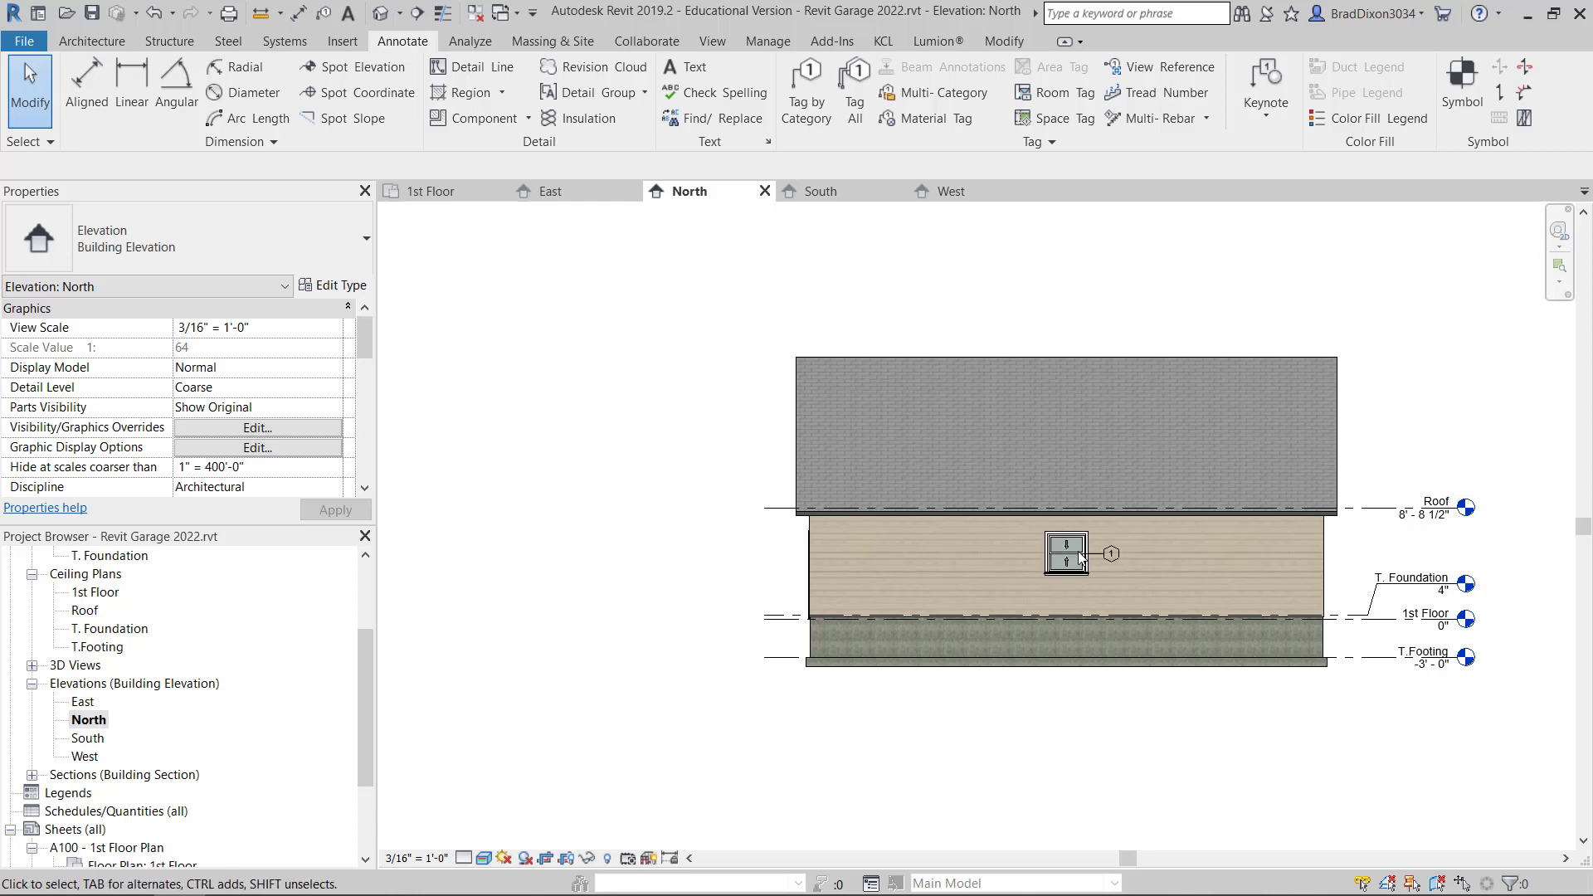
- Switch from the North elevation to the South elevation view
click(1066, 553)
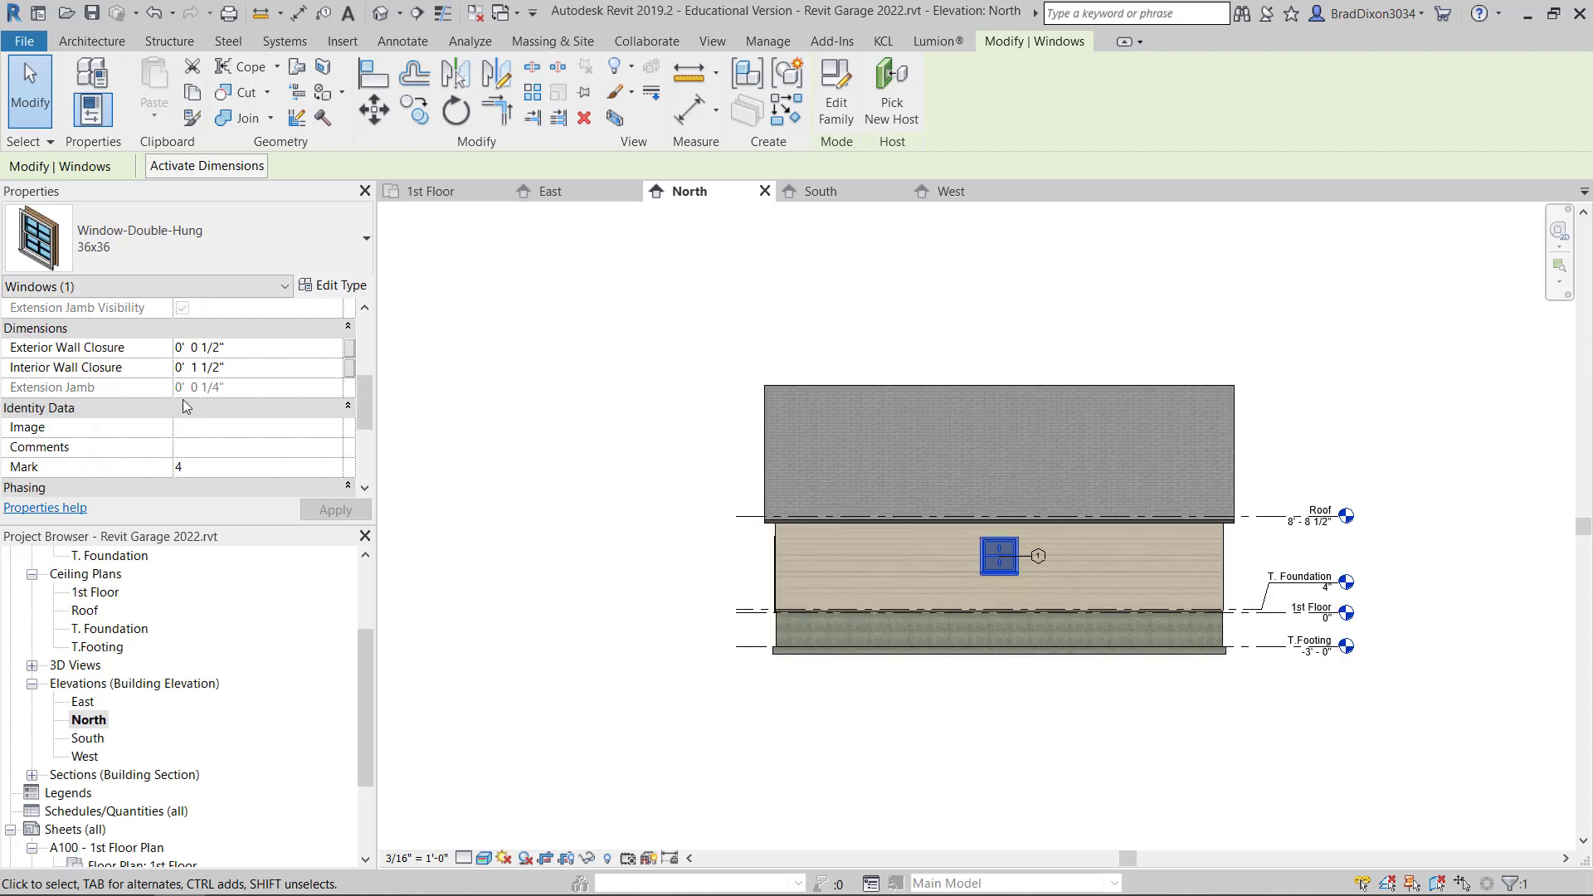
click(402, 41)
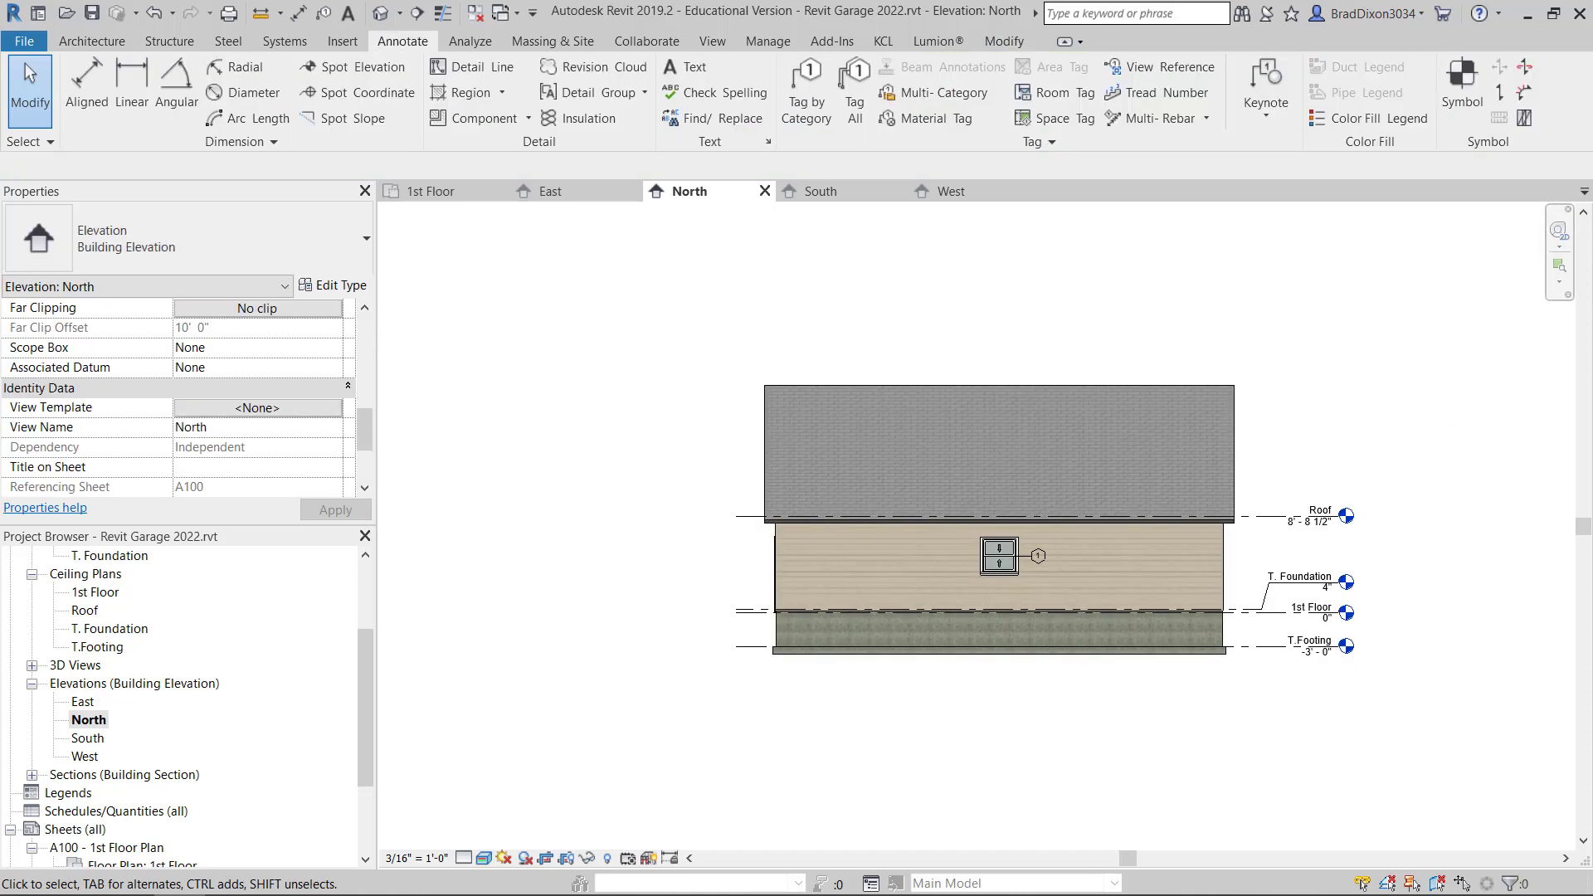
click(820, 191)
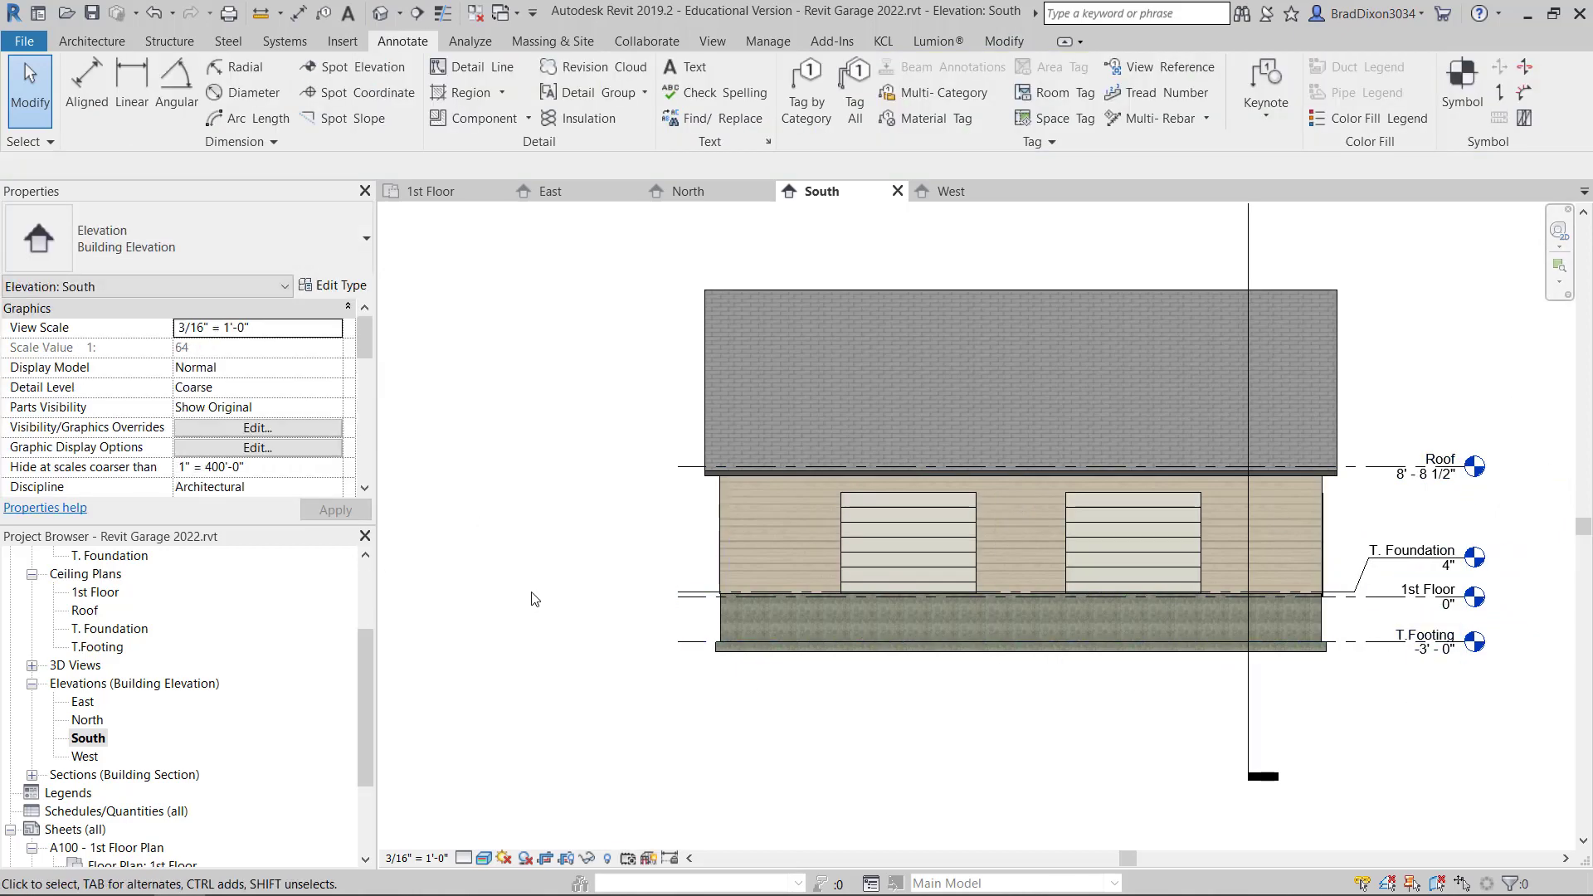
- Turn off the Sections annotation category in the South elevation's Visibility/Graphics Overrides
click(257, 426)
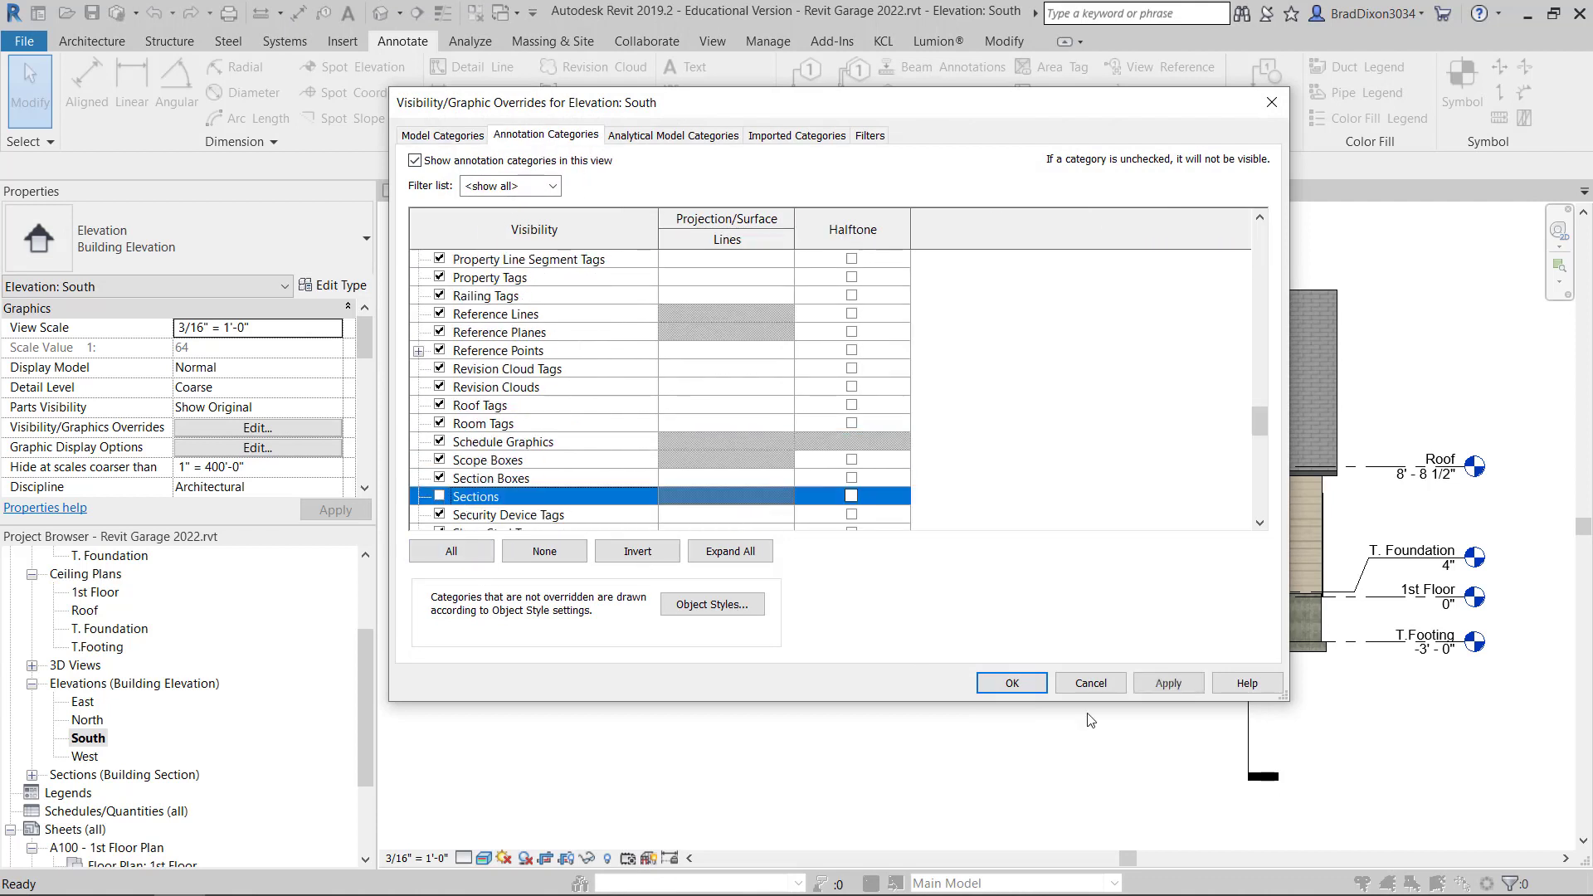
click(1010, 682)
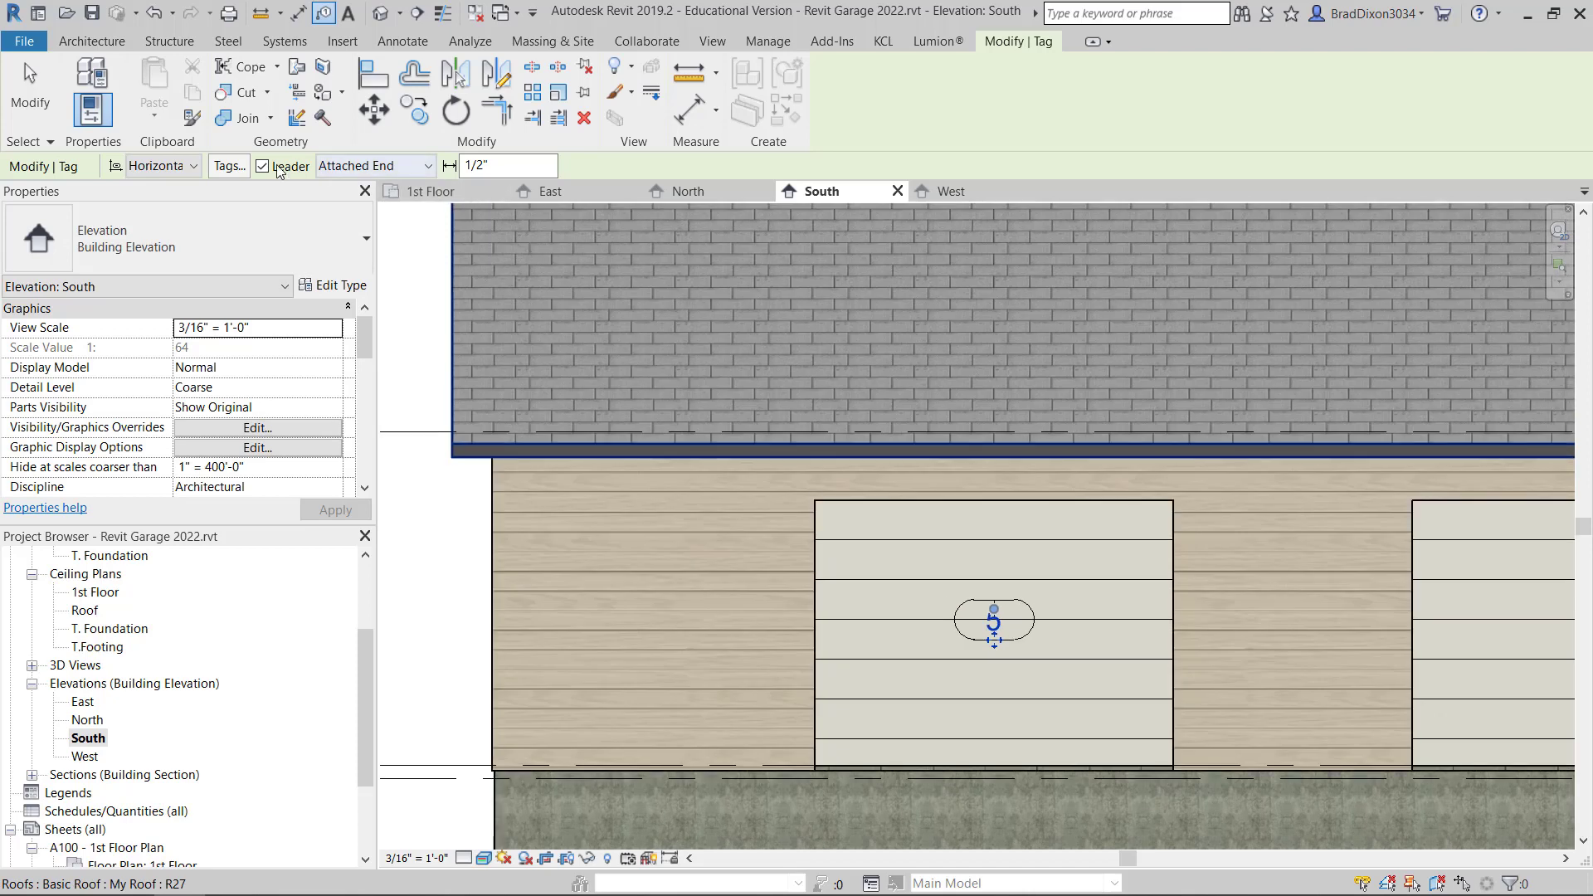
- Tag both overhead garage doors 5 and 6 without leaders, centring tag 5
click(262, 166)
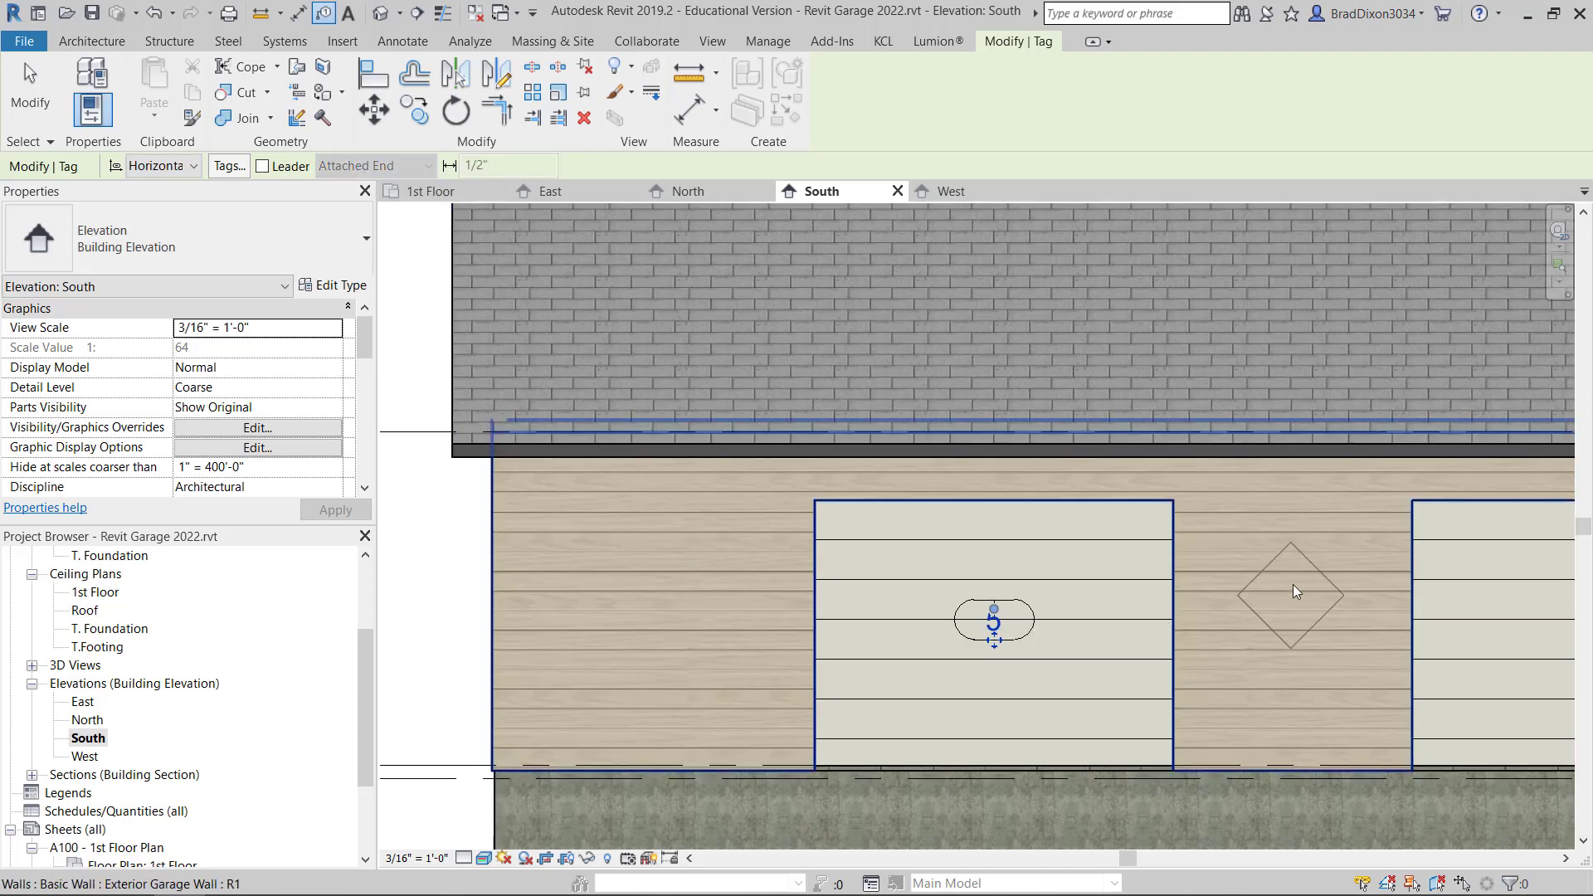
click(993, 620)
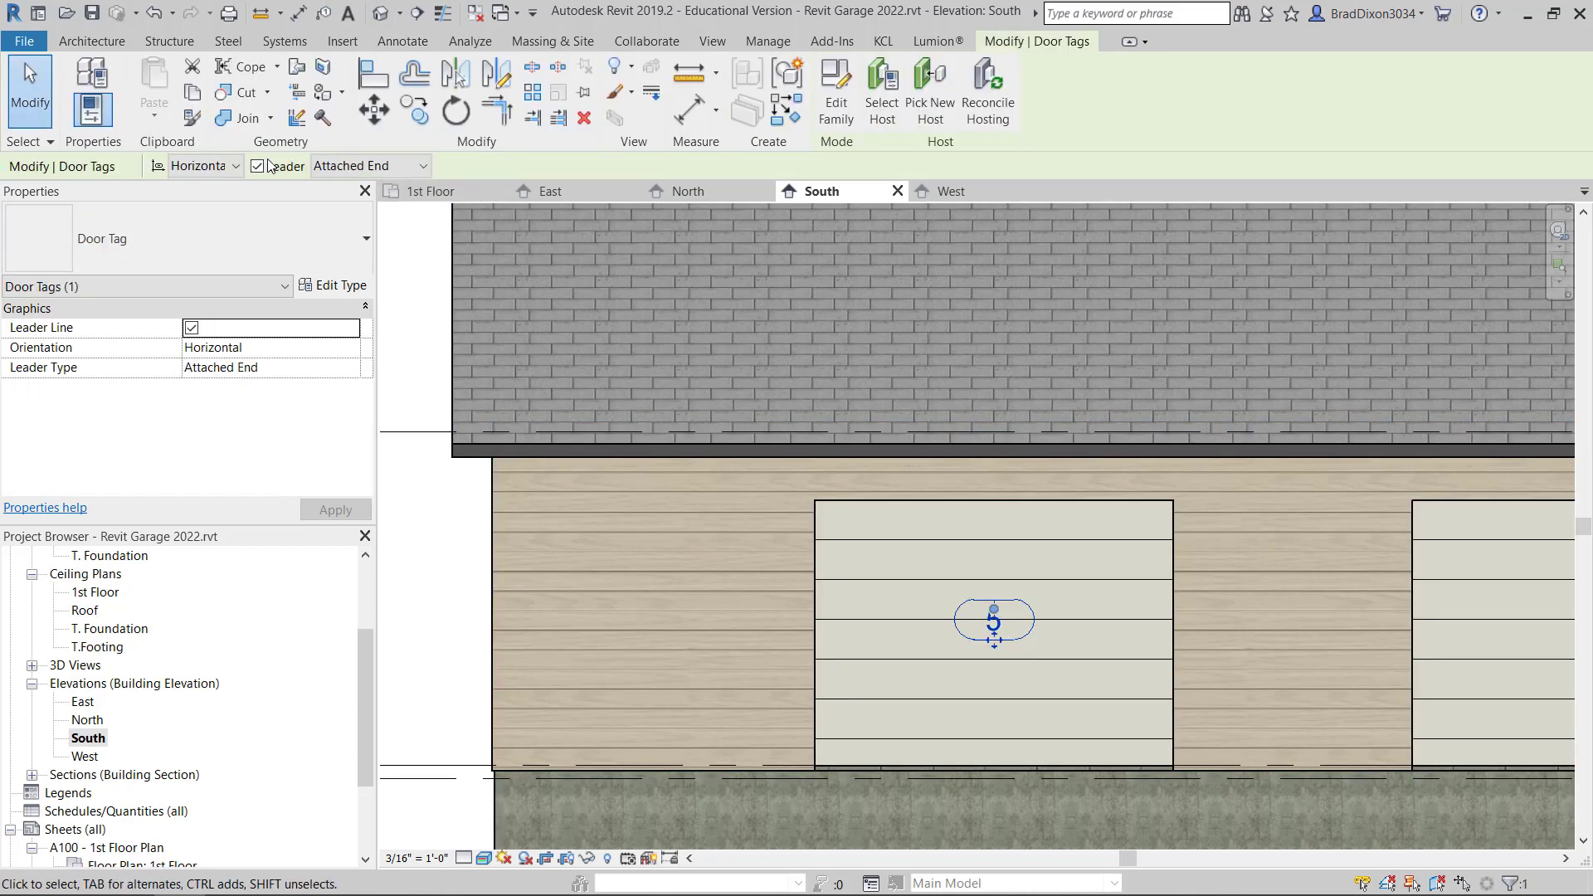
click(994, 678)
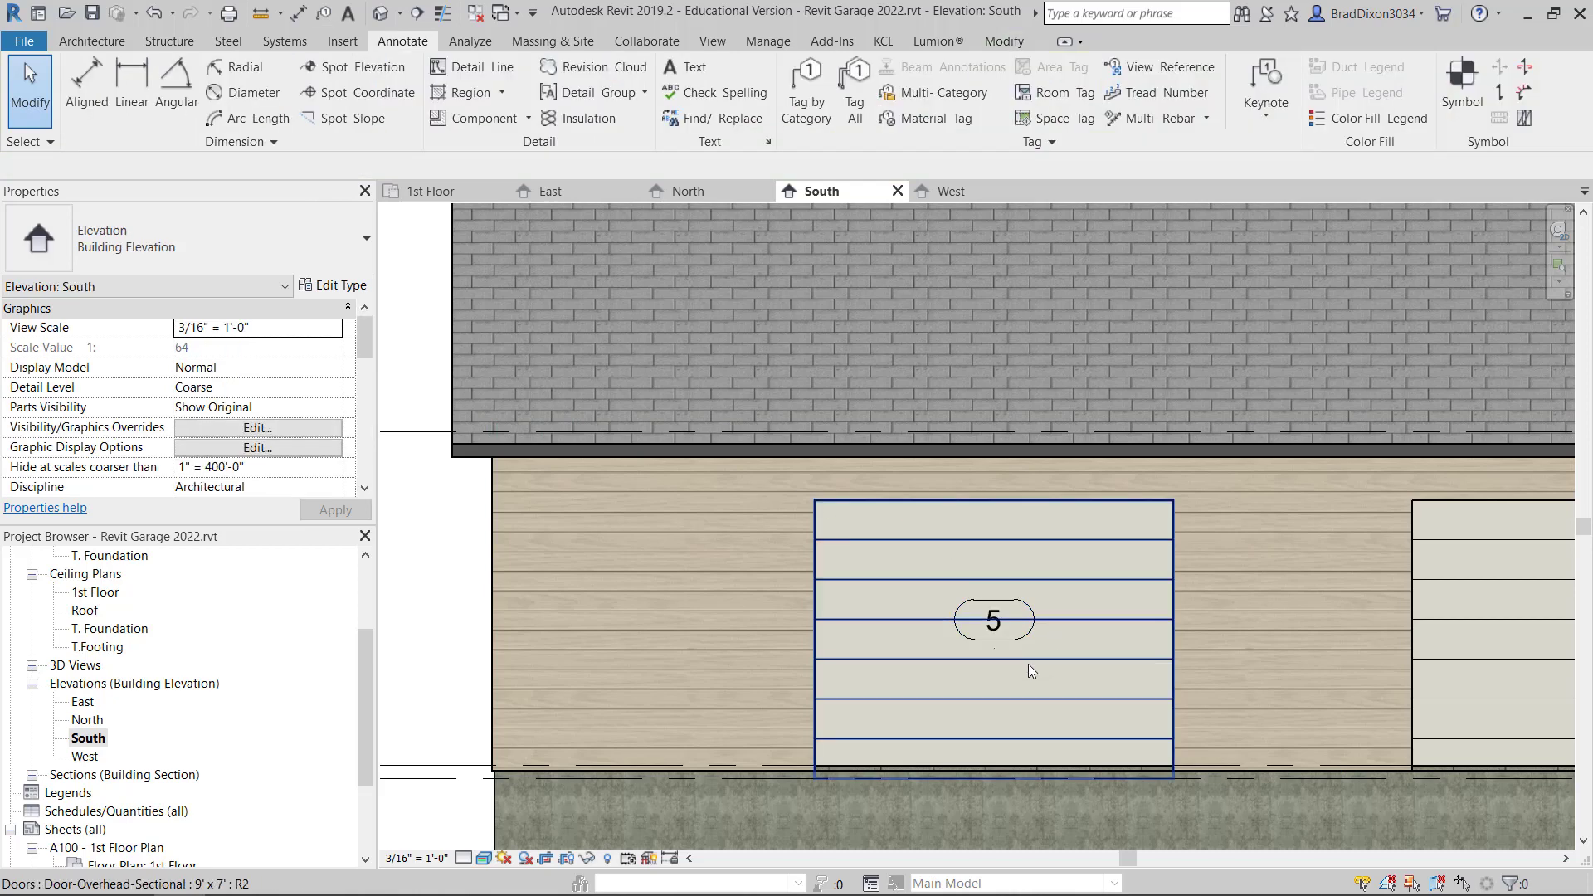
click(992, 619)
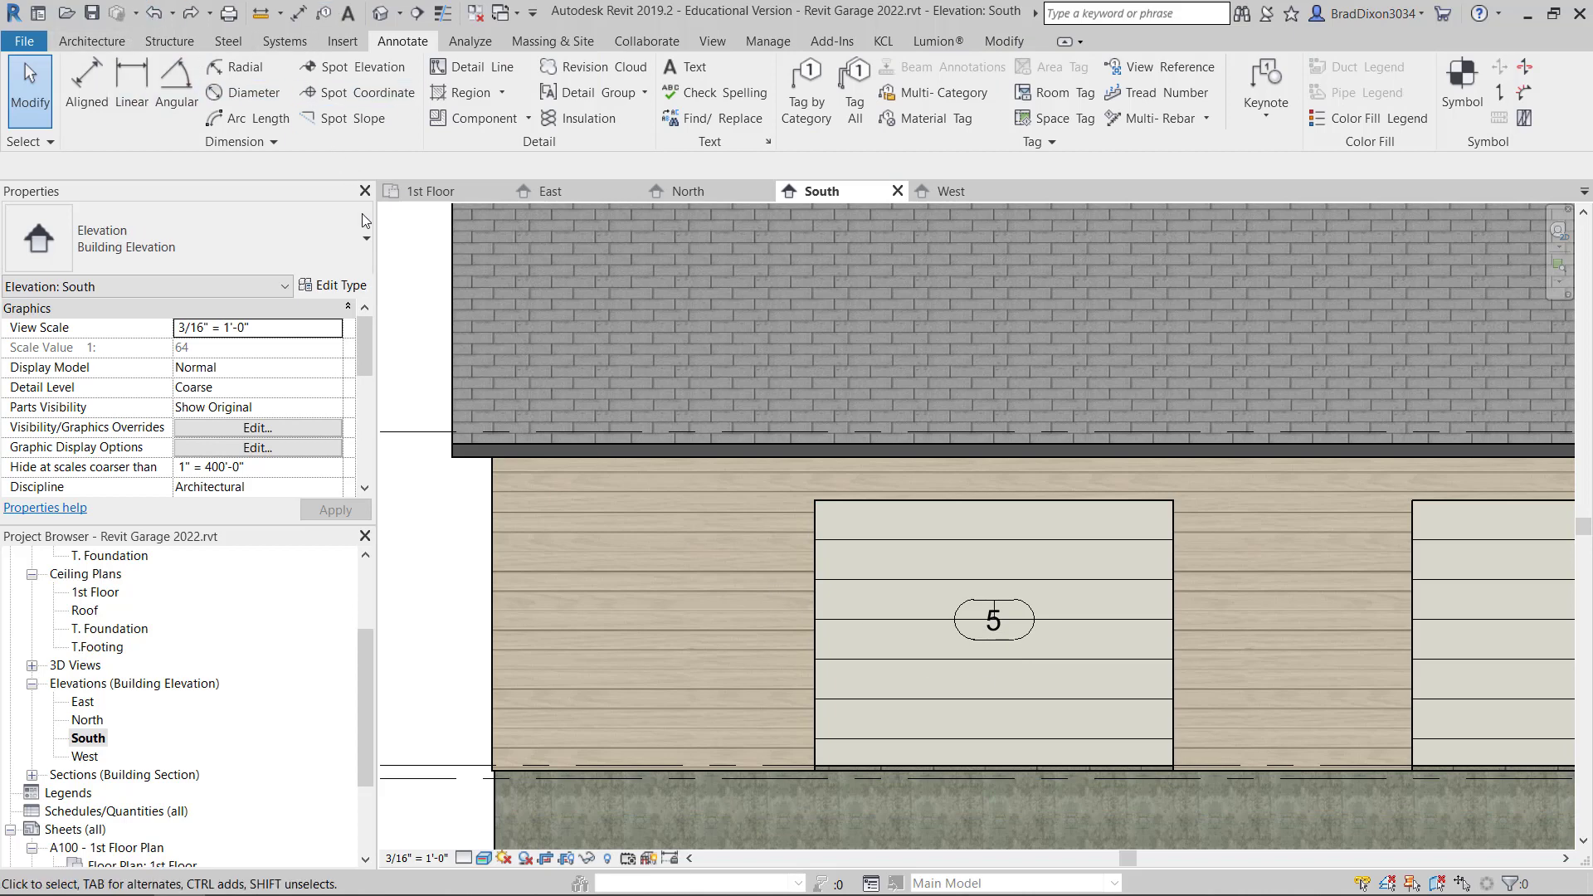
click(994, 620)
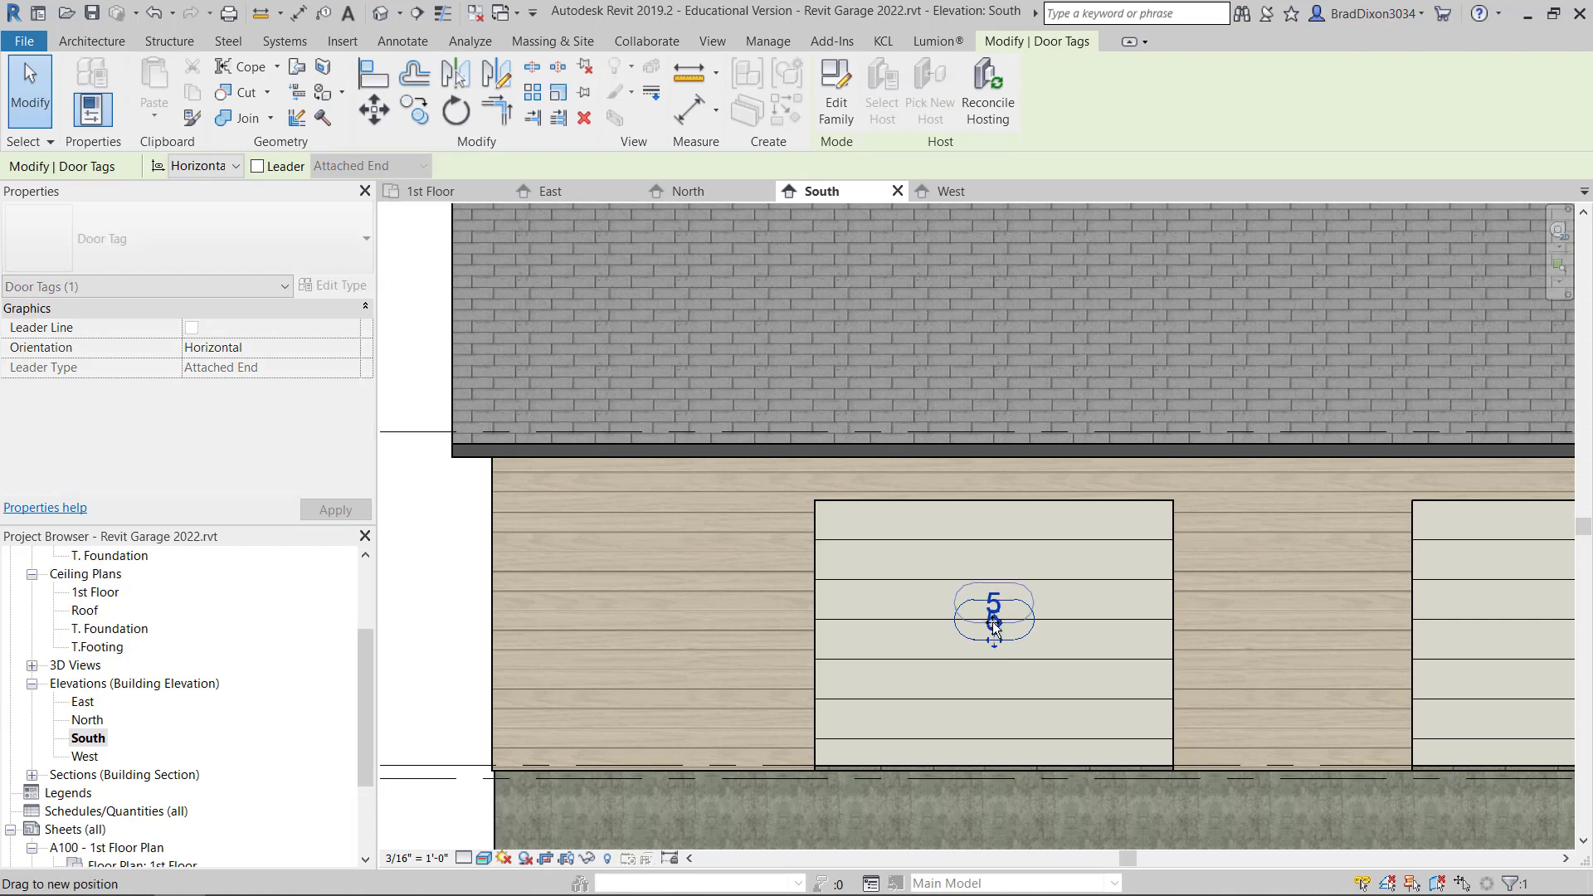
drag(994, 612, 858, 612)
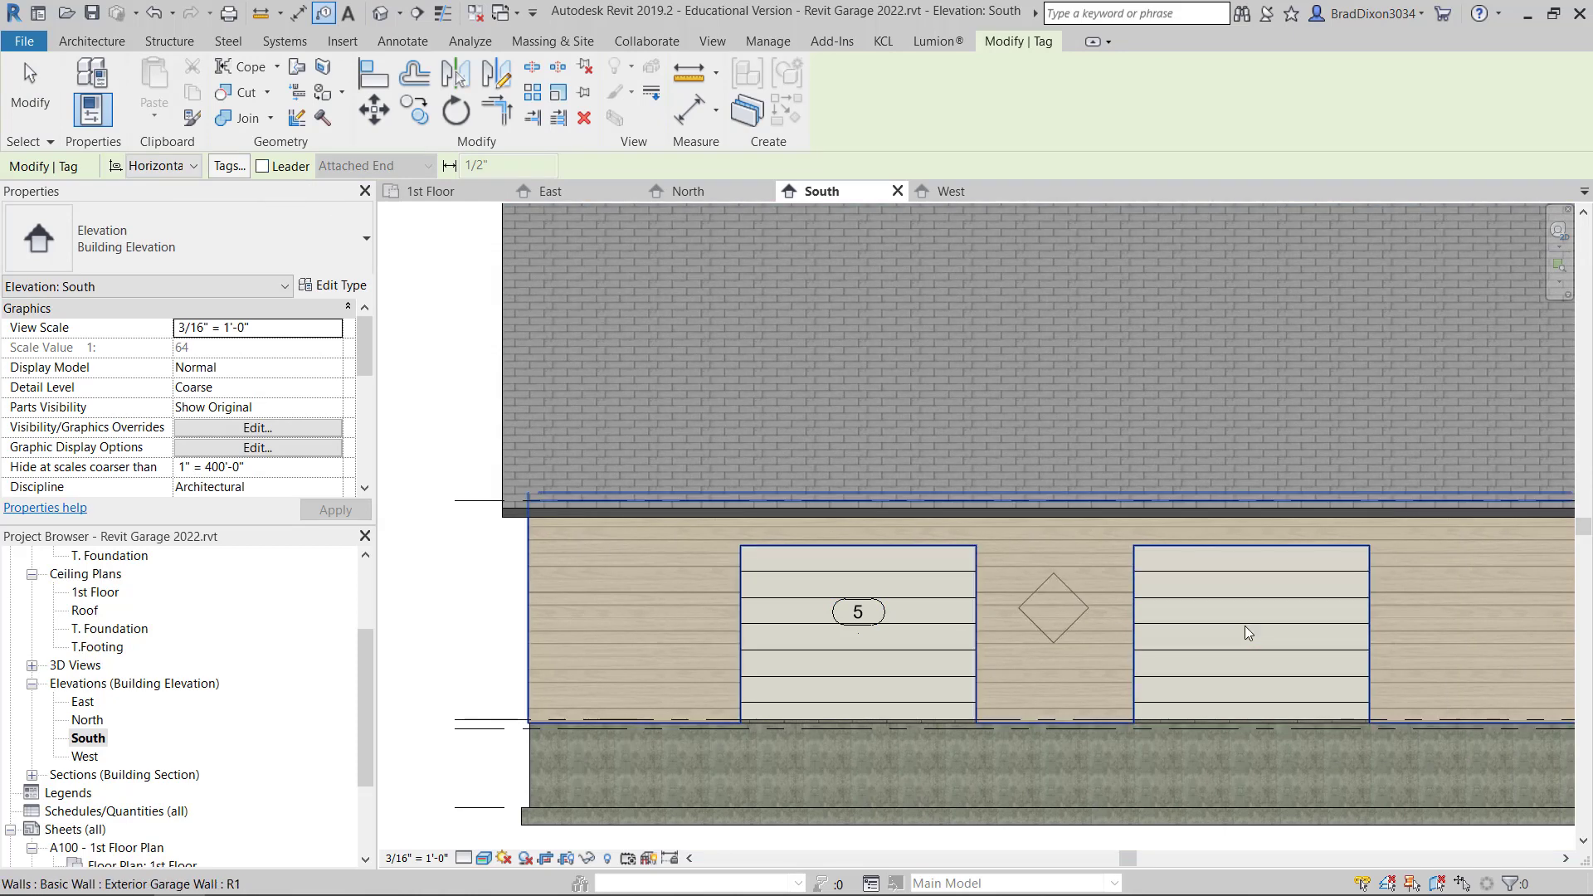
click(1248, 632)
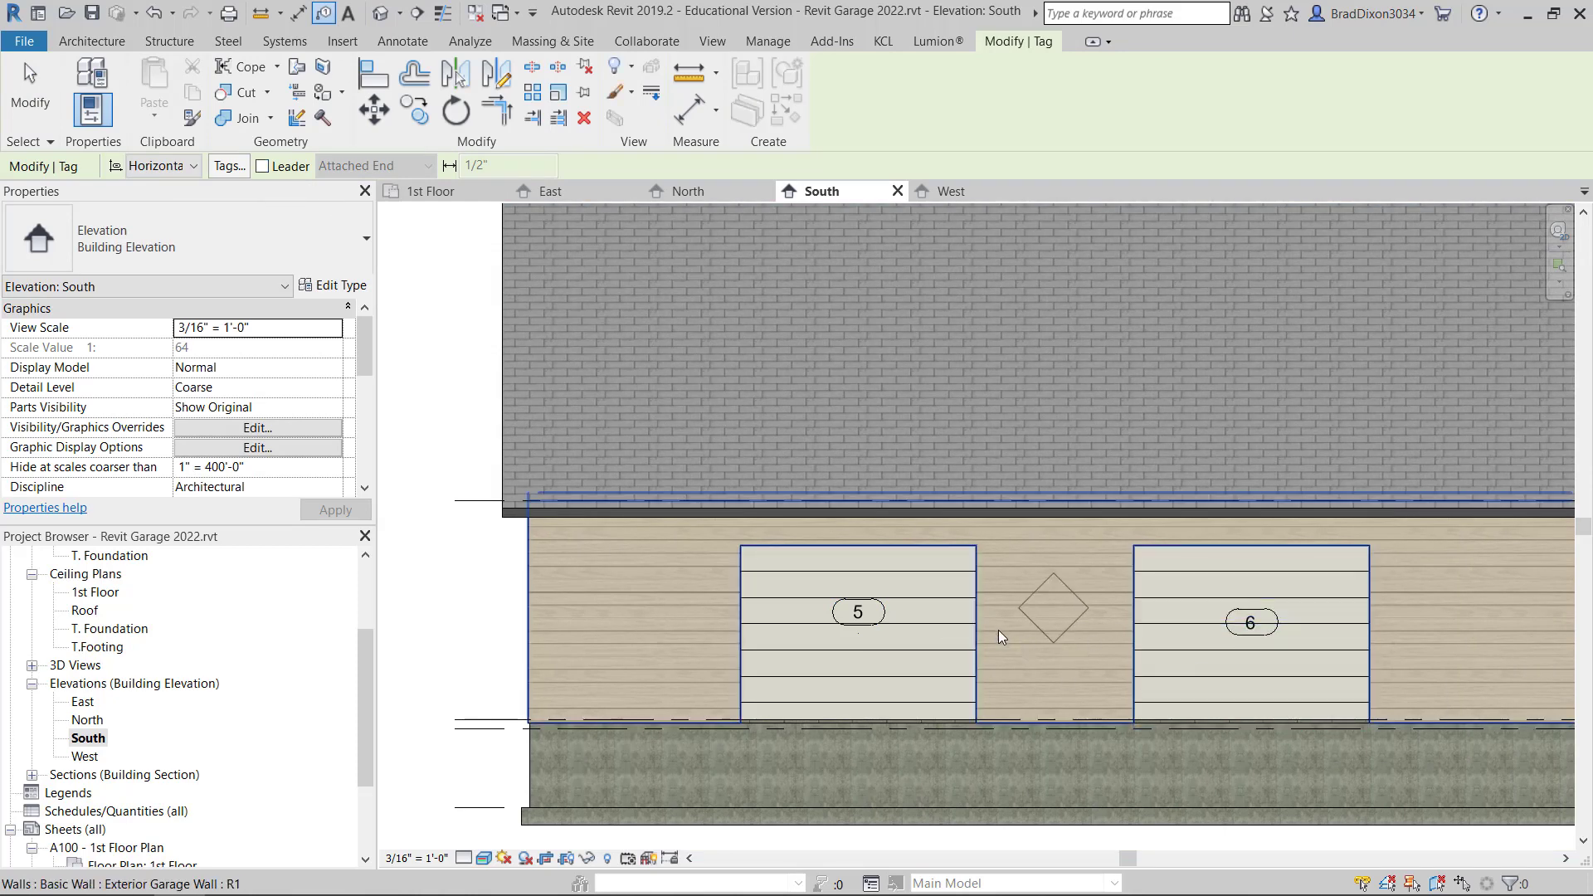
click(856, 611)
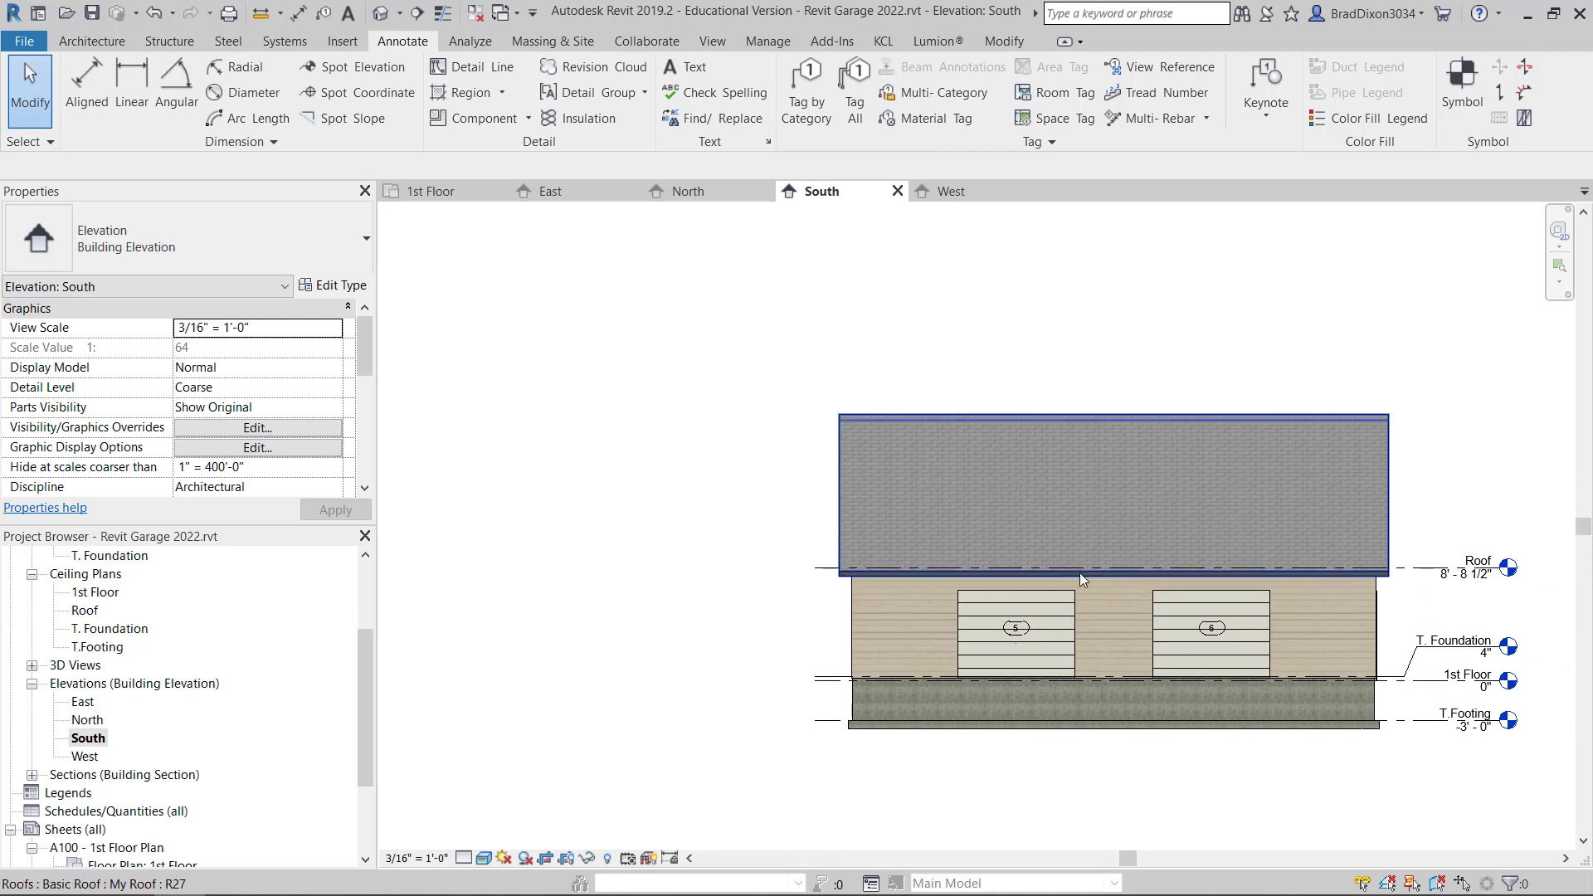
- Open the West elevation and uncheck Crop Region Visible in its Extents properties
click(947, 191)
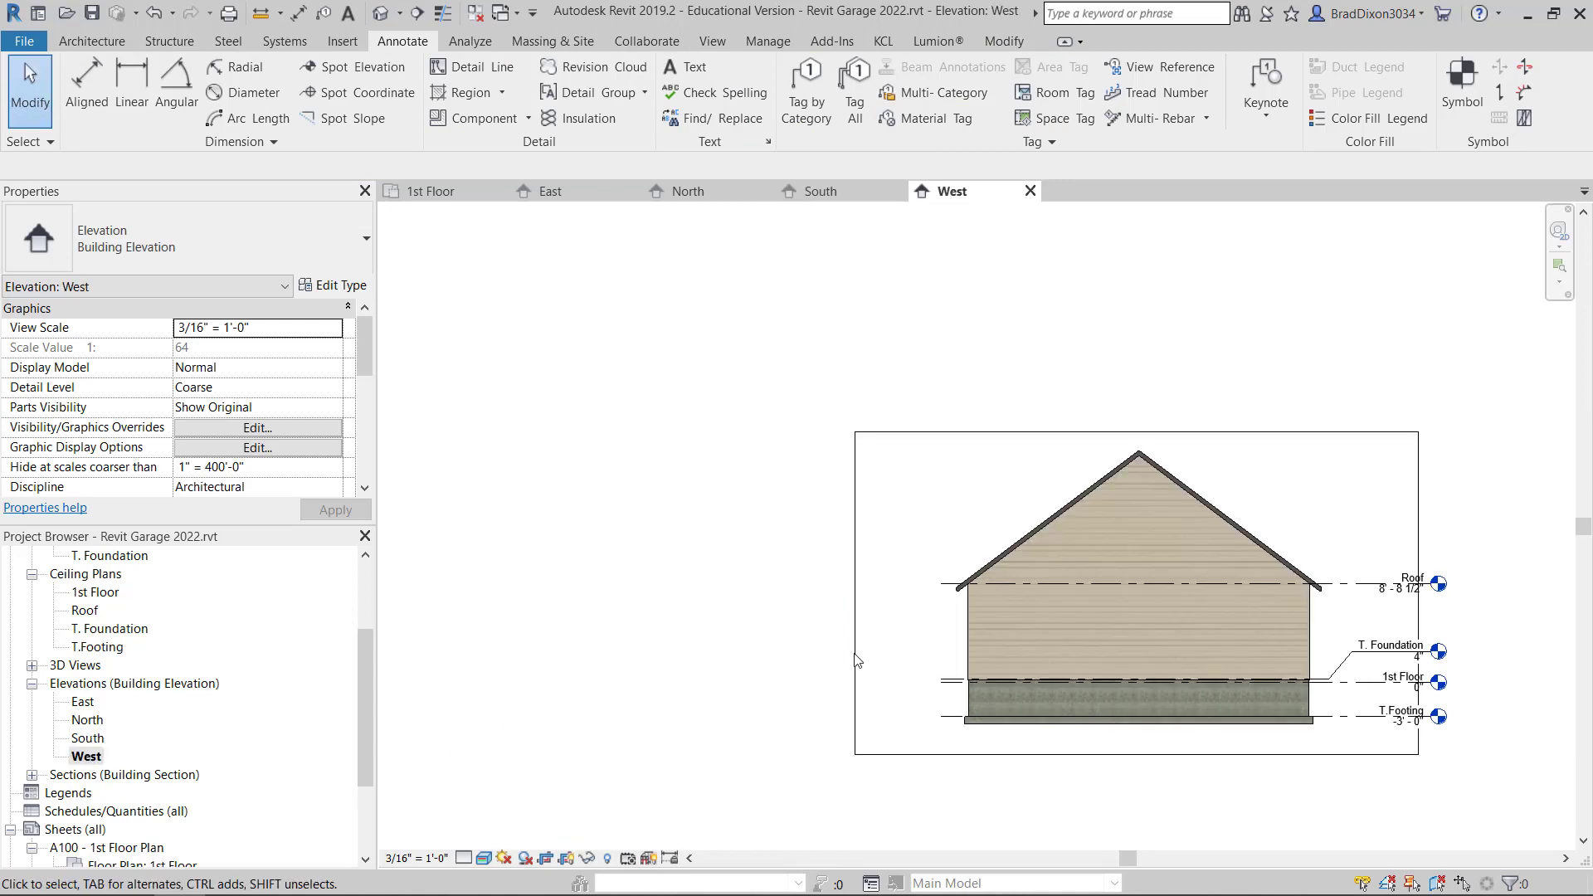
scroll(down, 3)
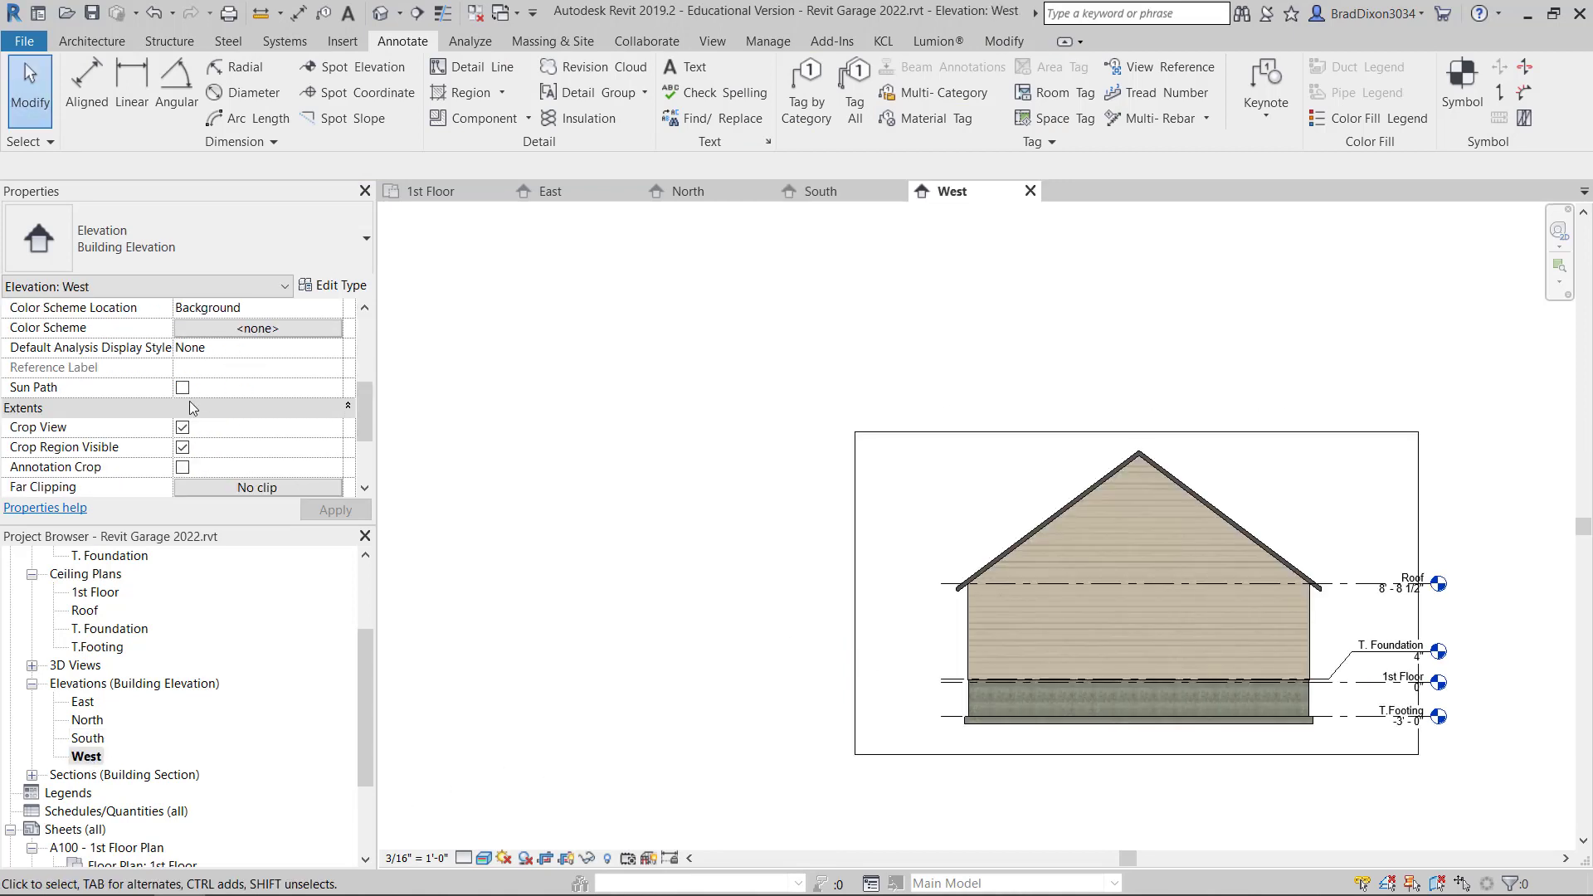
click(182, 447)
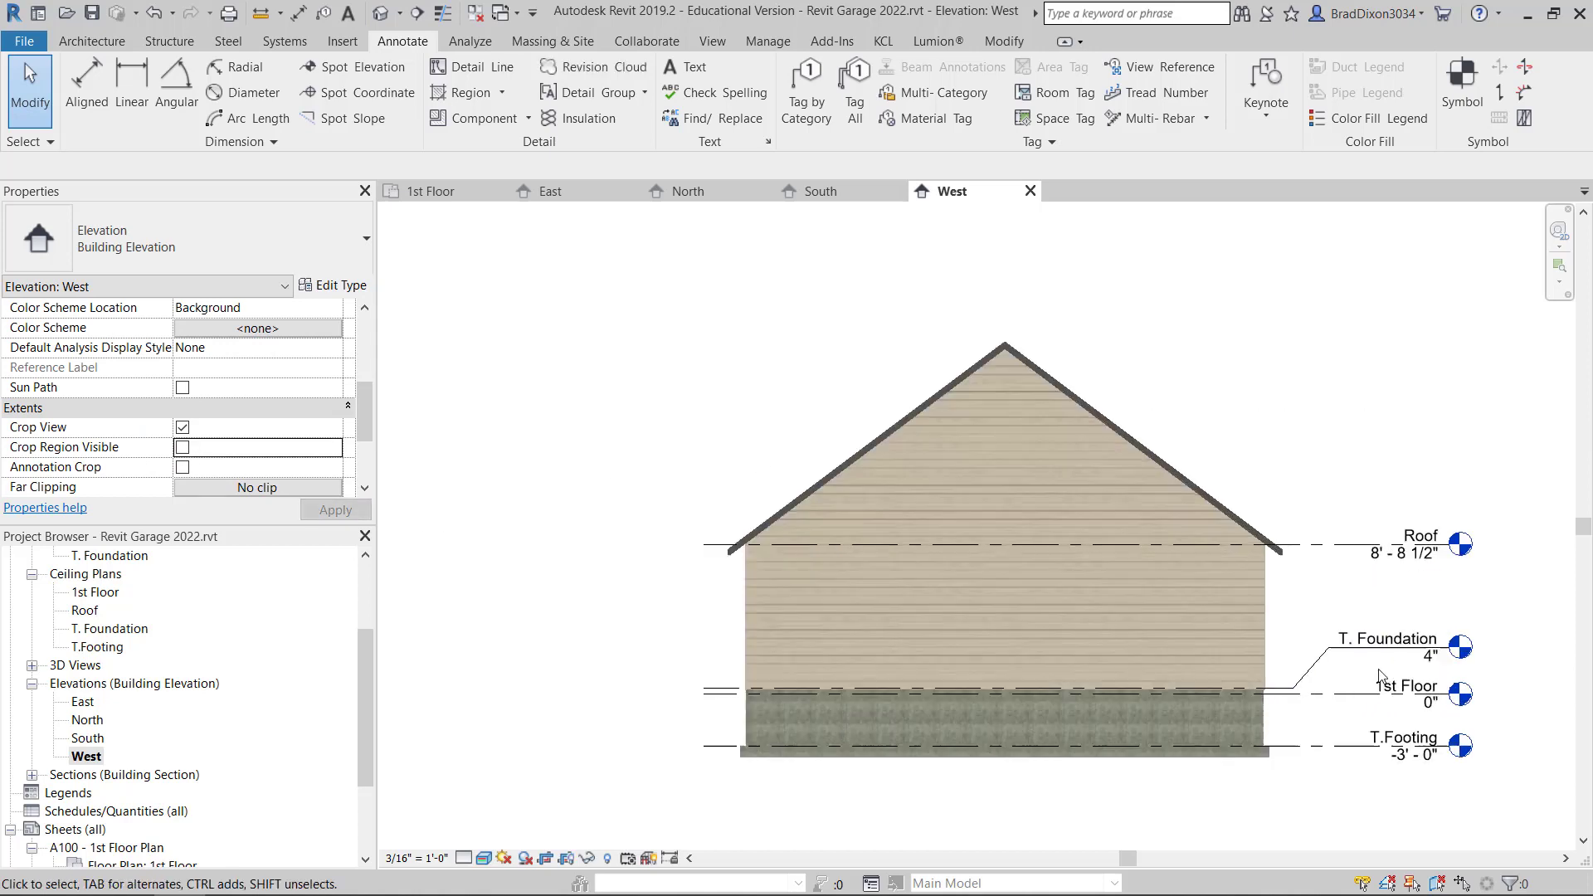
click(1401, 543)
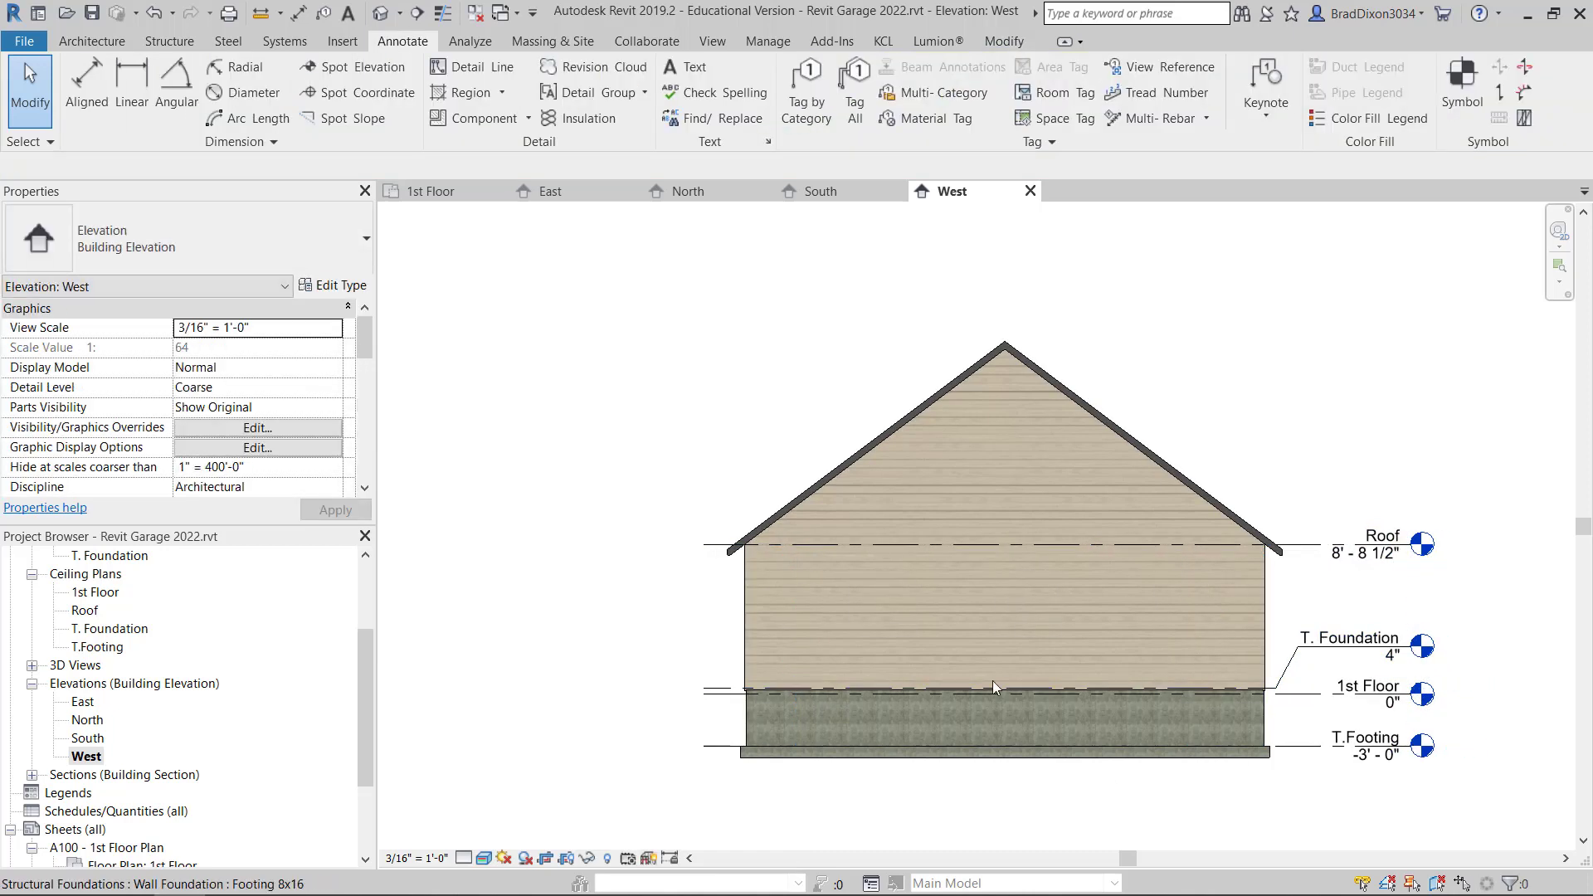
mouse_move(1068, 657)
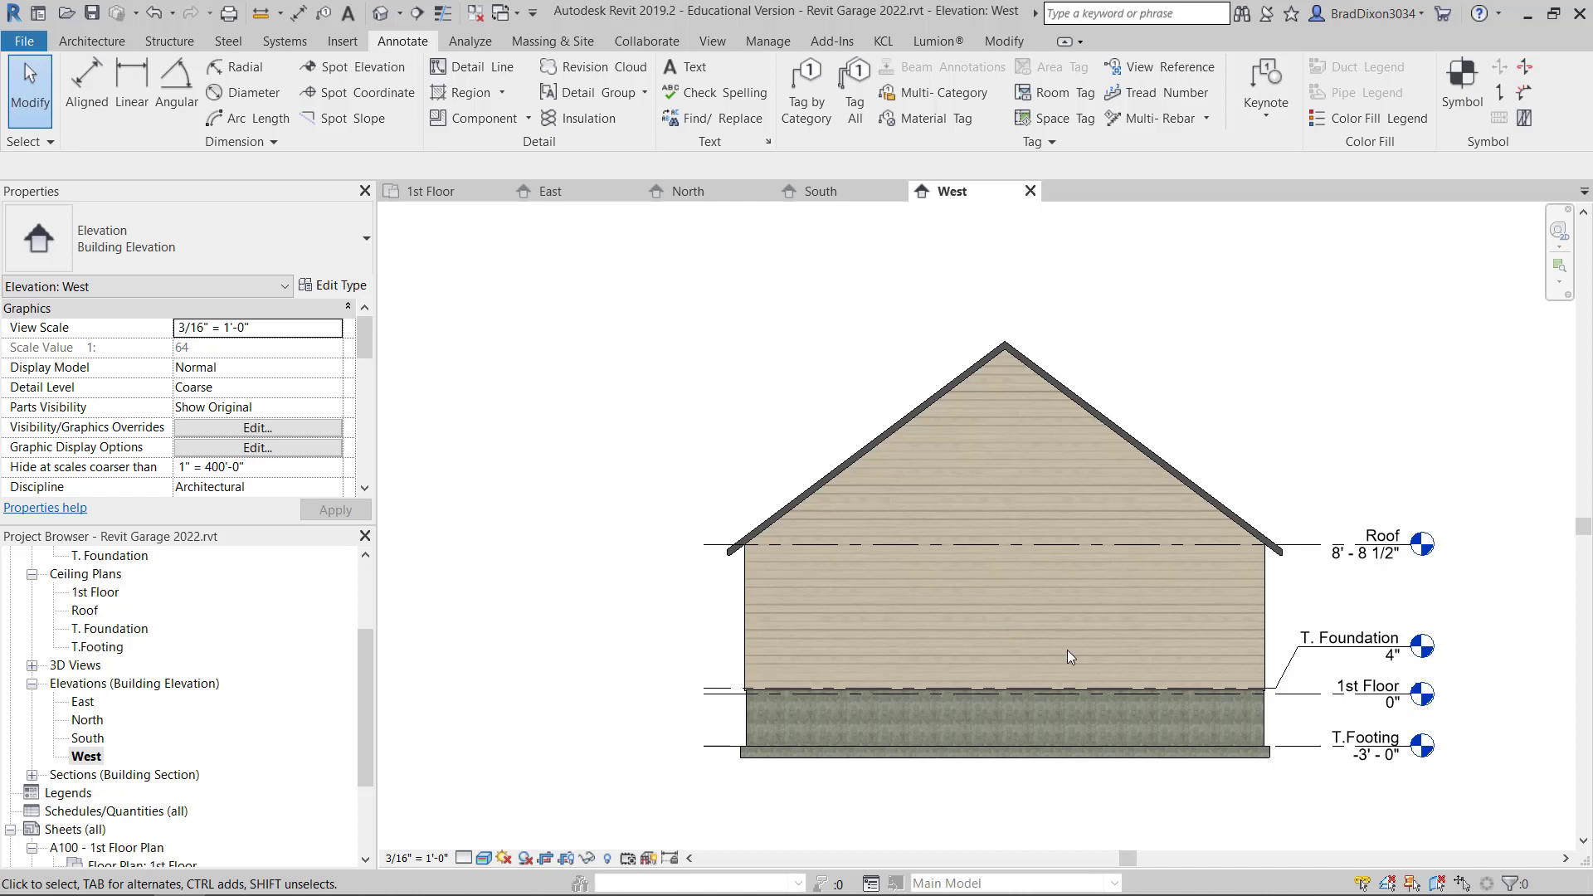
mouse_move(383, 91)
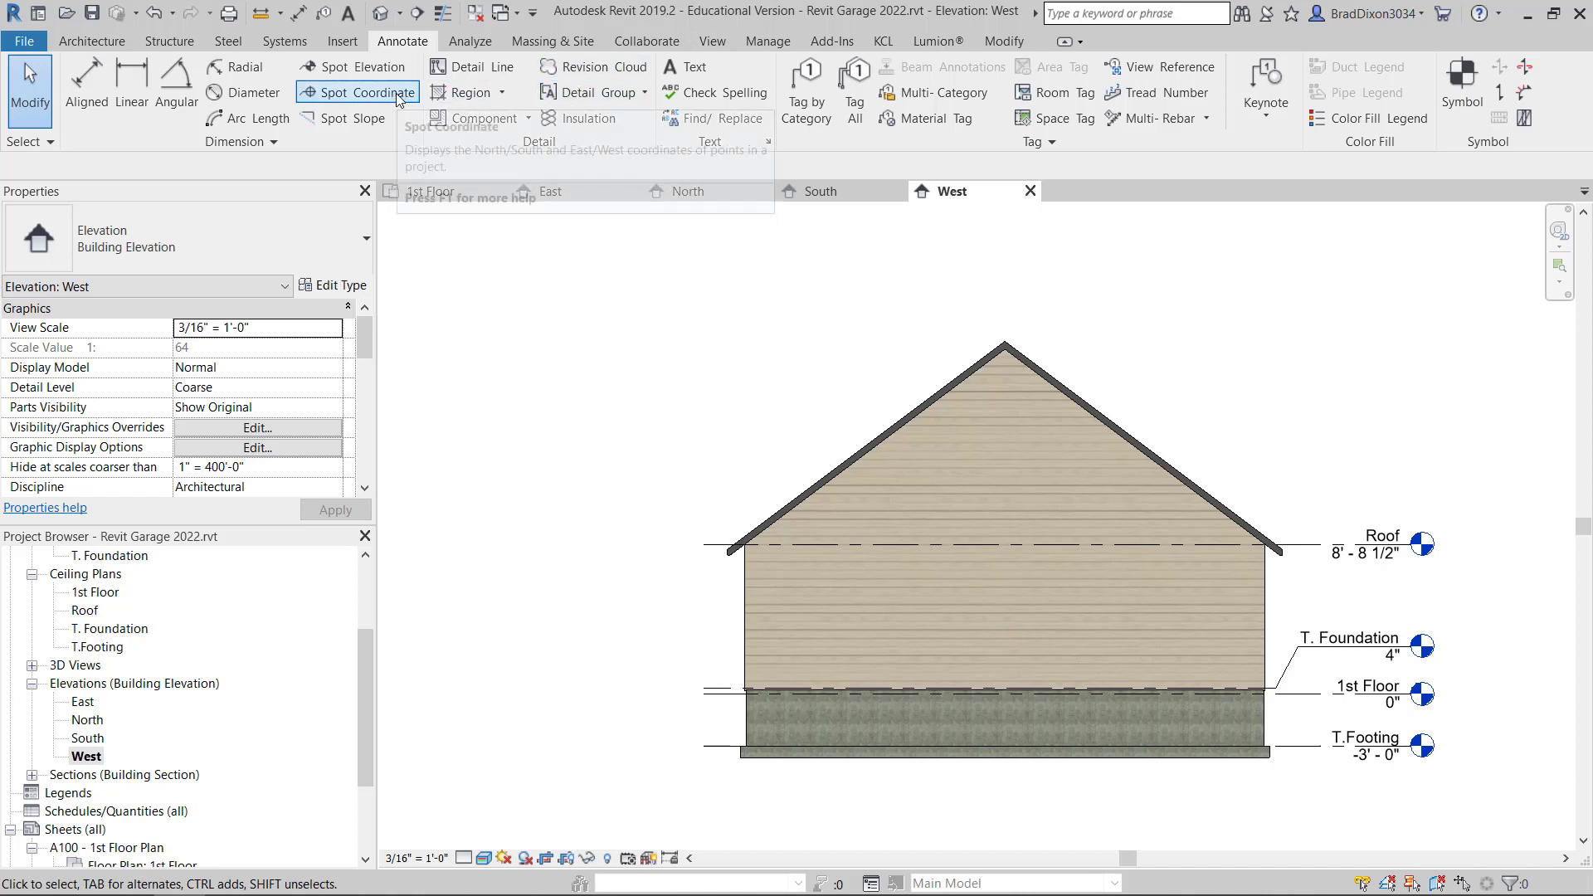
mouse_move(1137, 275)
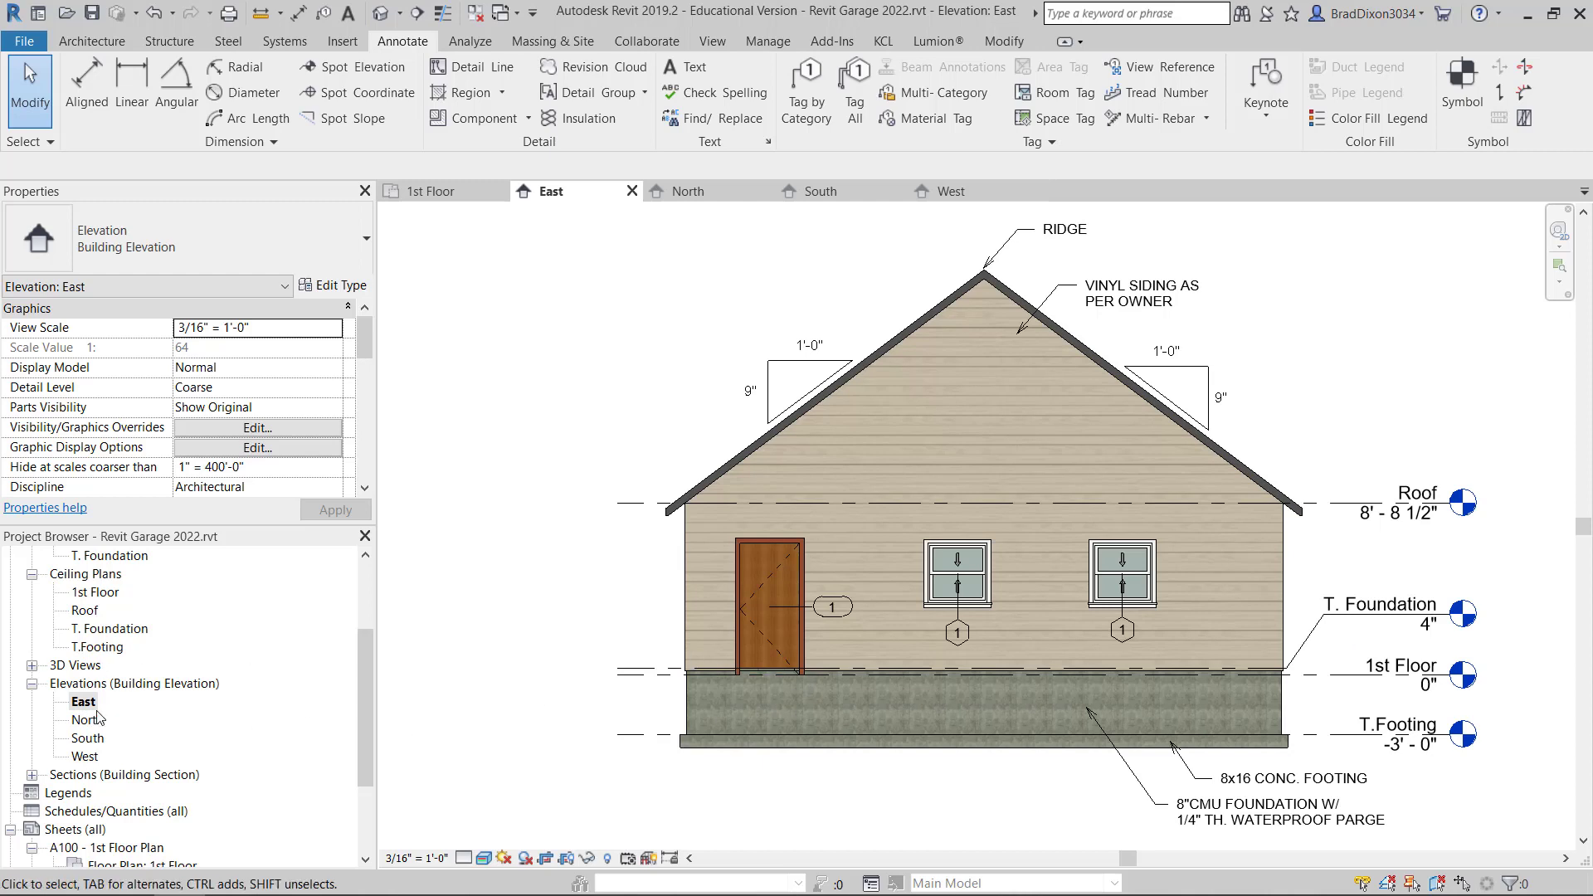
click(689, 191)
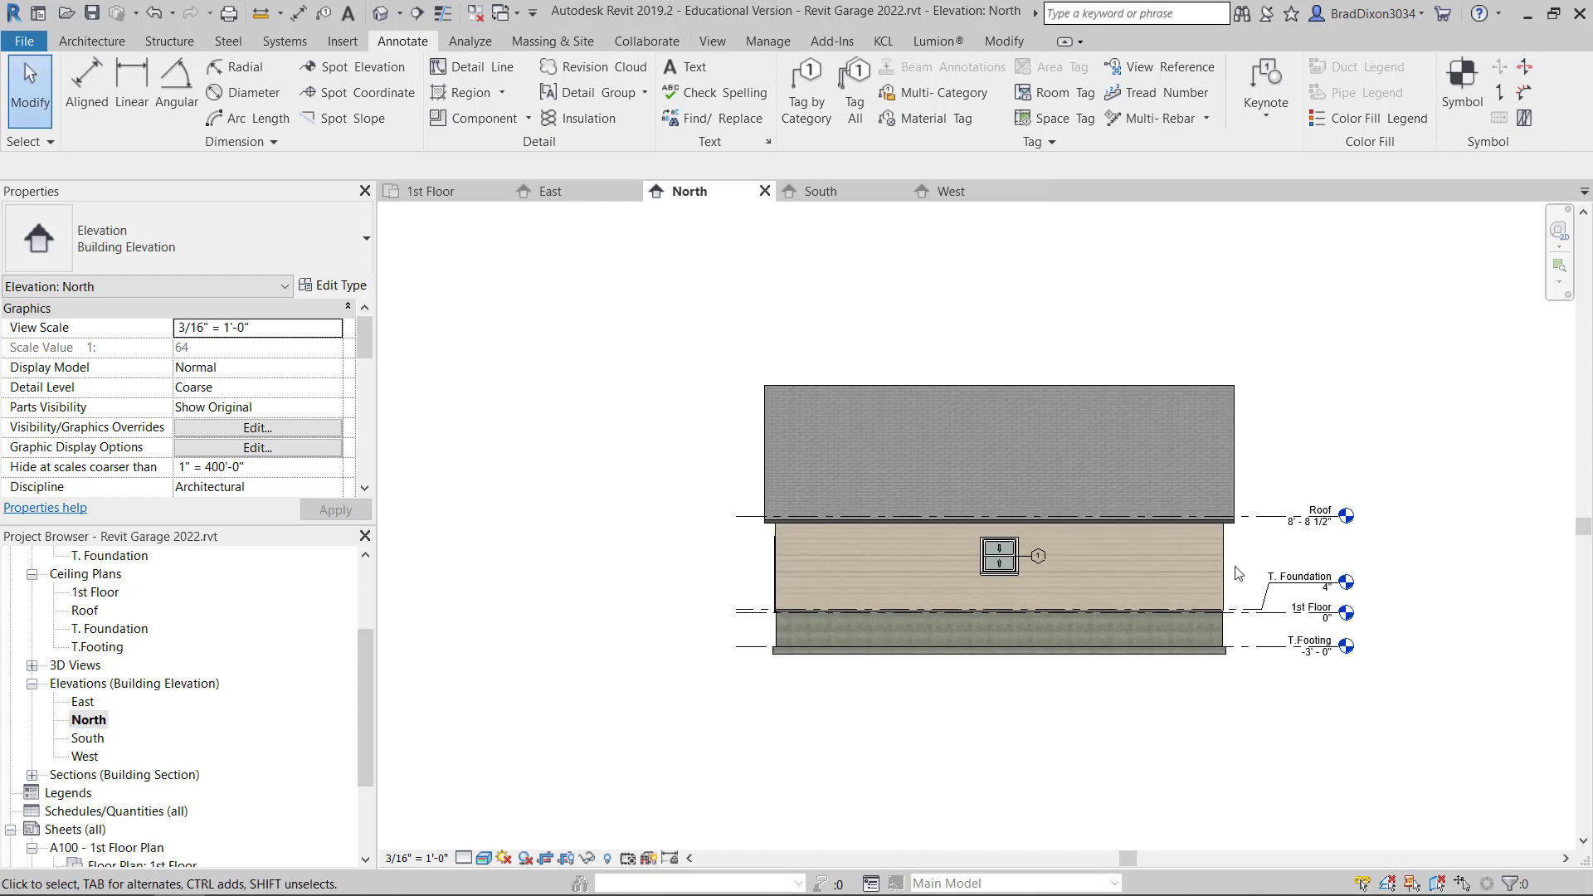
click(1314, 516)
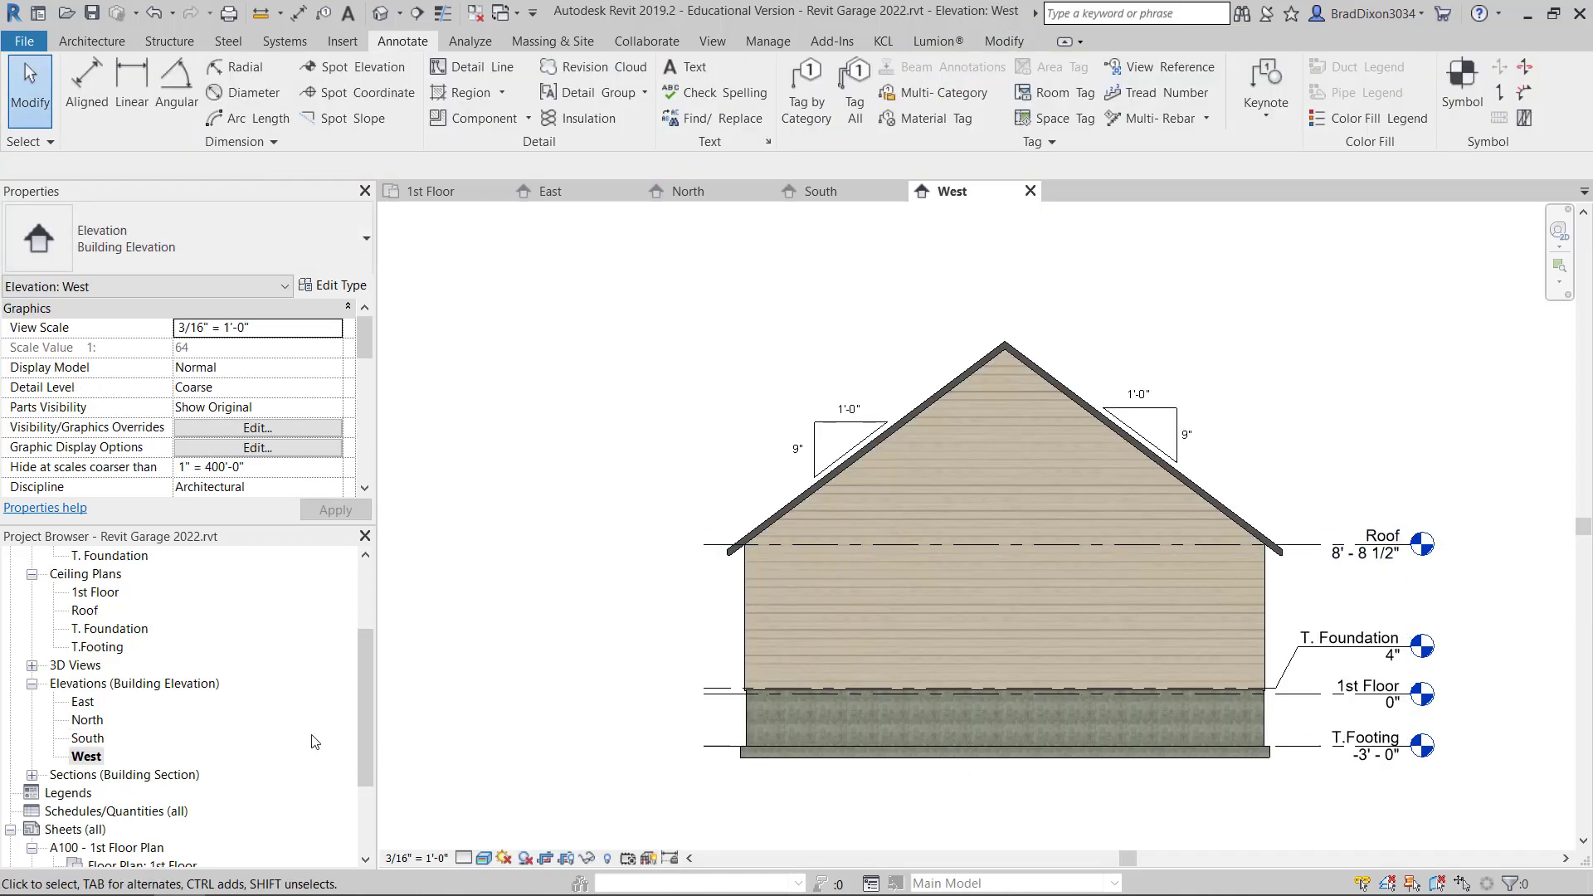
click(552, 191)
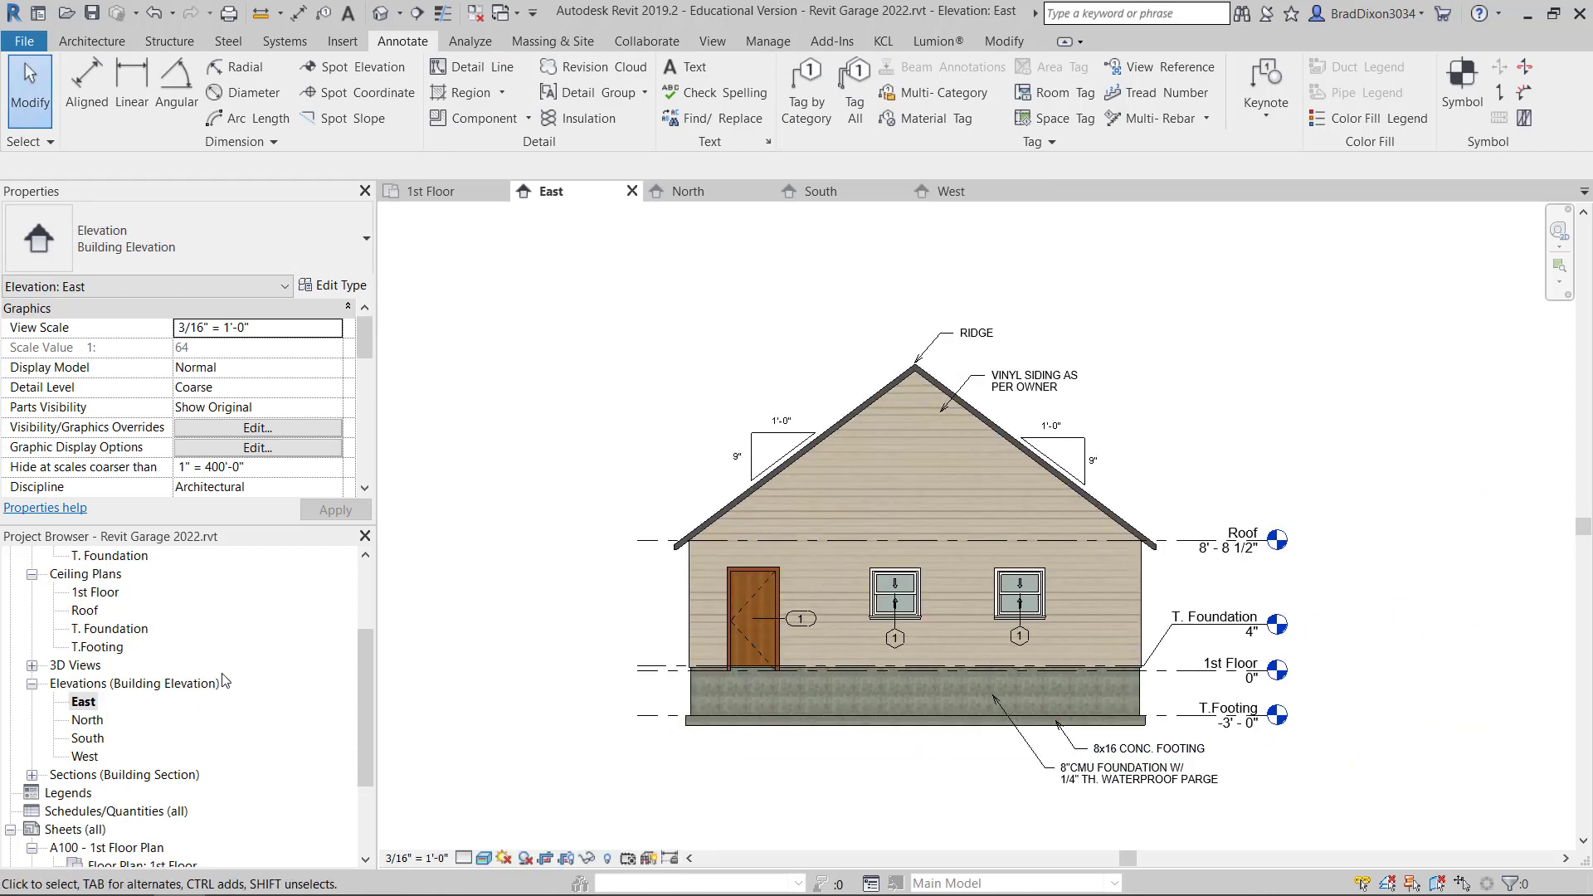
scroll(down, 3)
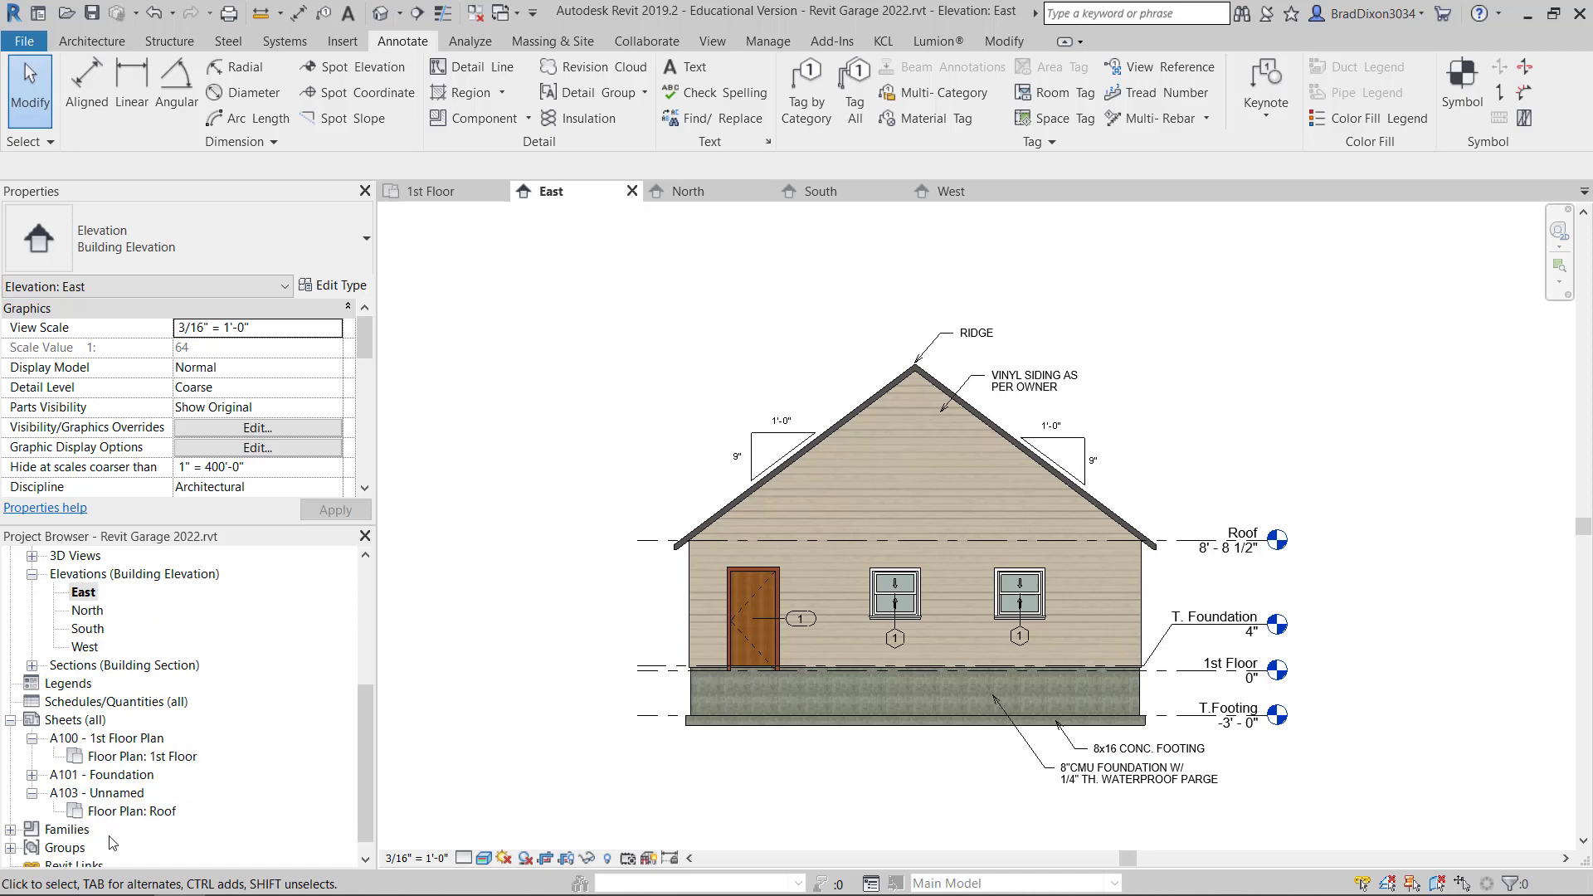
mouse_move(94, 747)
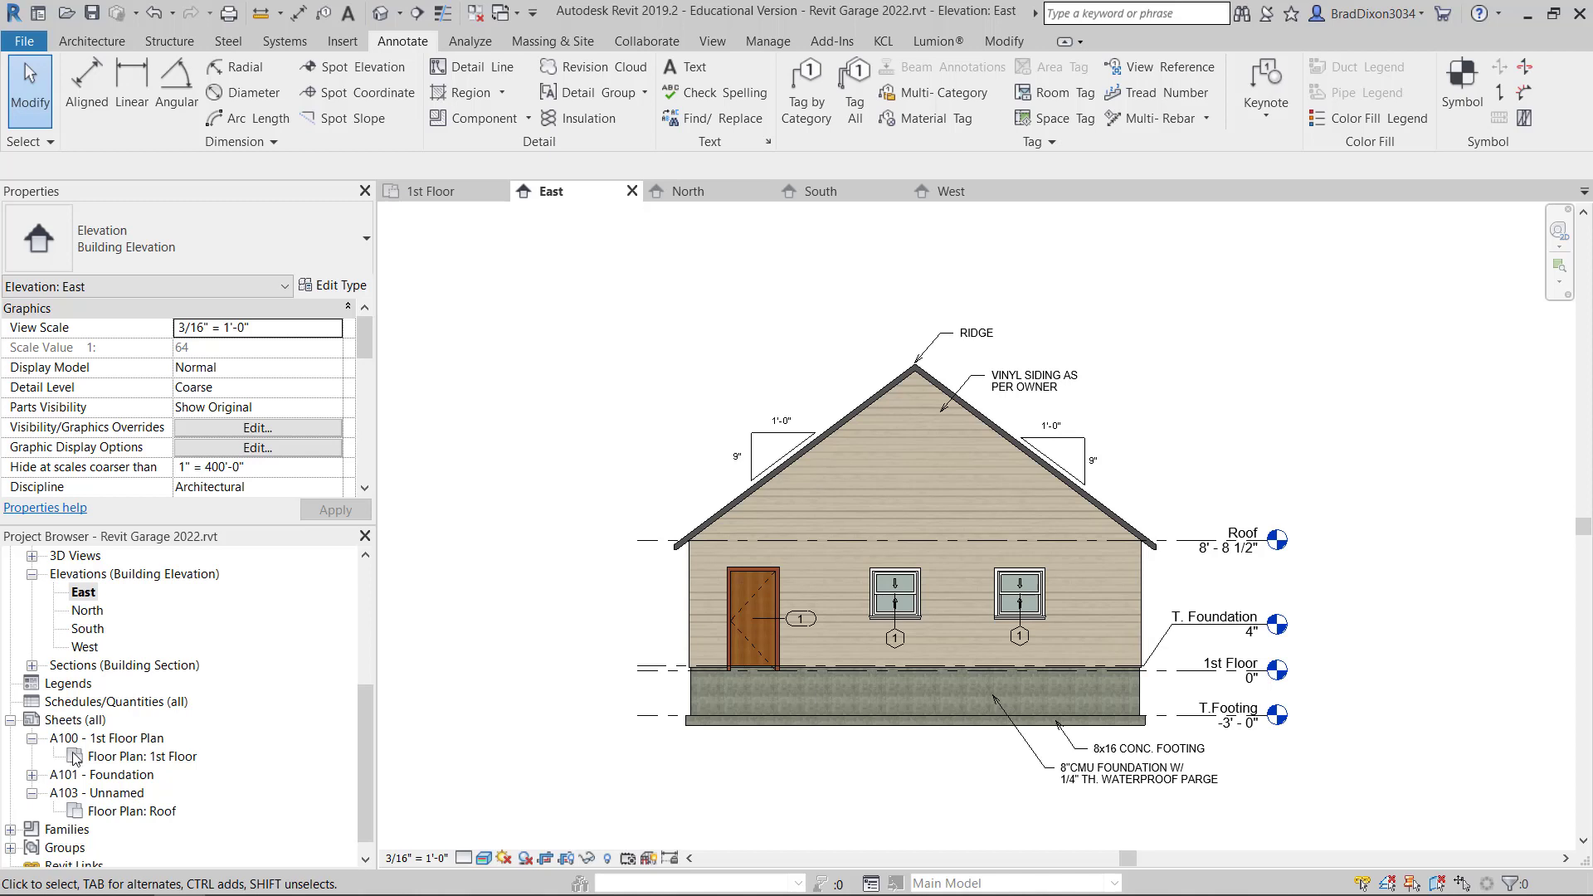
- Create a new 11 x 17 sheet numbered A200
right_click(66, 719)
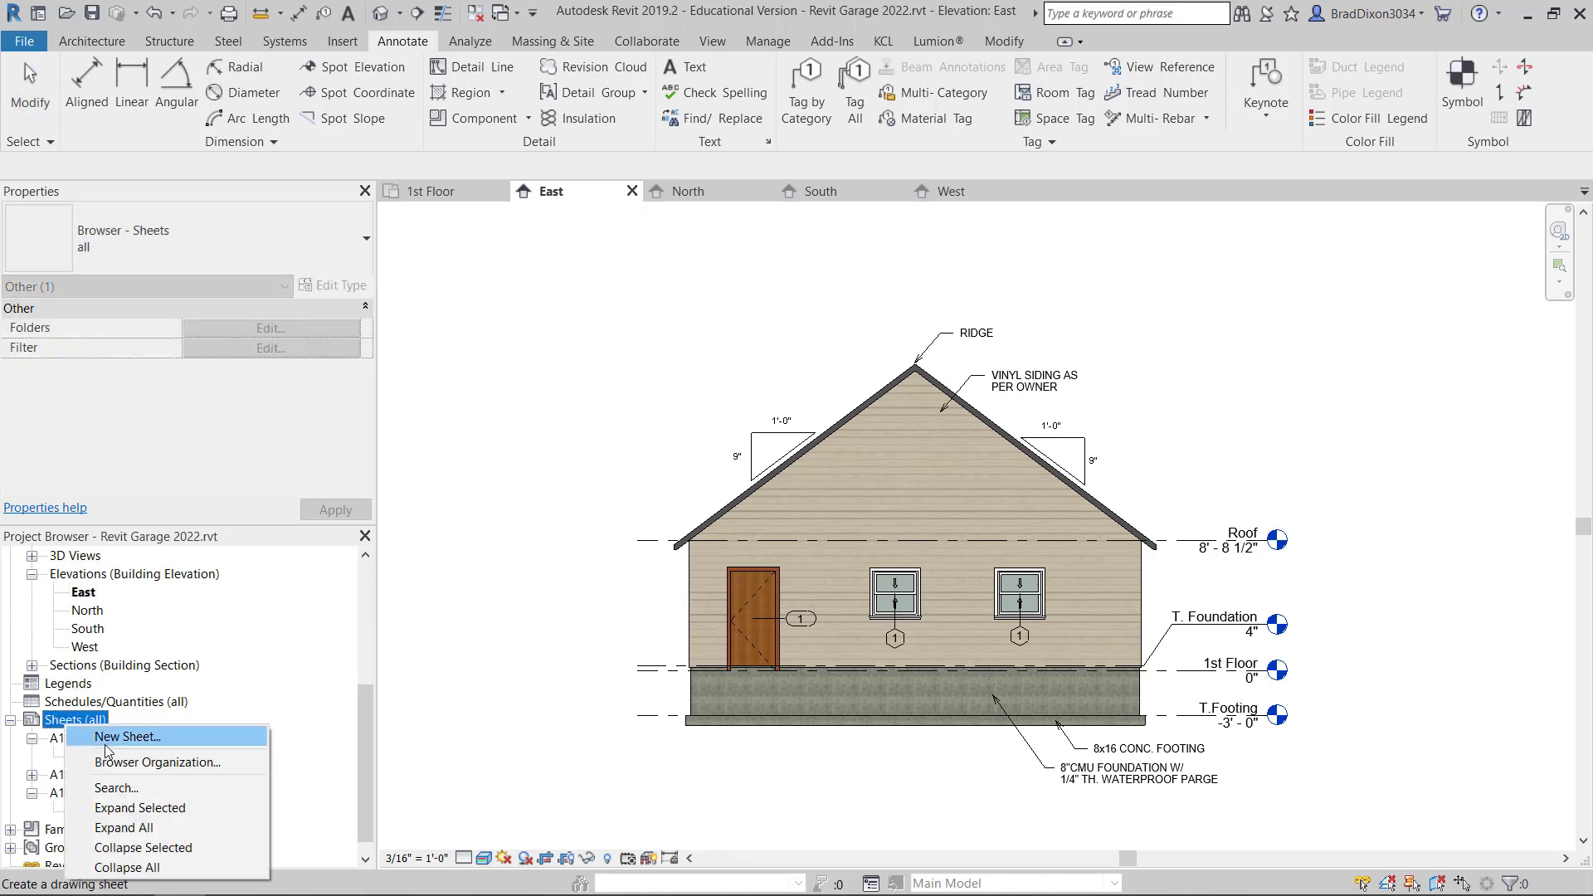
click(125, 737)
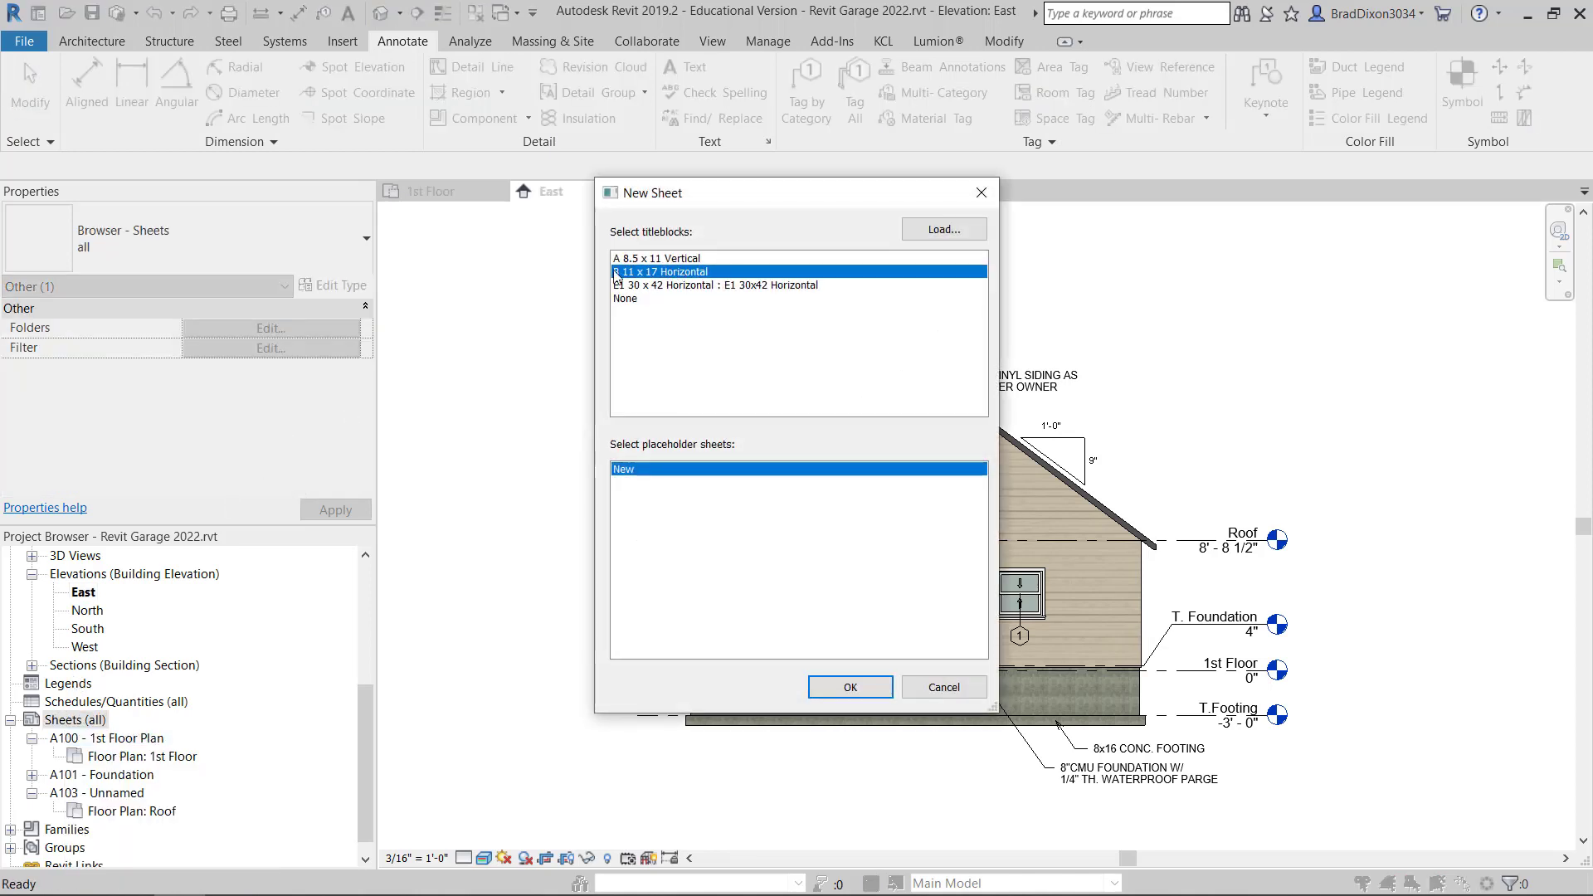
click(849, 687)
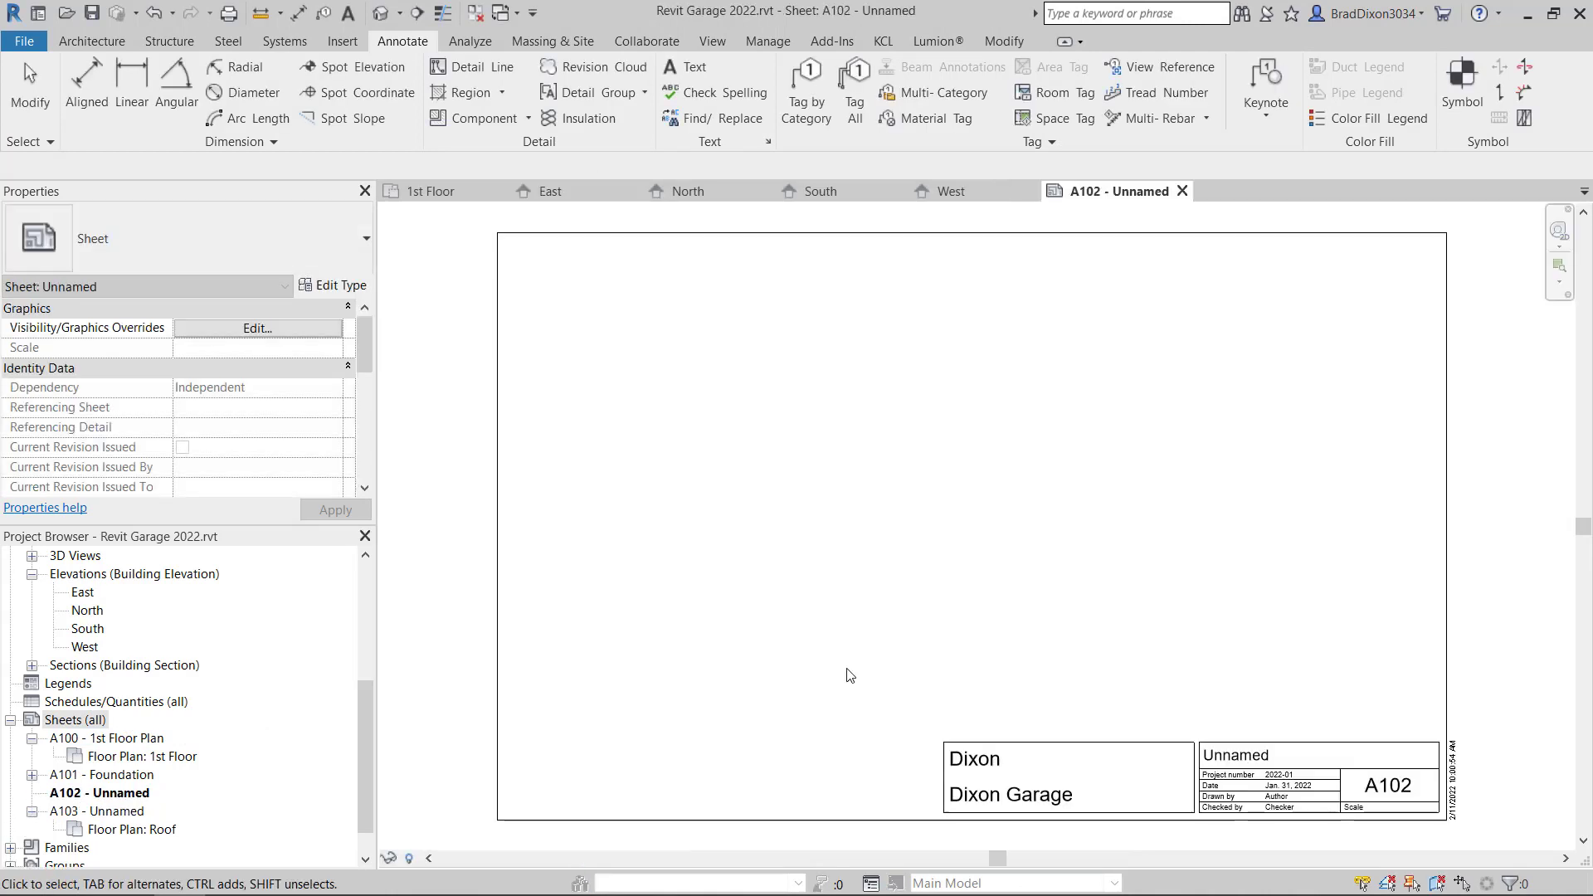
click(1384, 784)
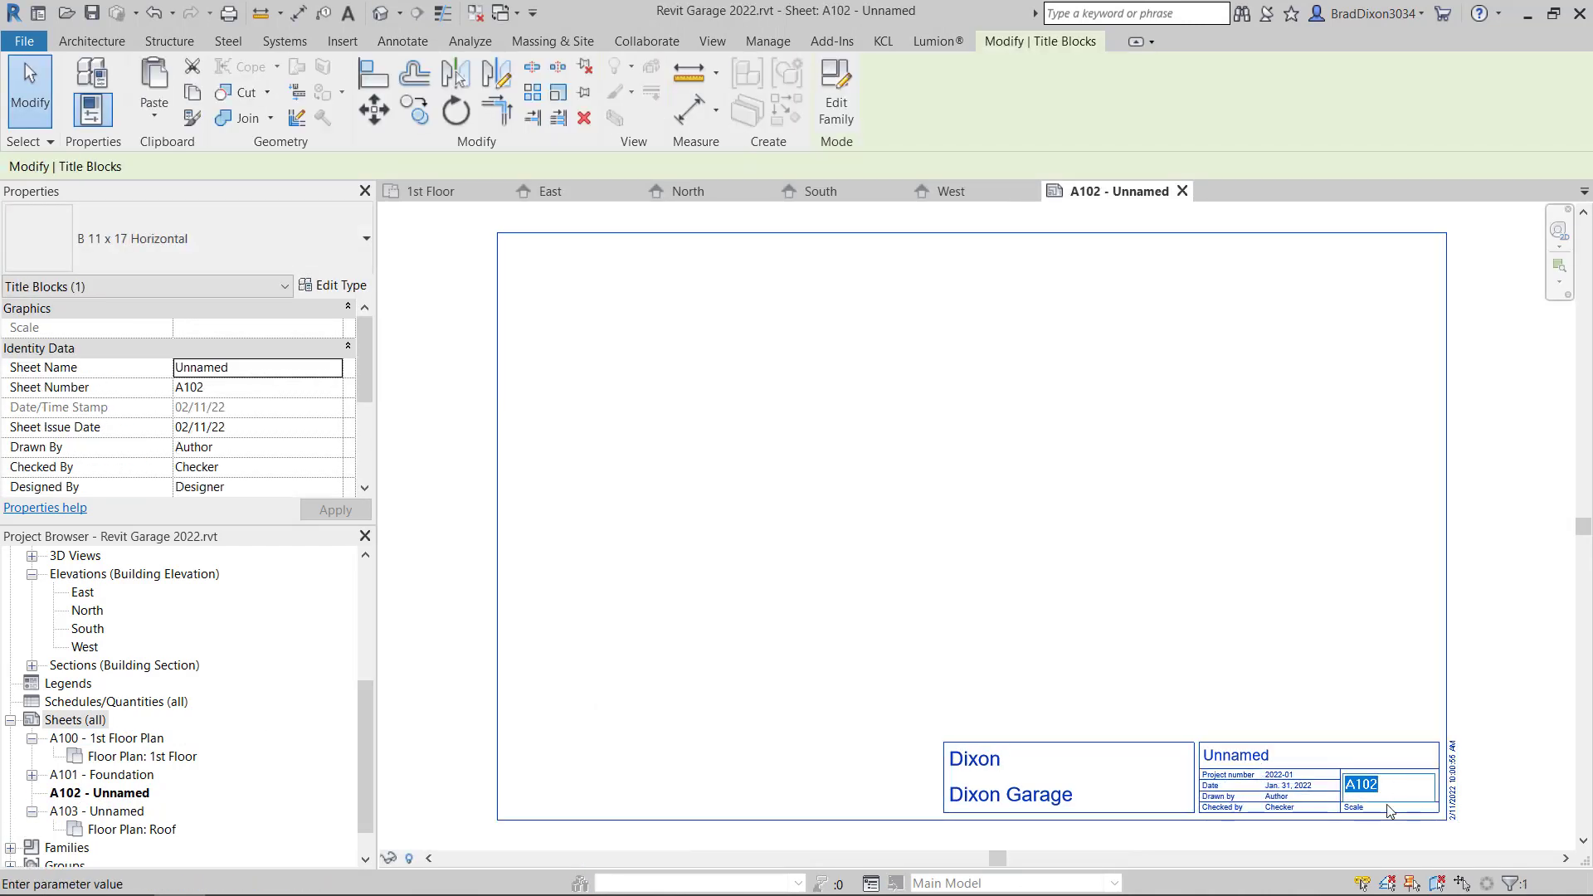
text(A20)
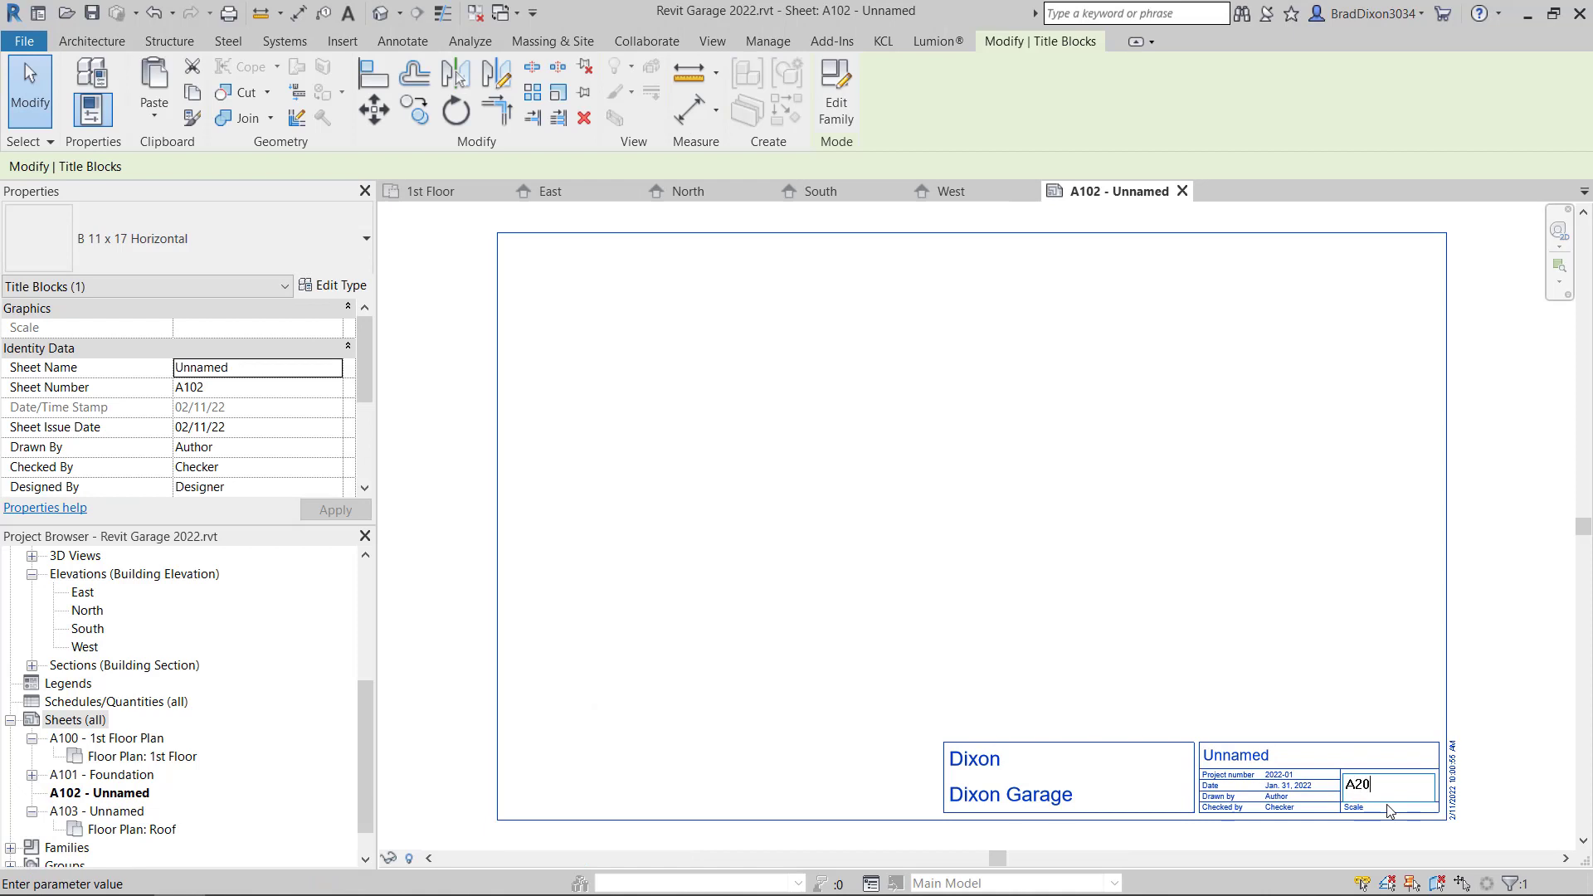
text(0)
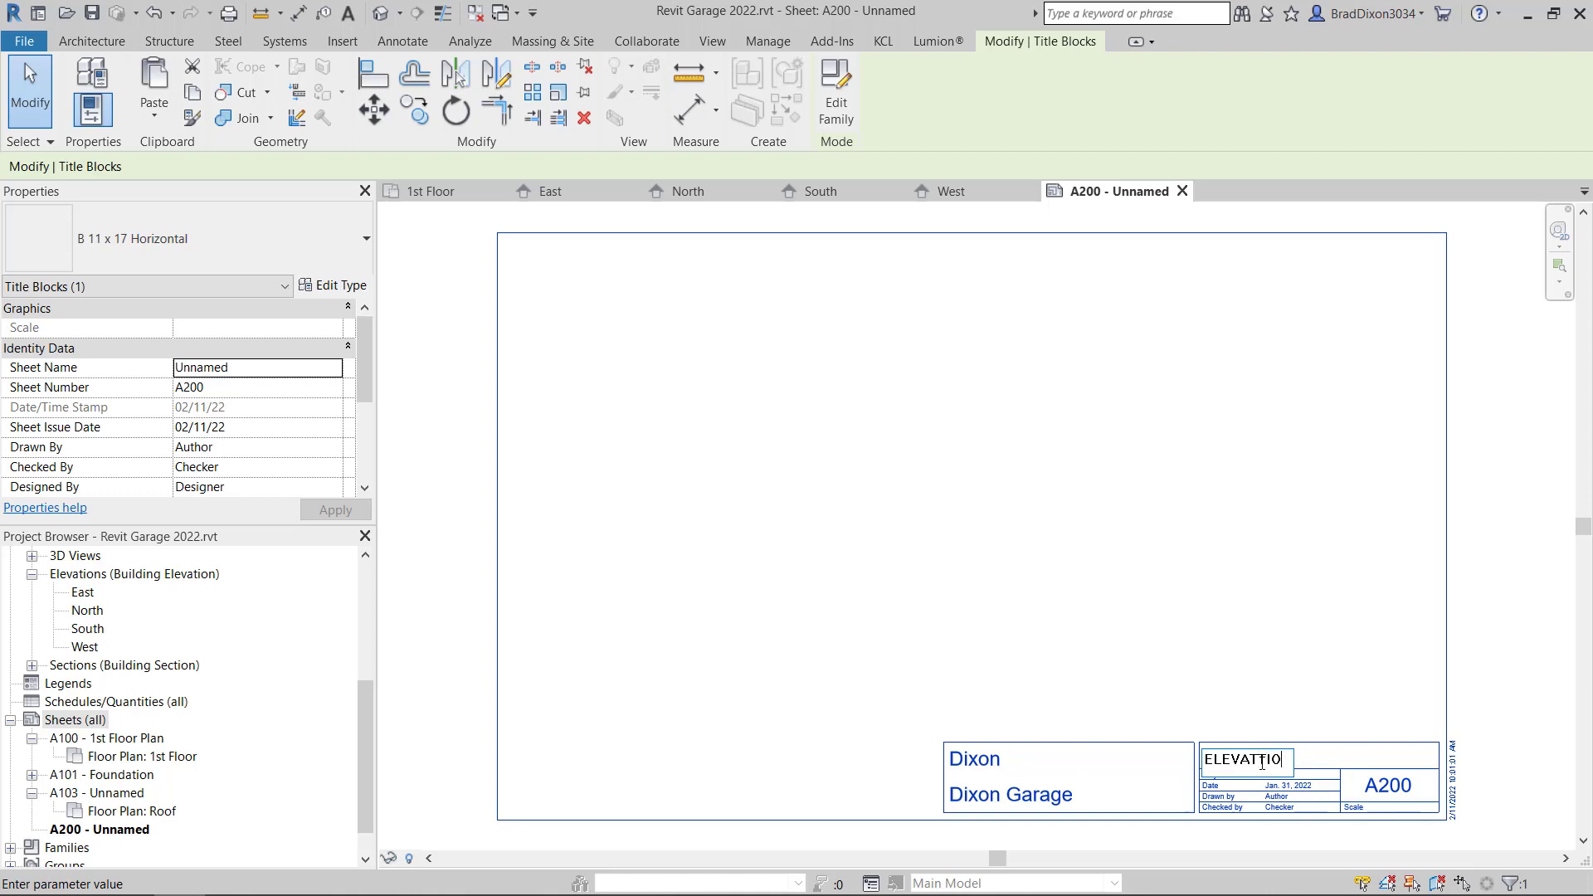
- Name the sheet ELEVATIONS, set BWD as drawer/checker, and date it February 2022
text(ELEVATIONS)
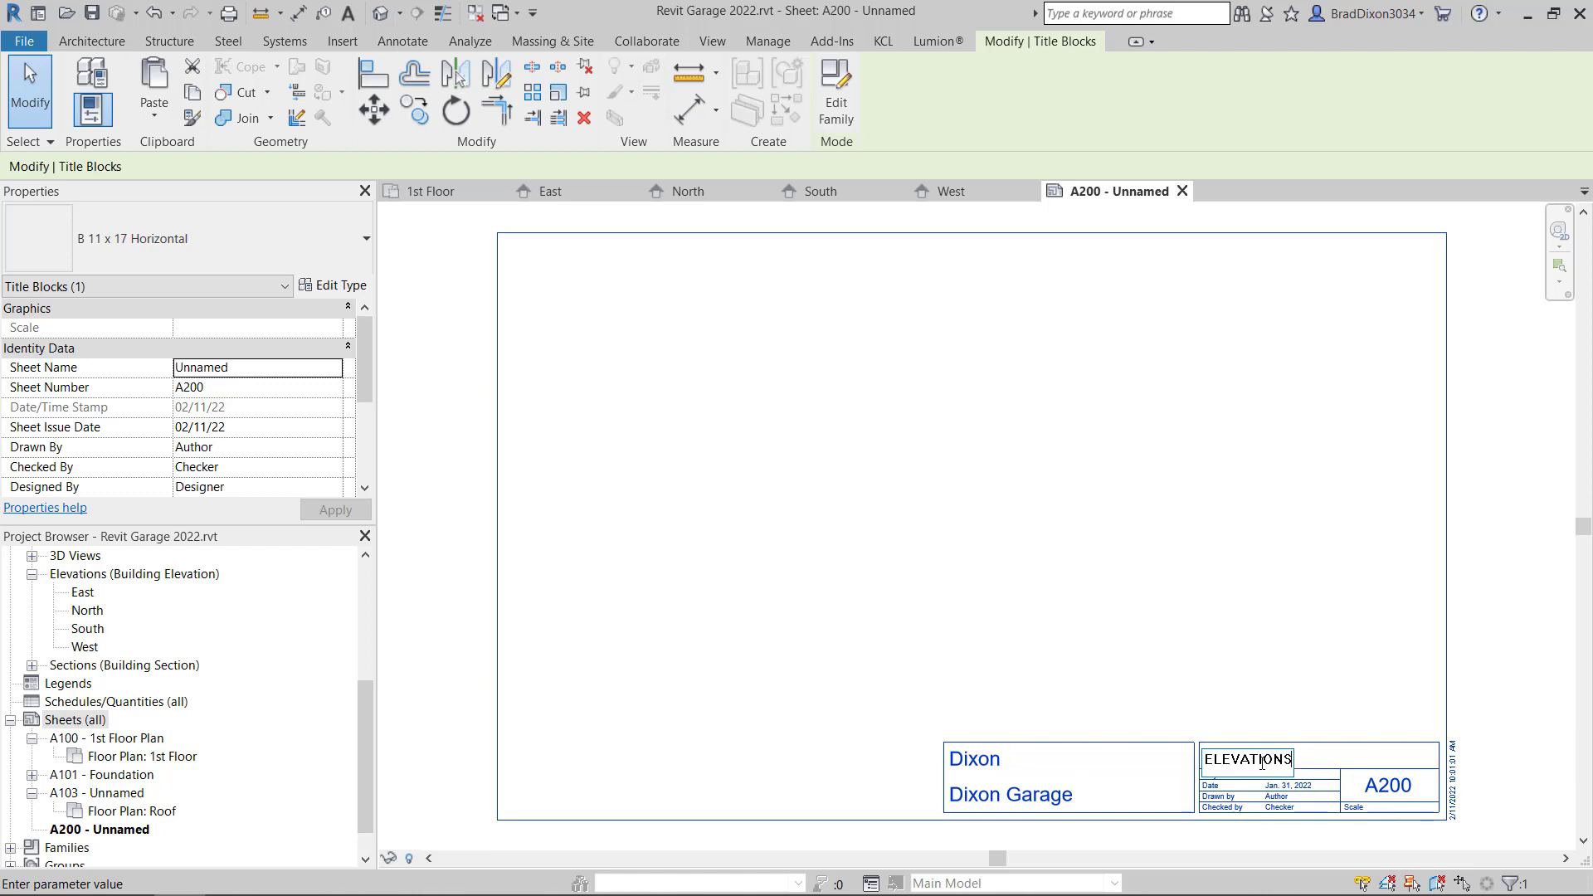
text(ELEVATIONS)
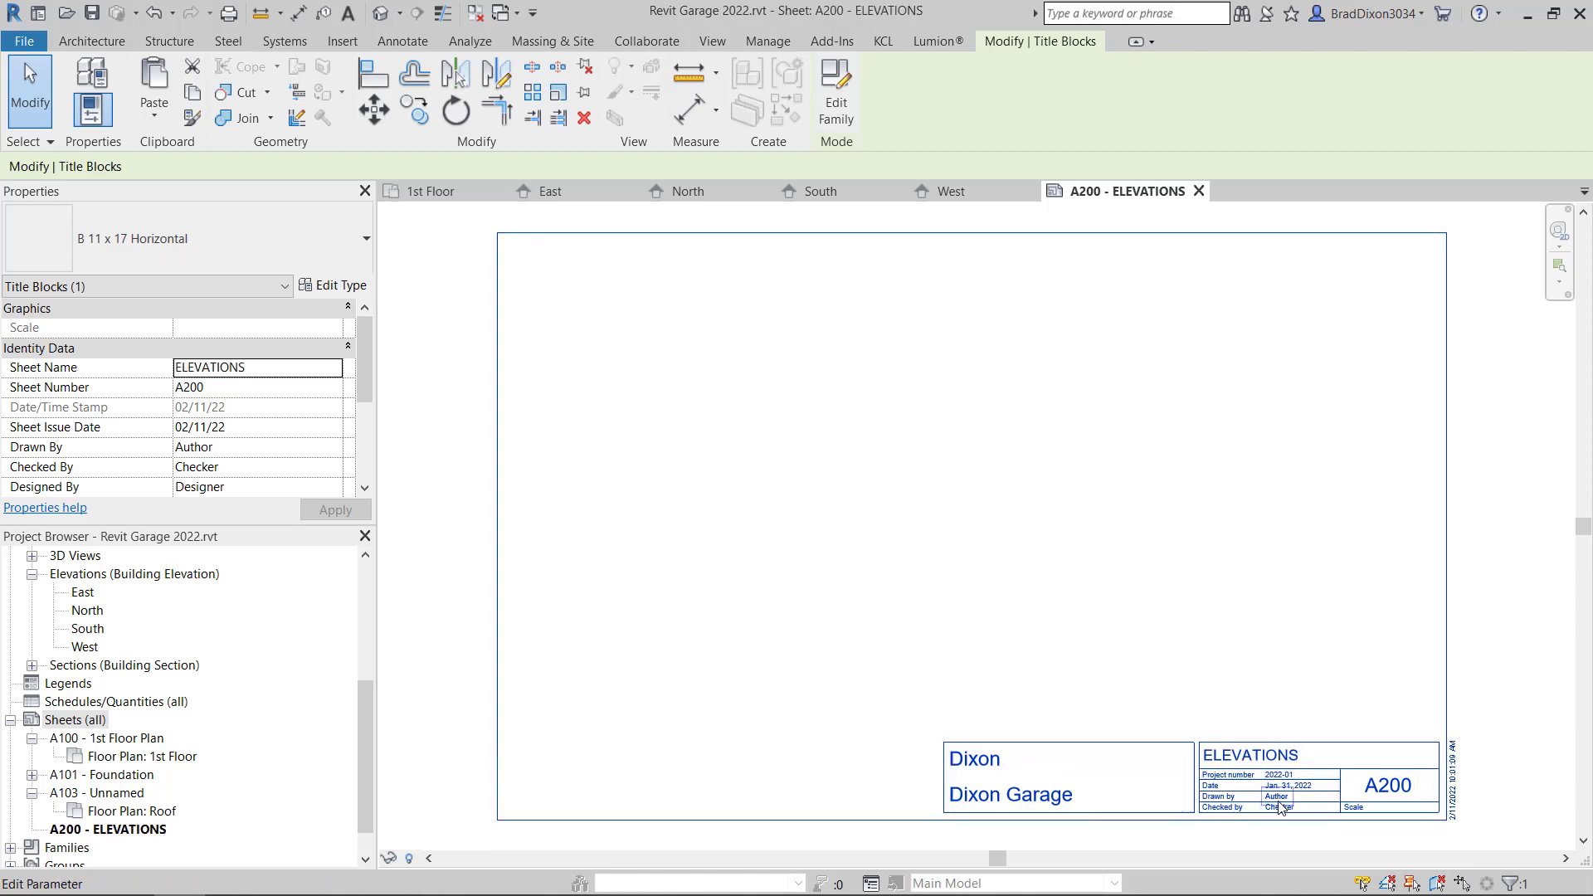
text(BWD)
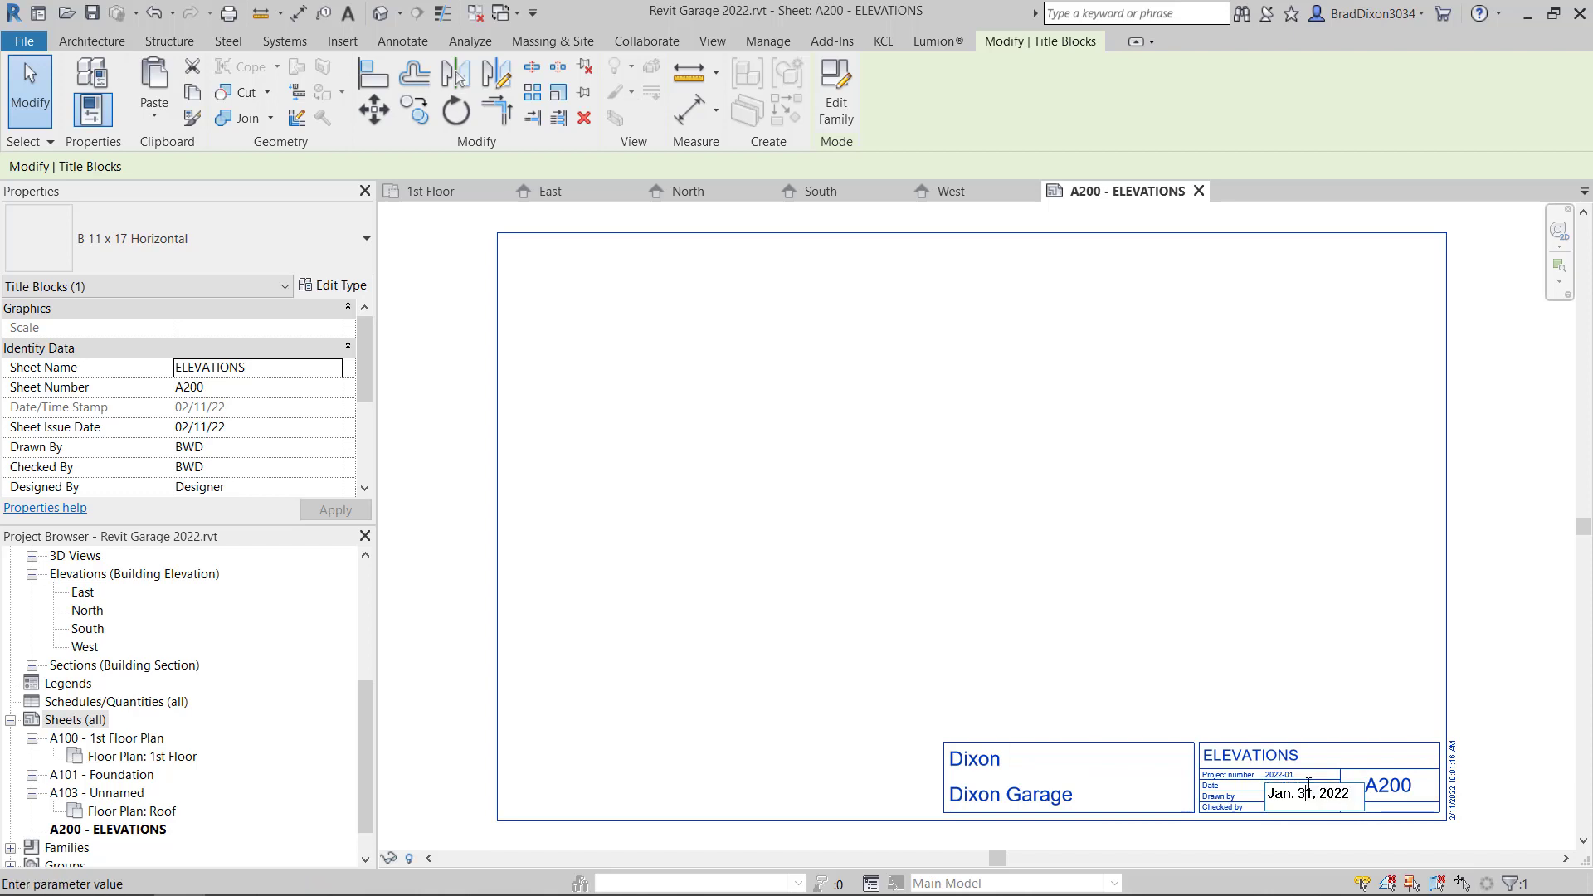
double_click(1288, 793)
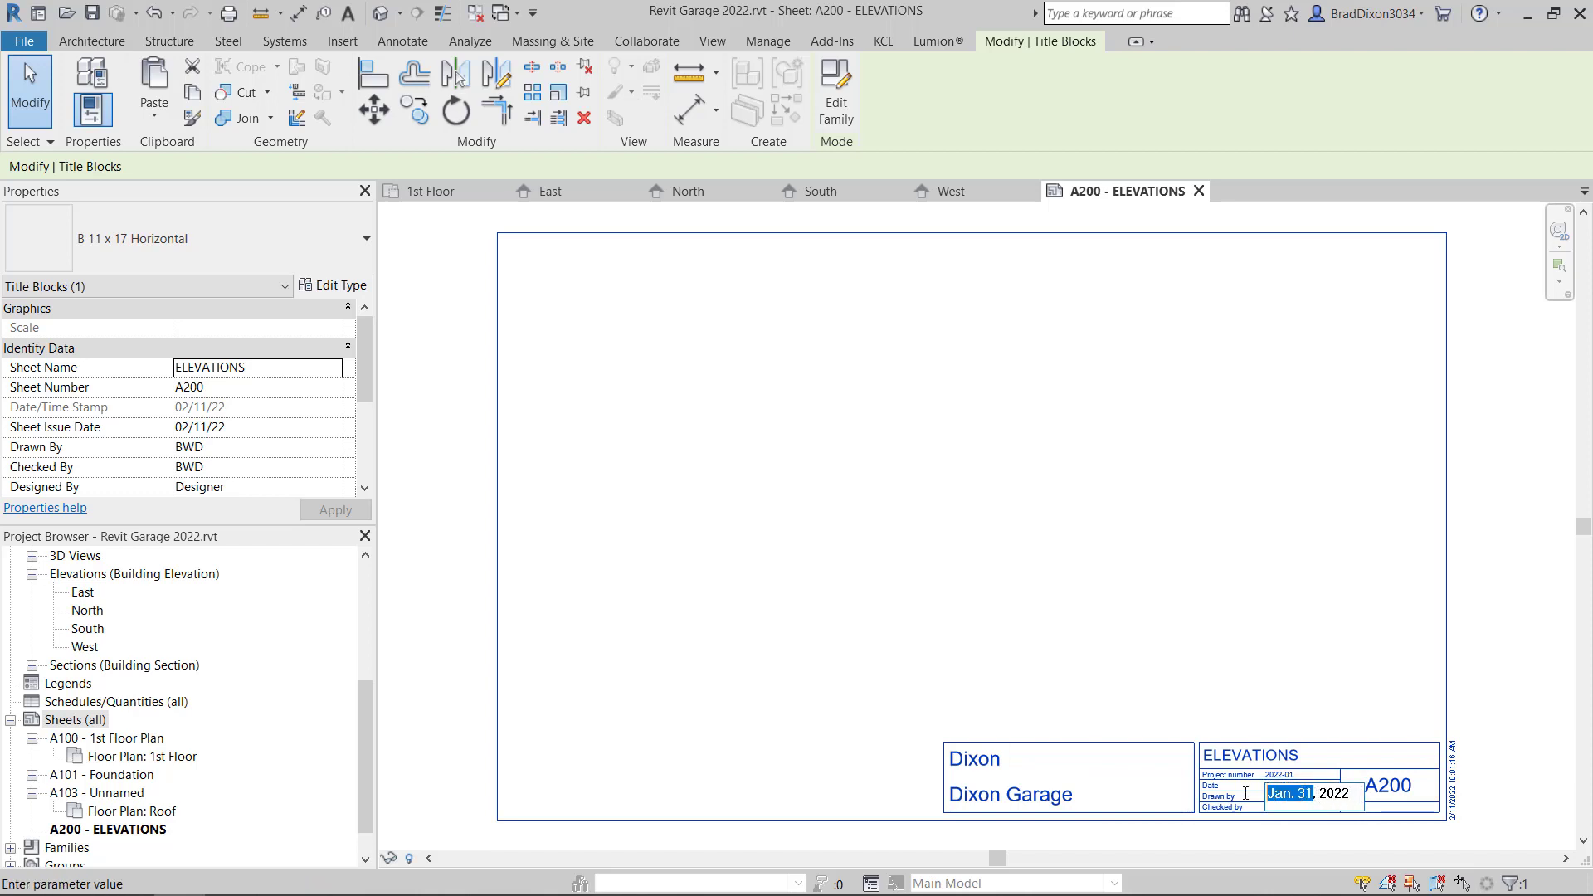
text(FEB, 2022)
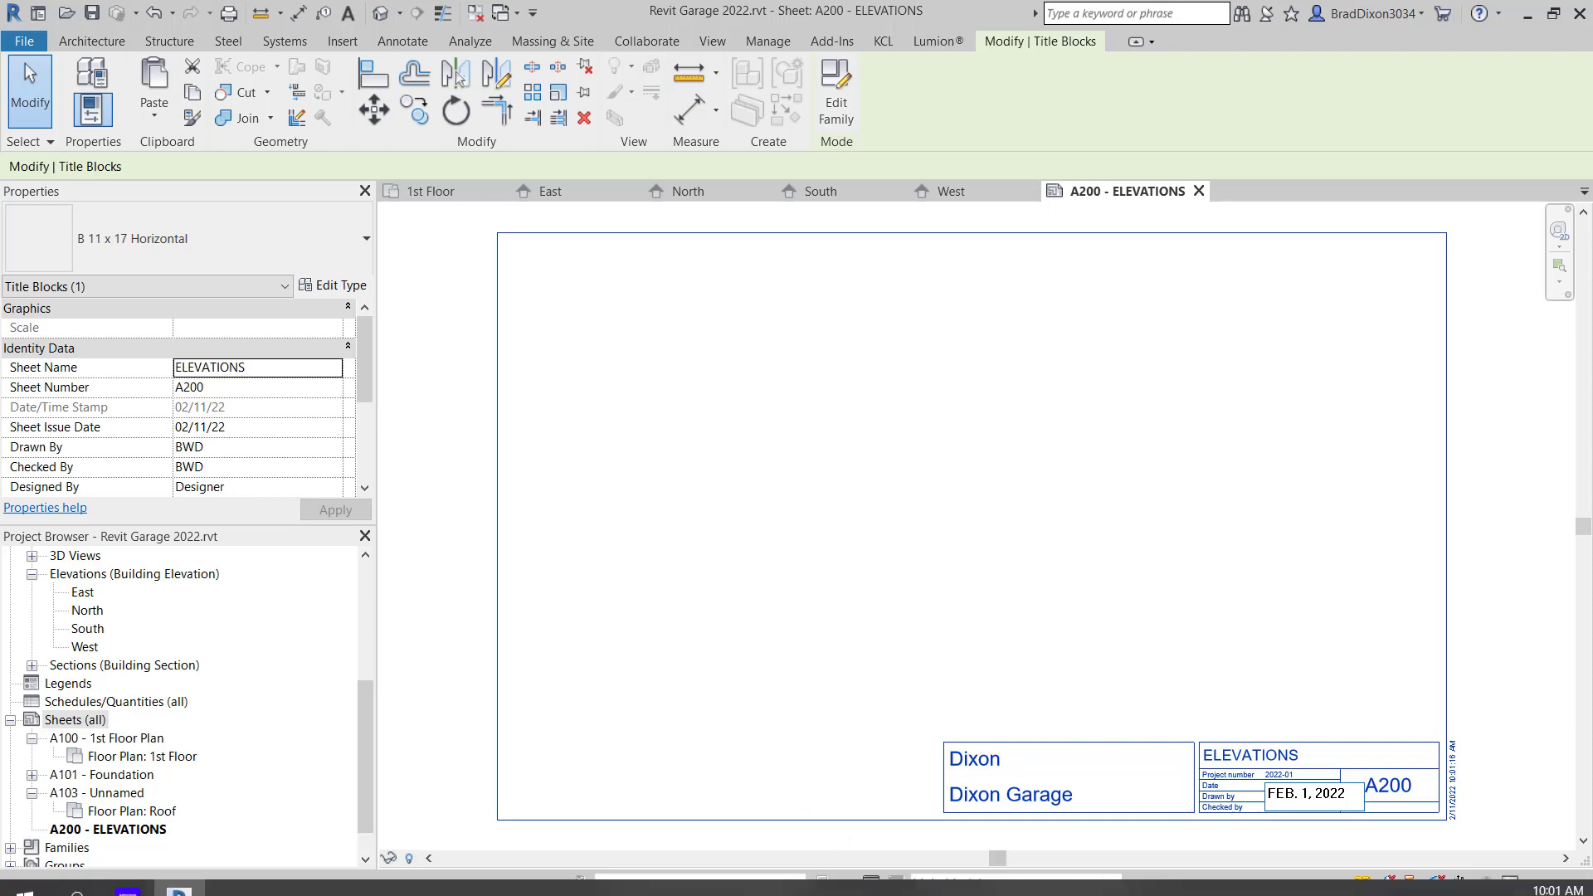
click(1311, 793)
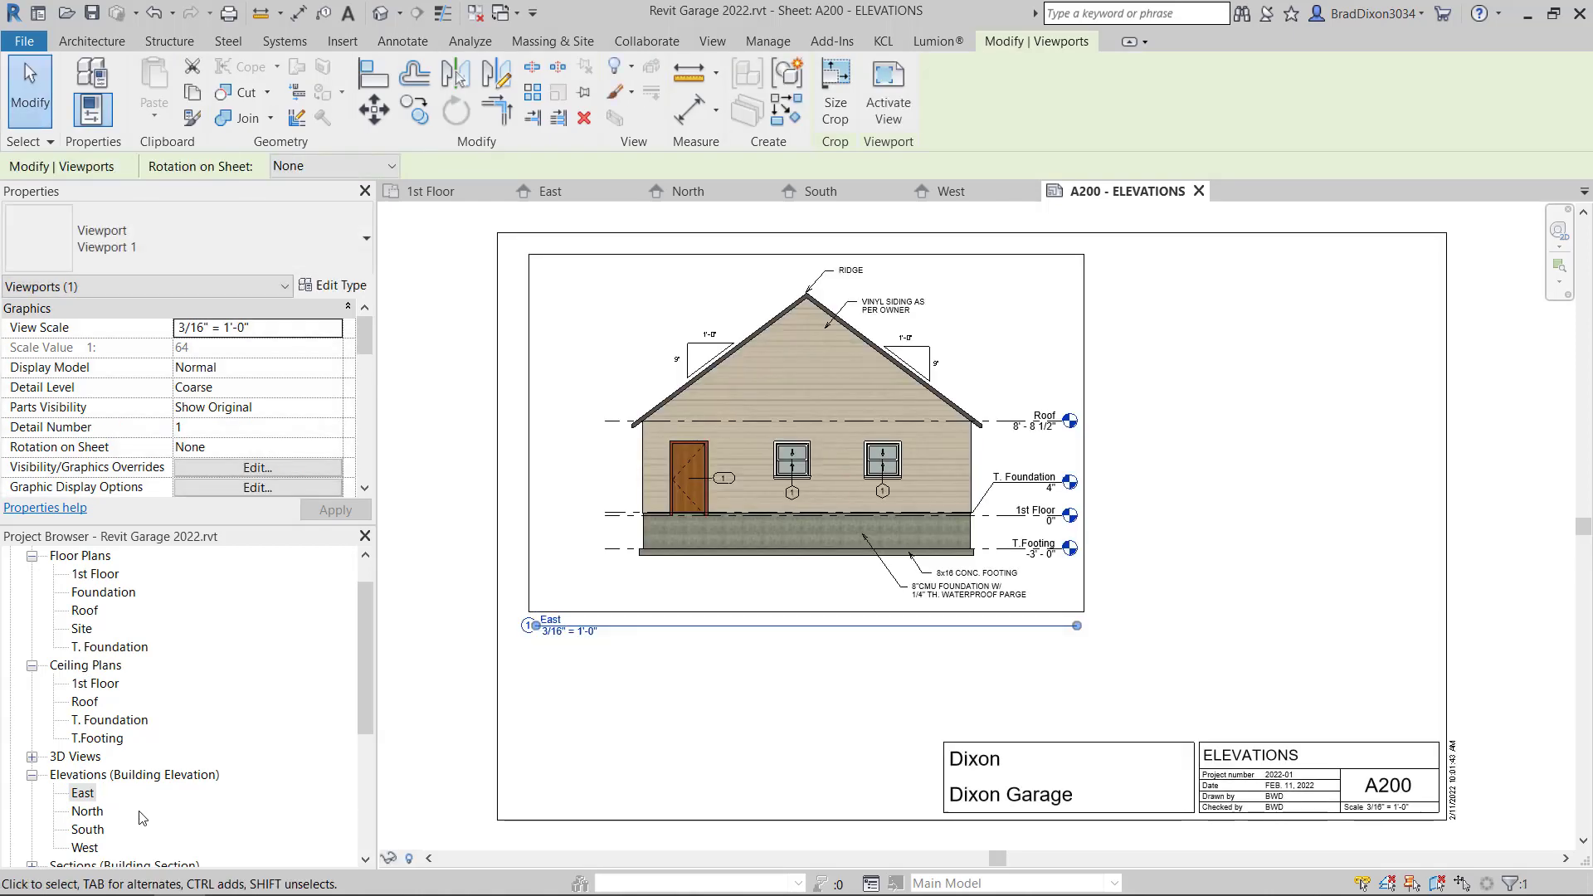
- Place the North elevation on sheet A200 beside East, then open the North view
click(88, 811)
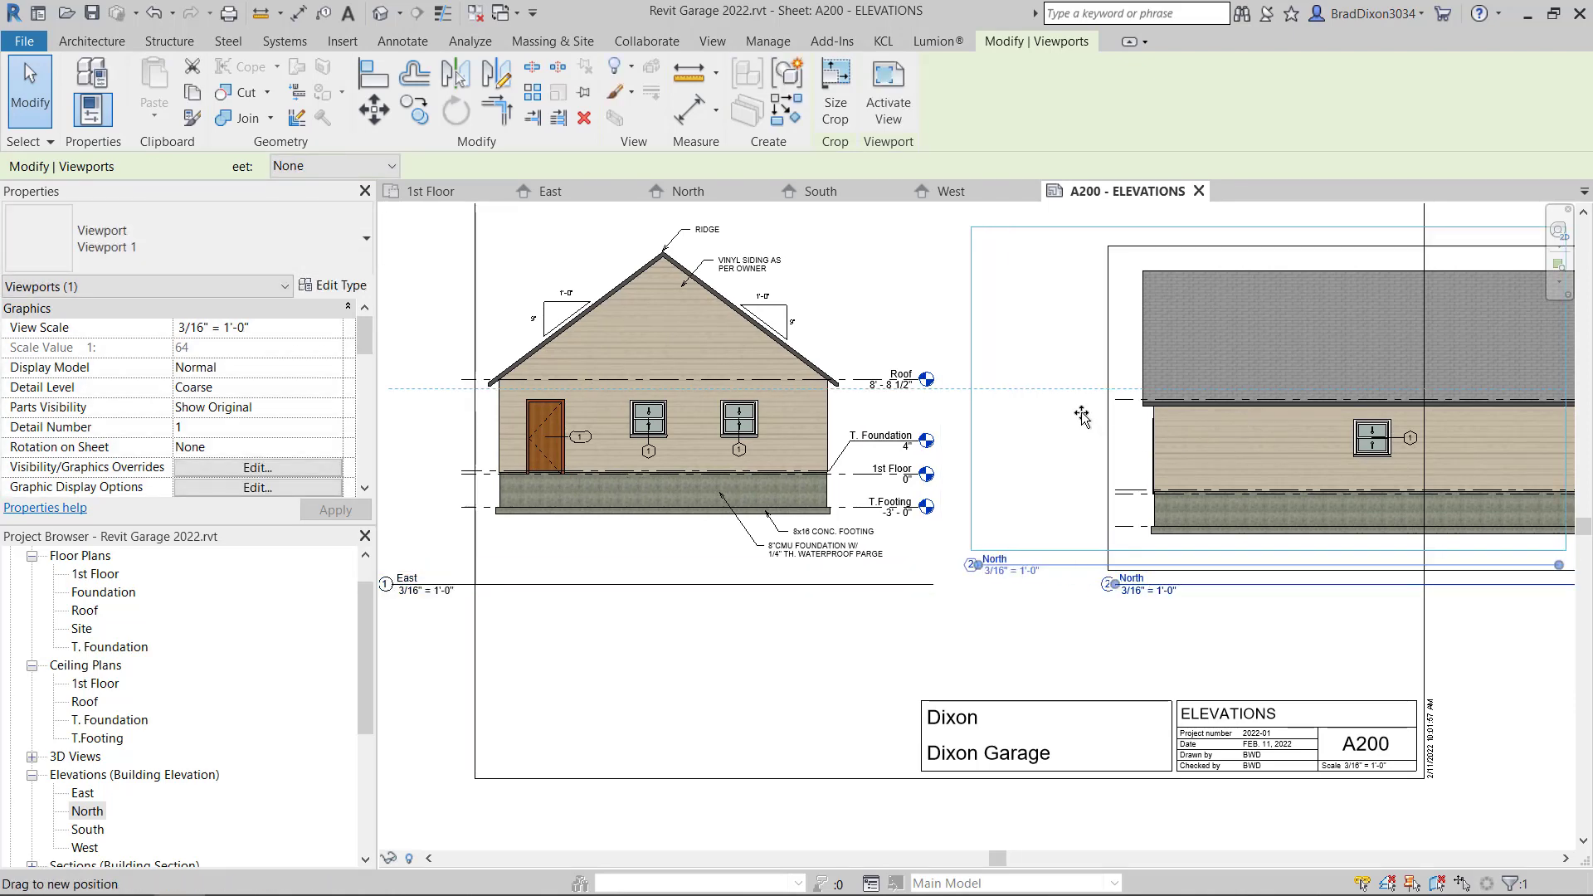
drag(1082, 417, 1155, 488)
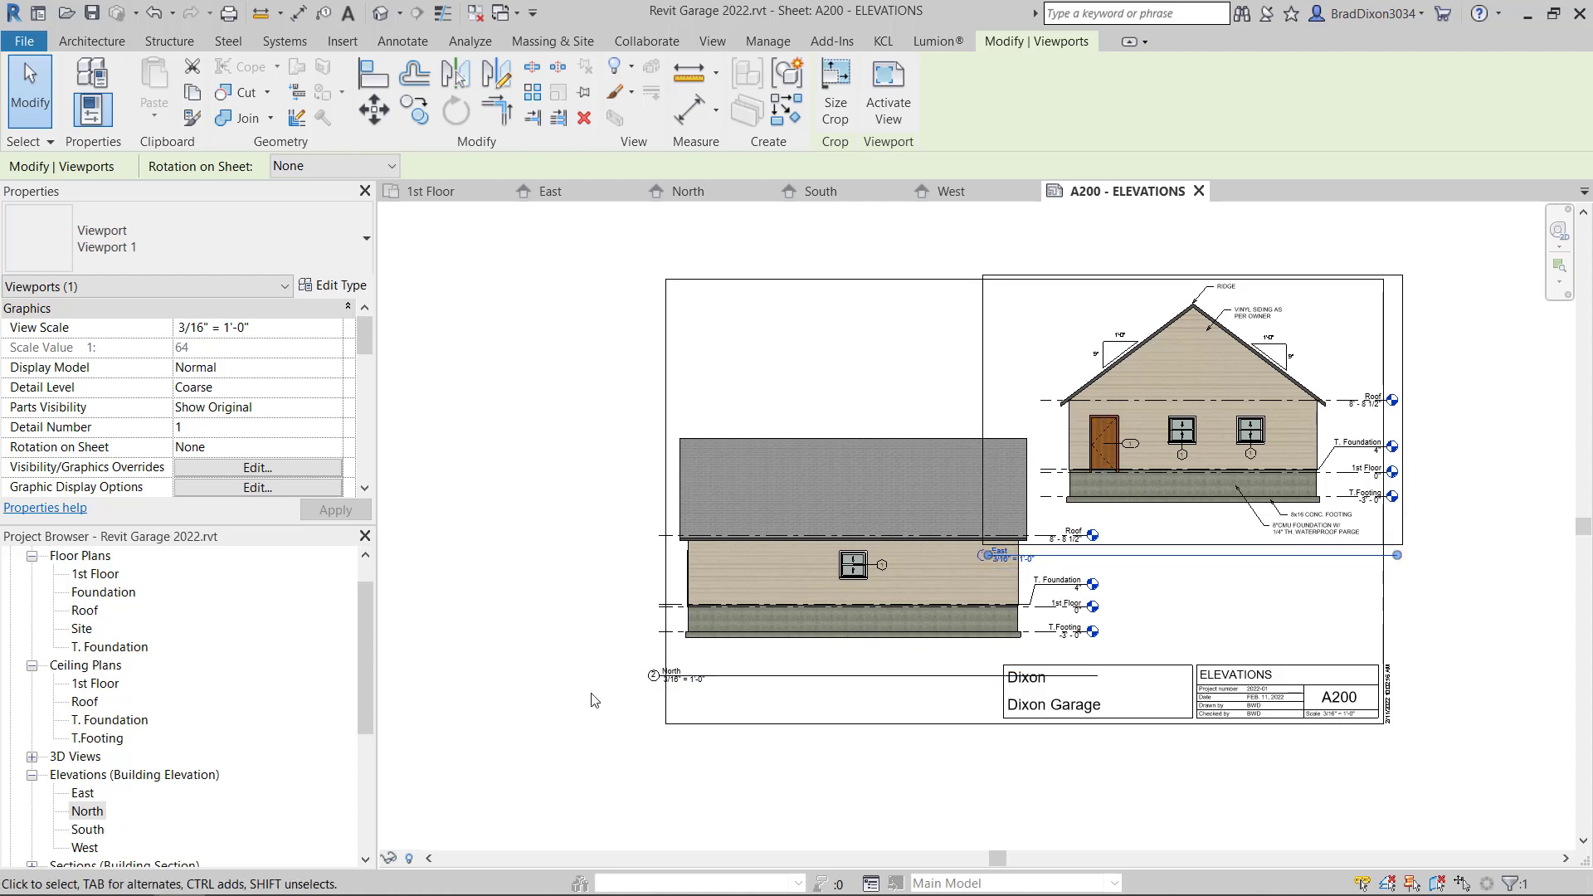
double_click(87, 737)
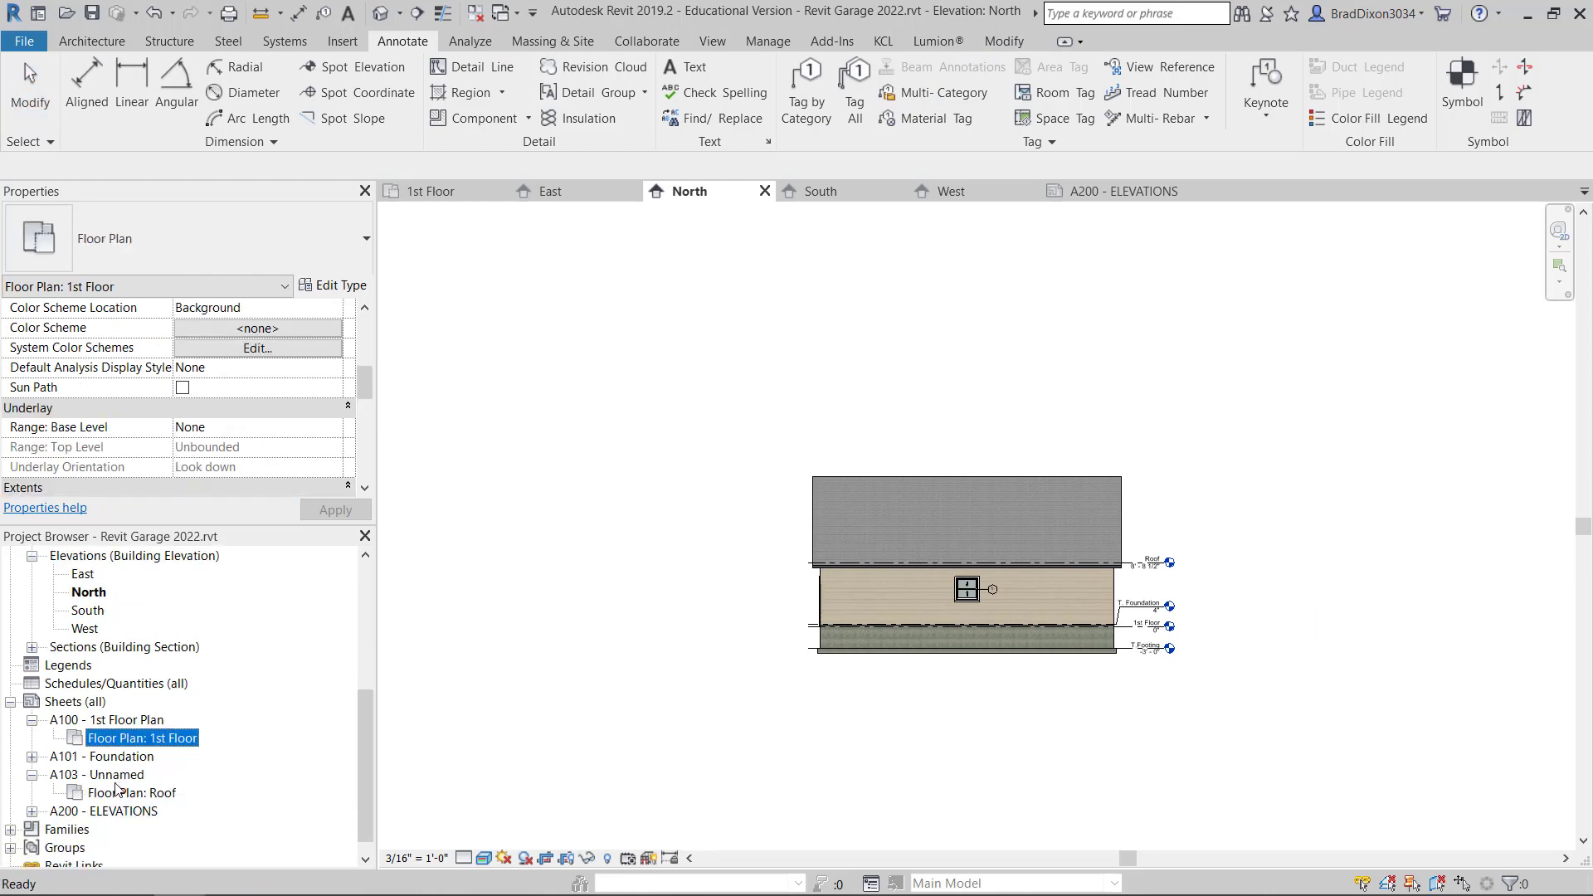
double_click(107, 811)
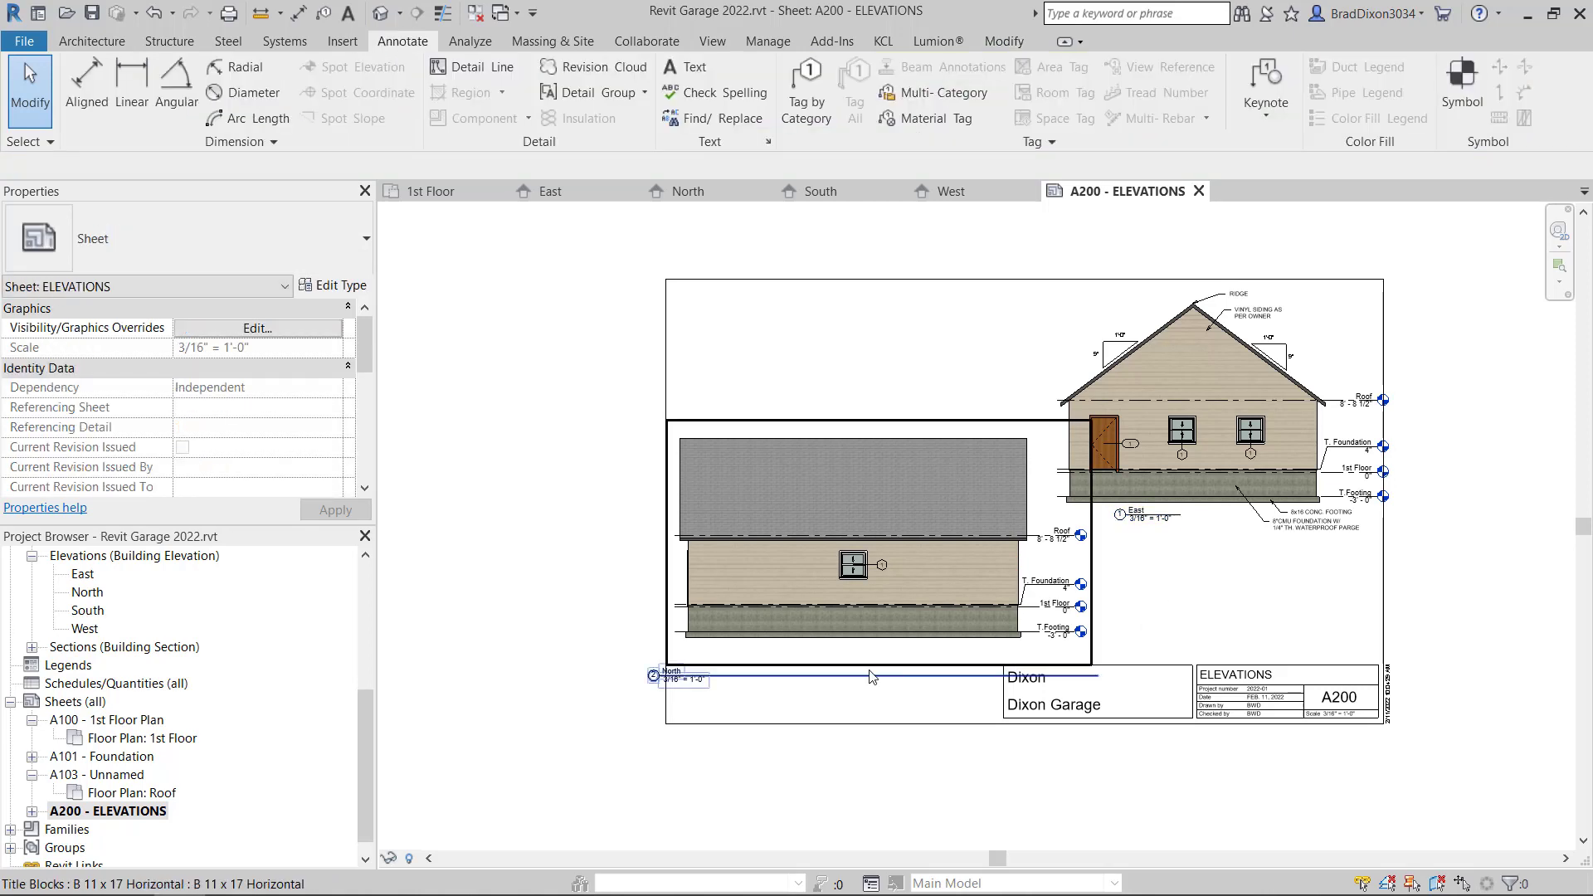
click(869, 678)
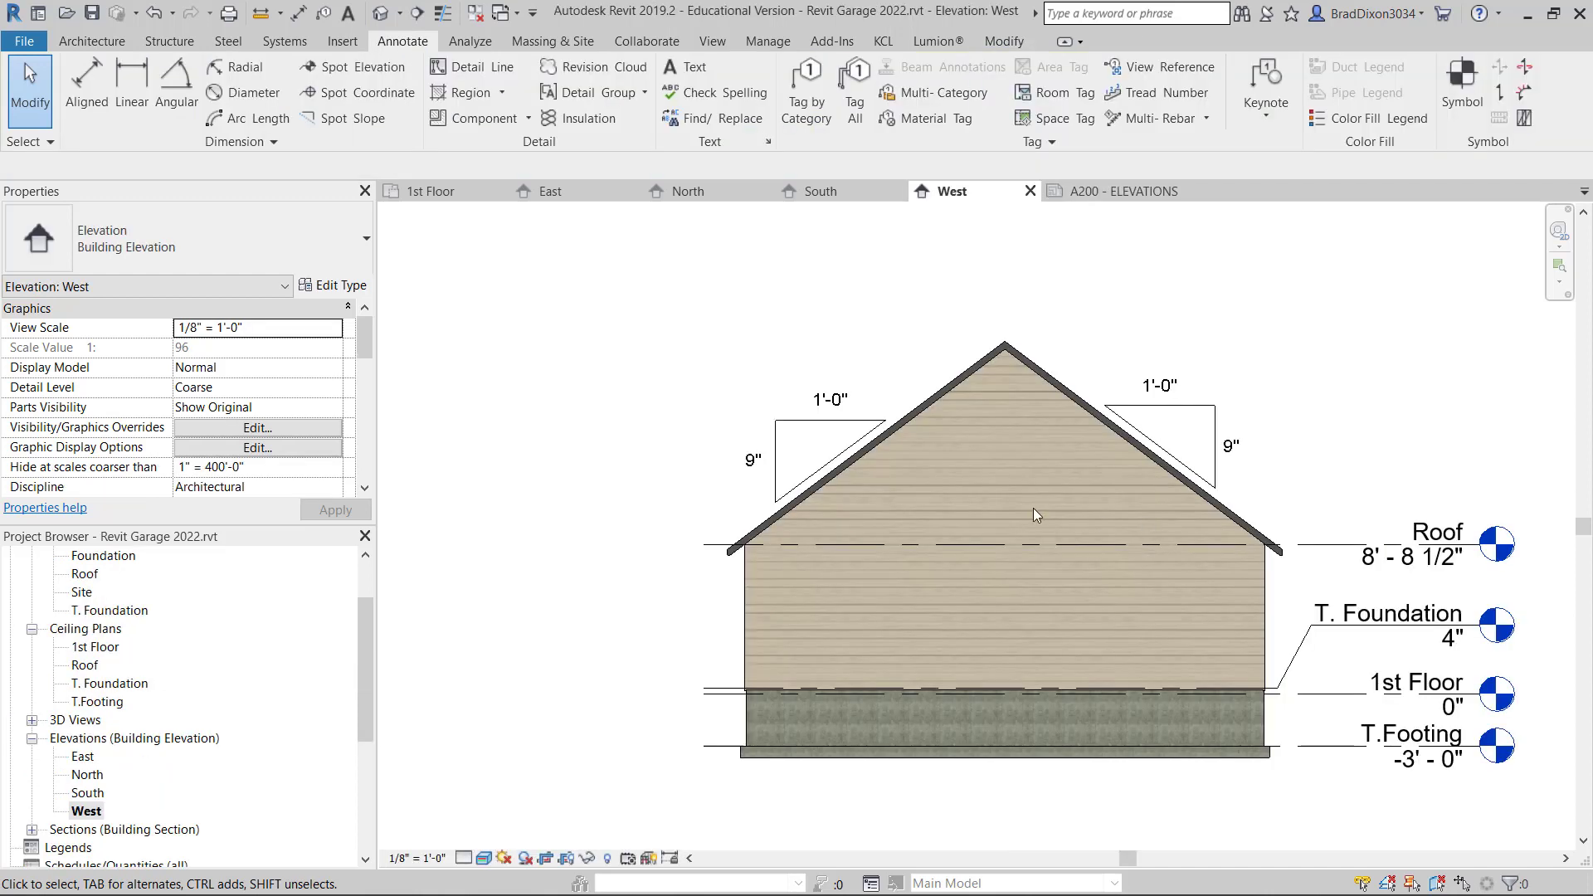
- Set the North and East elevations on sheet A200 to 1/8" = 1'-0" scale
click(869, 697)
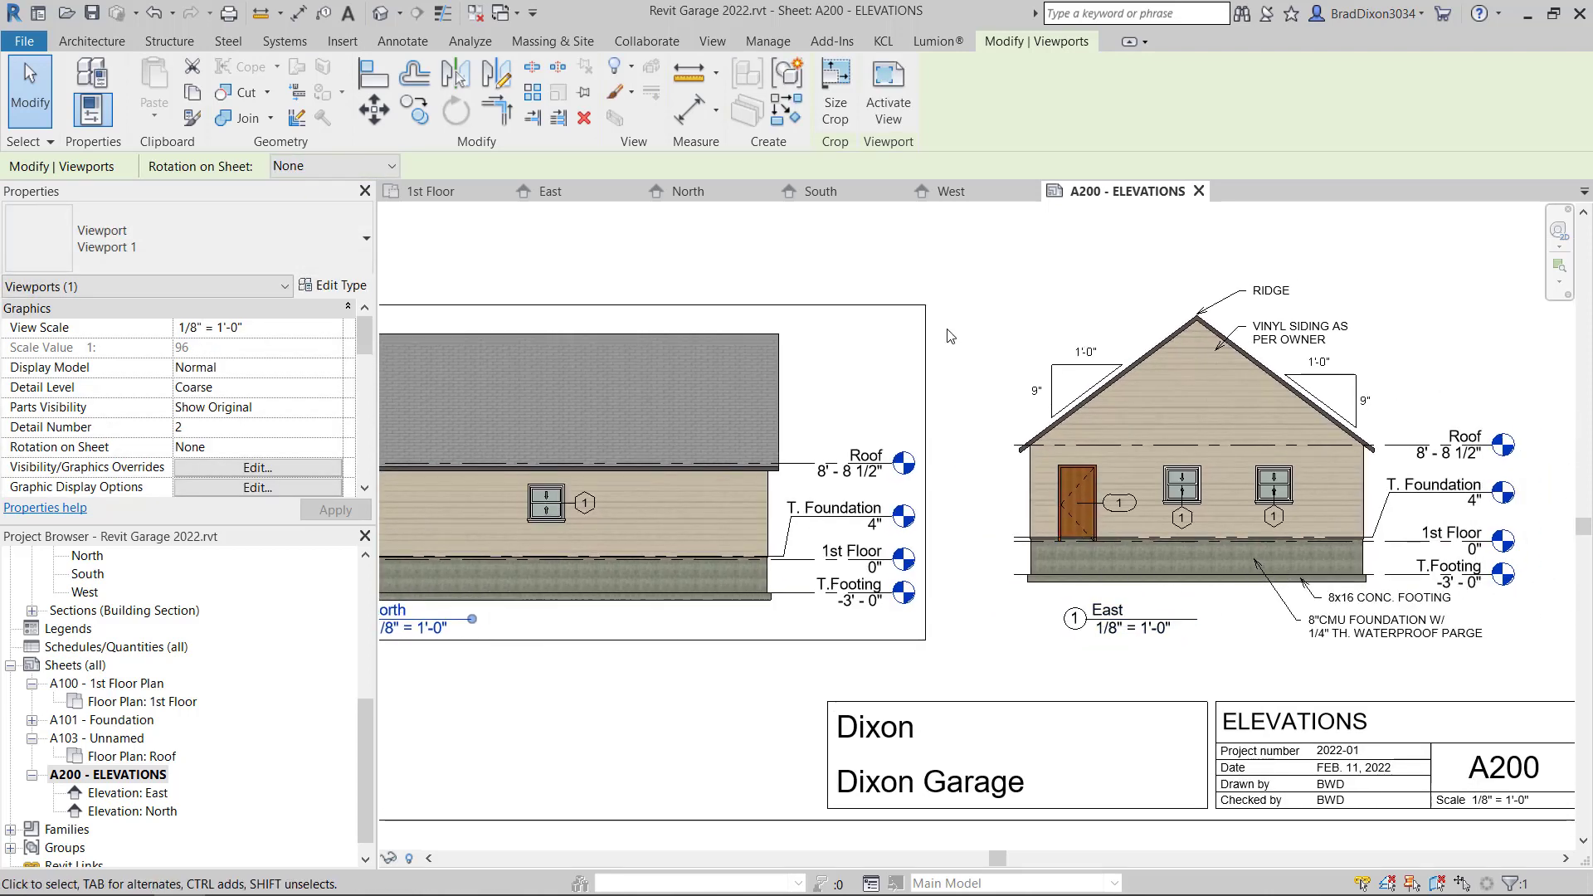
click(402, 40)
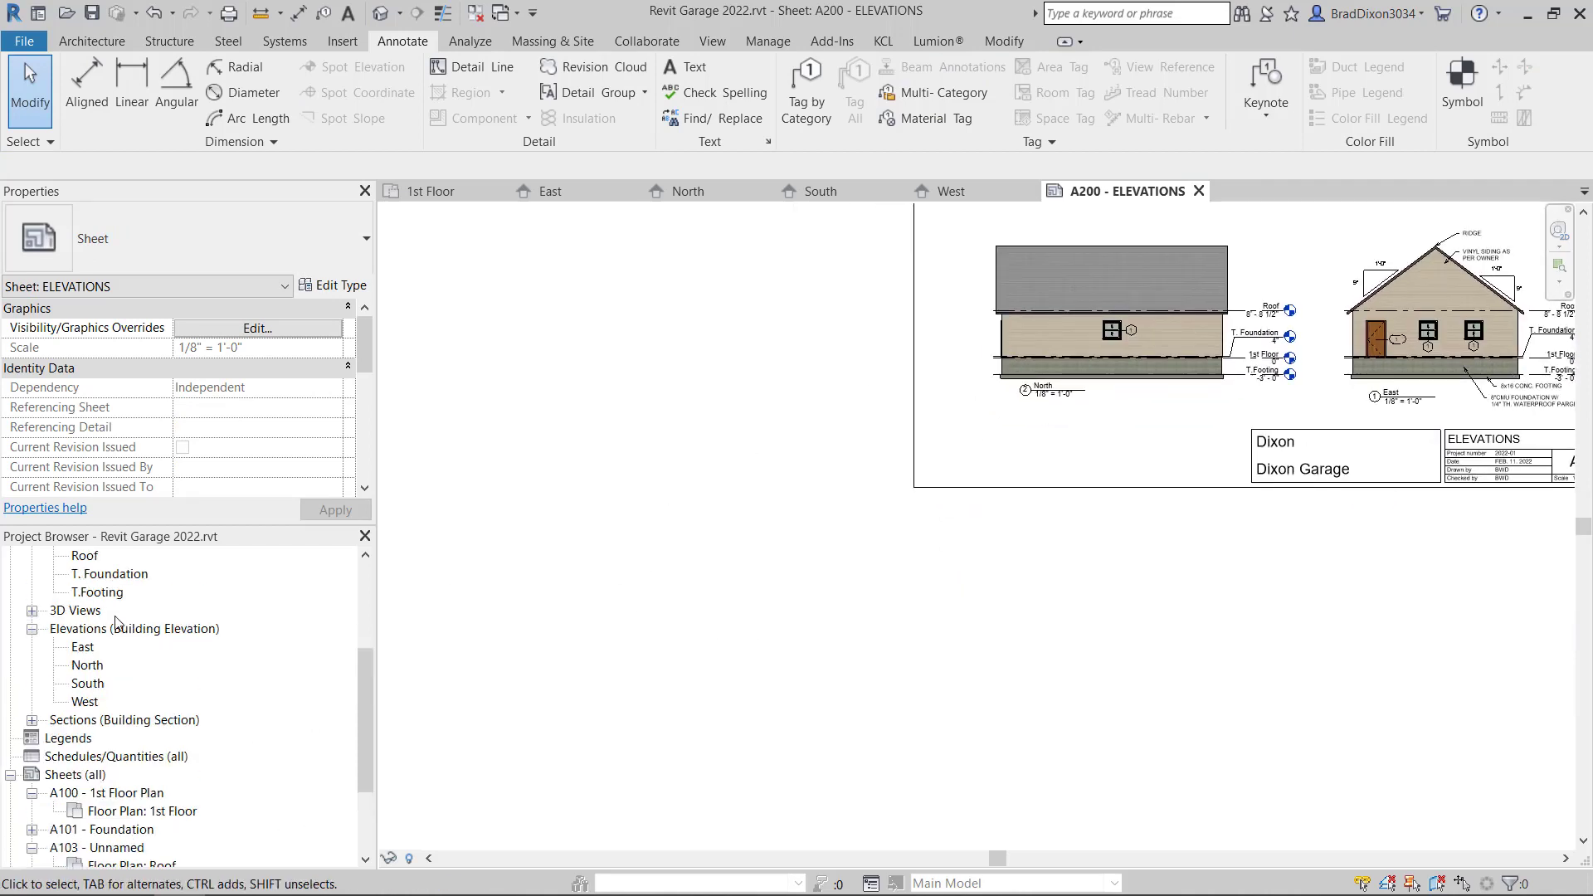
- Place the South elevation on A200 and drag it into line with the other elevations
scroll(down, 3)
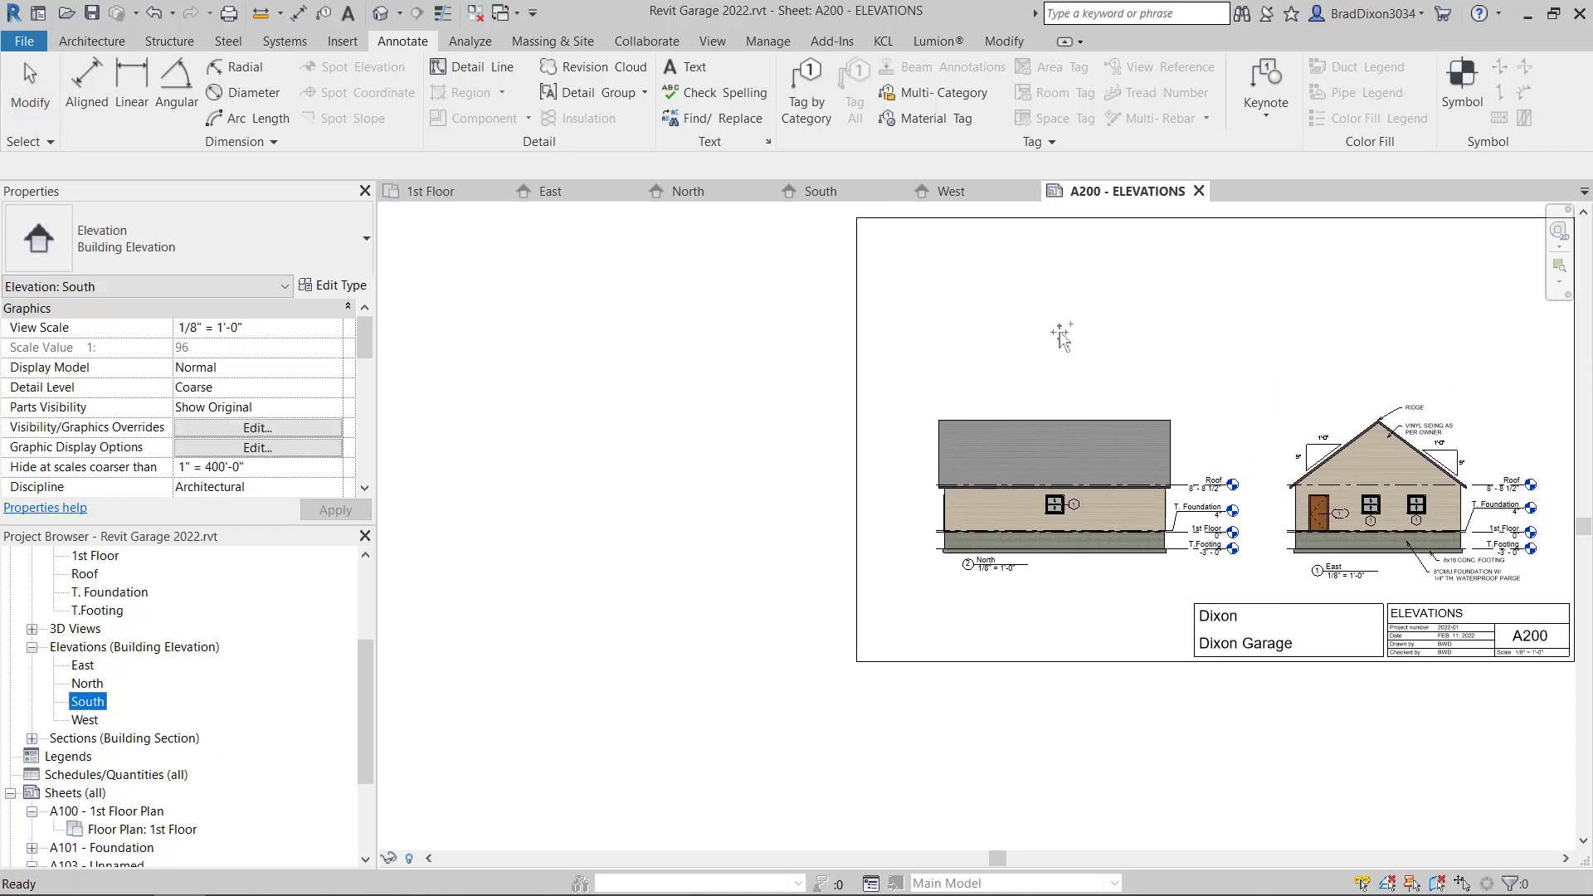
click(1046, 315)
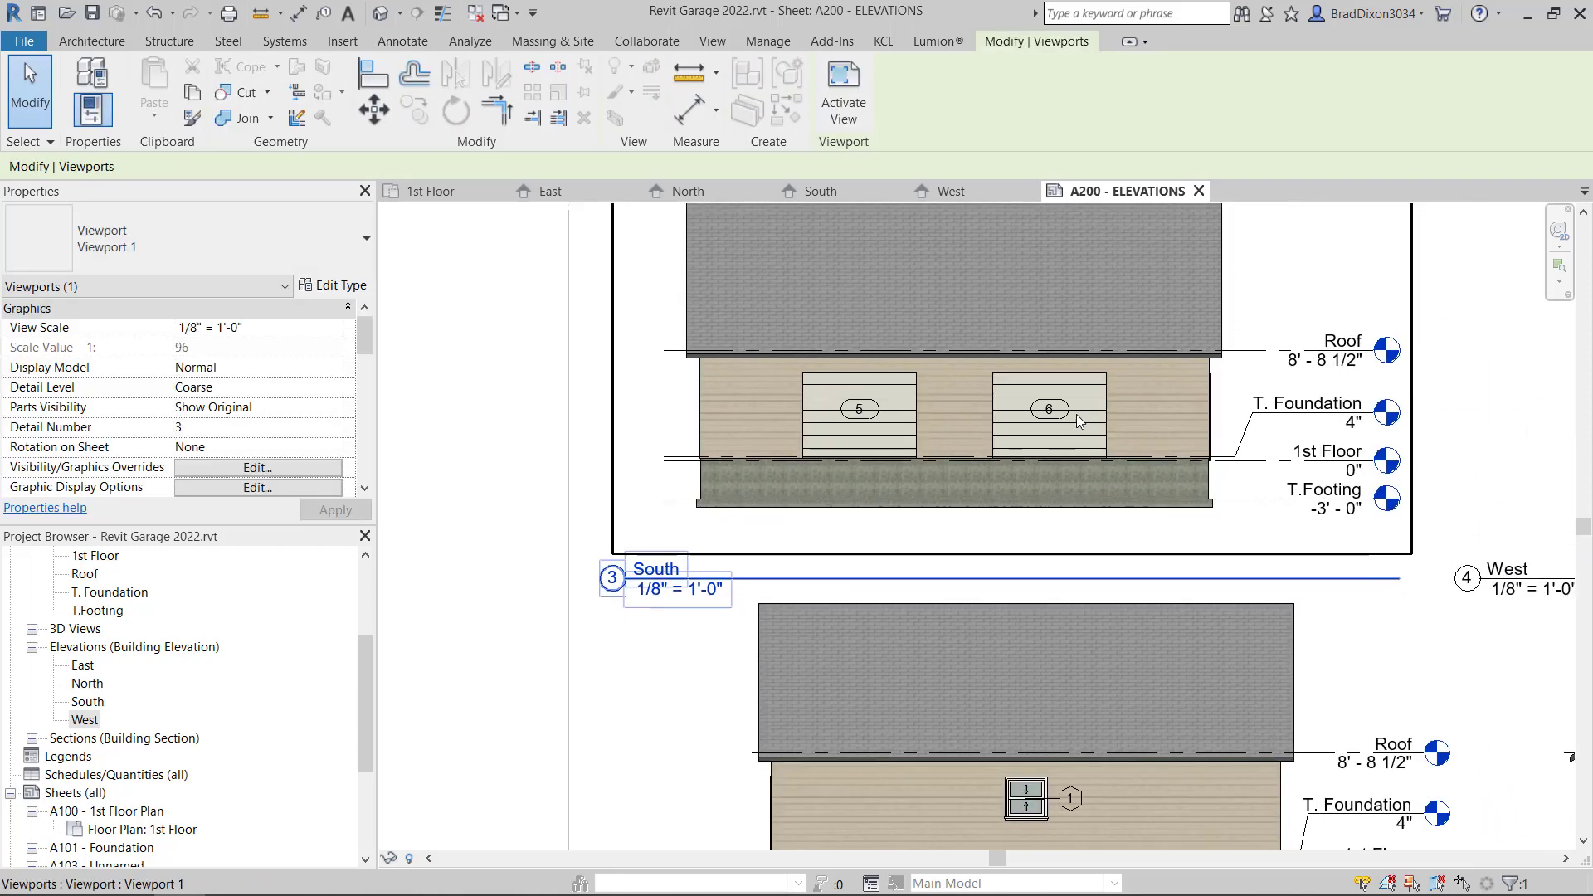
click(675, 587)
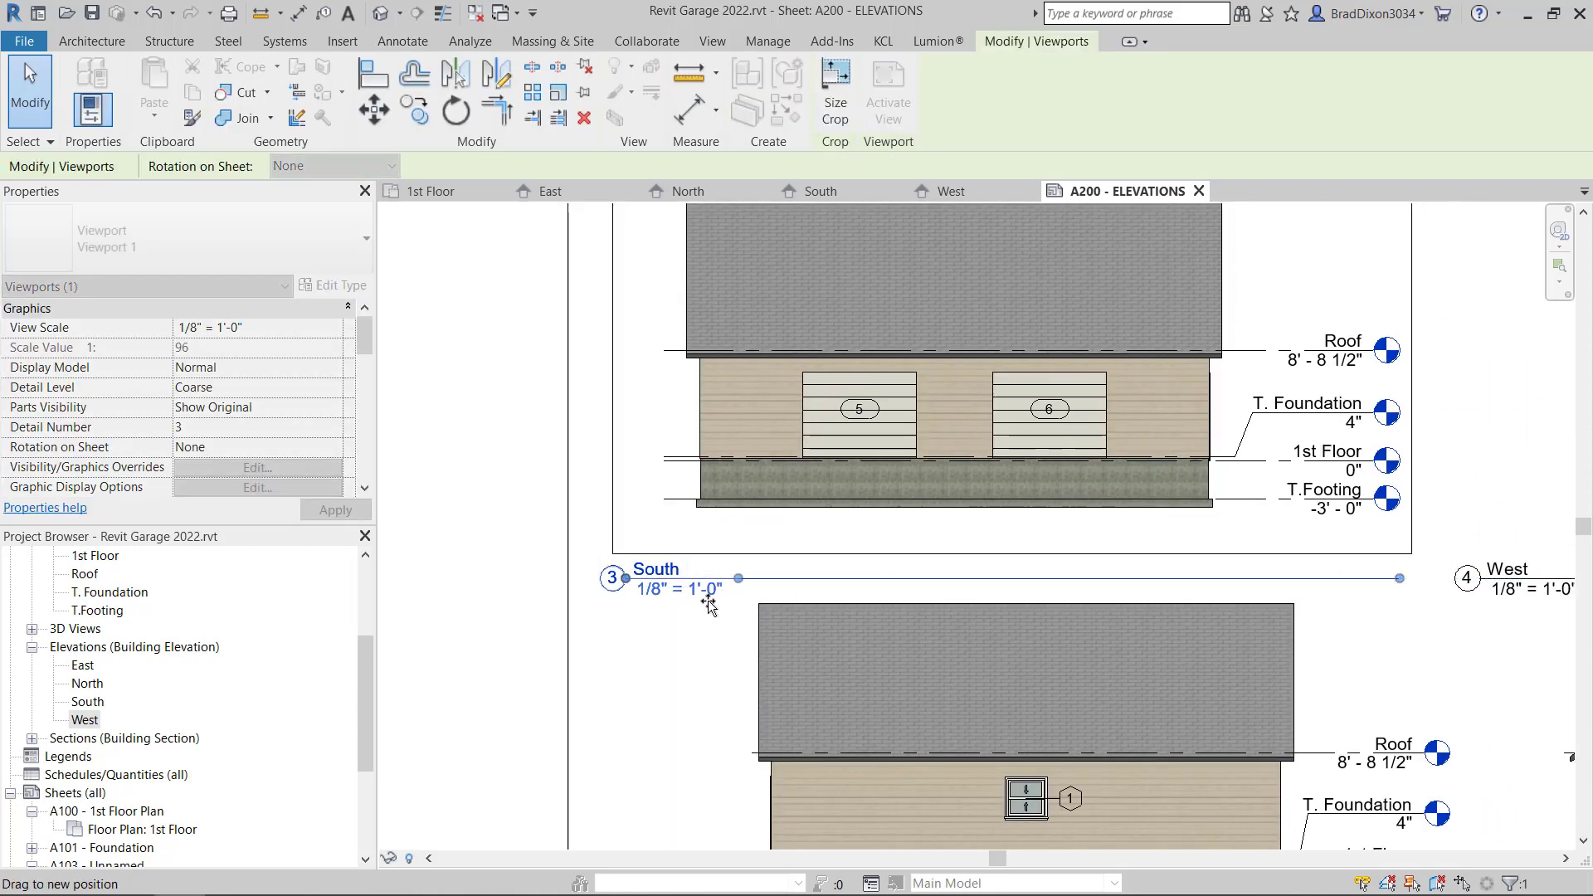
drag(701, 606, 787, 539)
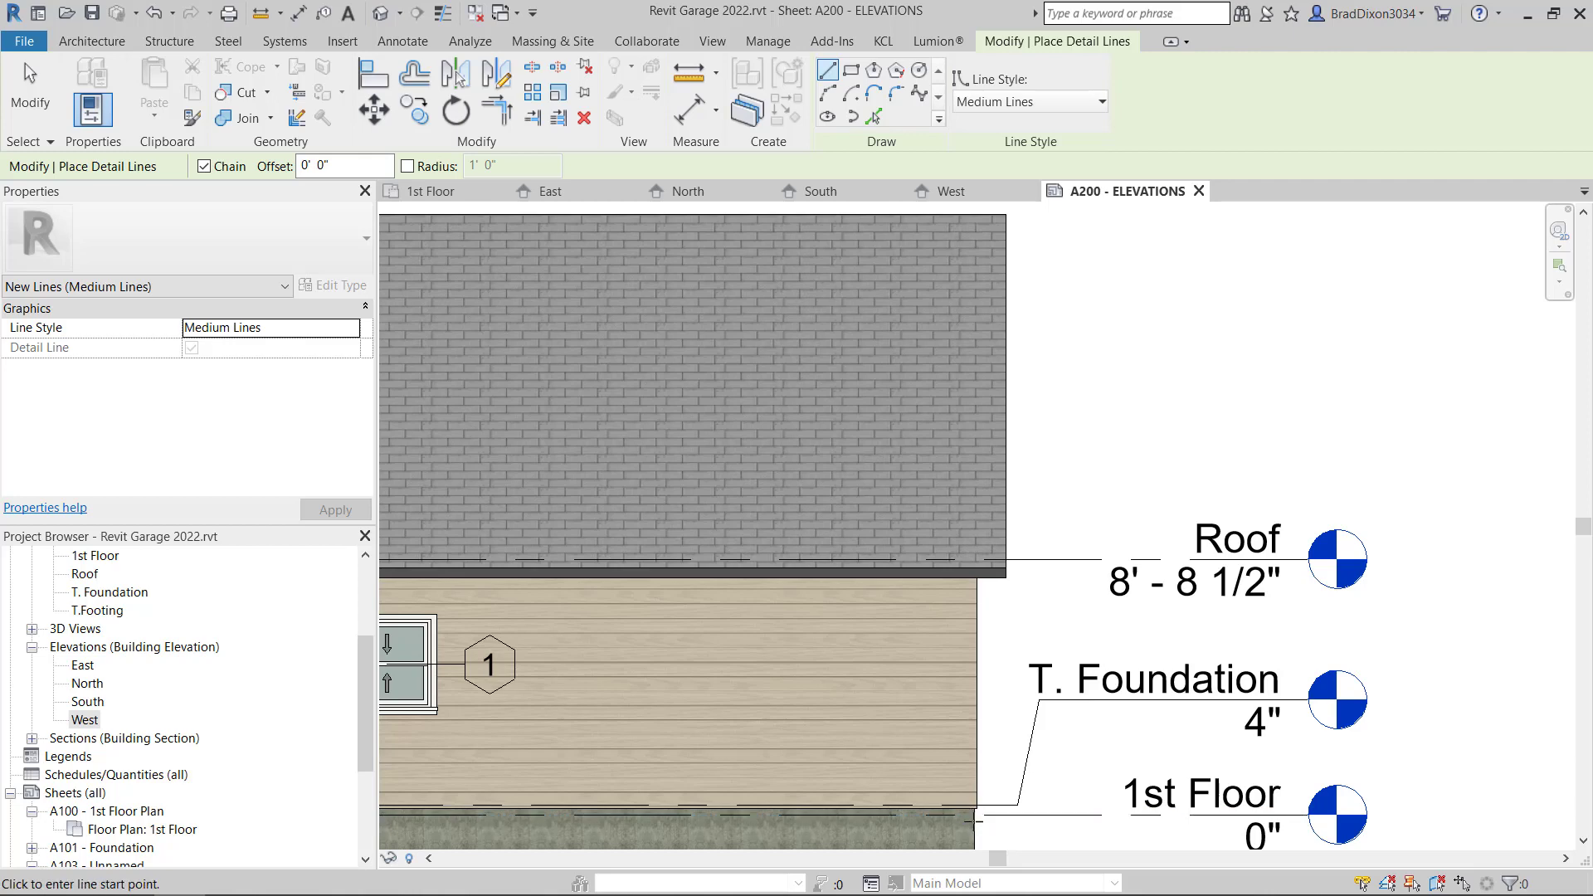
- Drag the West elevation viewport level with the South elevation on A200
scroll(down, 3)
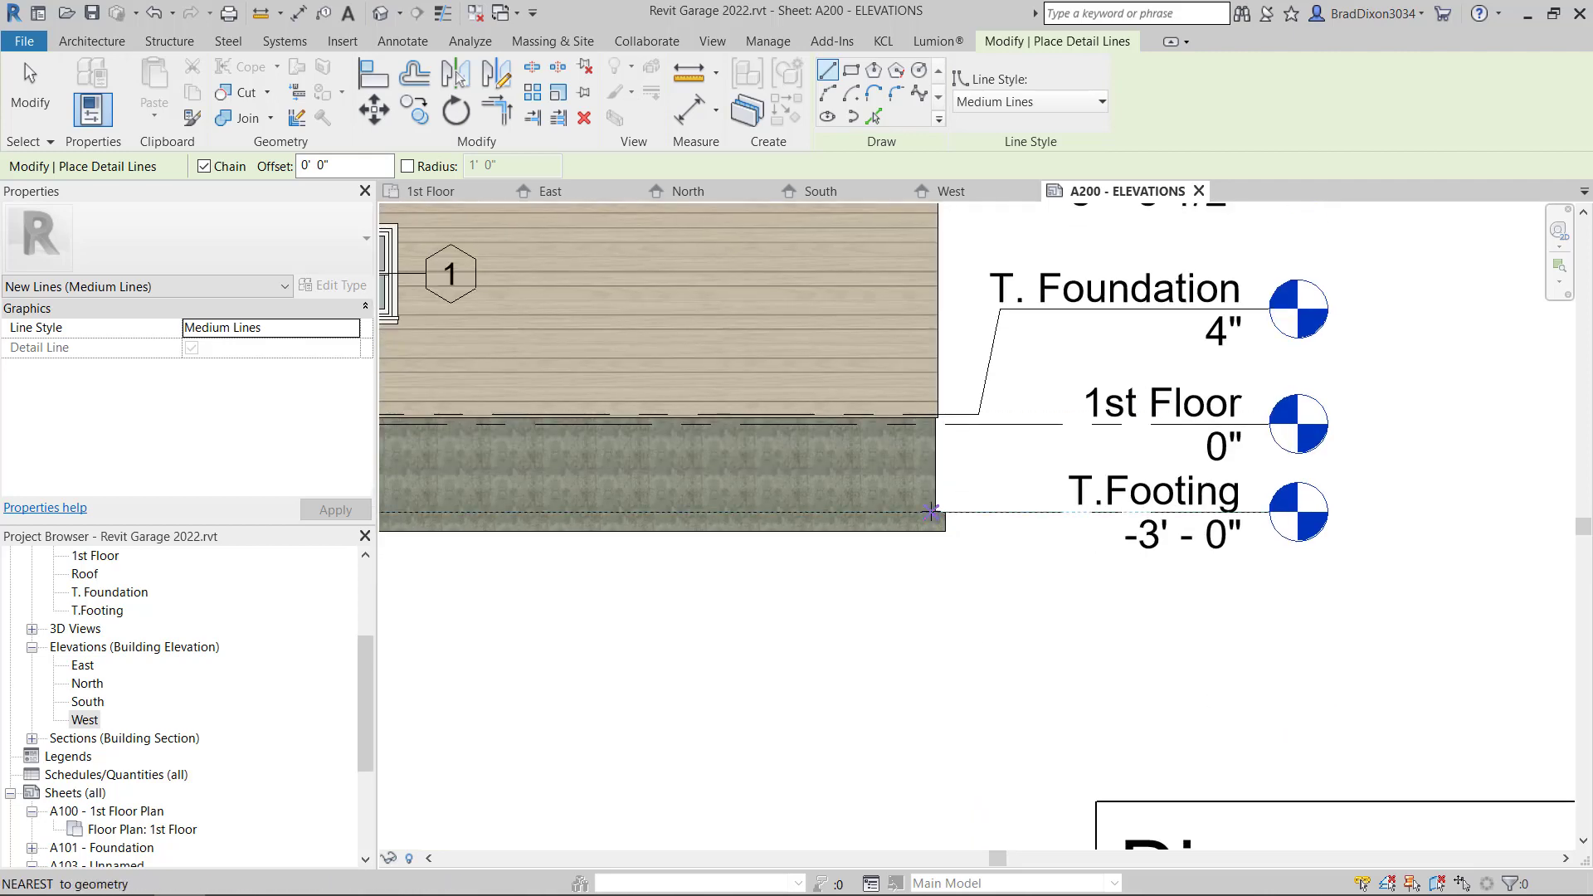
scroll(down, 3)
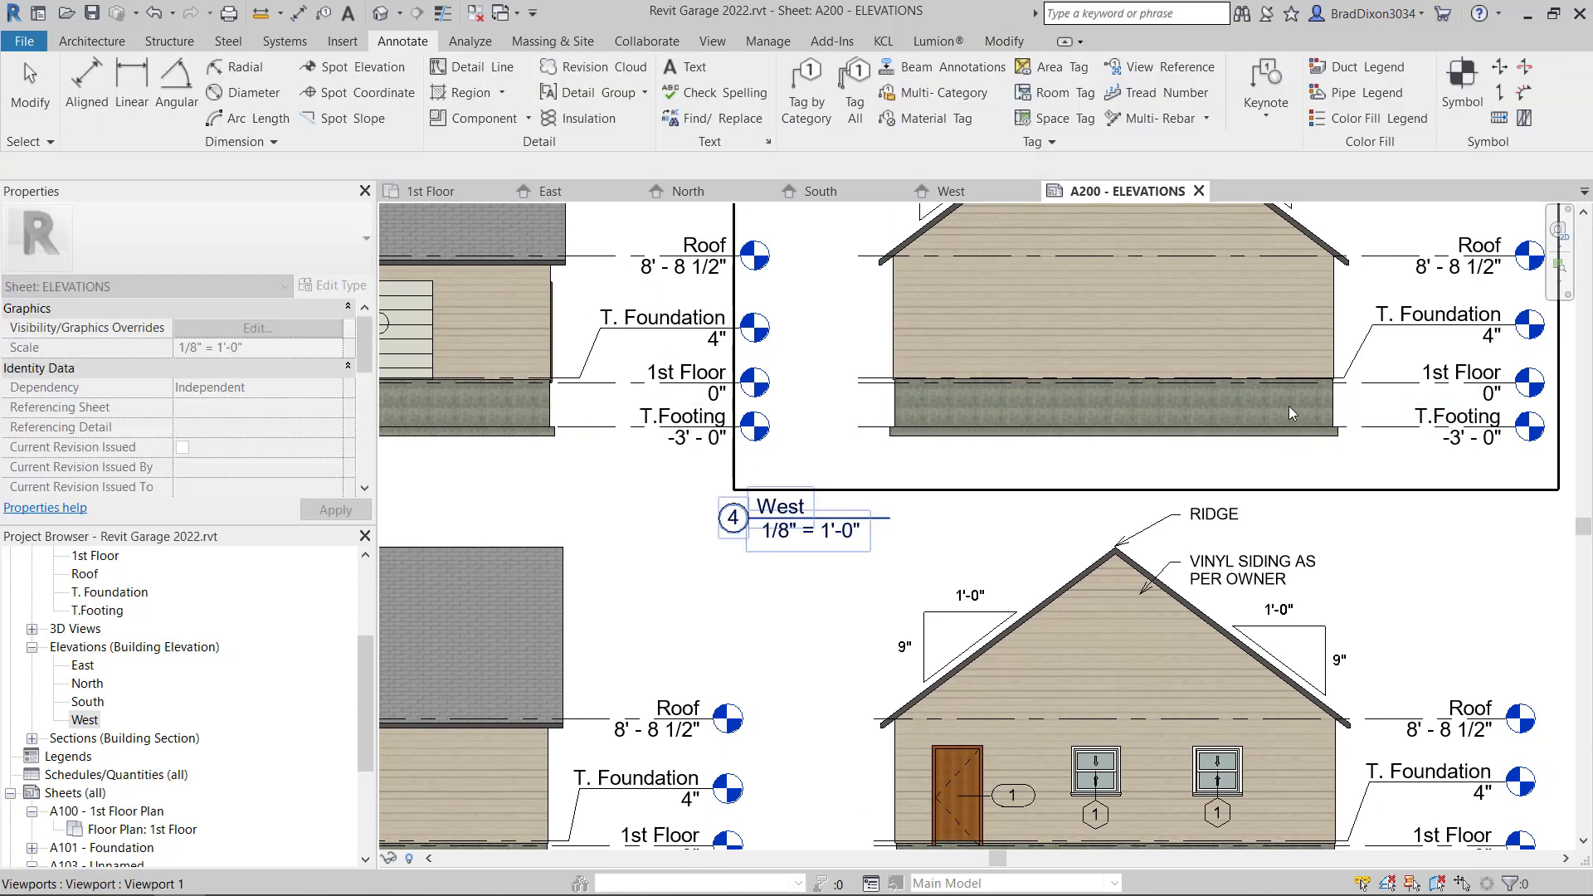
drag(798, 518, 991, 470)
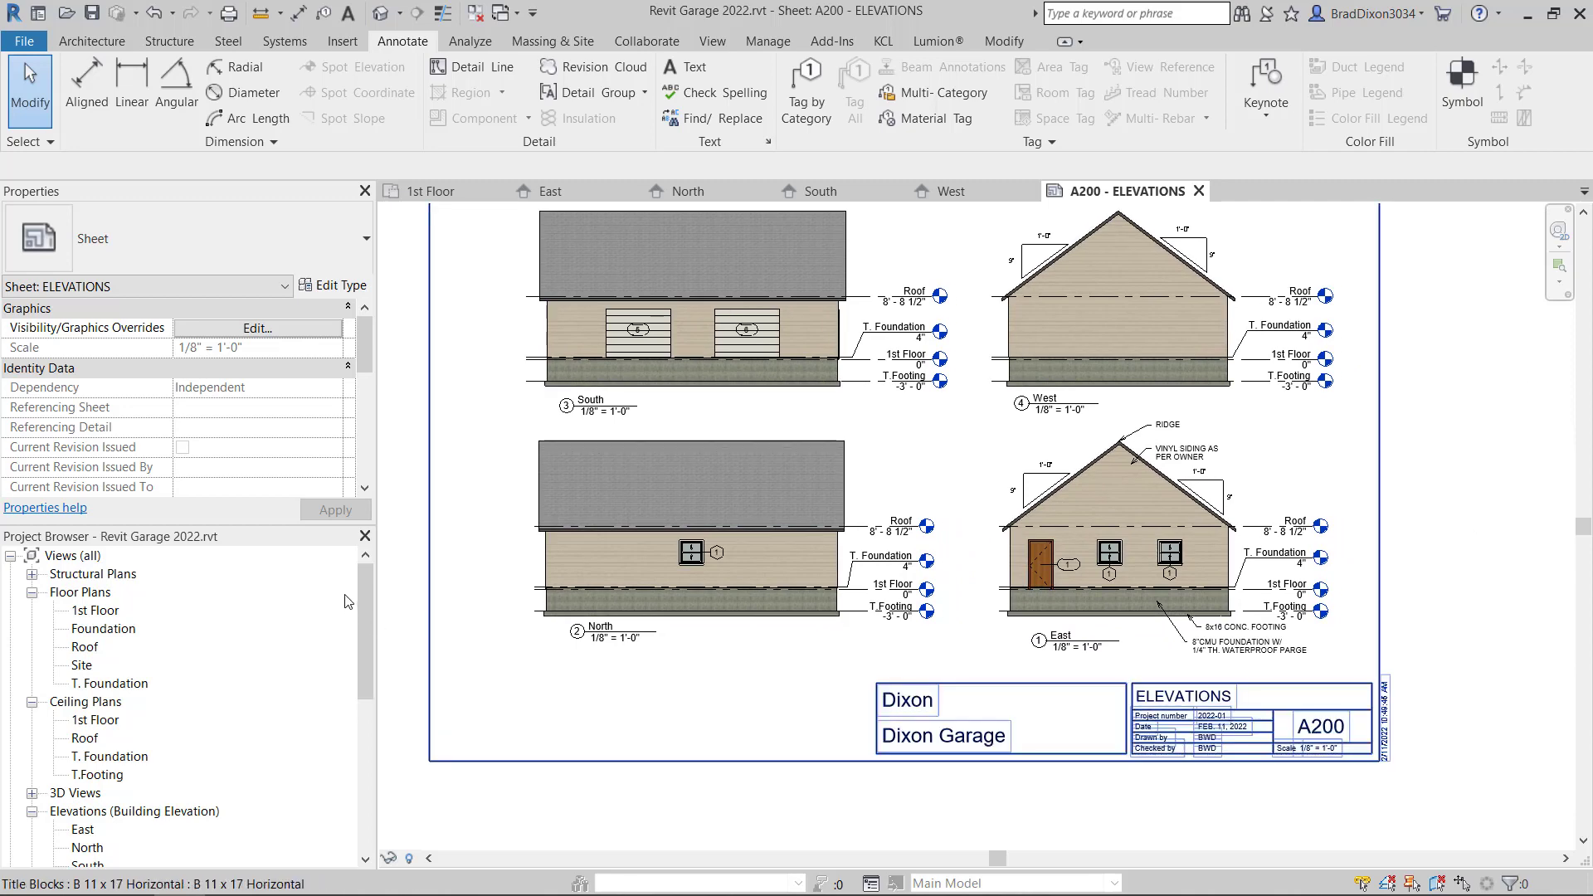
- Check the 1st Floor plan's elevation markers cite A200, then select the North viewport
double_click(98, 610)
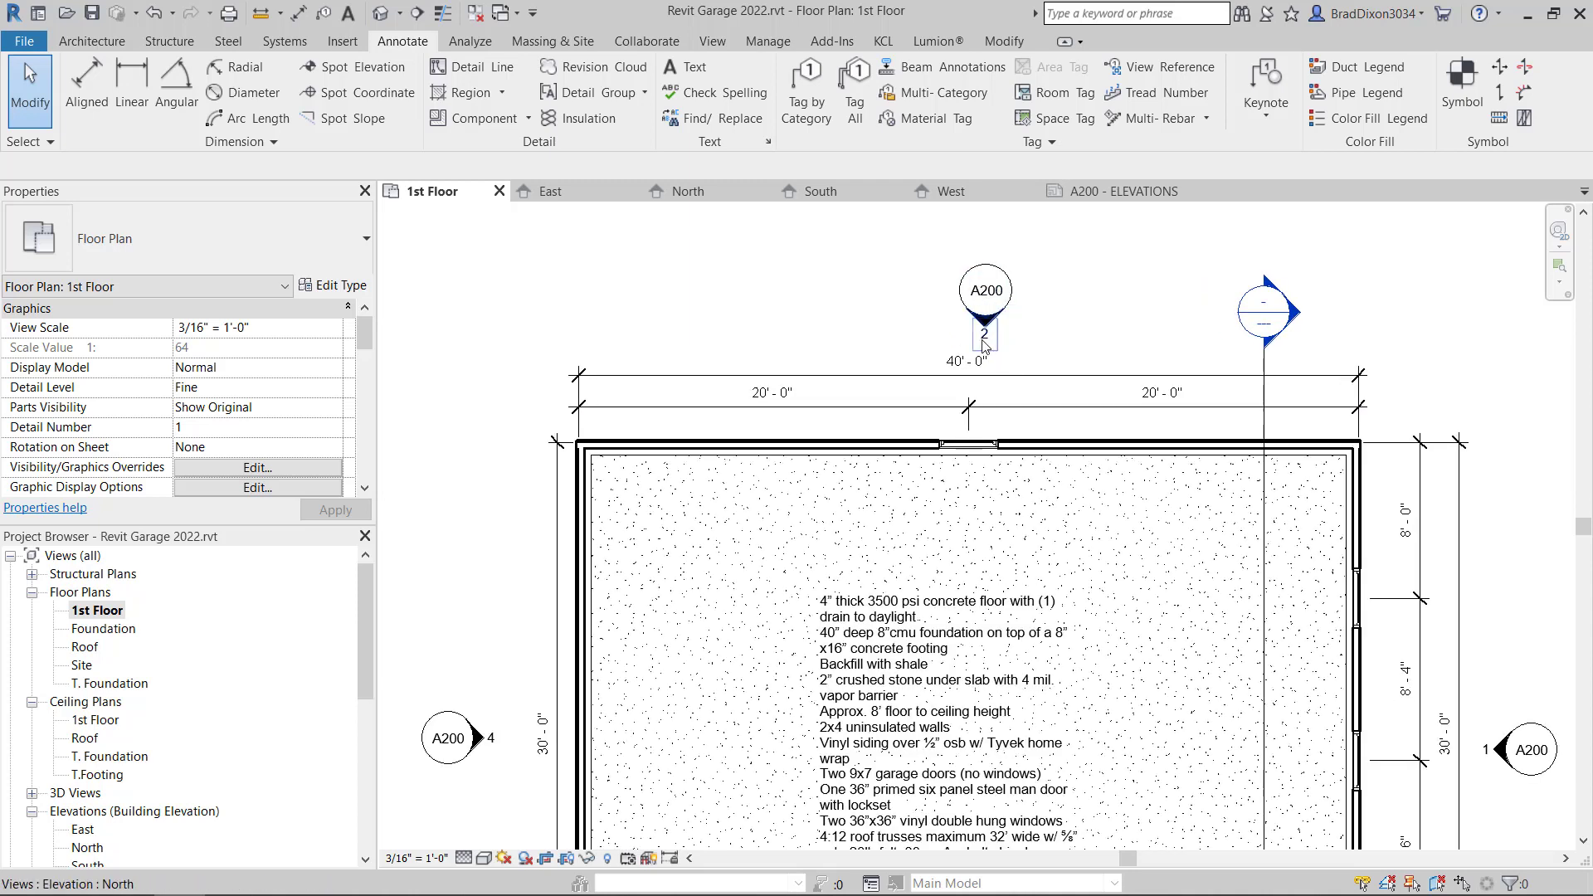
scroll(down, 3)
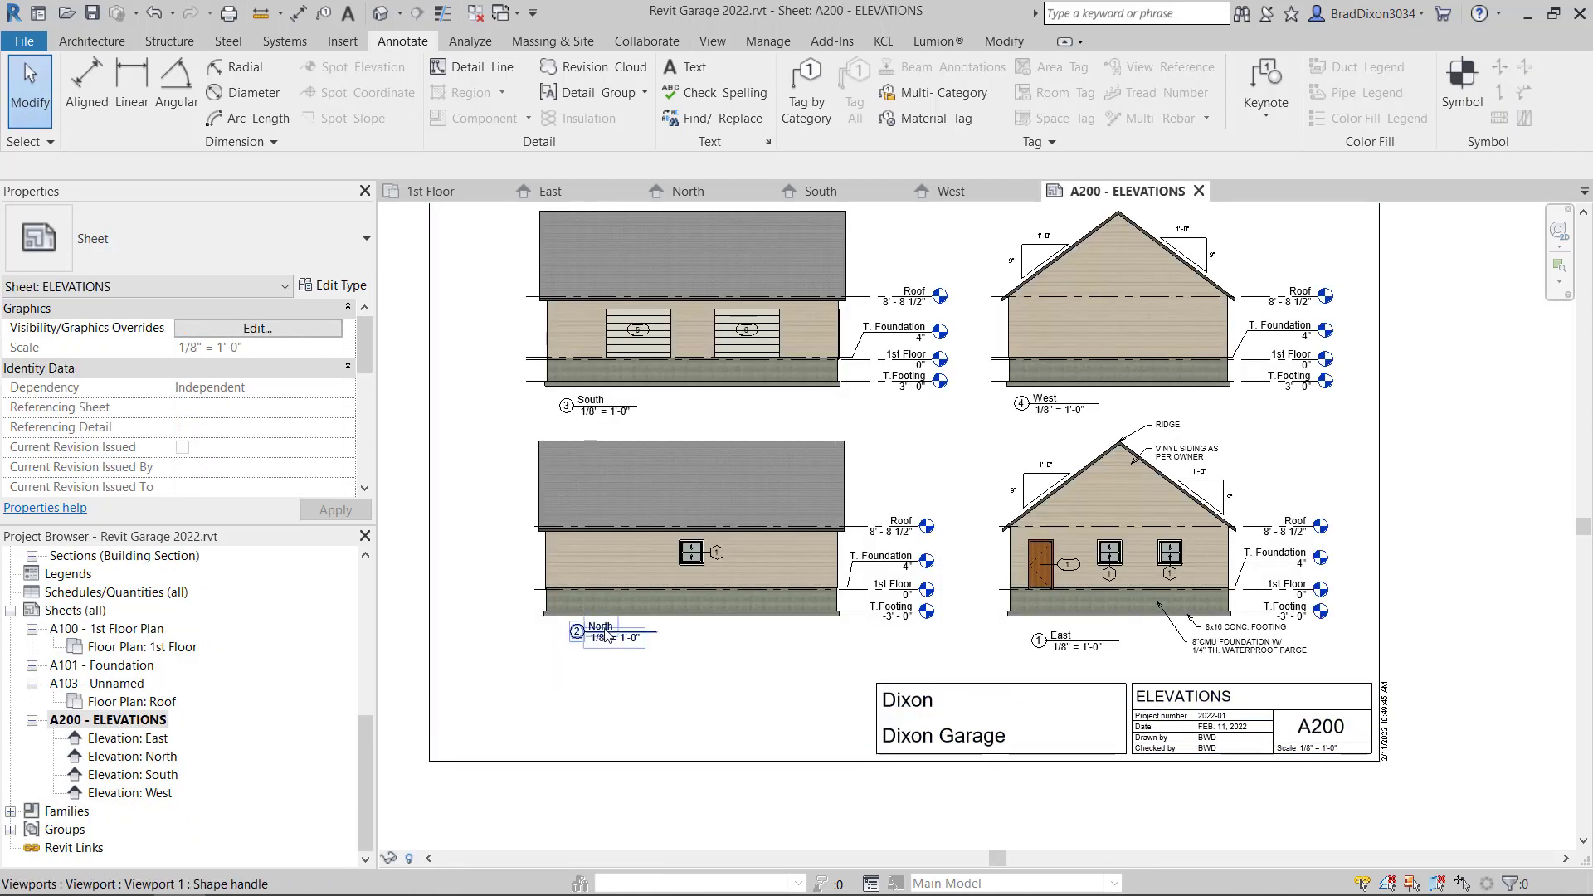
click(691, 533)
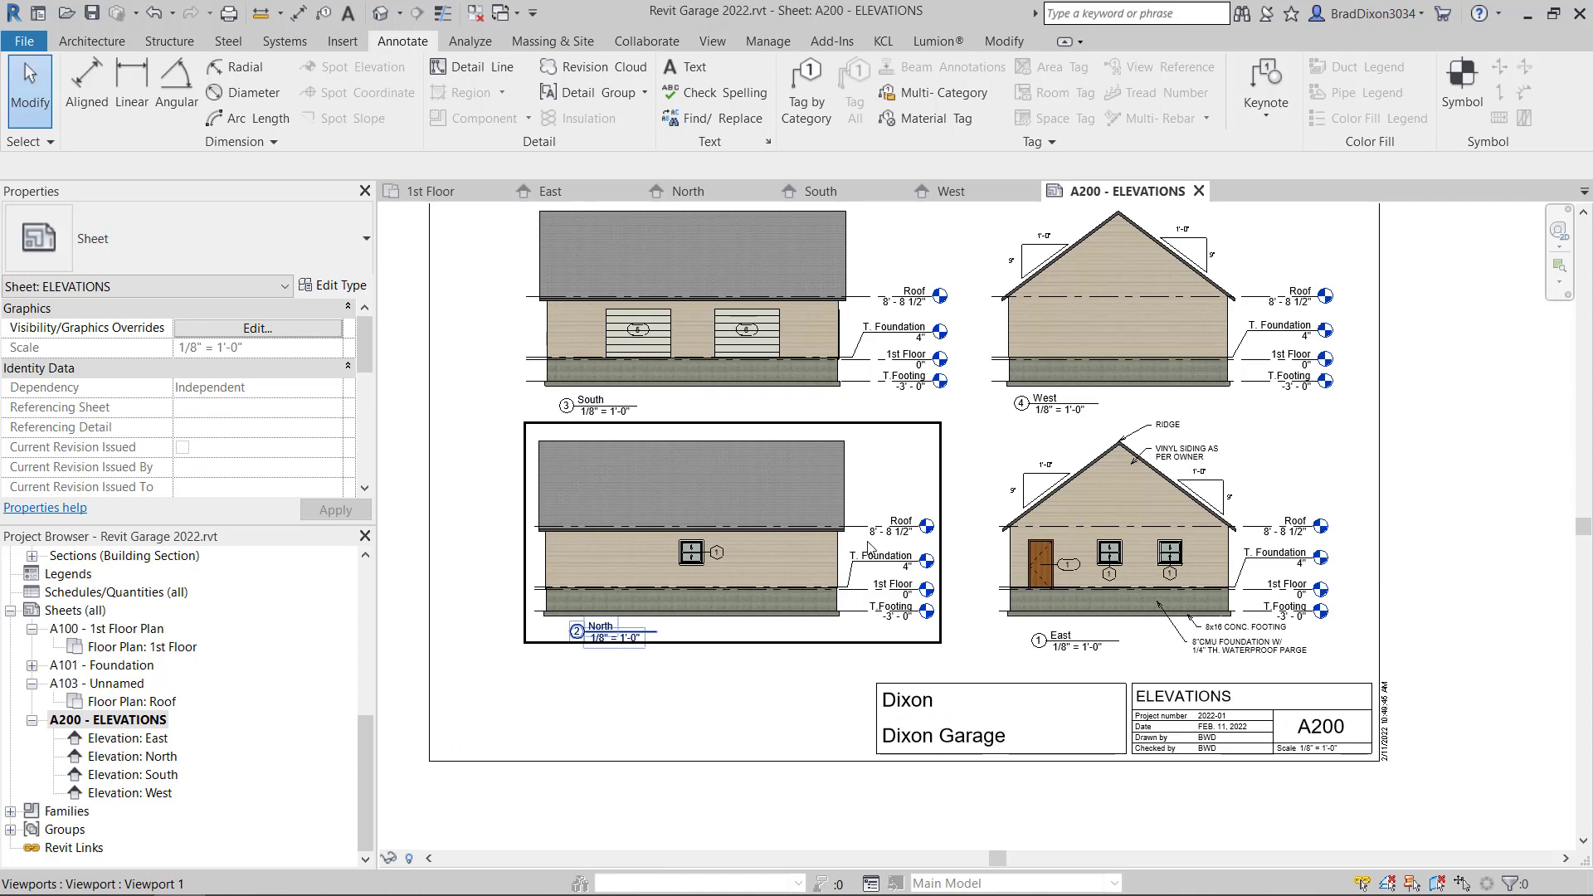
mouse_move(787, 549)
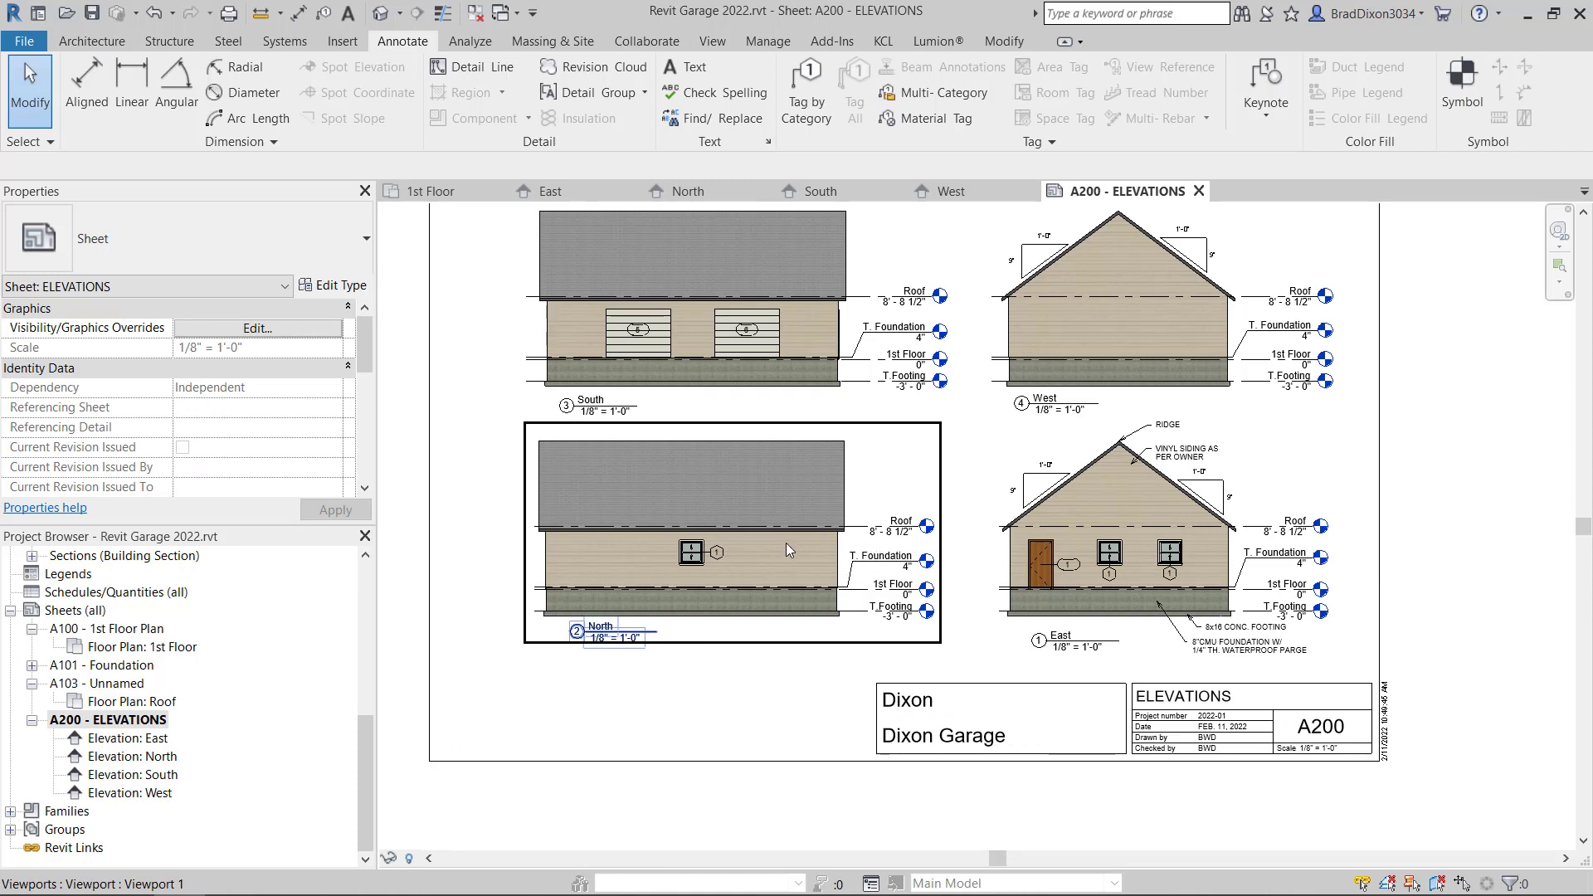